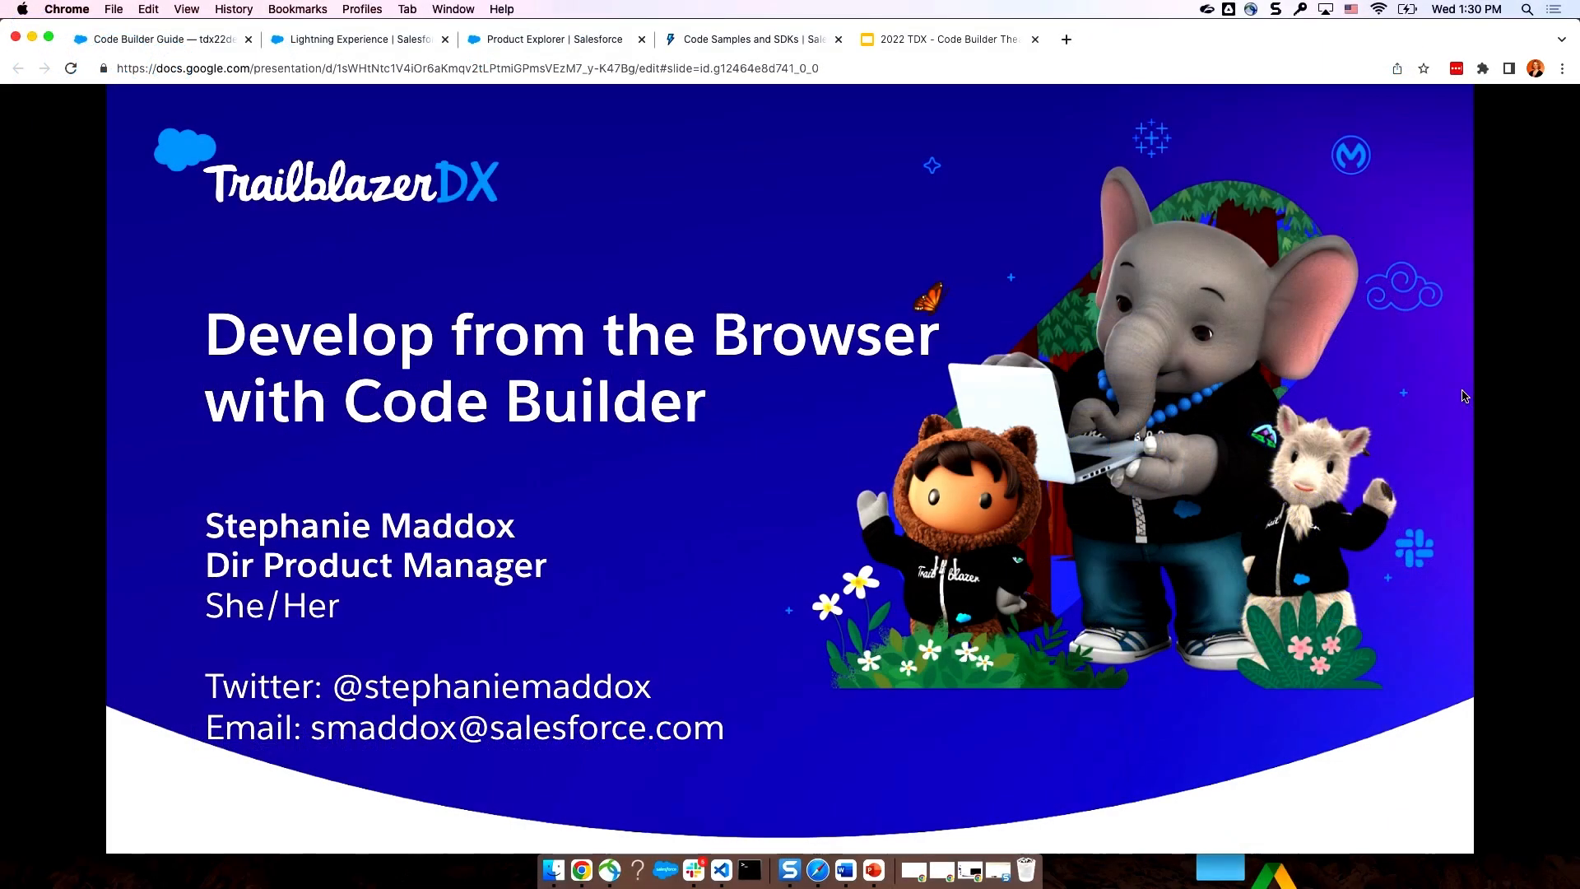
mouse_move(1451, 612)
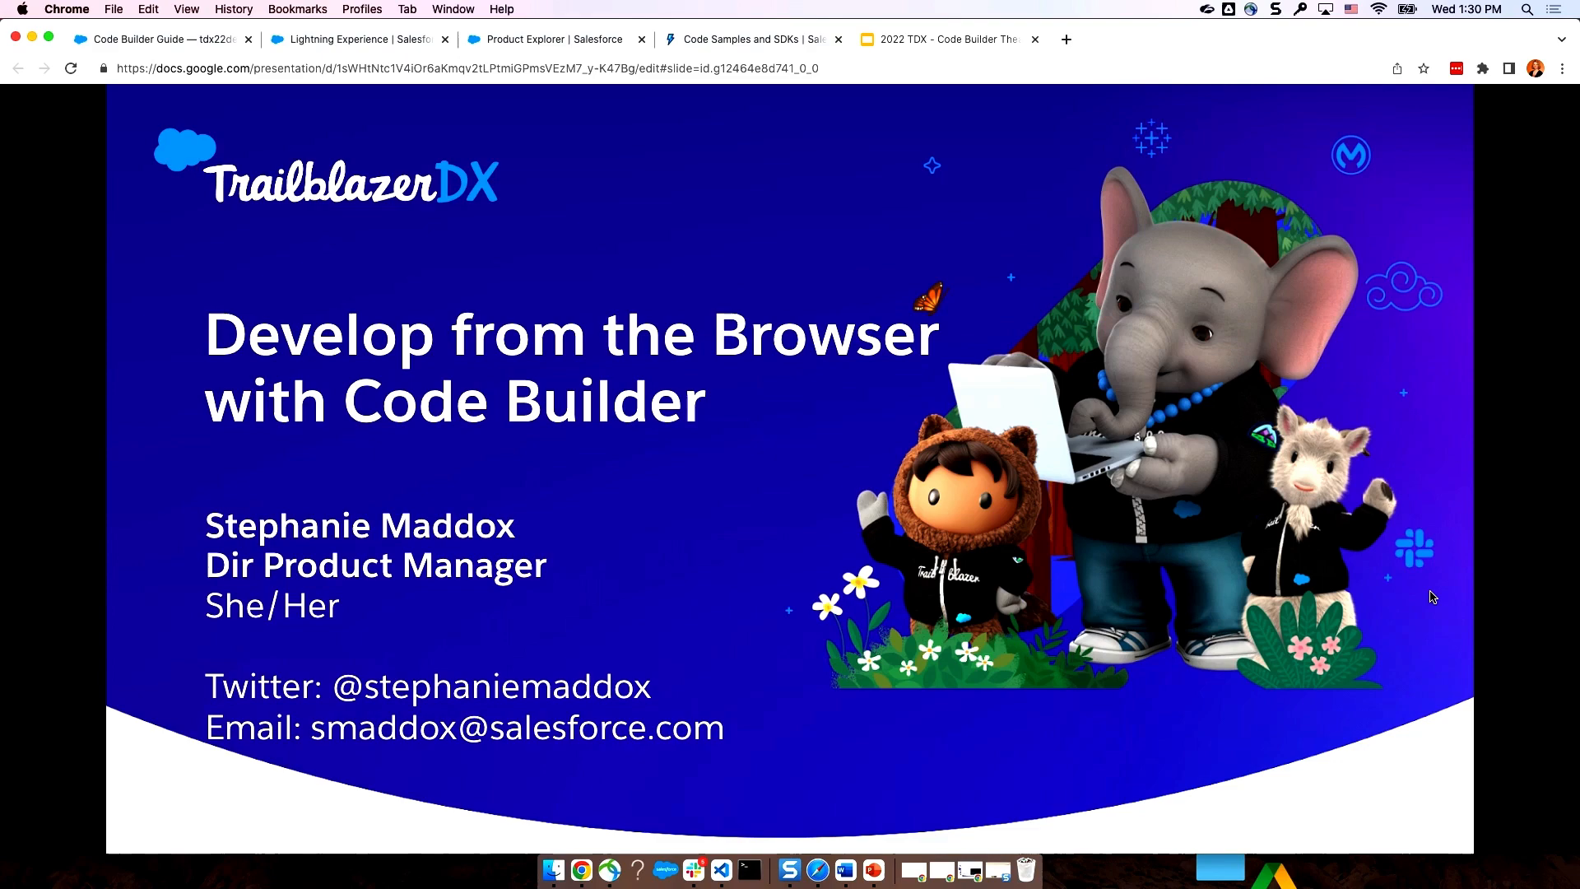
mouse_move(1426, 587)
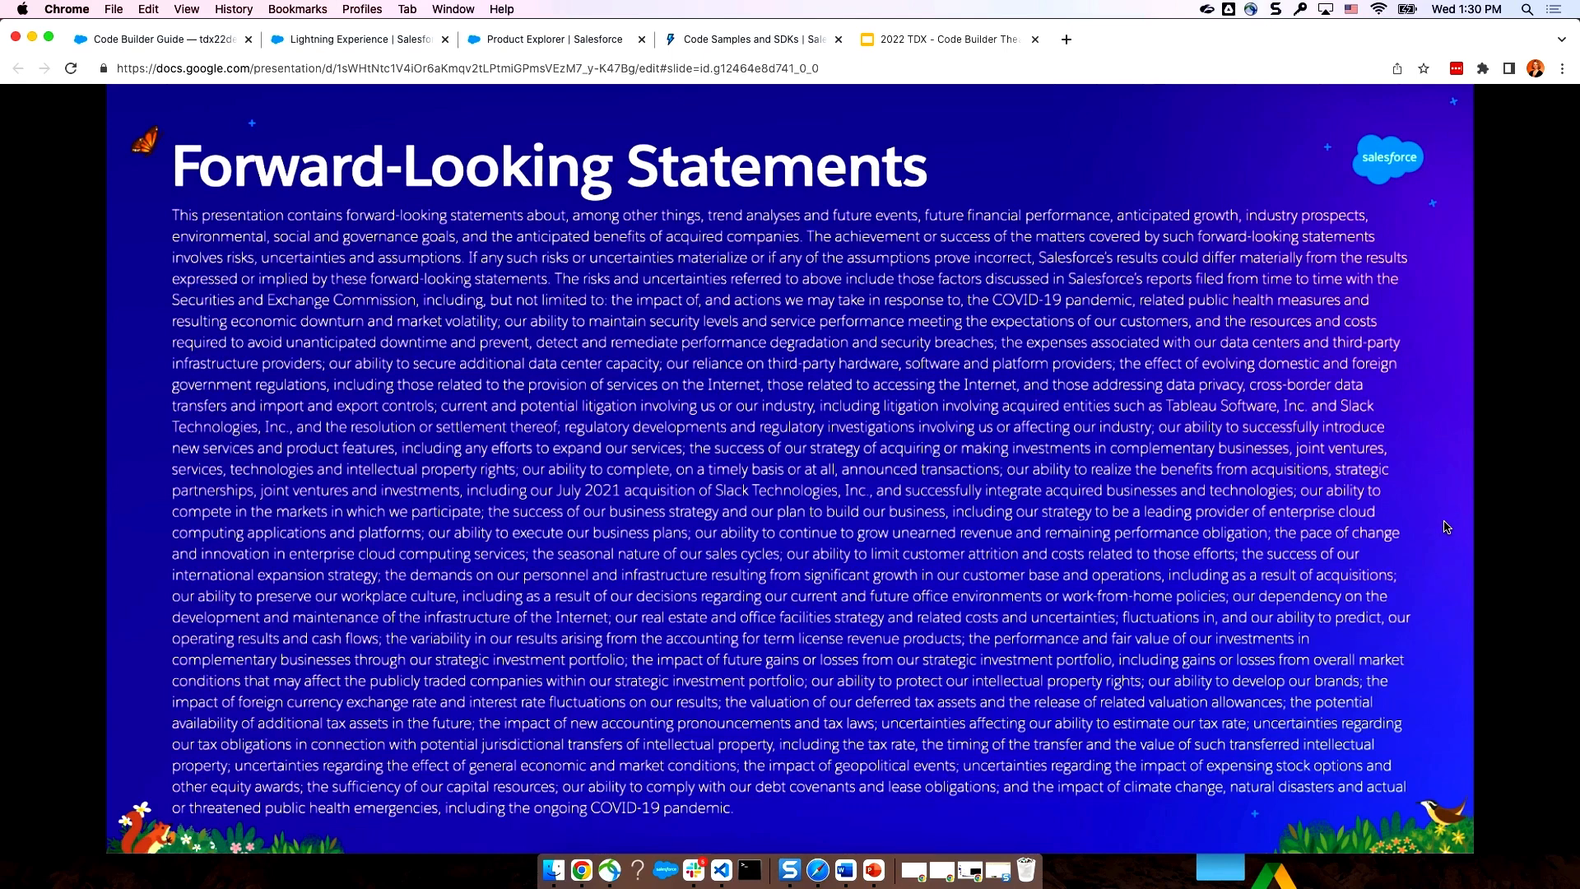
mouse_move(1441, 538)
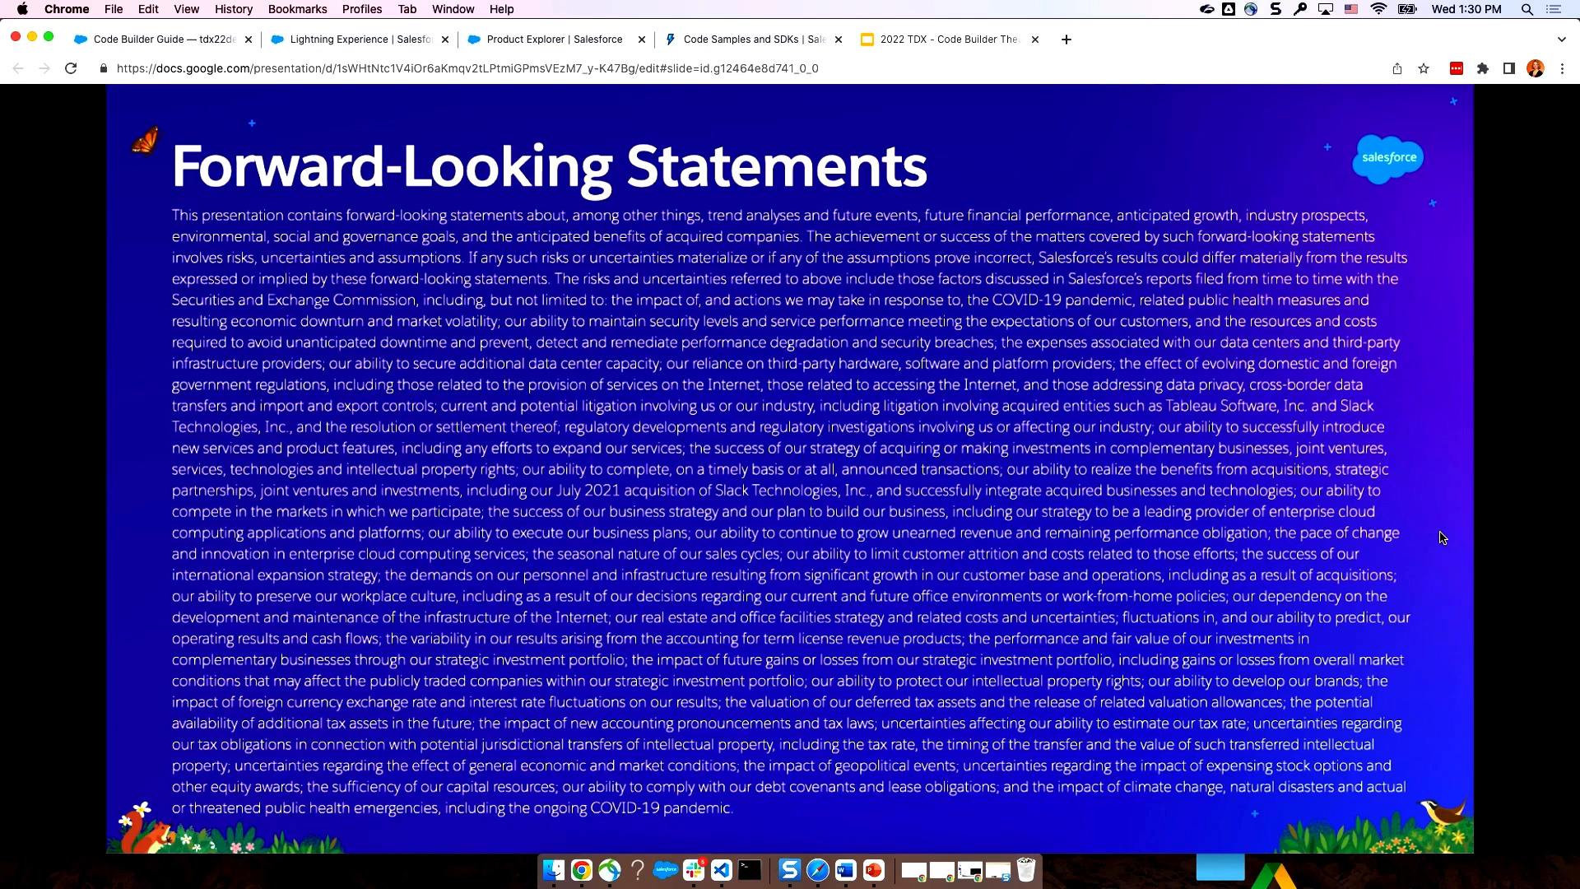
mouse_move(1443, 530)
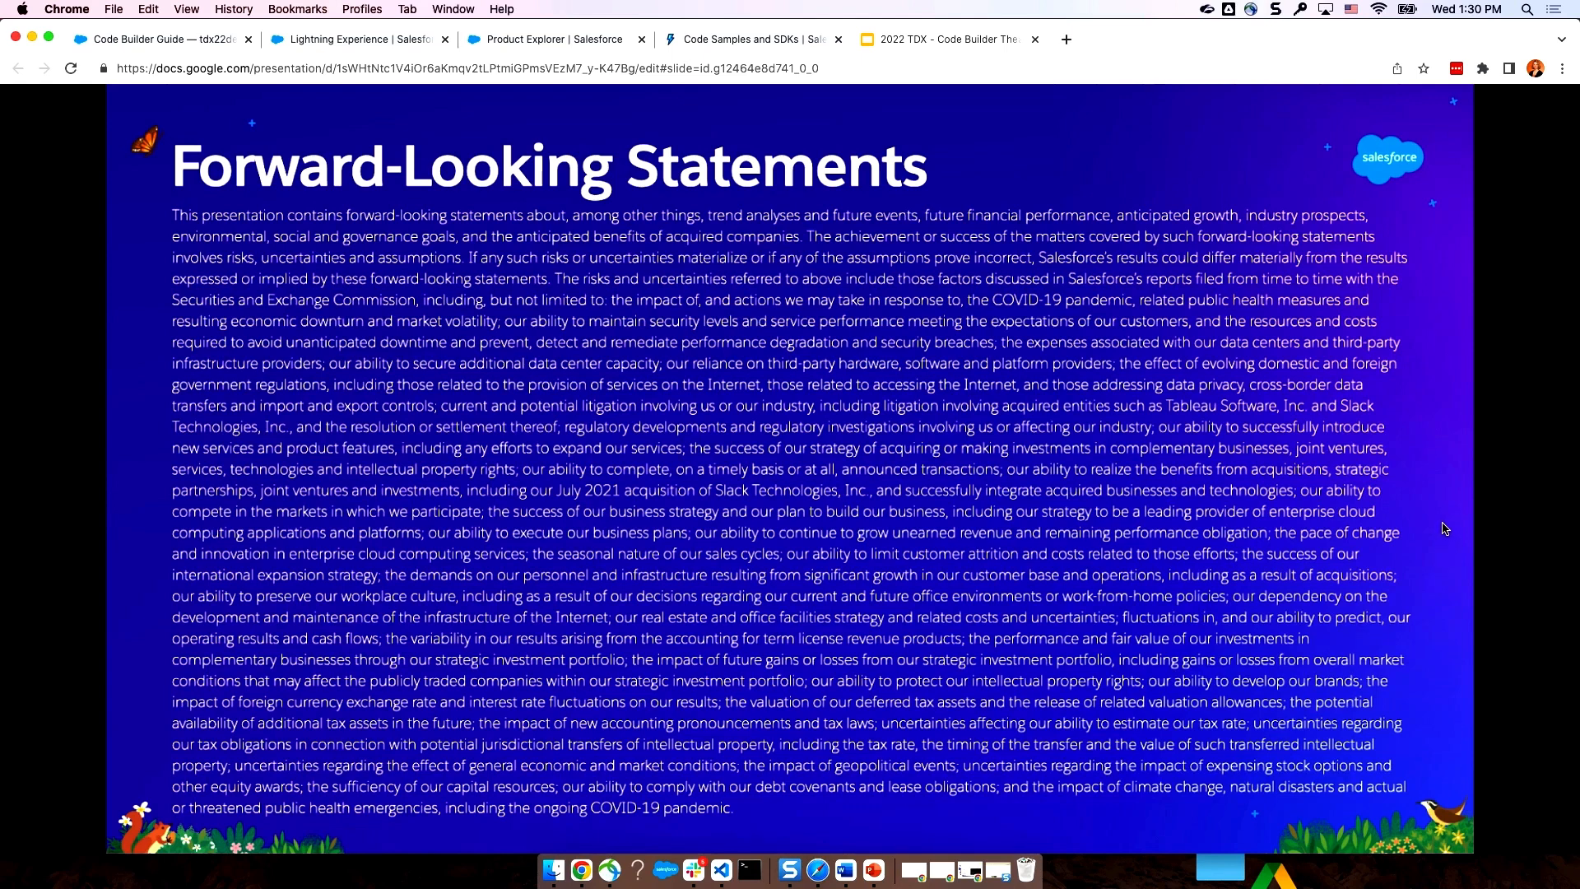
mouse_move(1444, 522)
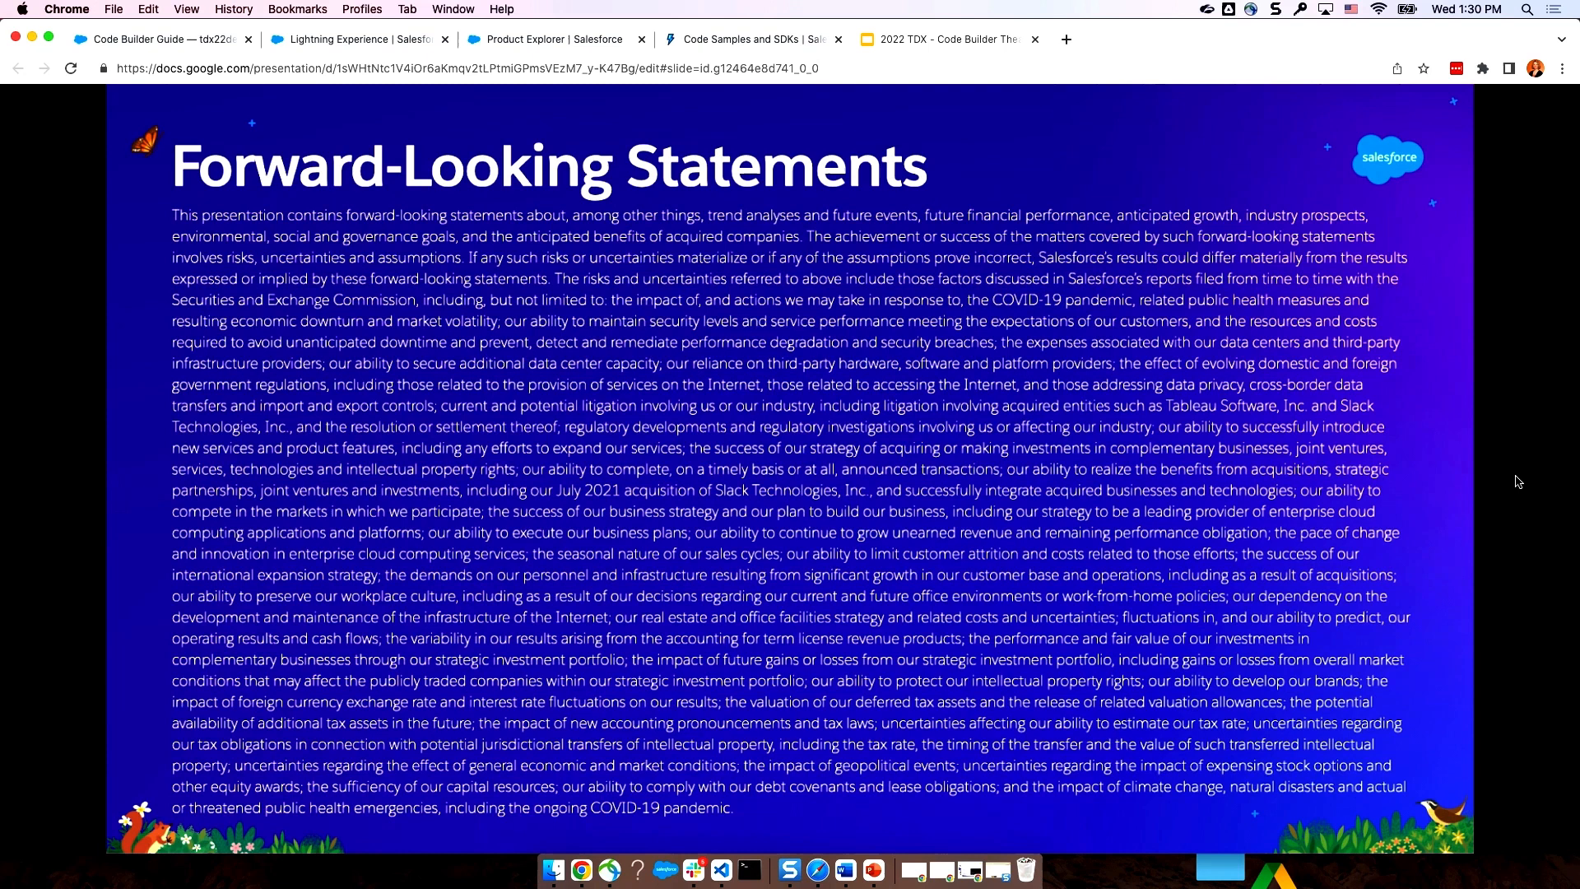
mouse_move(1547, 475)
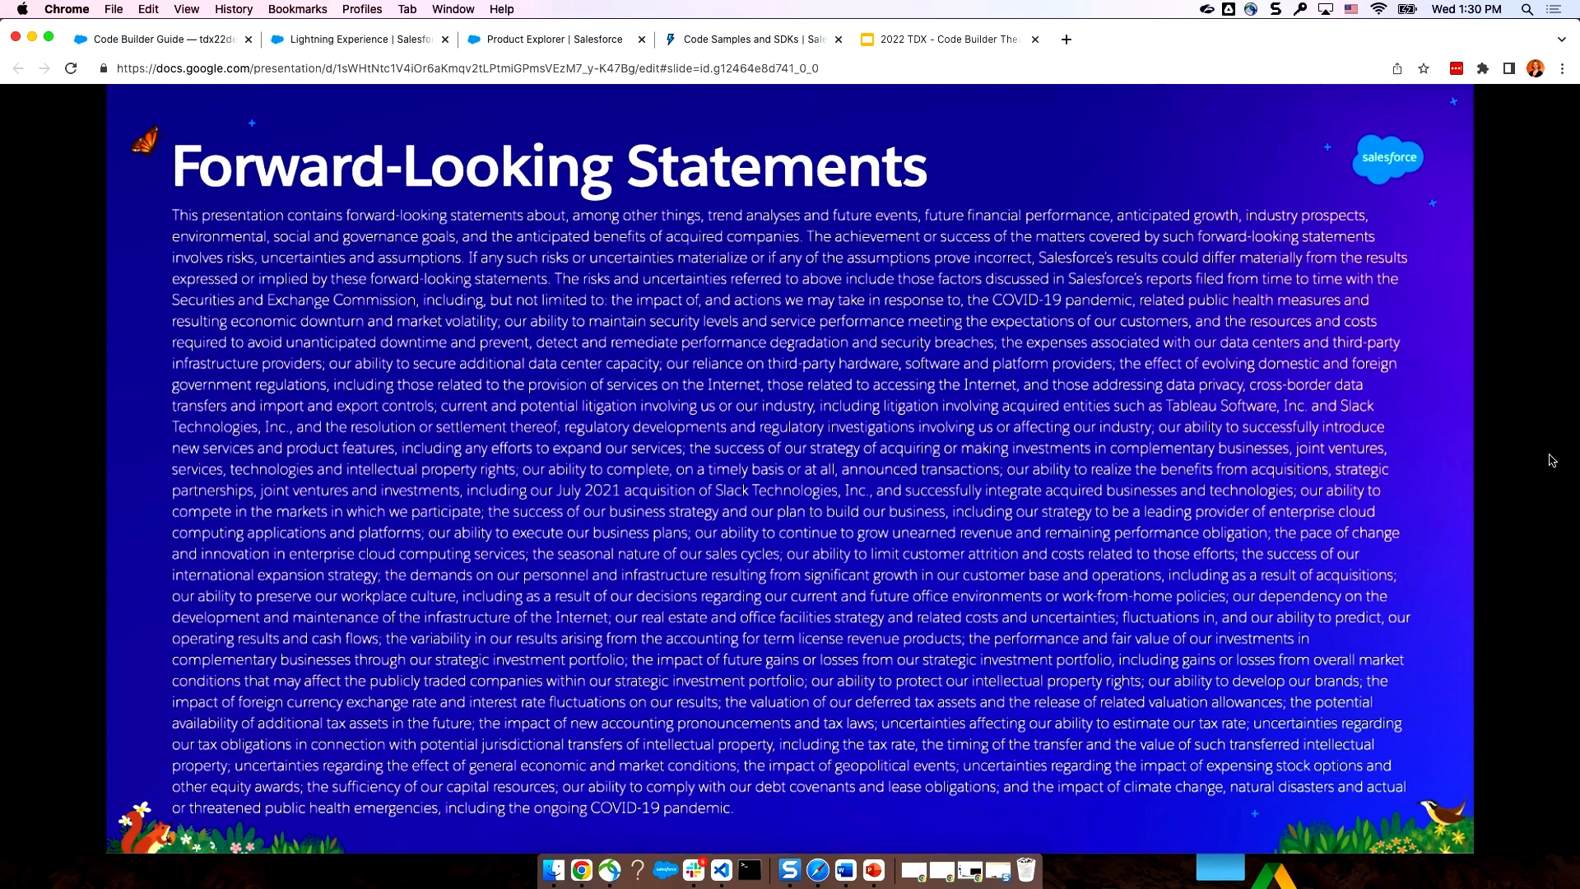
mouse_move(1512, 497)
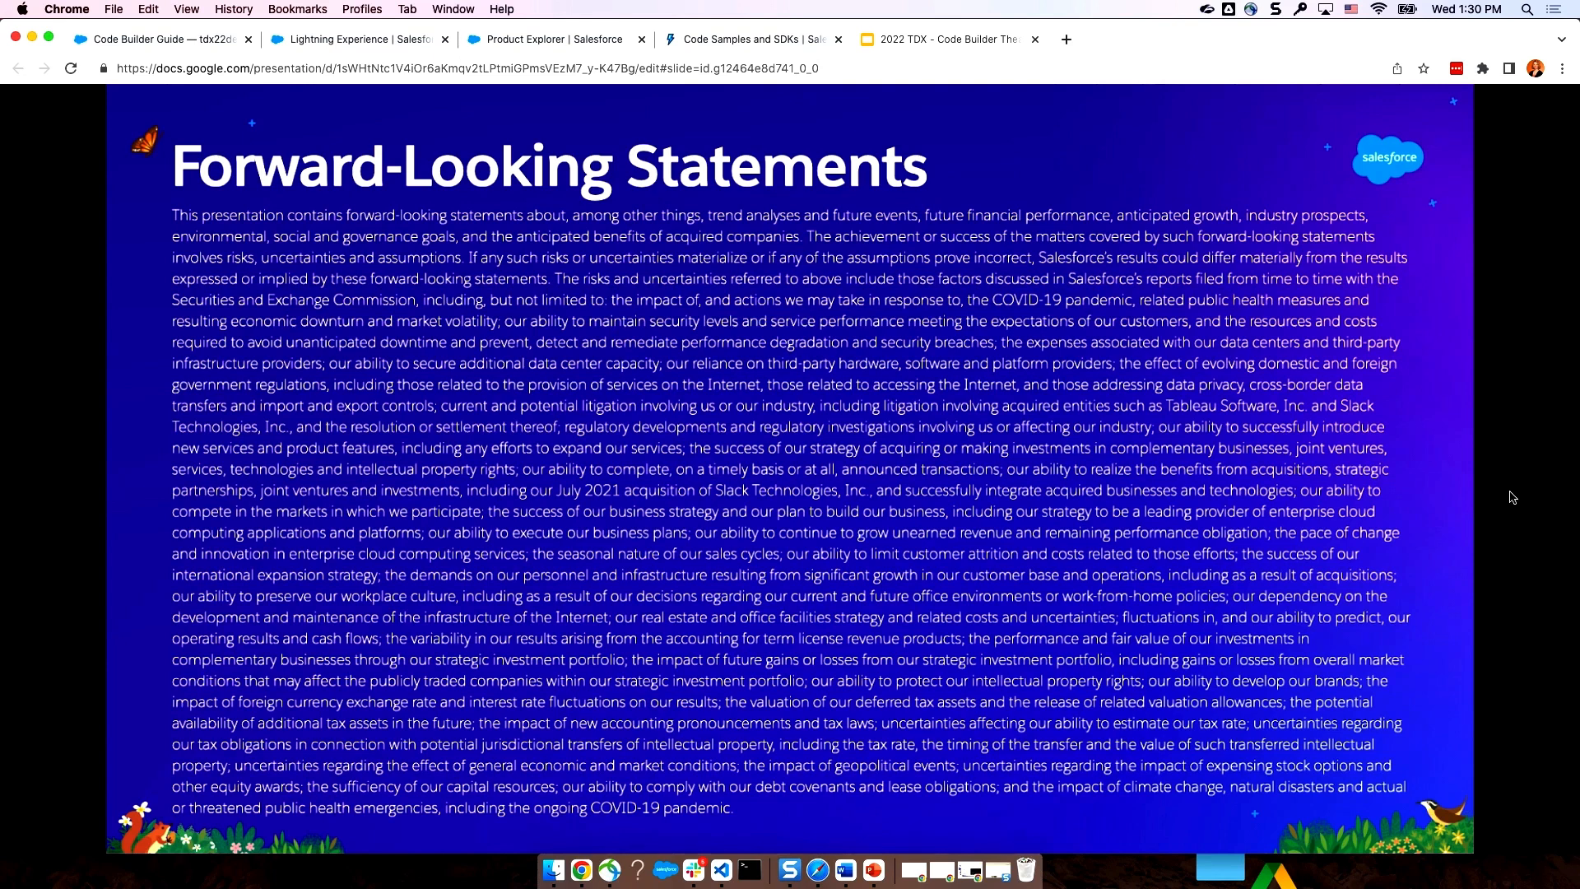
mouse_move(1516, 491)
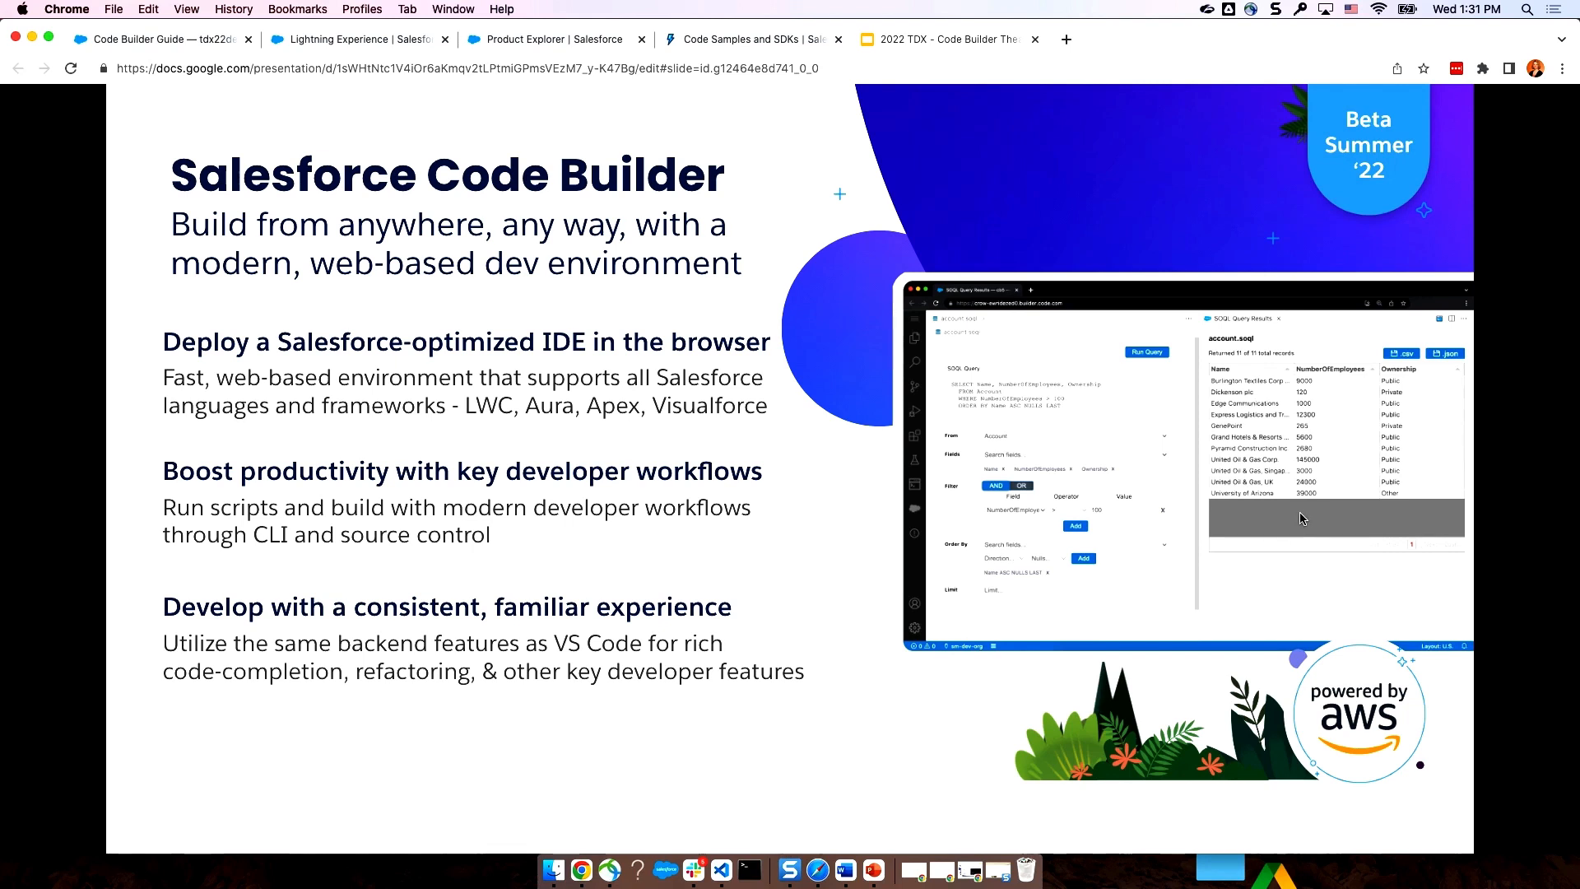
mouse_move(1341, 475)
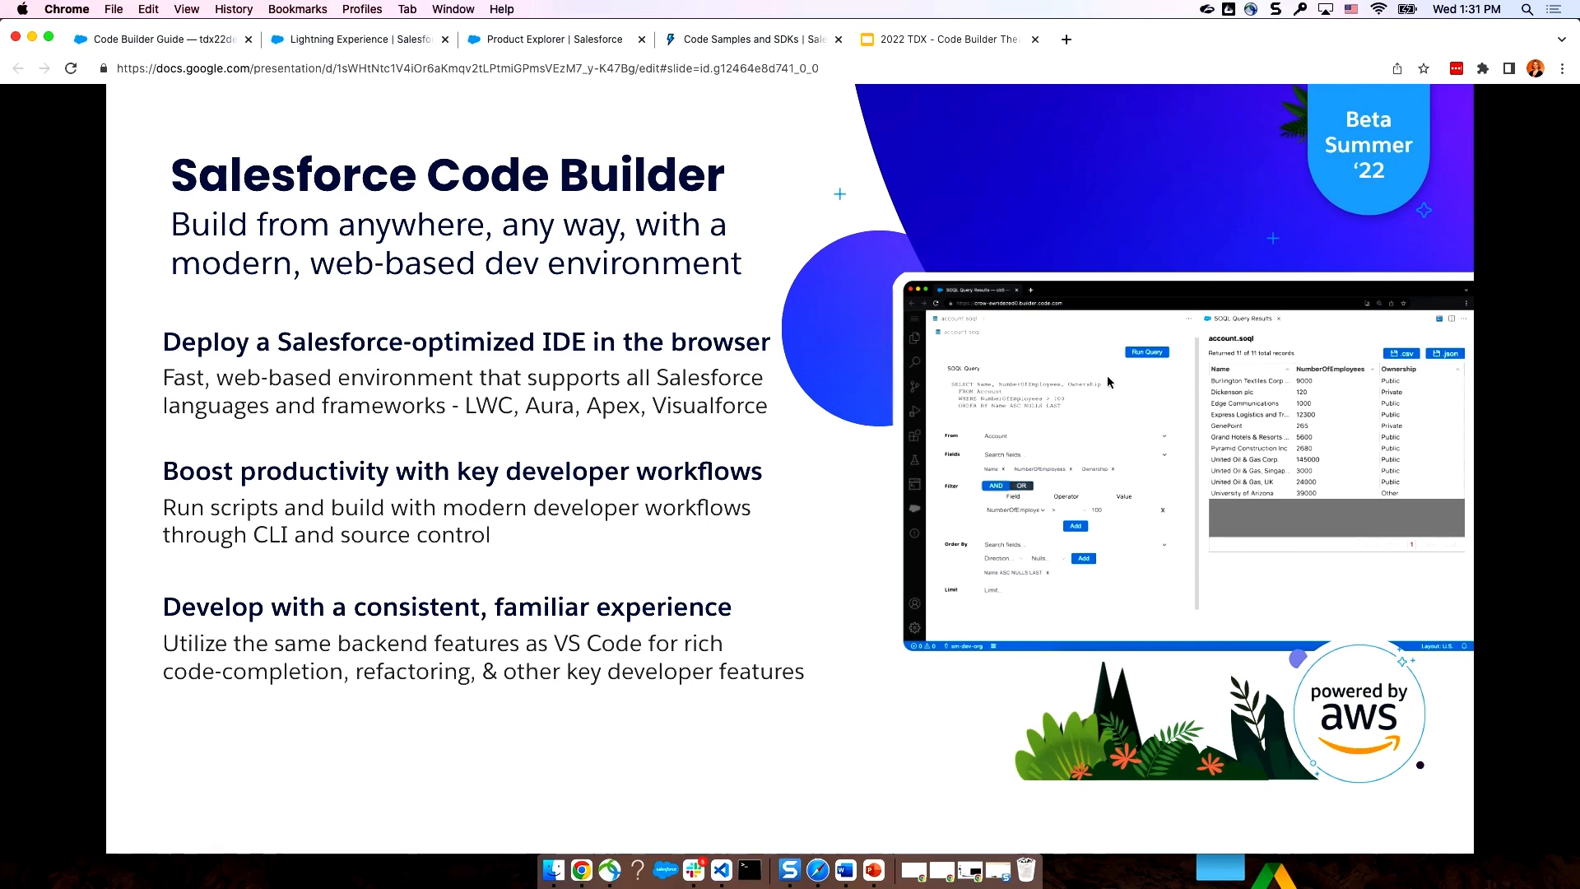
mouse_move(899, 270)
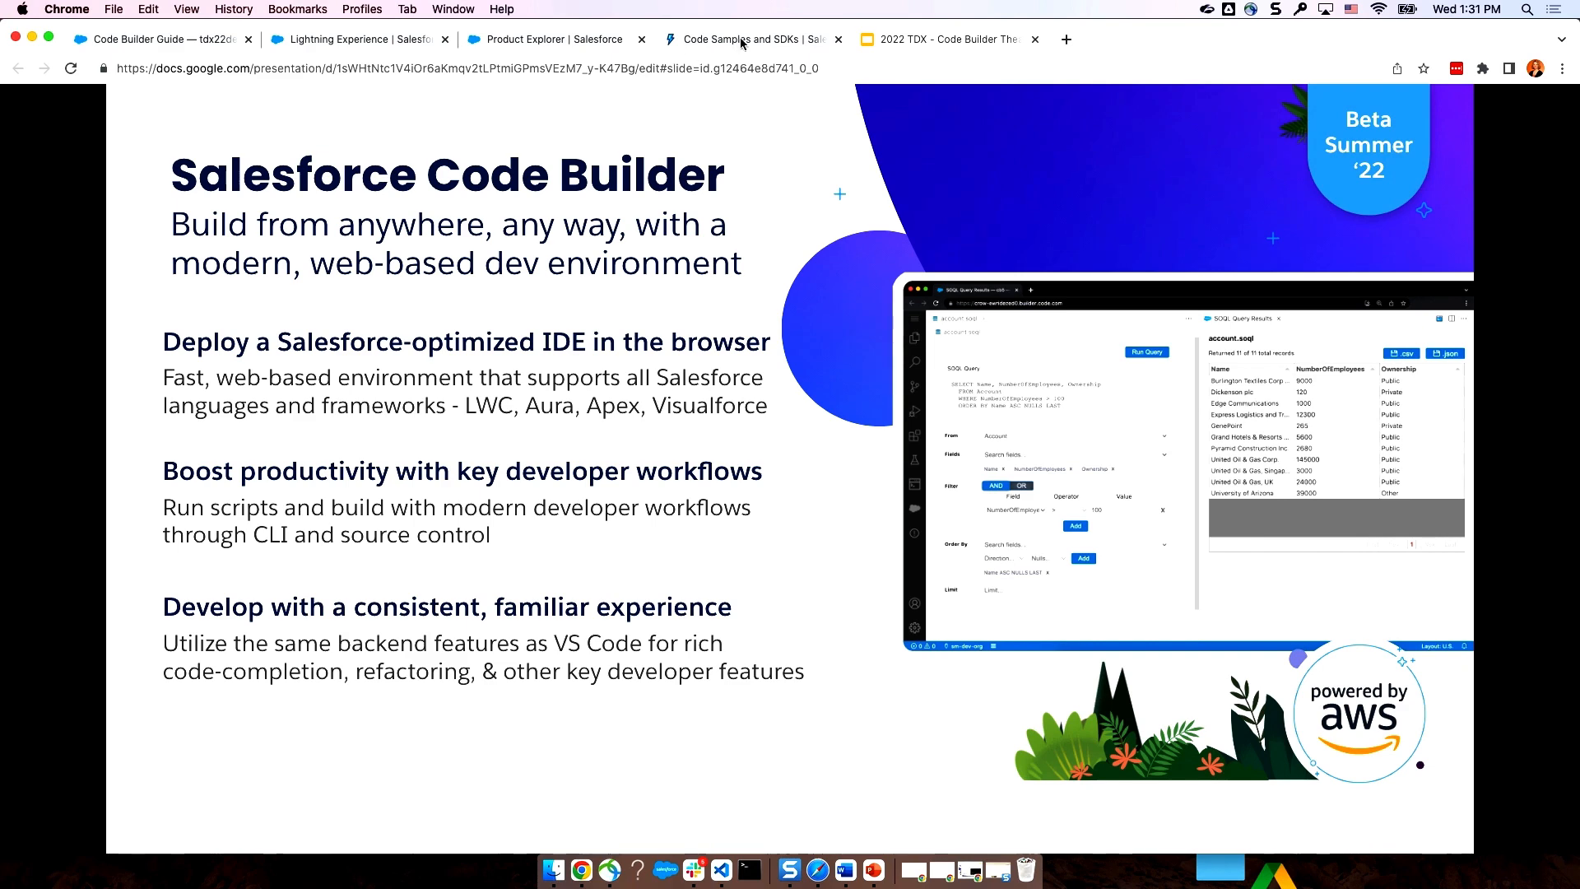
- Show the Code Samples page's Browse Demos results with the ebikes-lwc featured demo
left_click(751, 39)
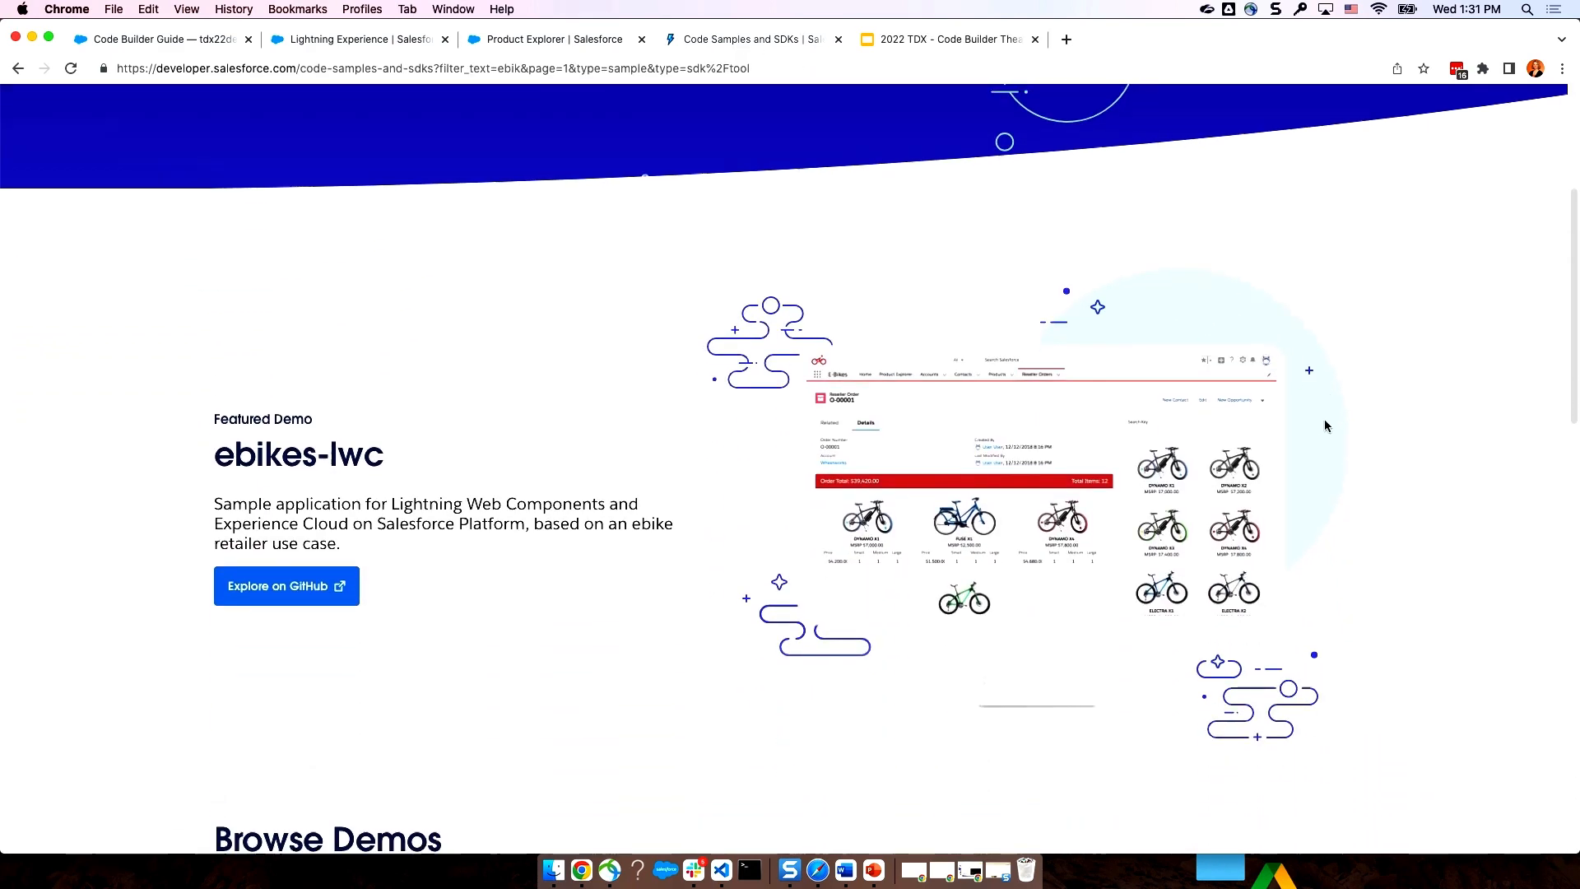
scroll("down", 3)
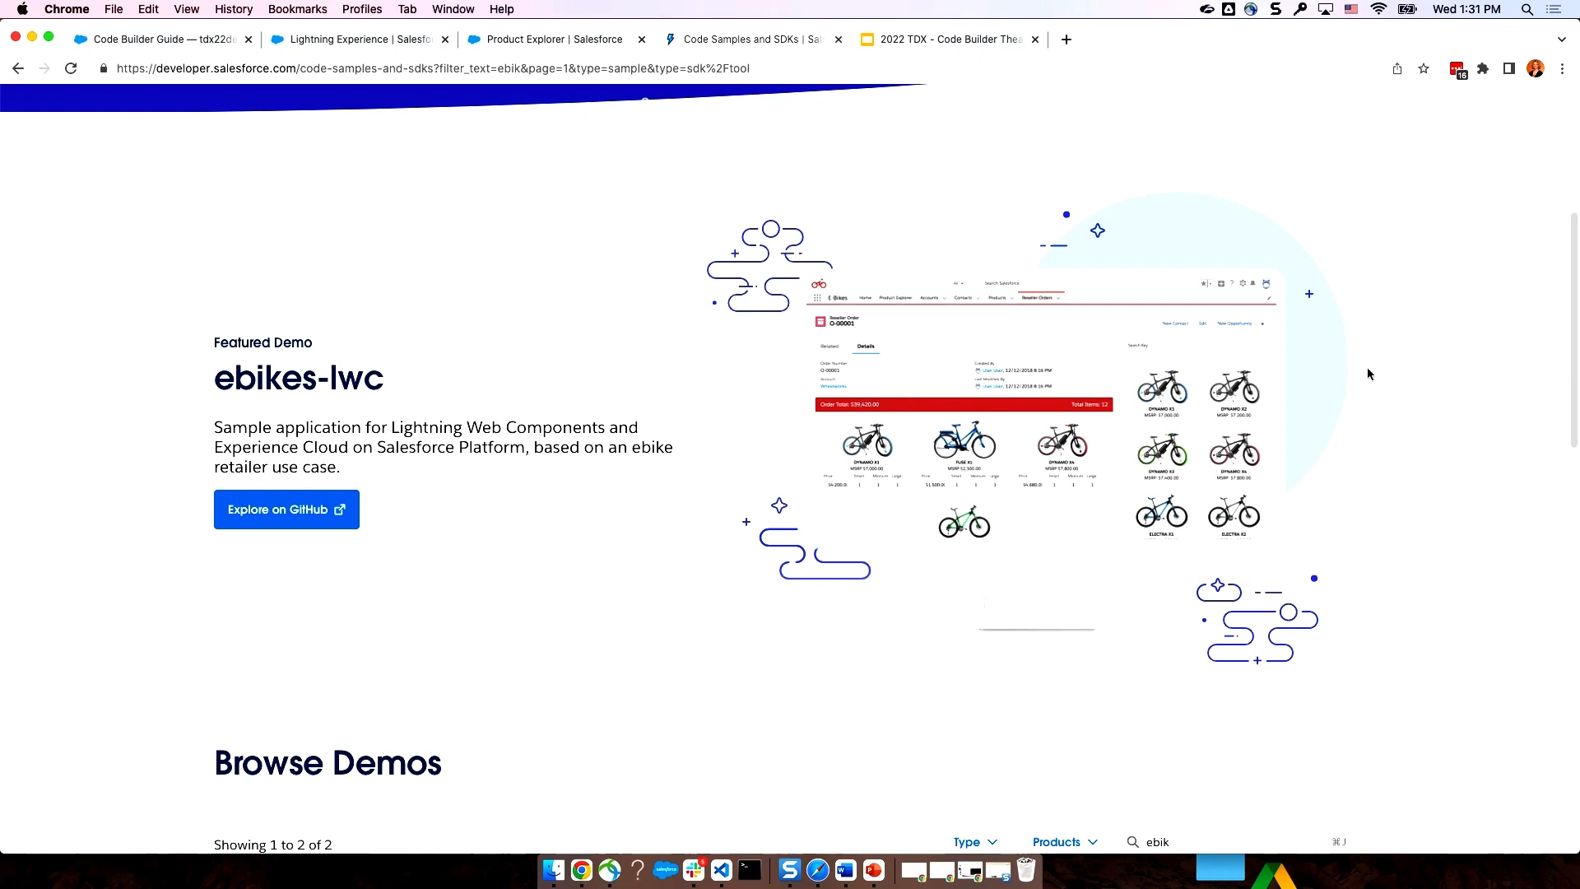
mouse_move(1360, 365)
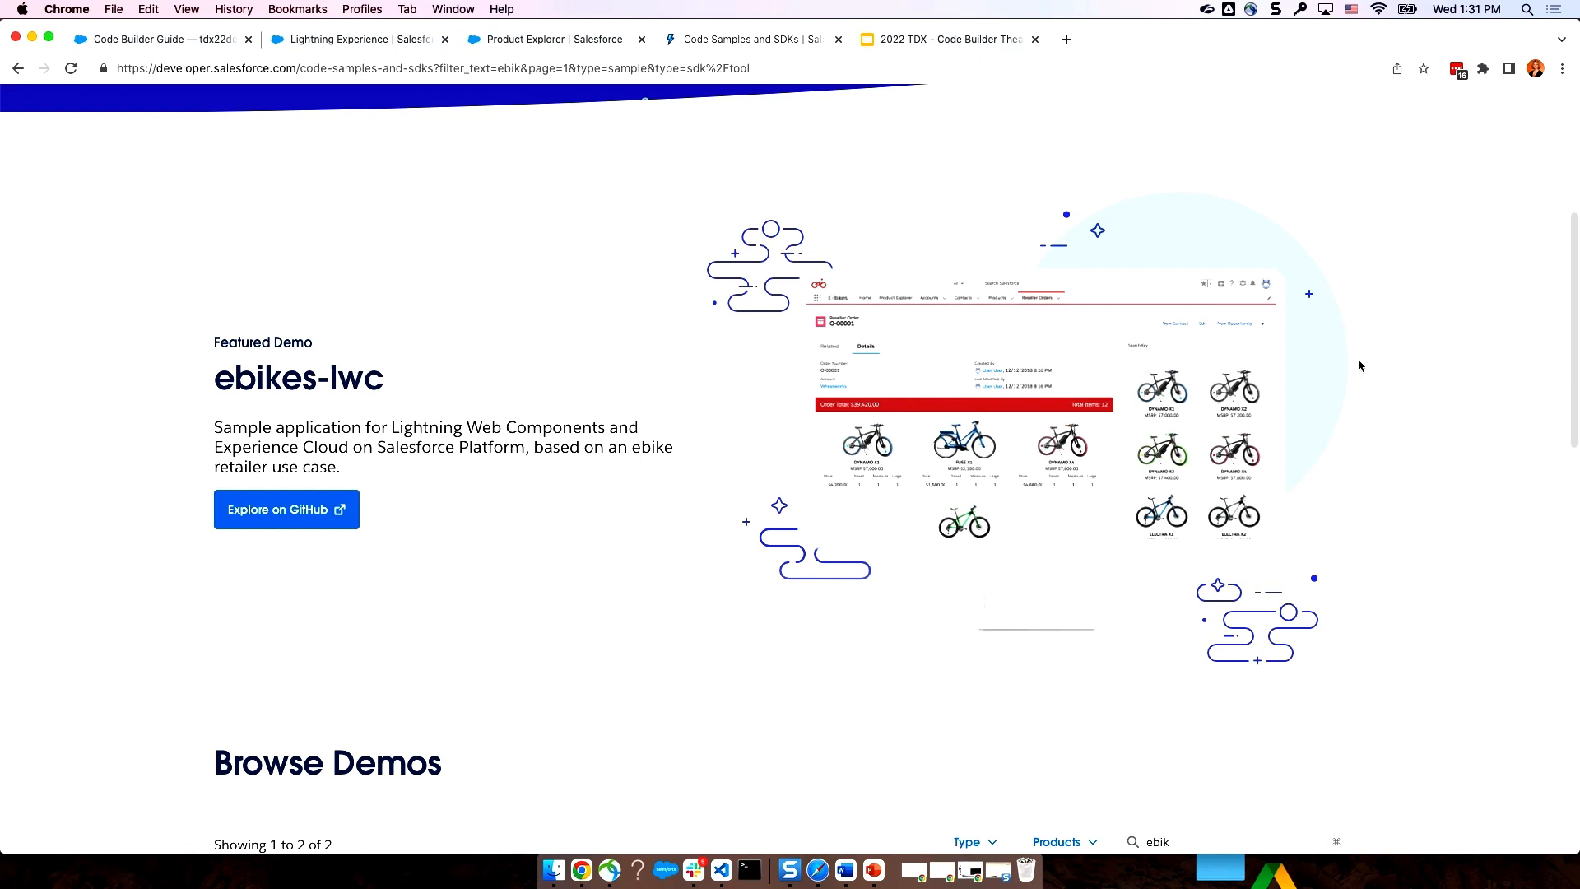
mouse_move(1338, 370)
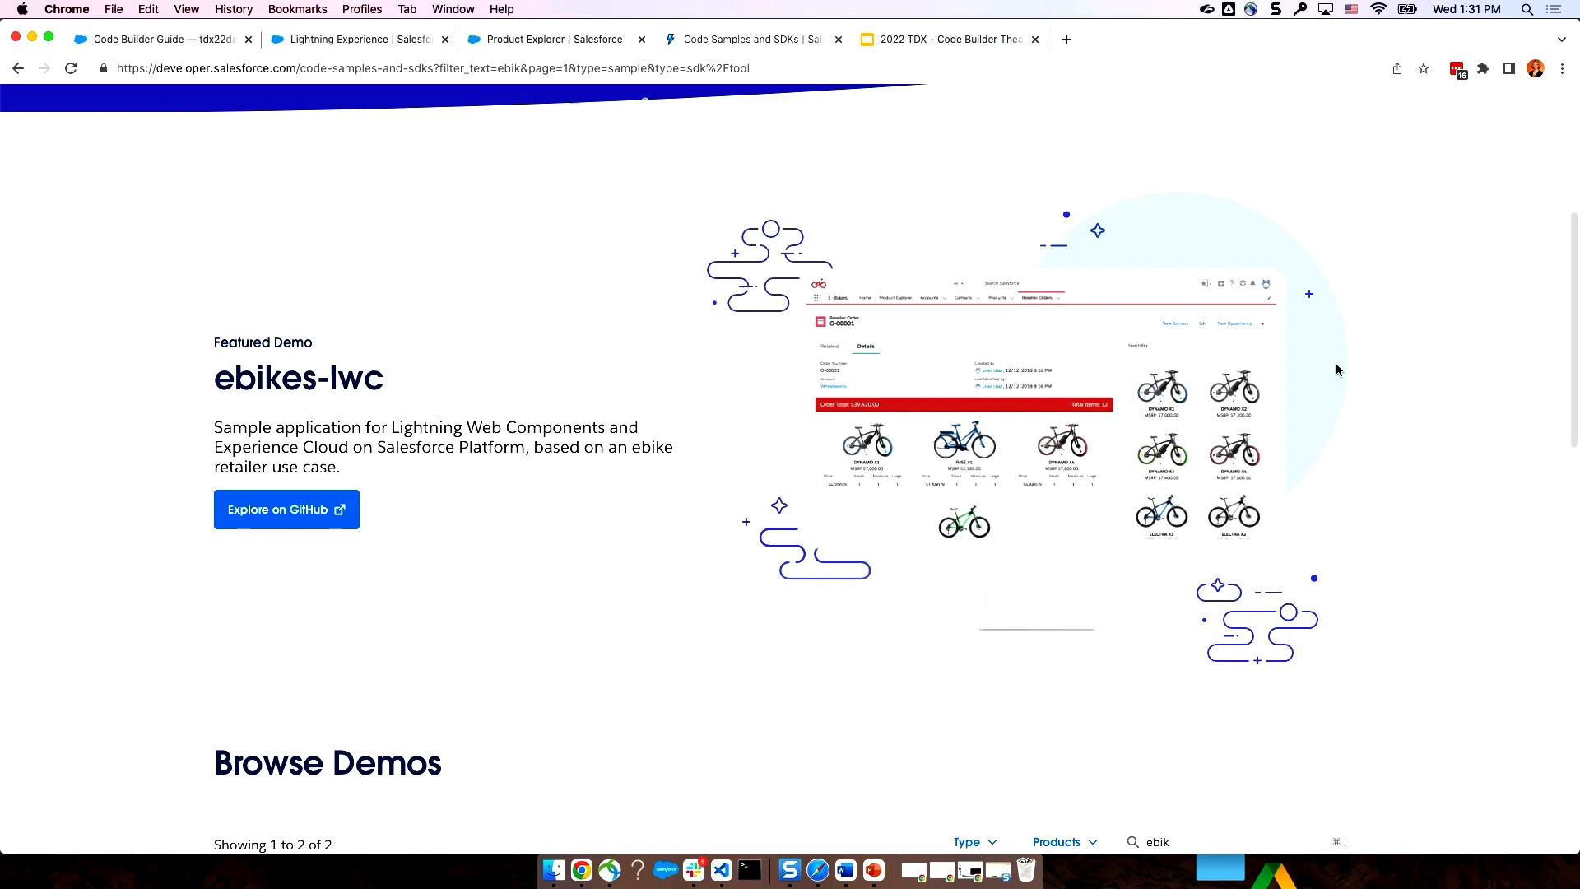
mouse_move(1334, 365)
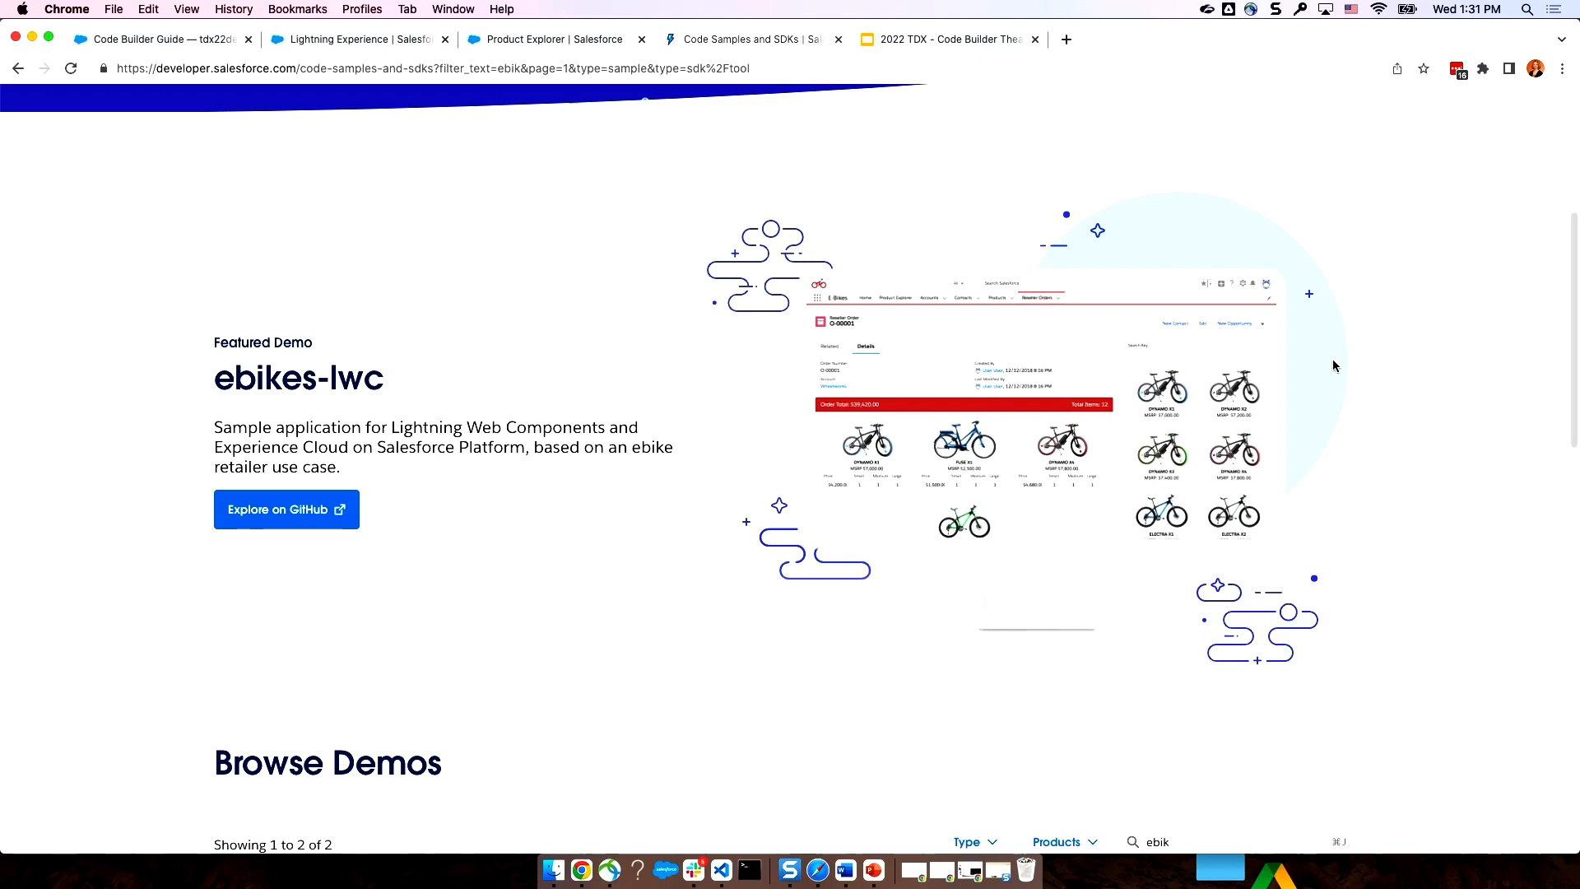
mouse_move(1114, 261)
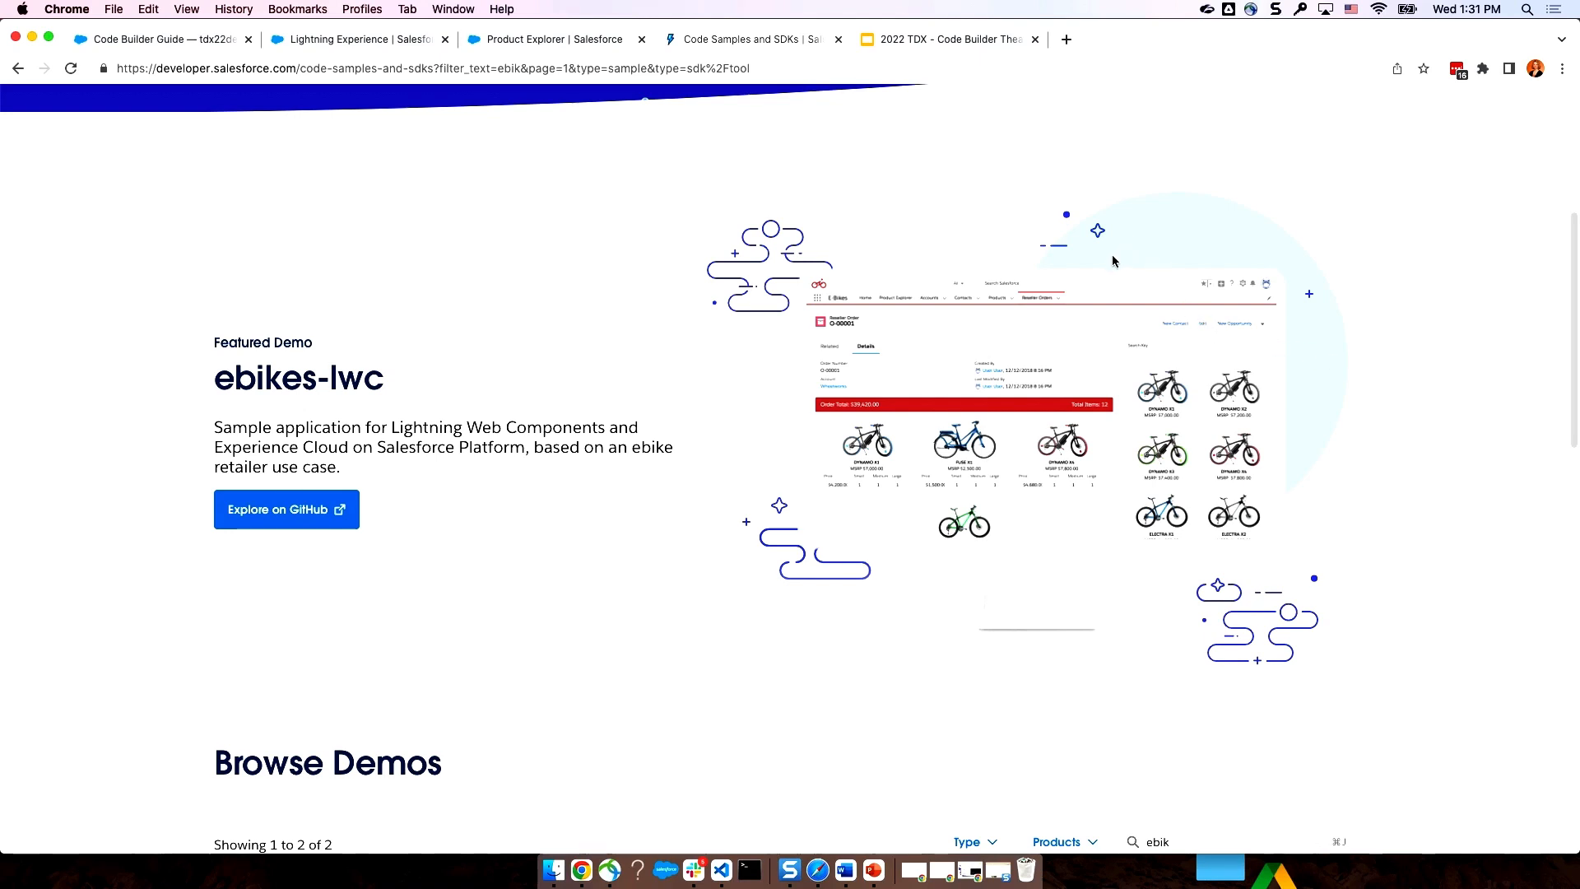
- Switch to the E-Bikes Product Explorer listing 16 bike products with prices
left_click(547, 39)
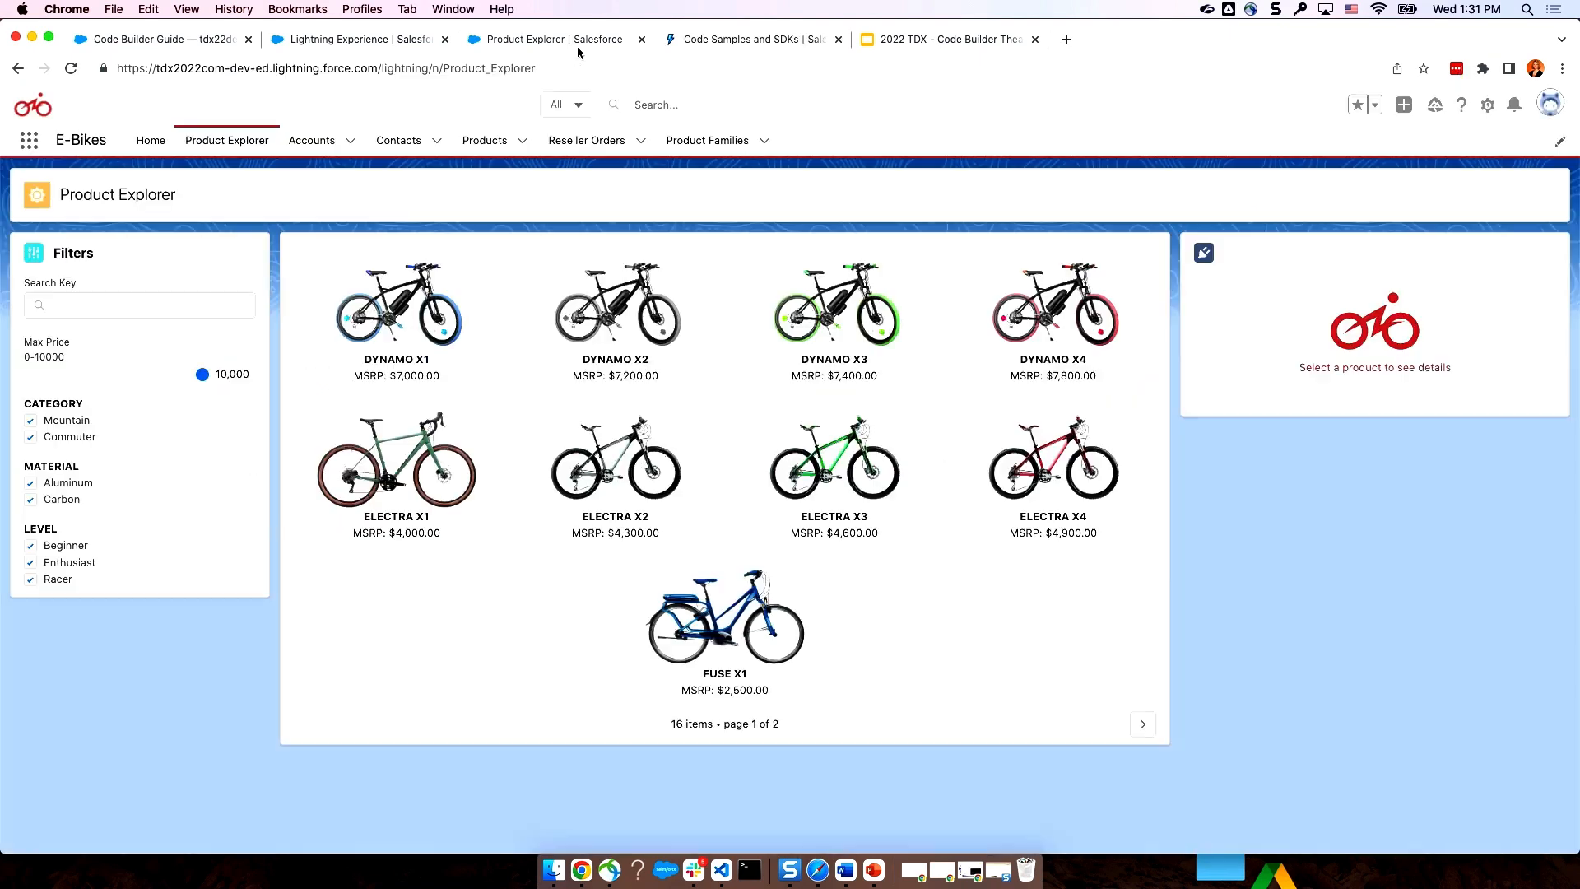
mouse_move(1002, 197)
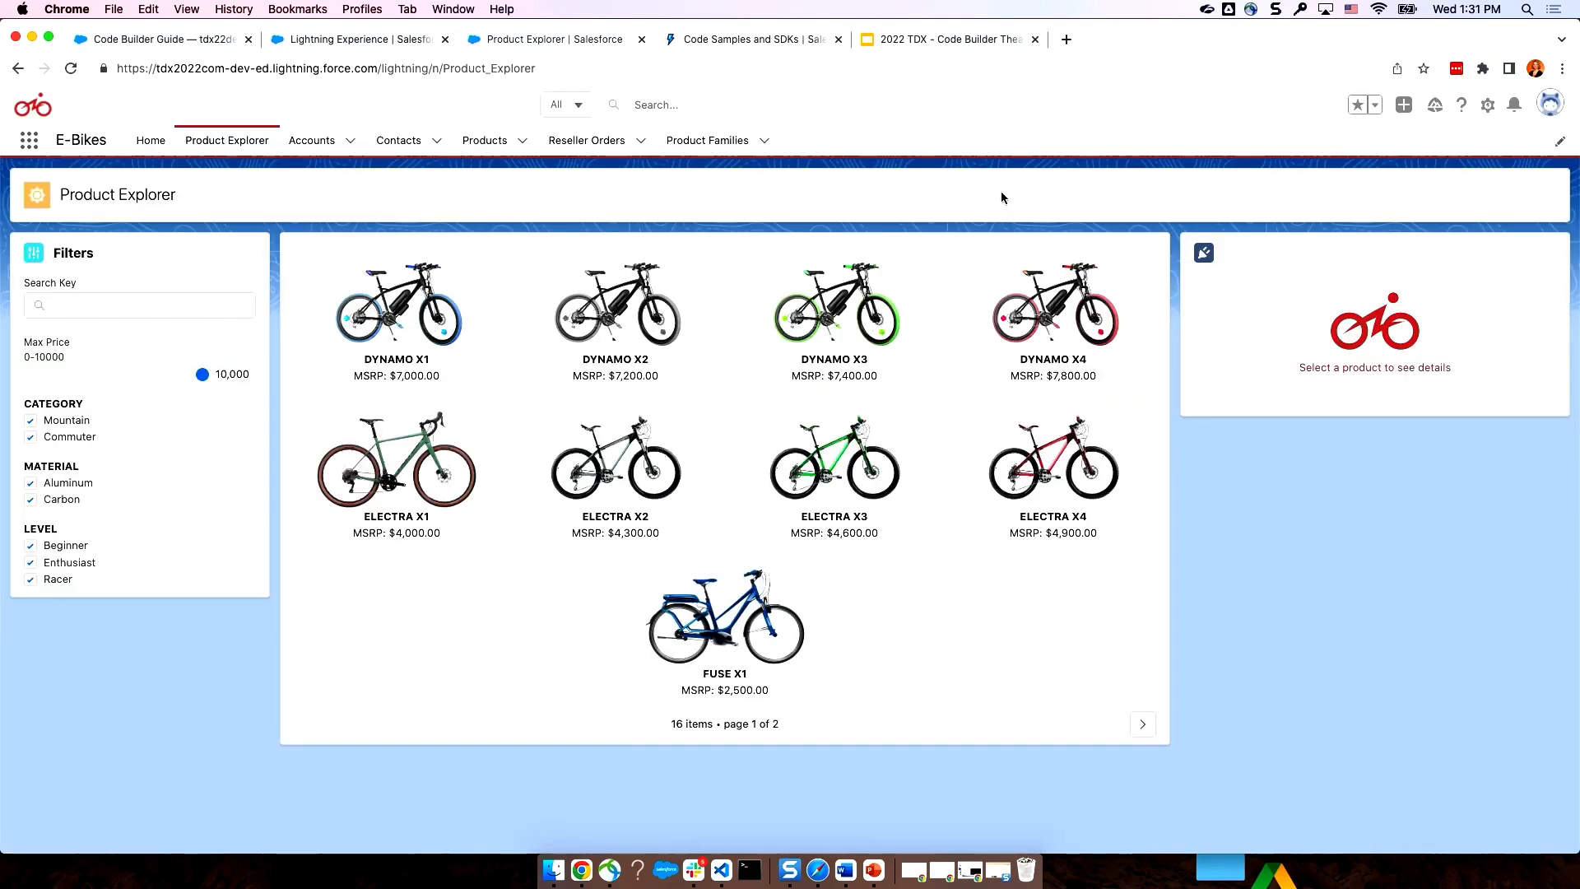
mouse_move(1339, 415)
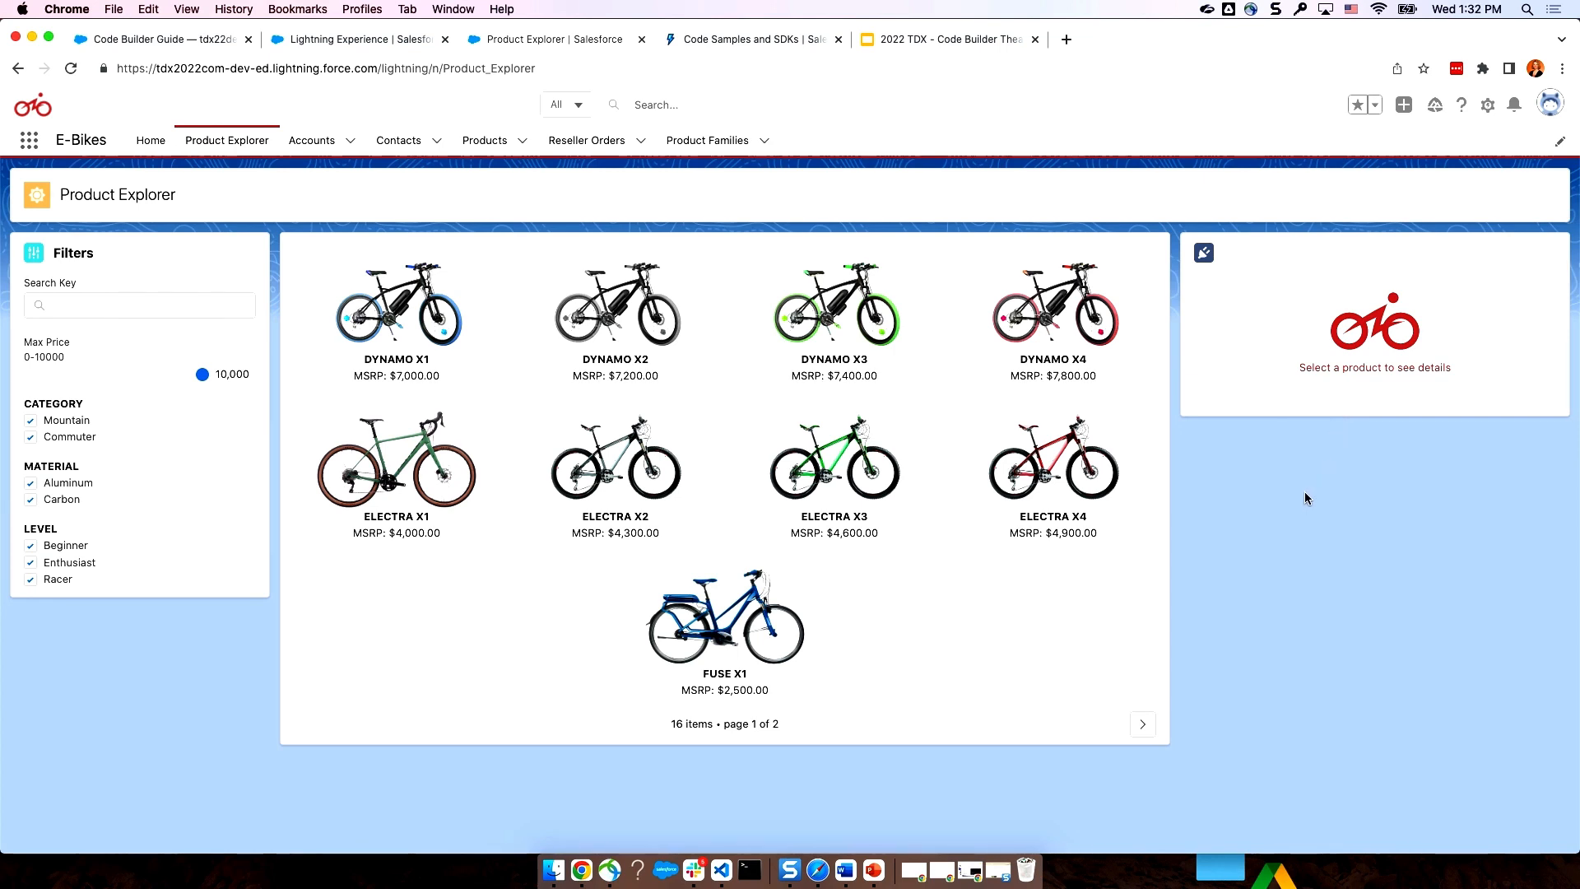
mouse_move(1283, 495)
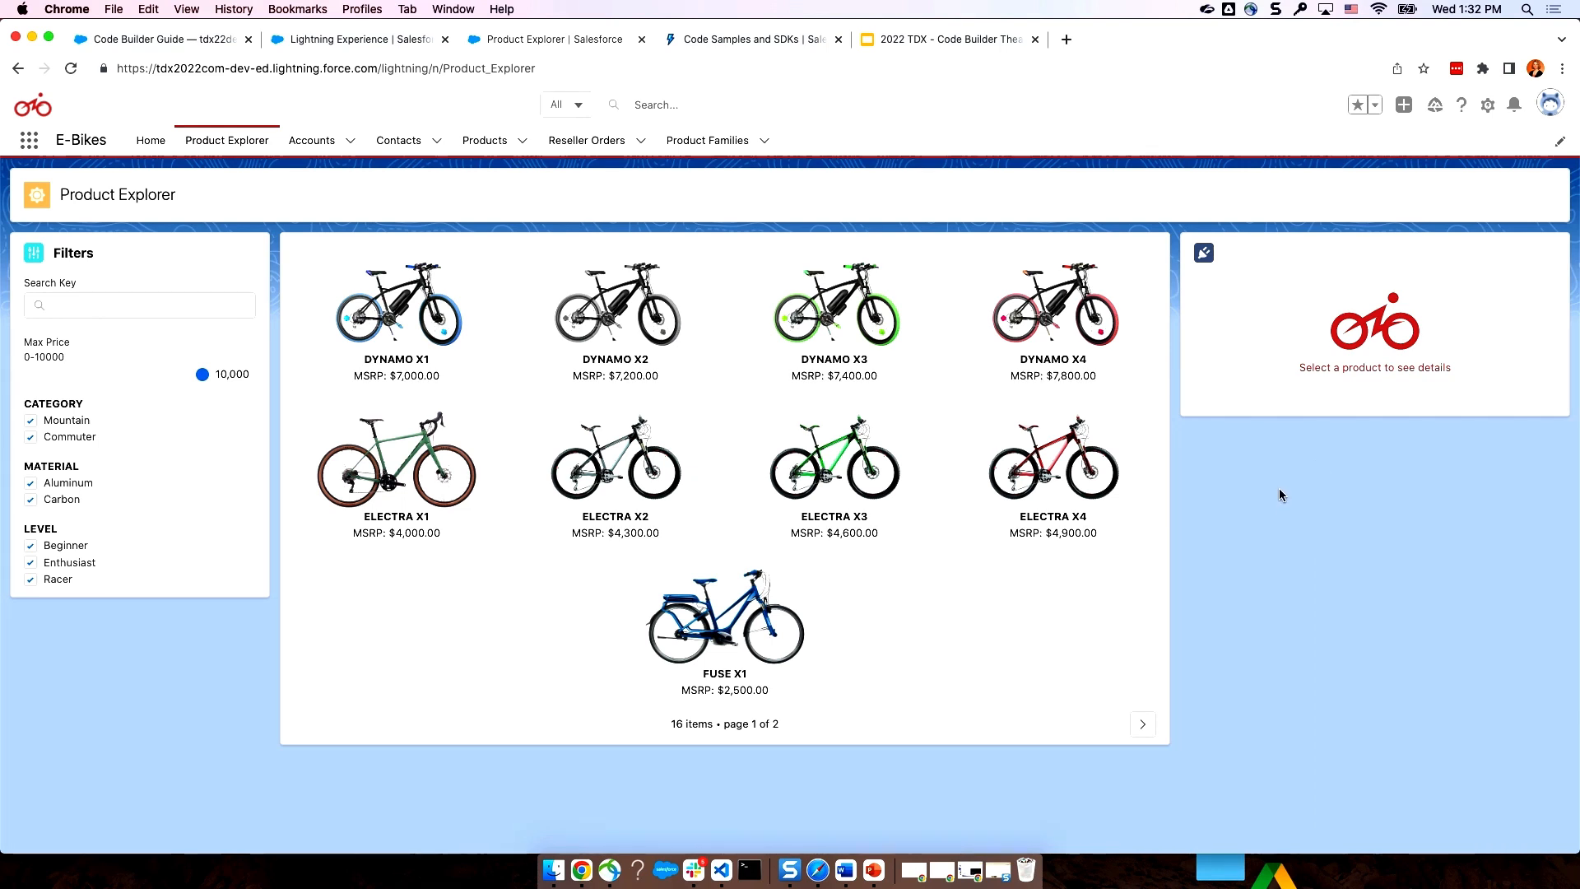
mouse_move(1275, 488)
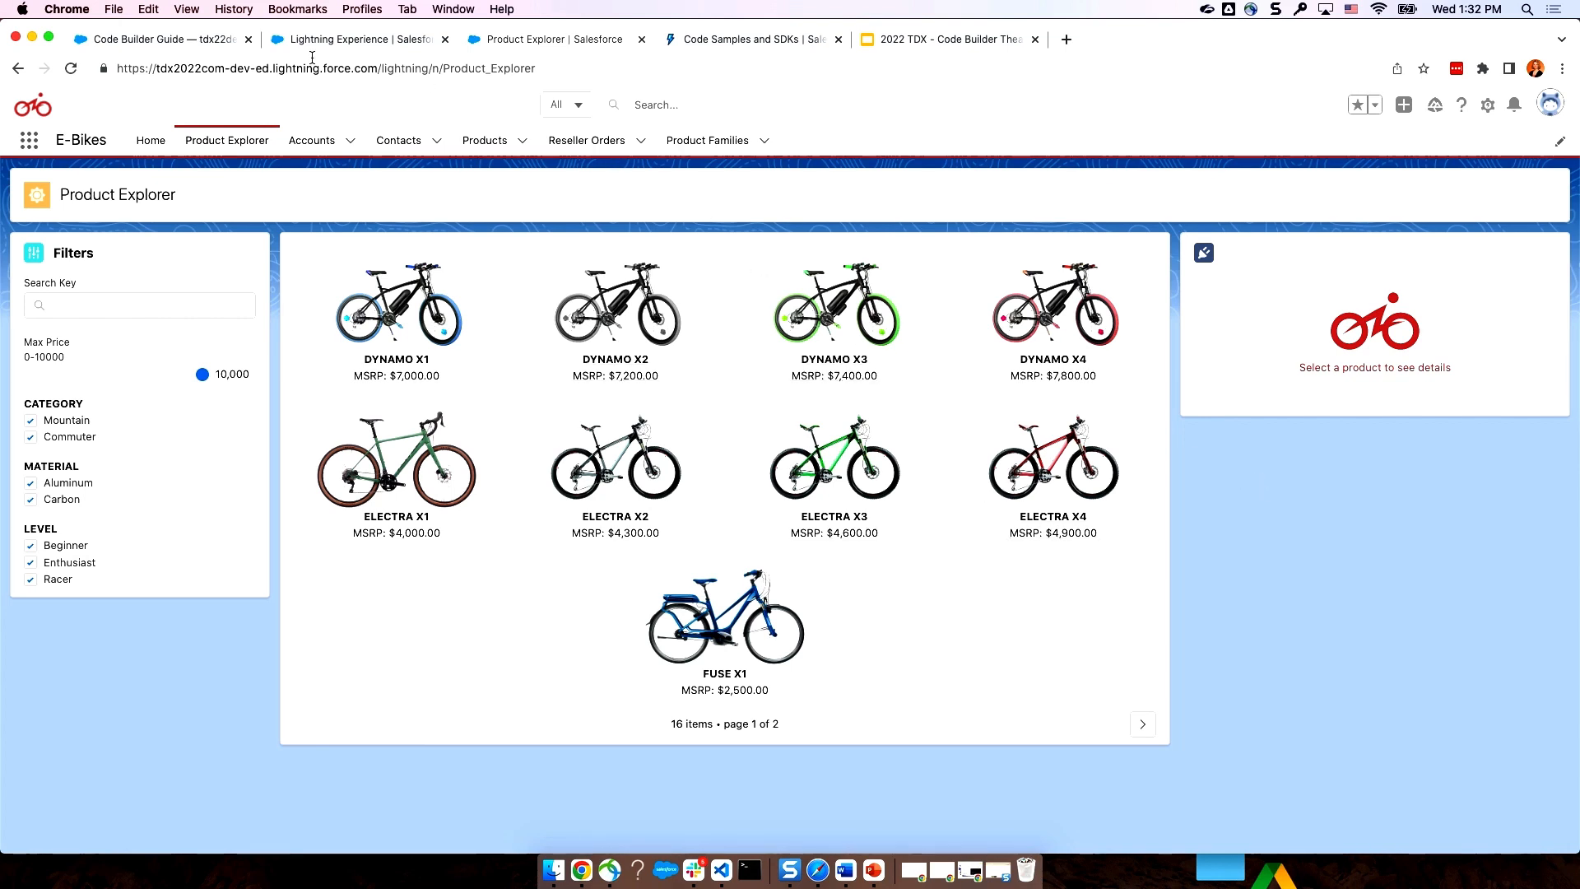
mouse_move(358, 40)
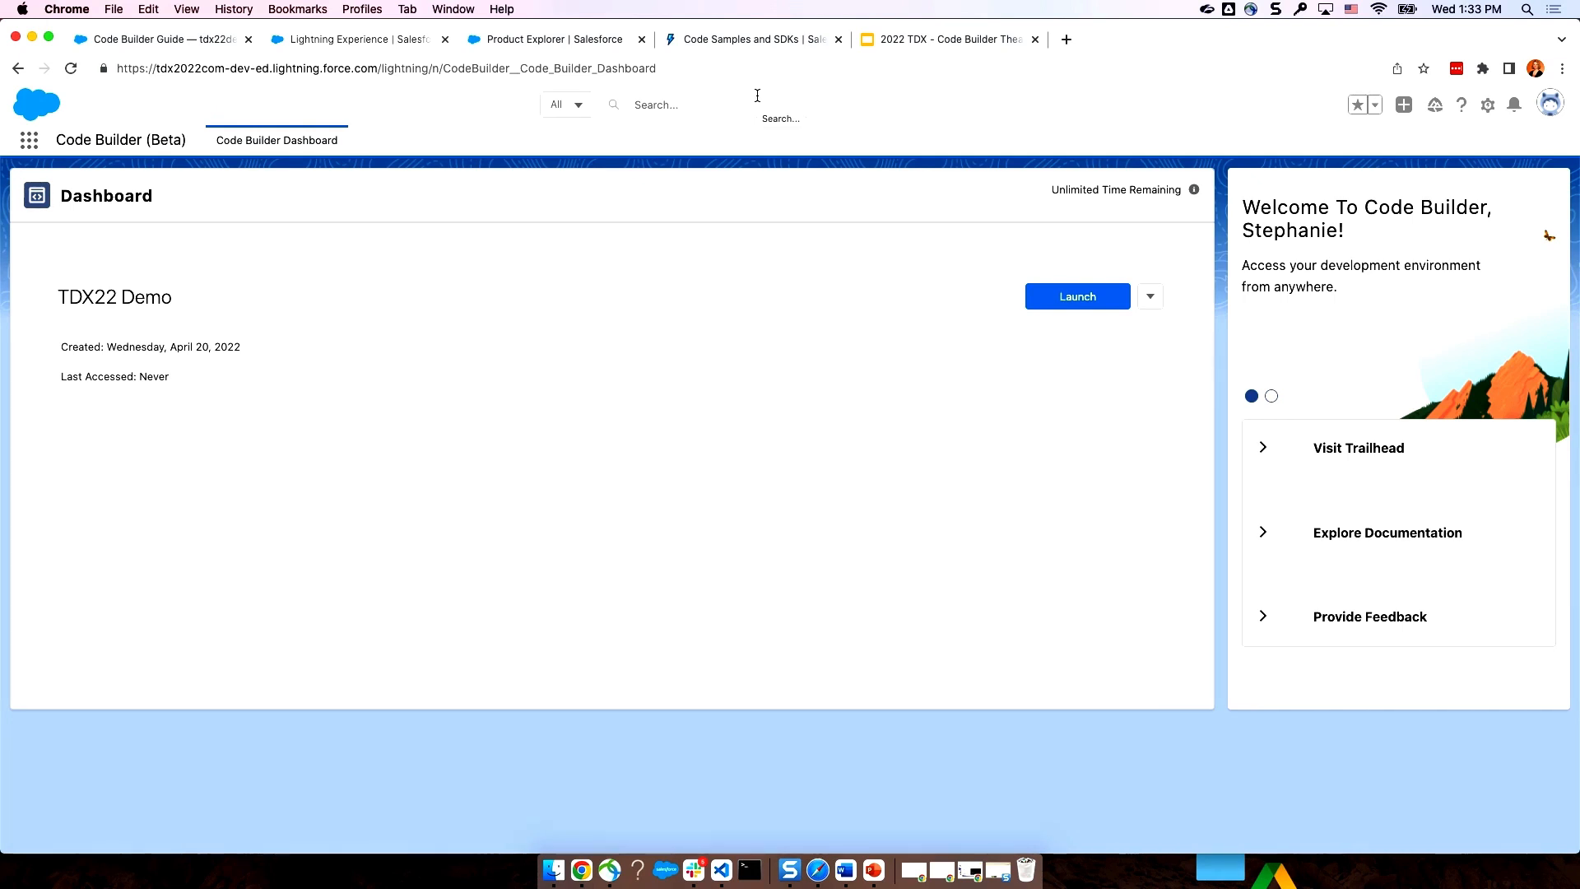
mouse_move(601, 291)
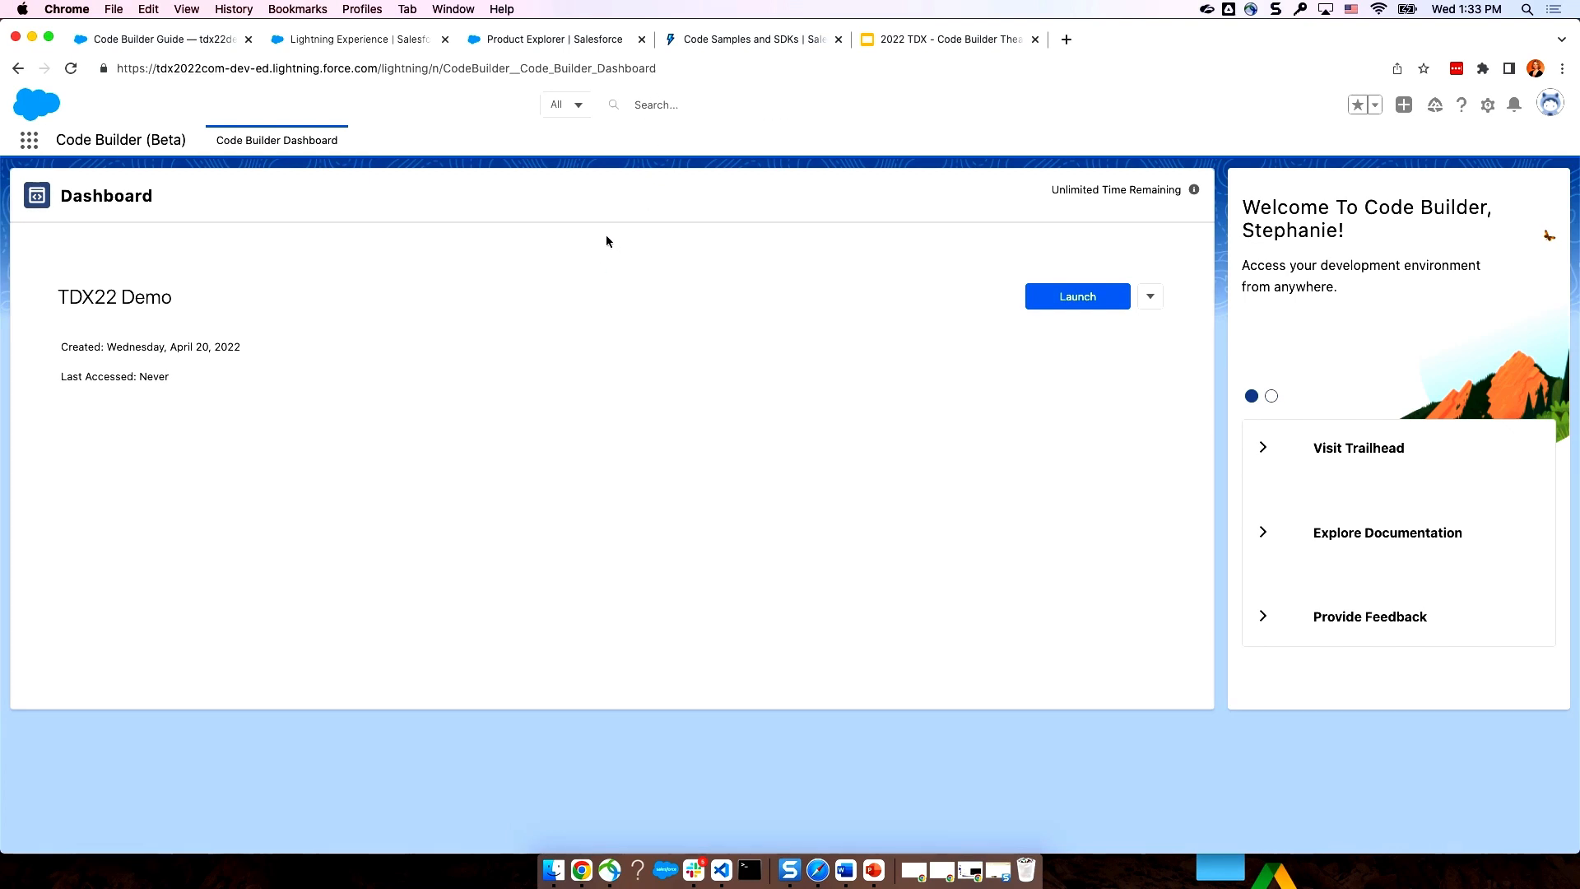
mouse_move(935, 318)
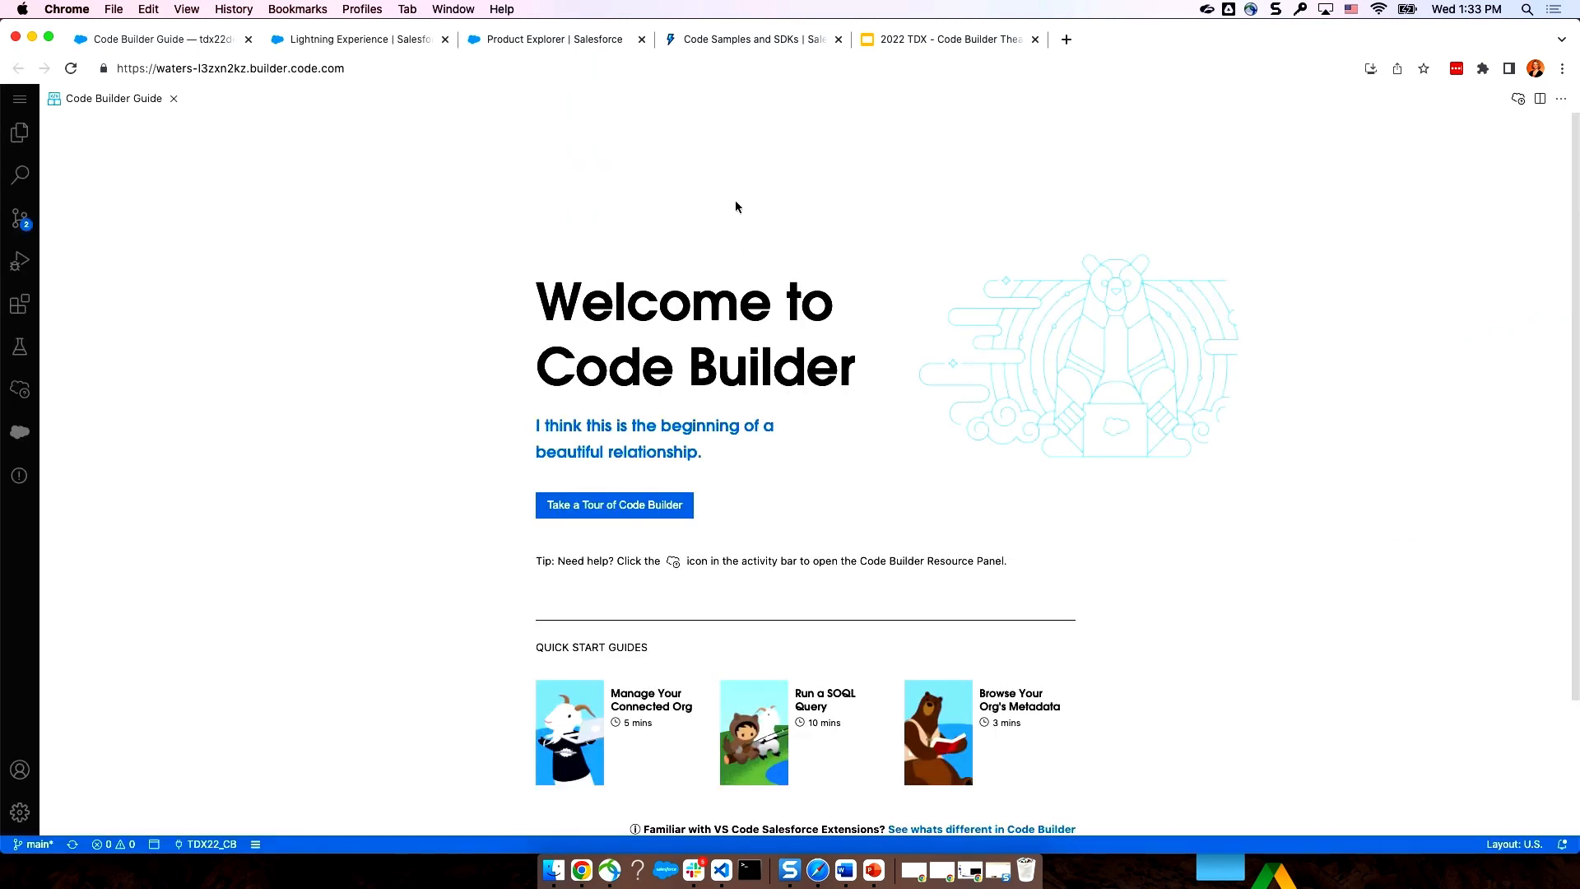
mouse_move(1096, 228)
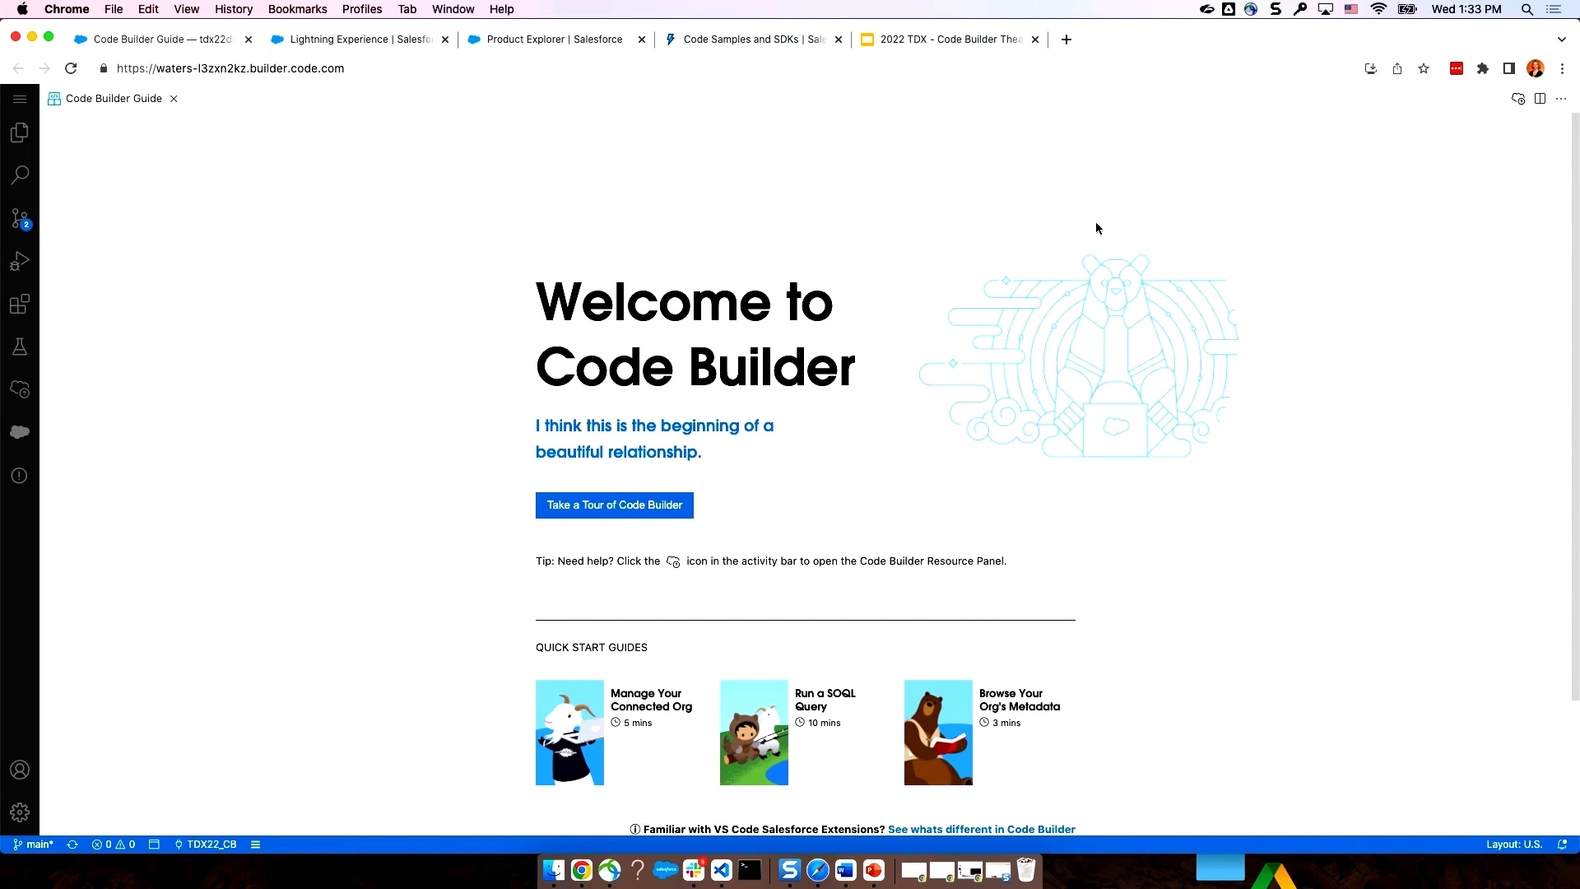
mouse_move(1388, 375)
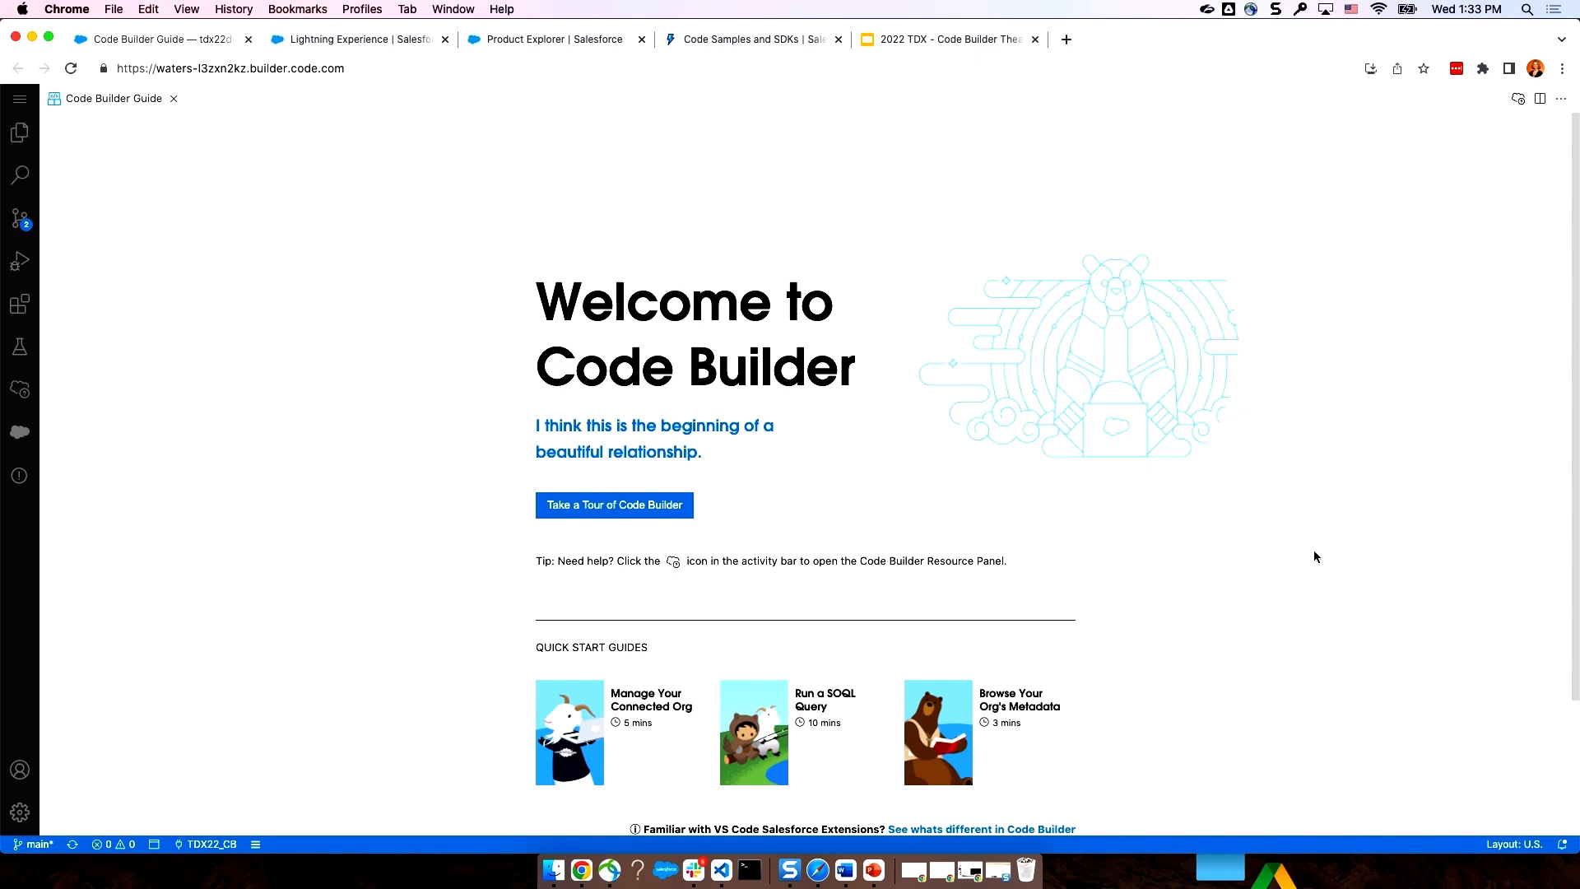
mouse_move(1318, 549)
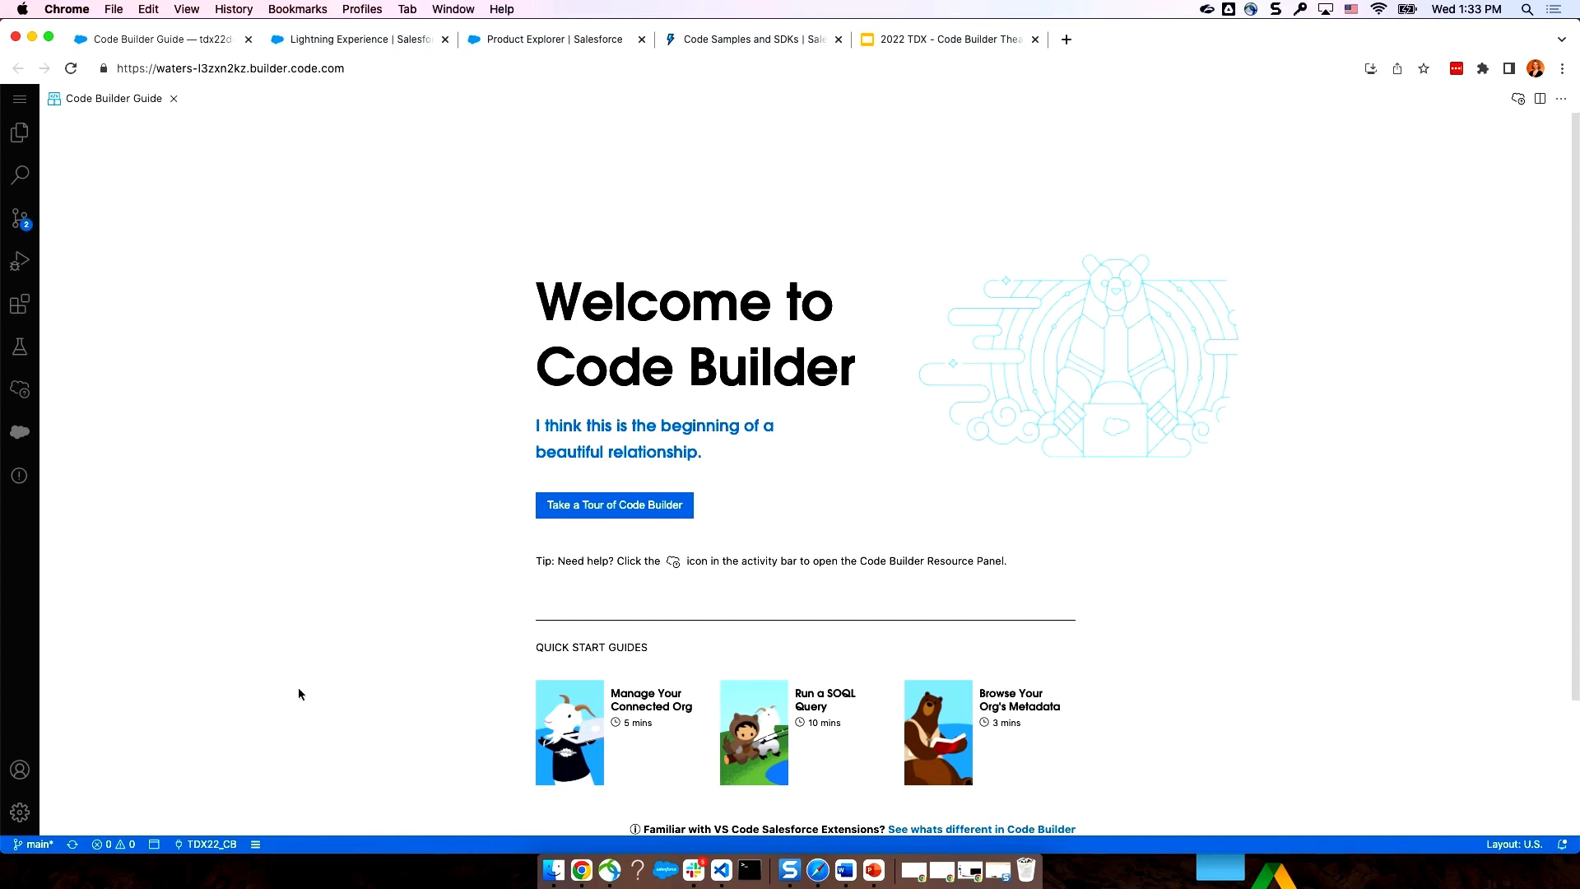
mouse_move(206, 850)
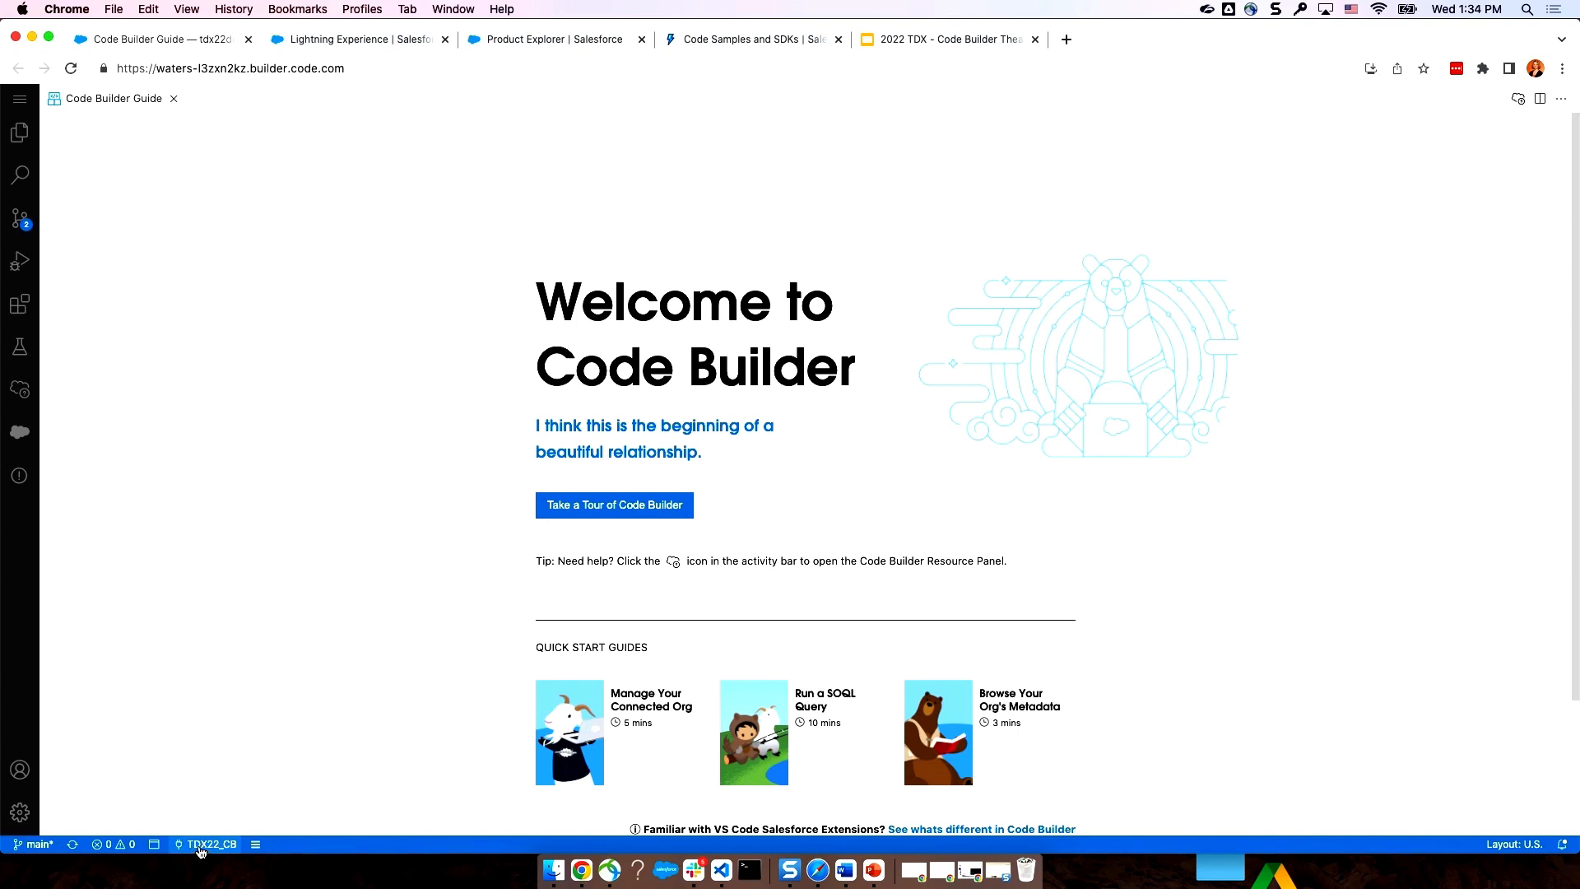
- List the orgs available as default from the TDX22_CB status-bar entry
left_click(209, 843)
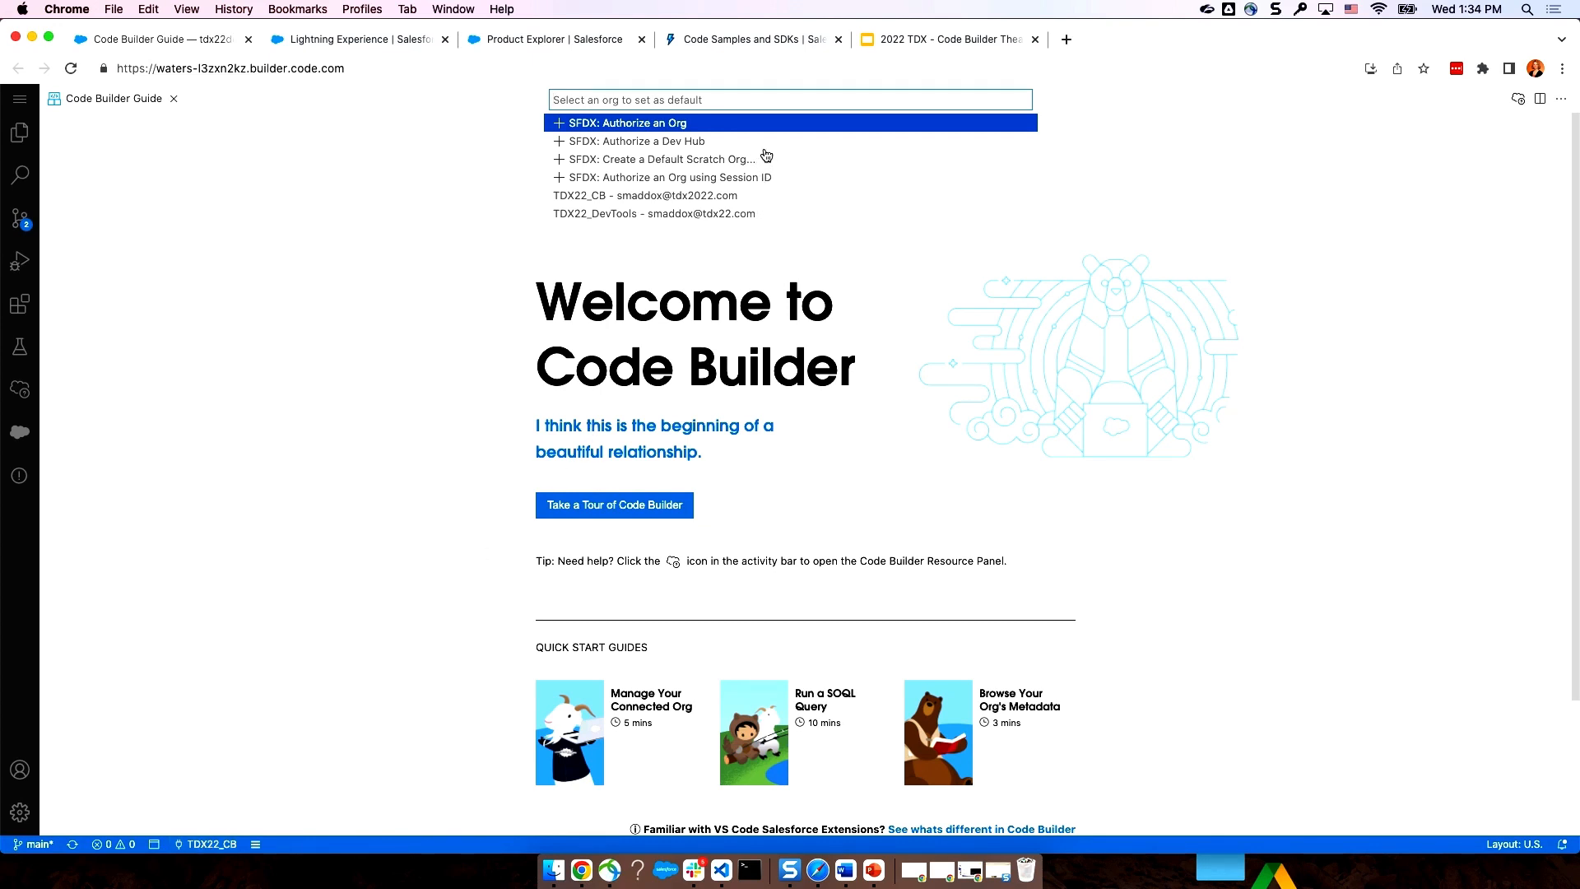
mouse_move(779, 183)
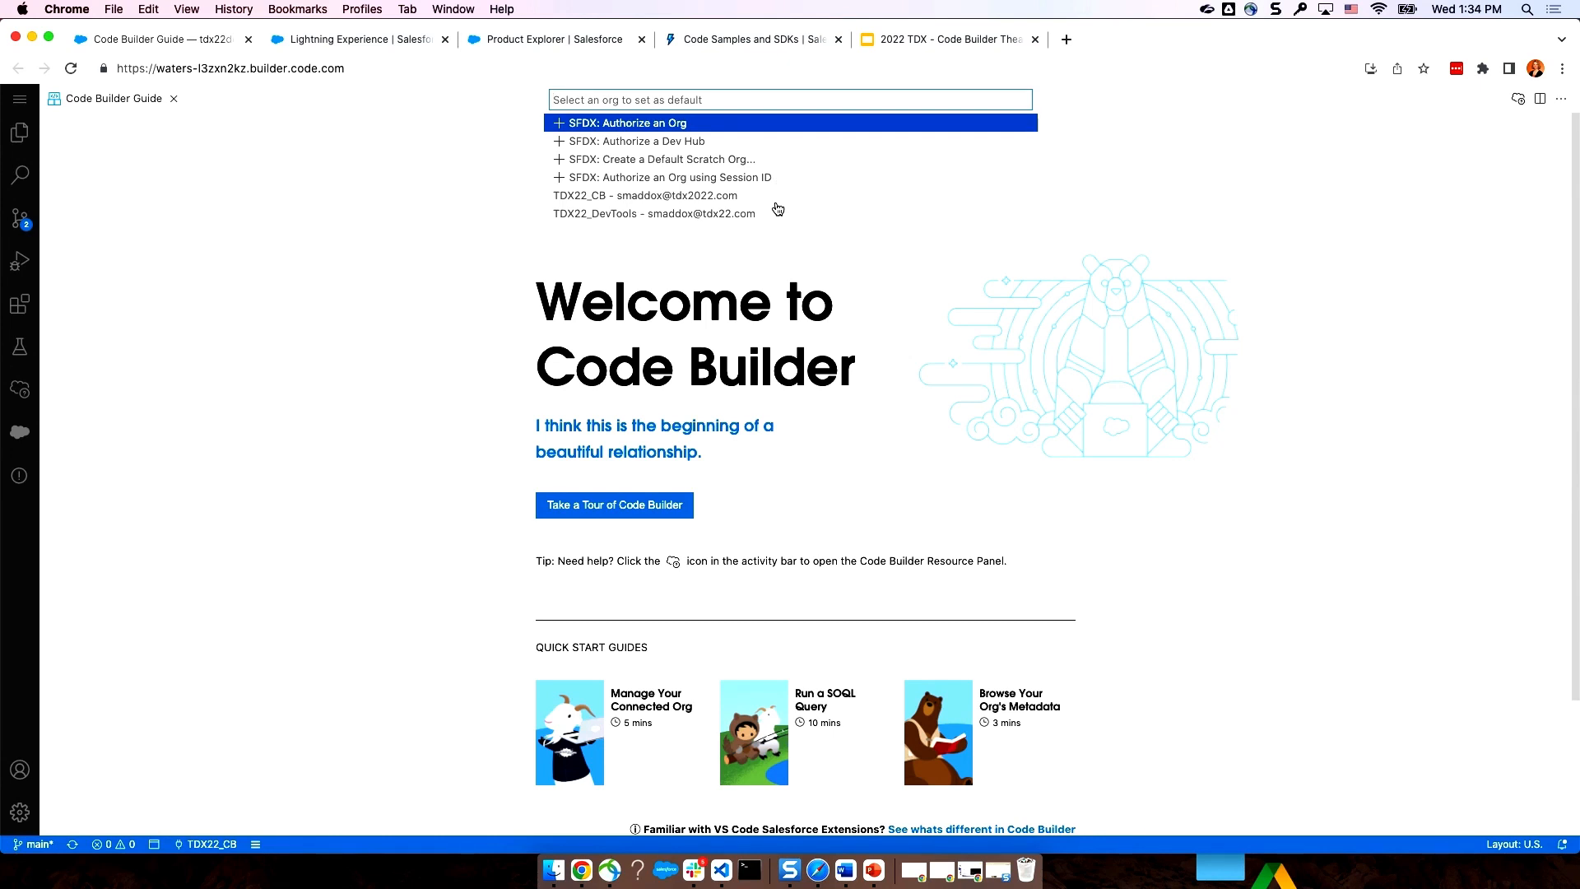
mouse_move(783, 193)
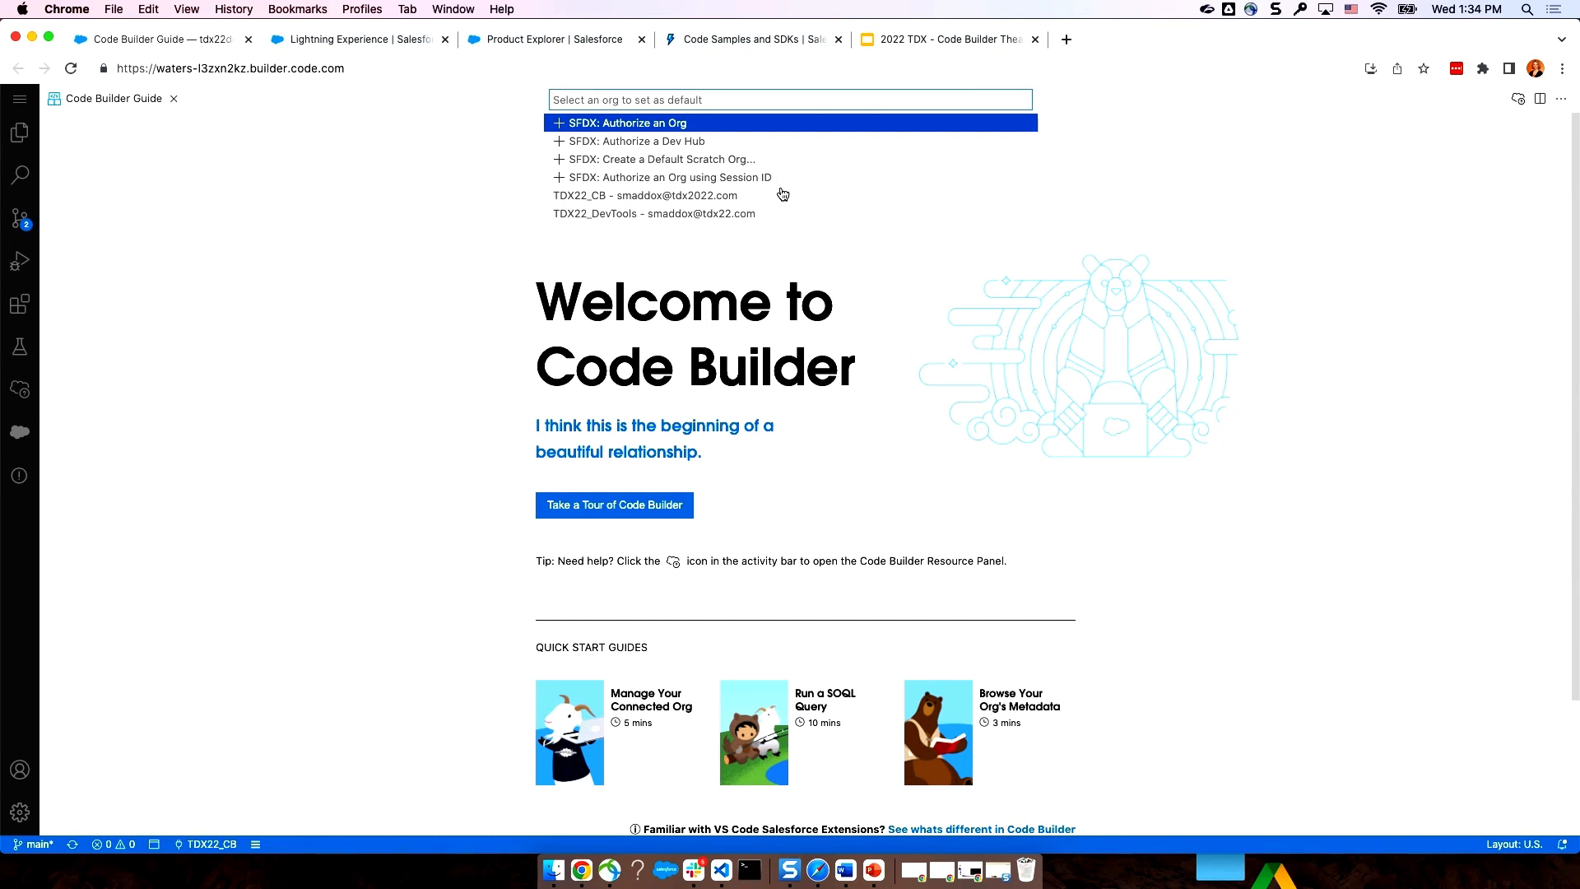
mouse_move(813, 165)
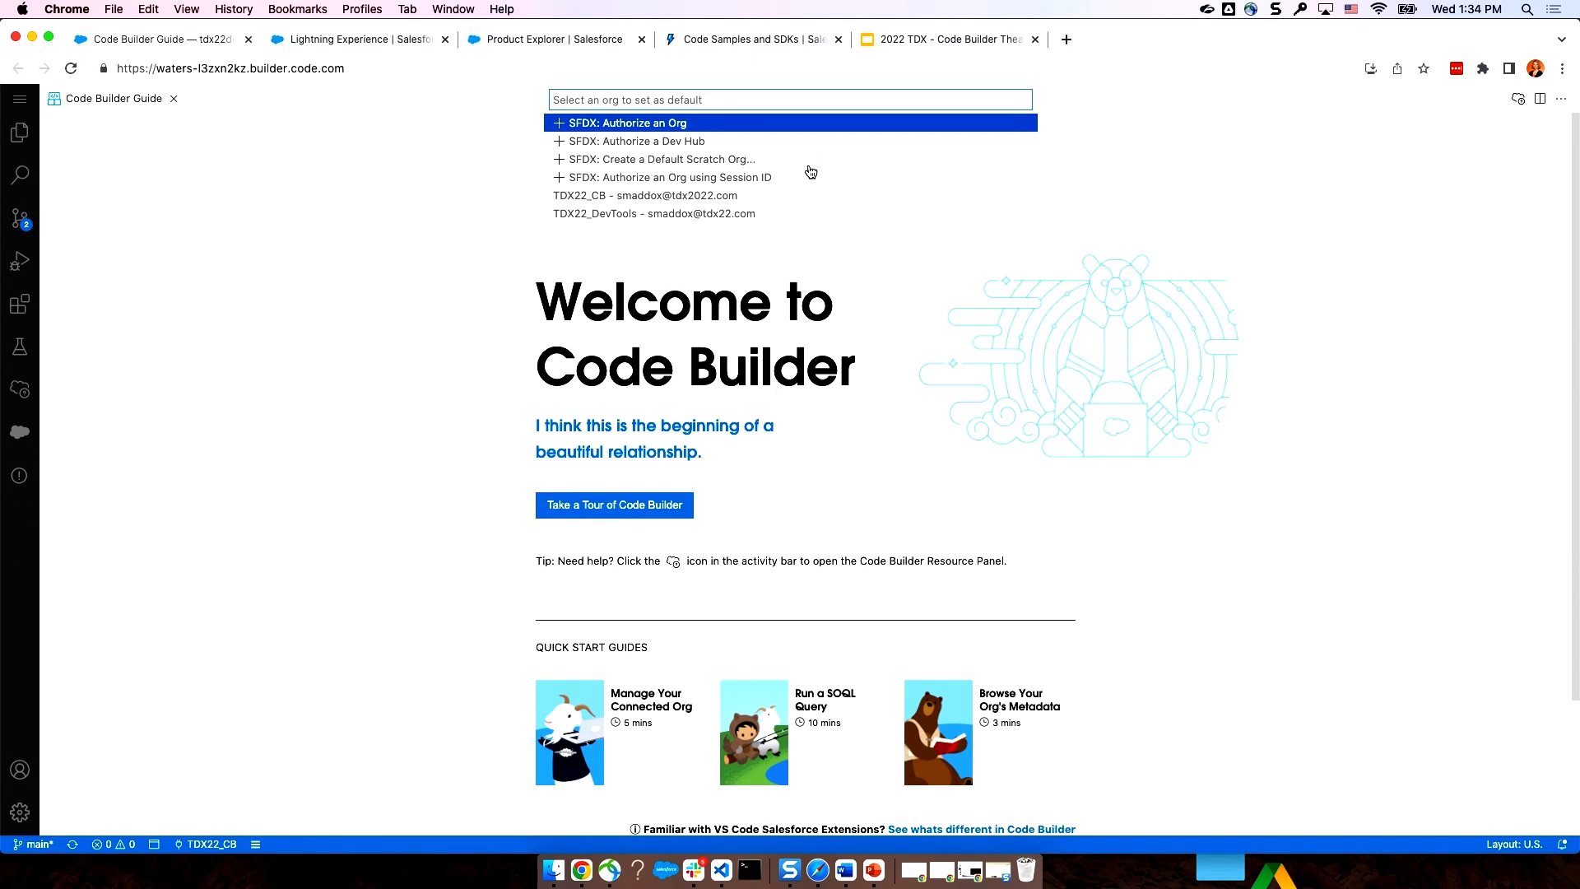
mouse_move(804, 193)
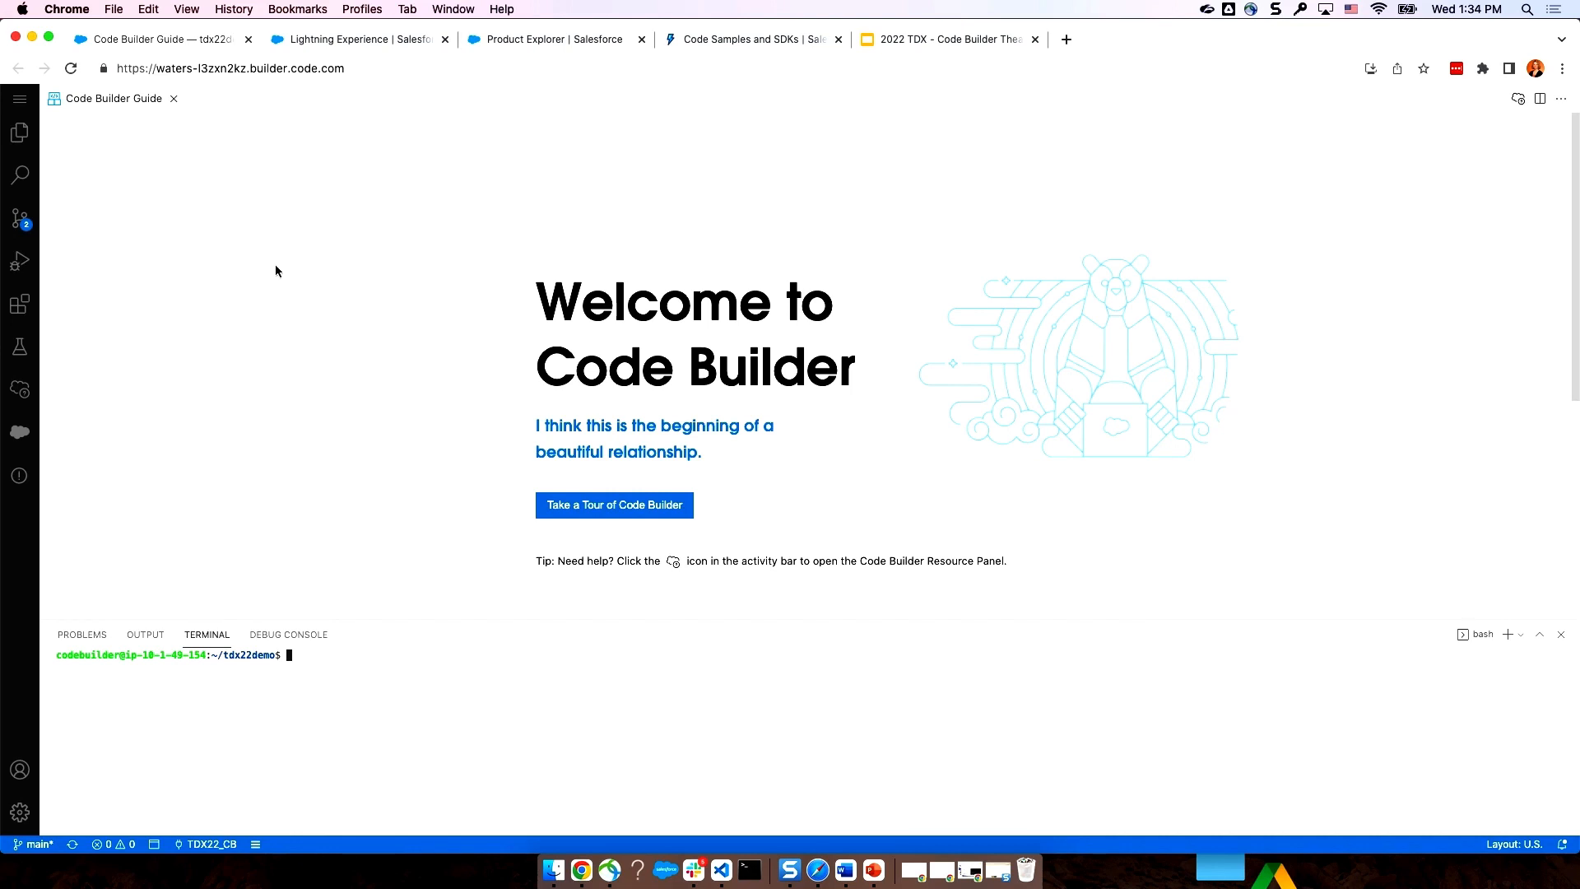
- Run sfdx force:org:list in the terminal to show TDX22_CB and TDX22_DevTools connected
type("sf")
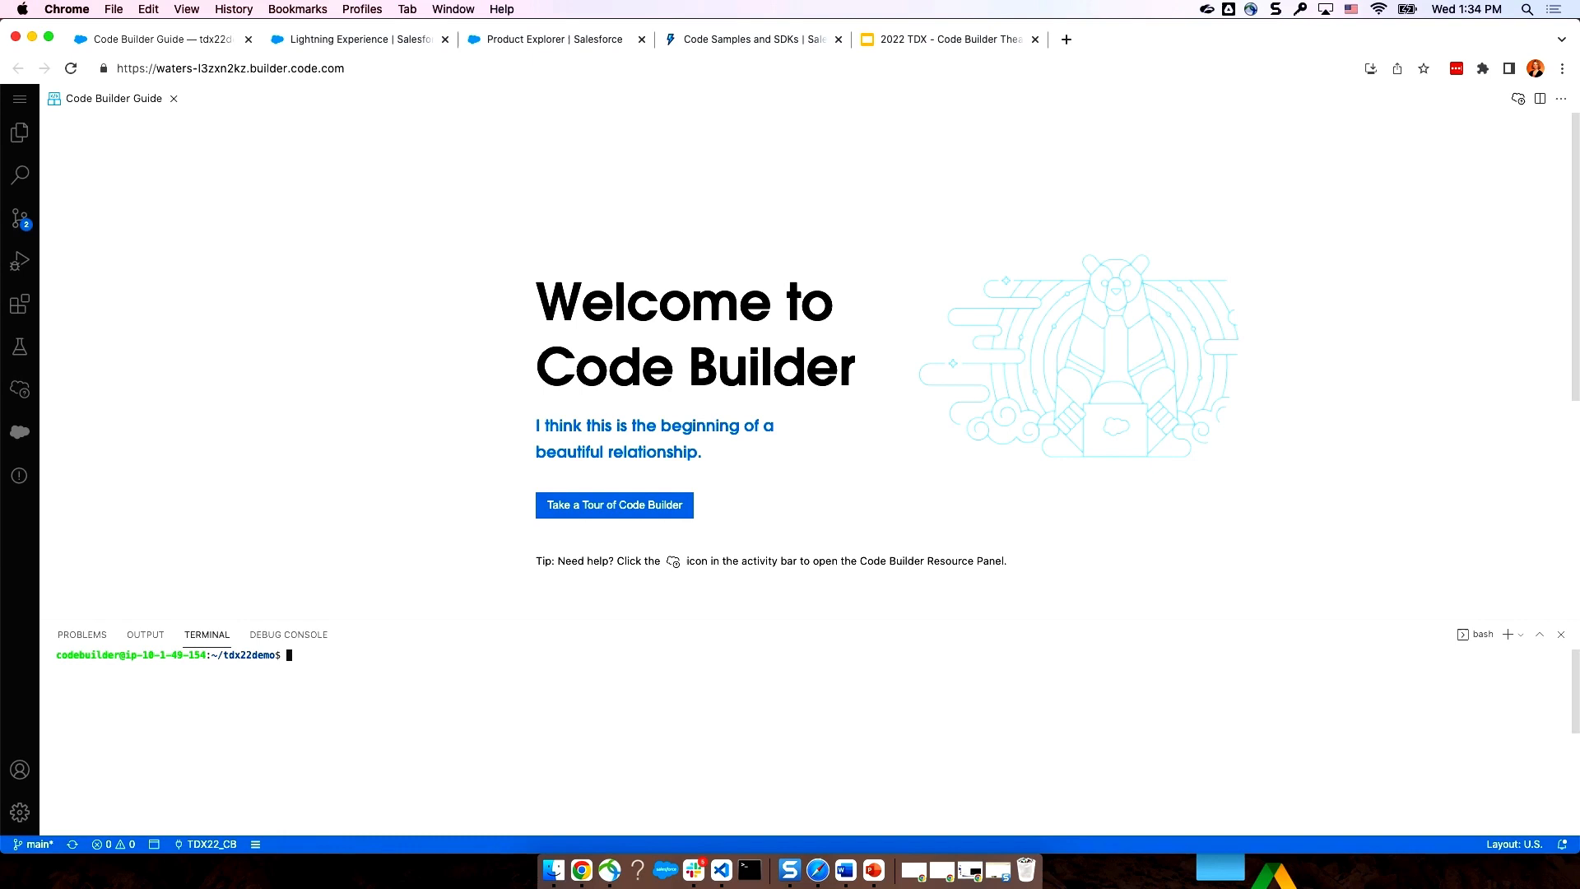
type("sfdx force:org:list")
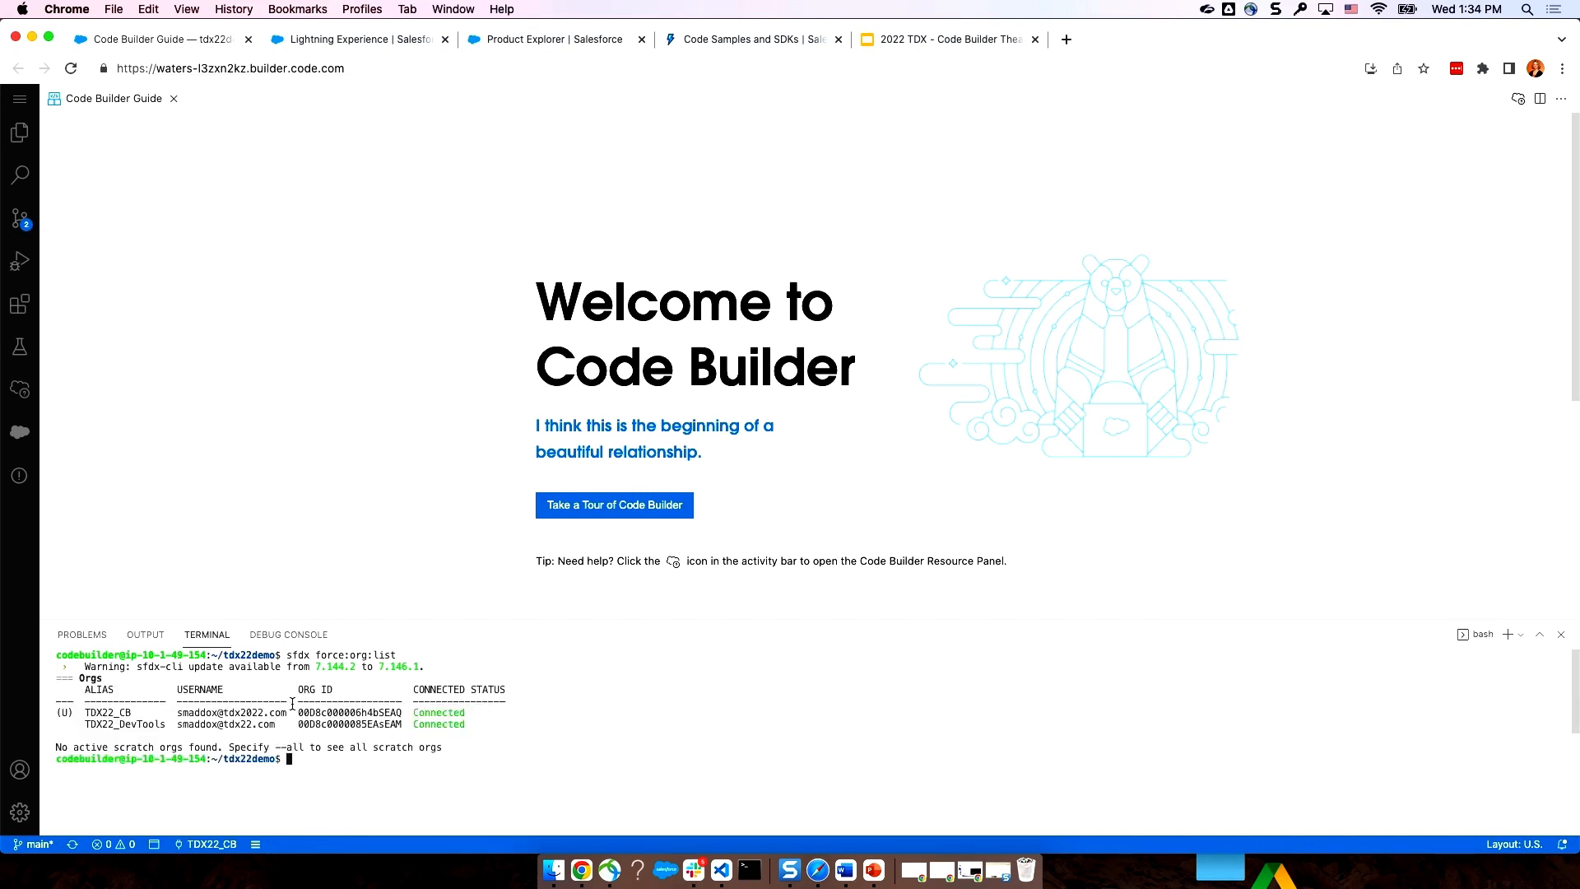
mouse_move(332, 424)
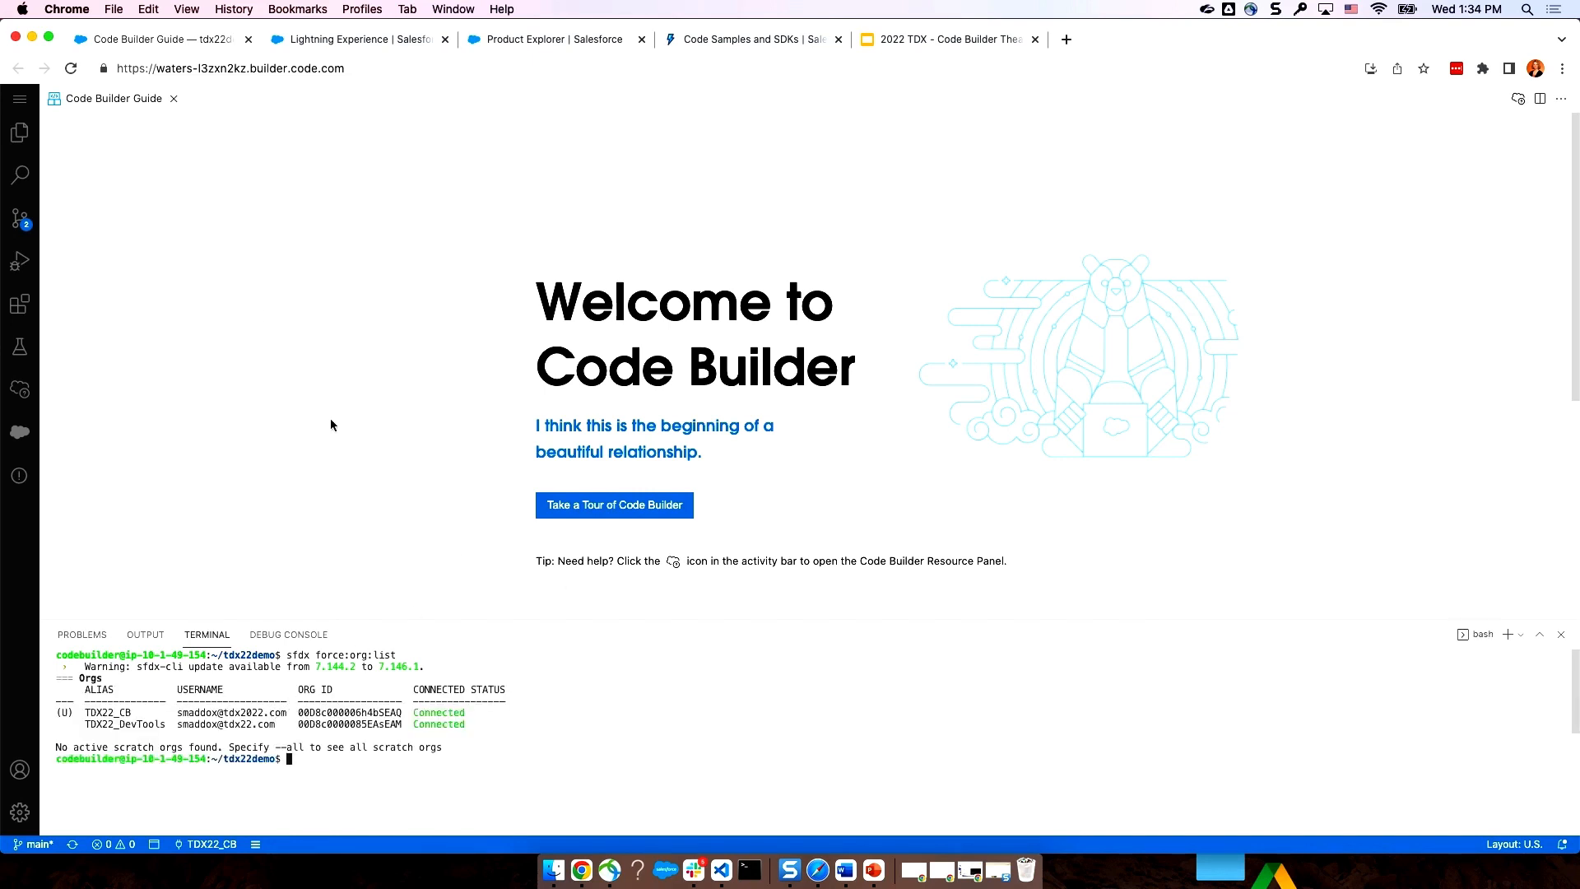
mouse_move(329, 414)
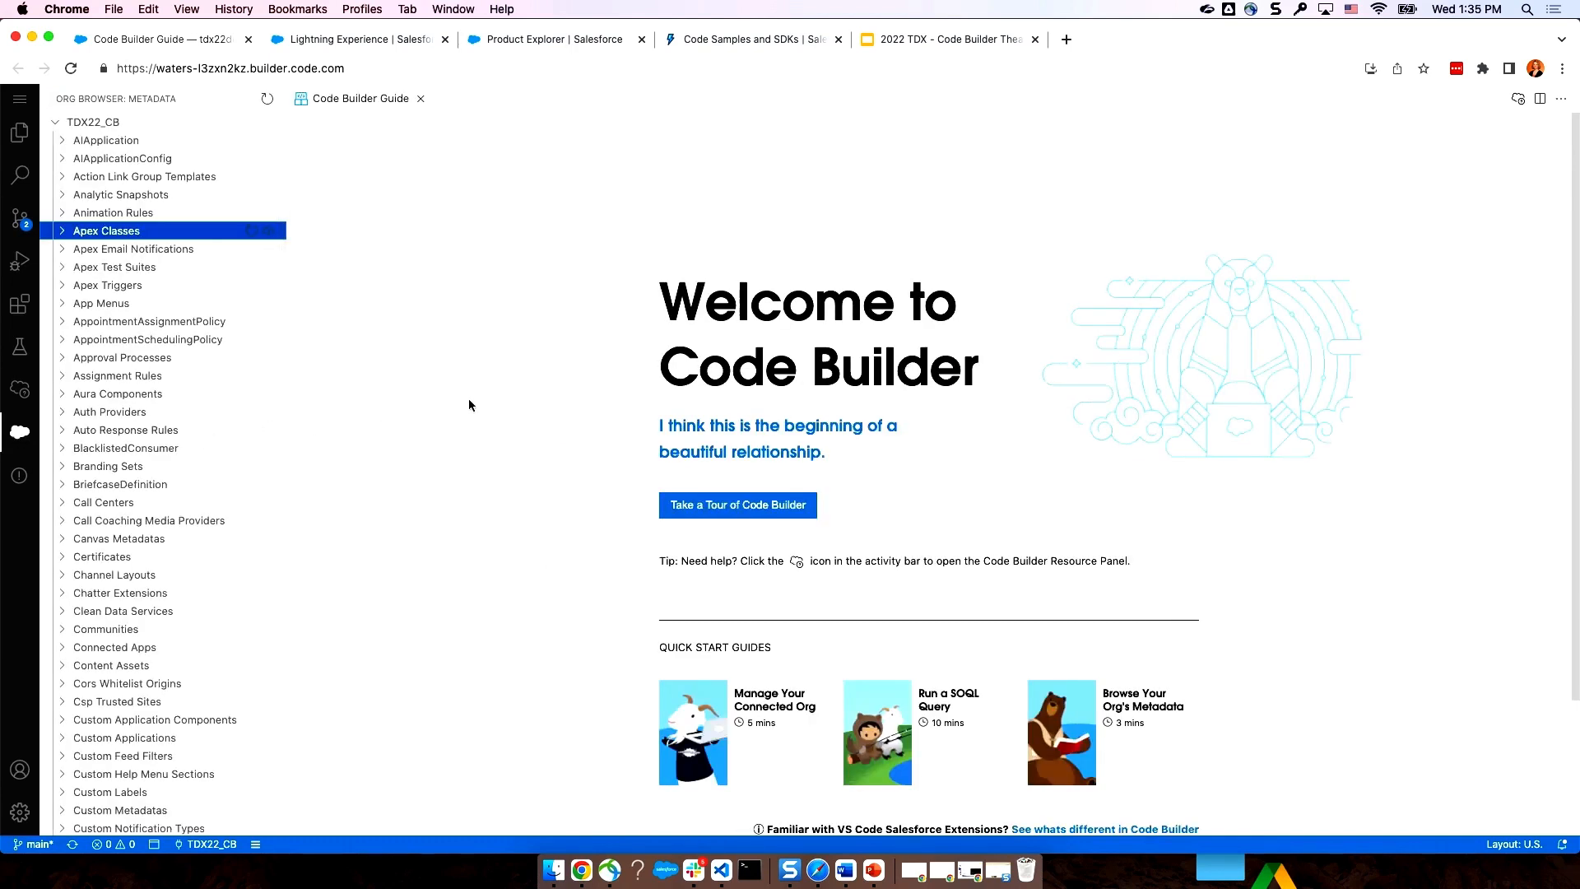
mouse_move(479, 392)
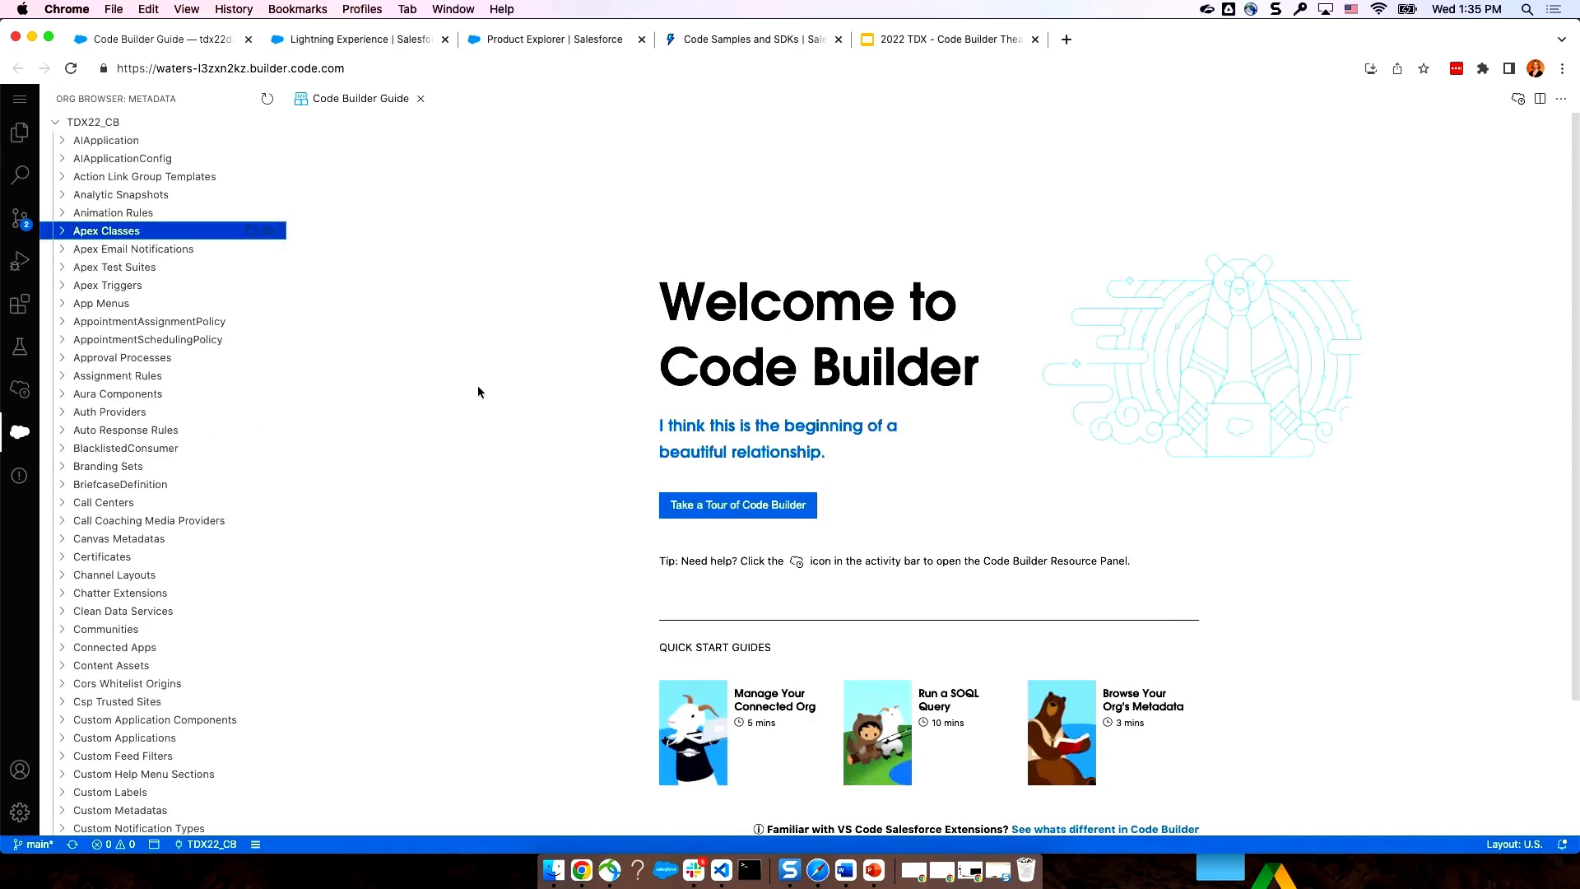
mouse_move(470, 405)
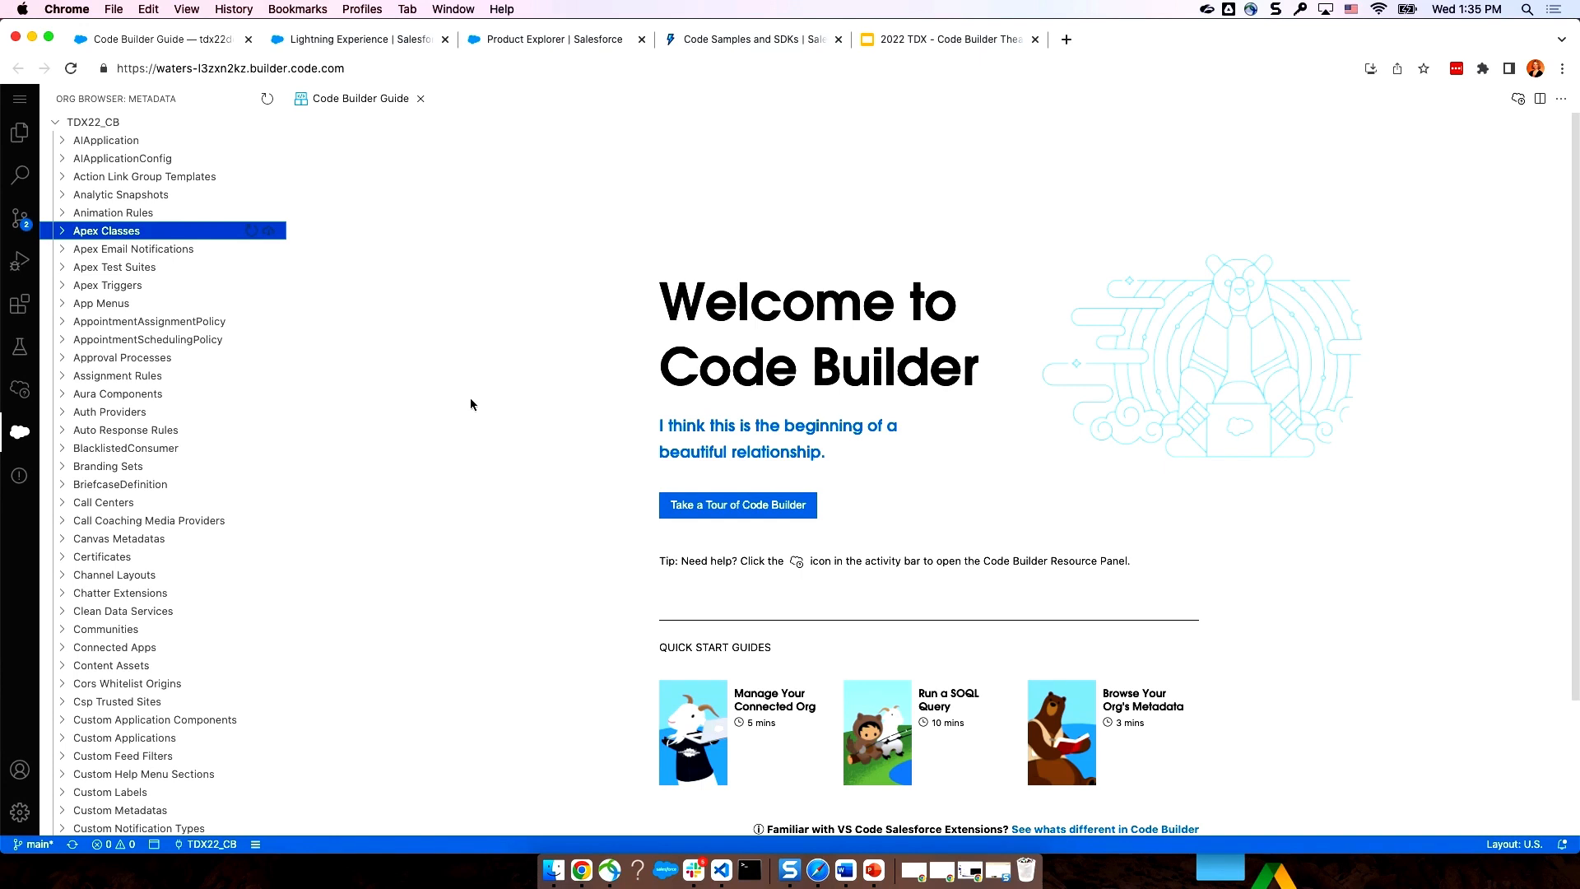
- Retrieve ProductController from the Org Browser's Apex Classes into the editor
left_click(63, 231)
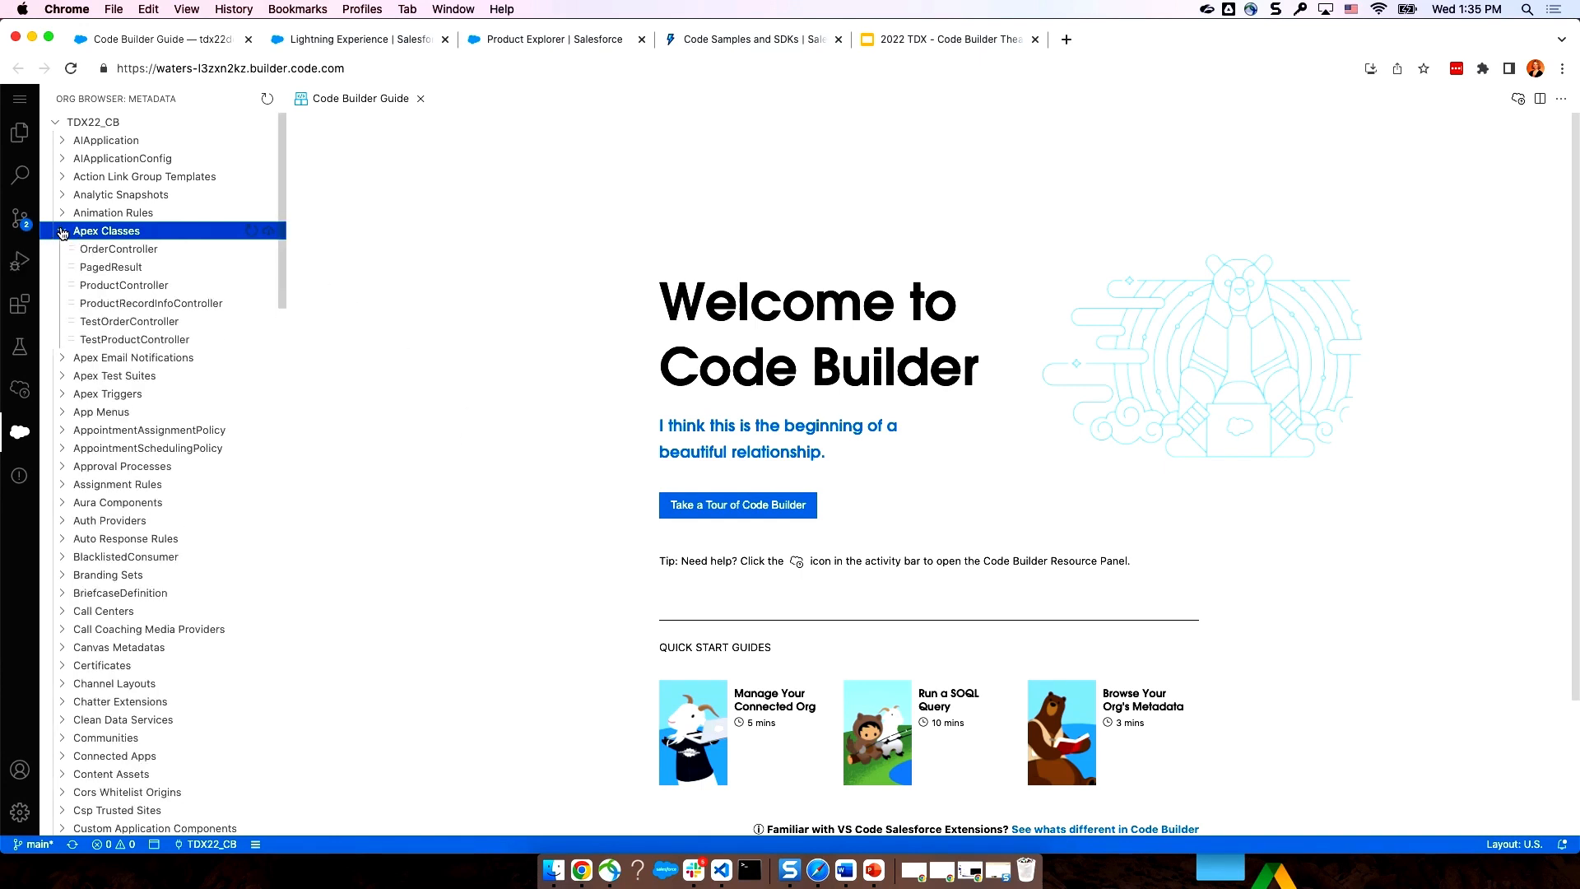
mouse_move(221, 287)
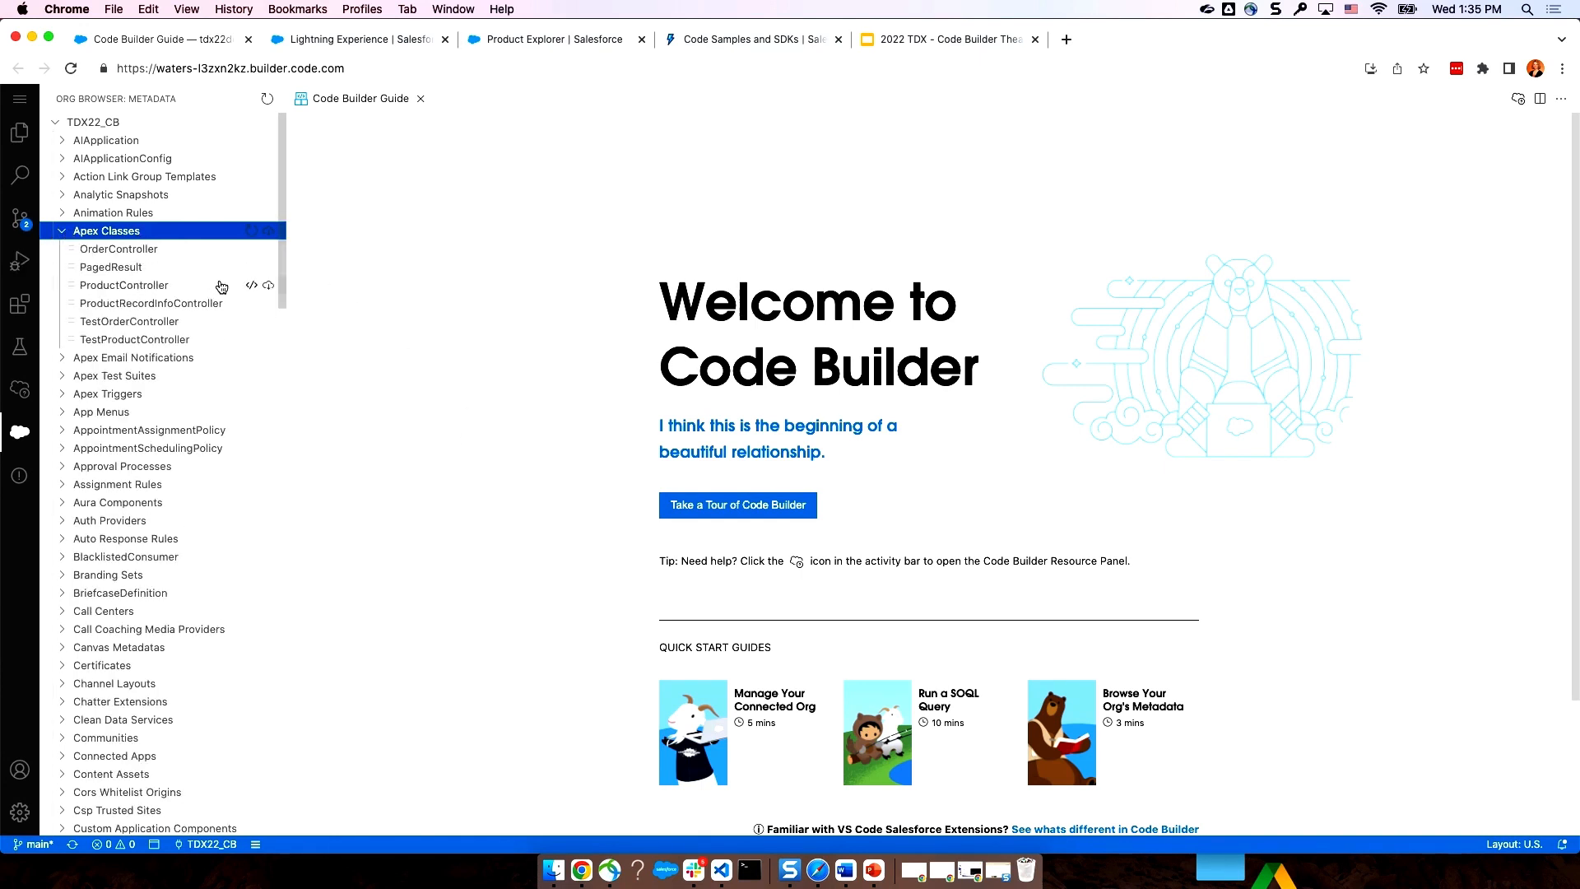
left_click(269, 286)
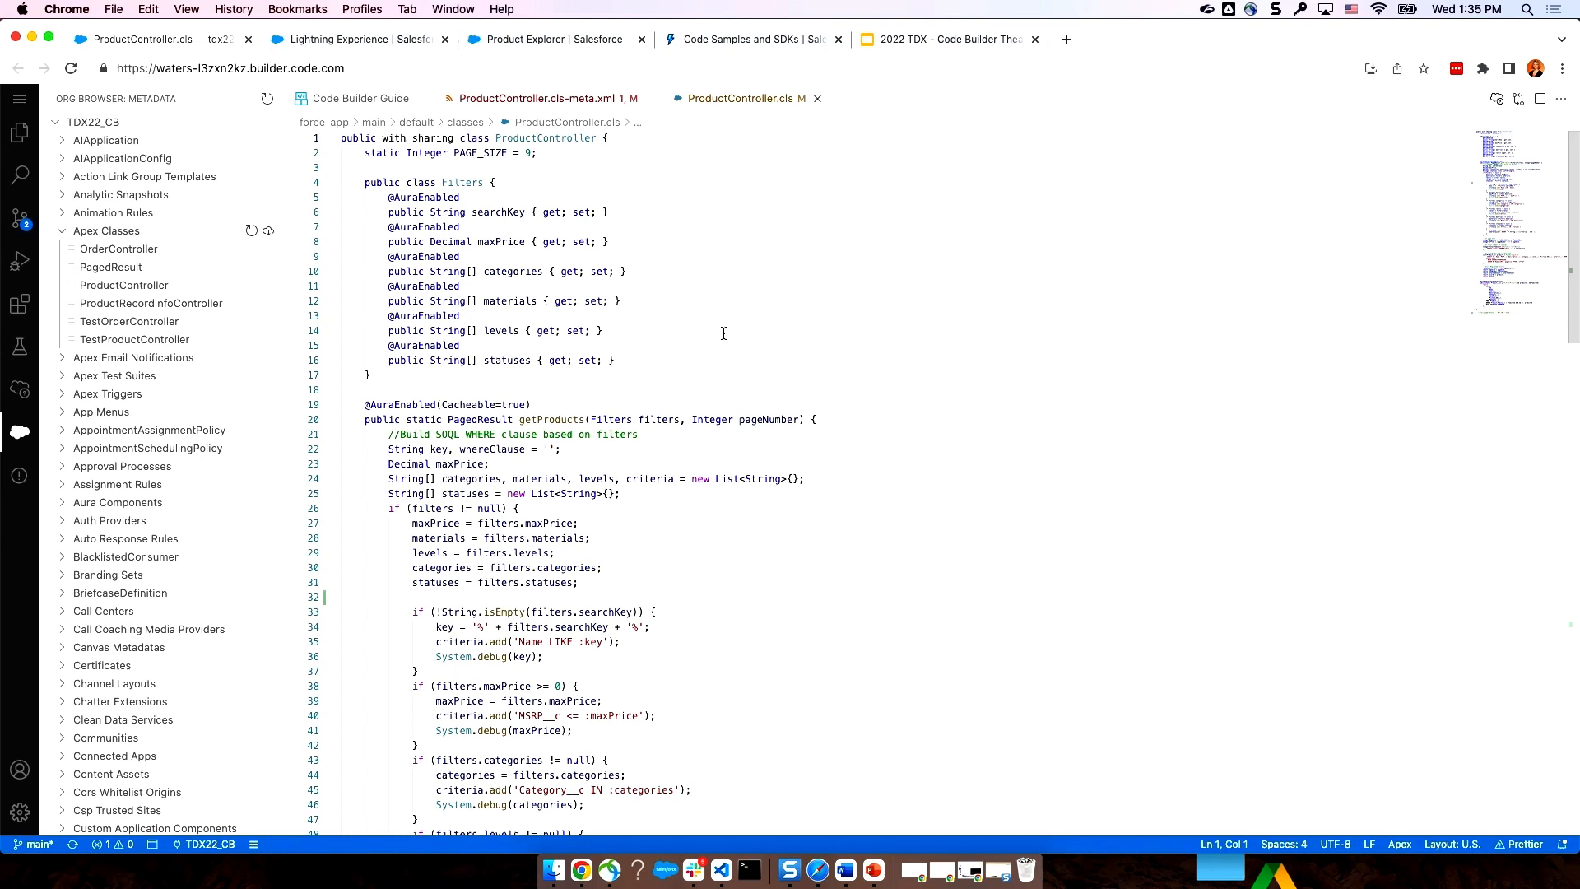
left_click(544, 39)
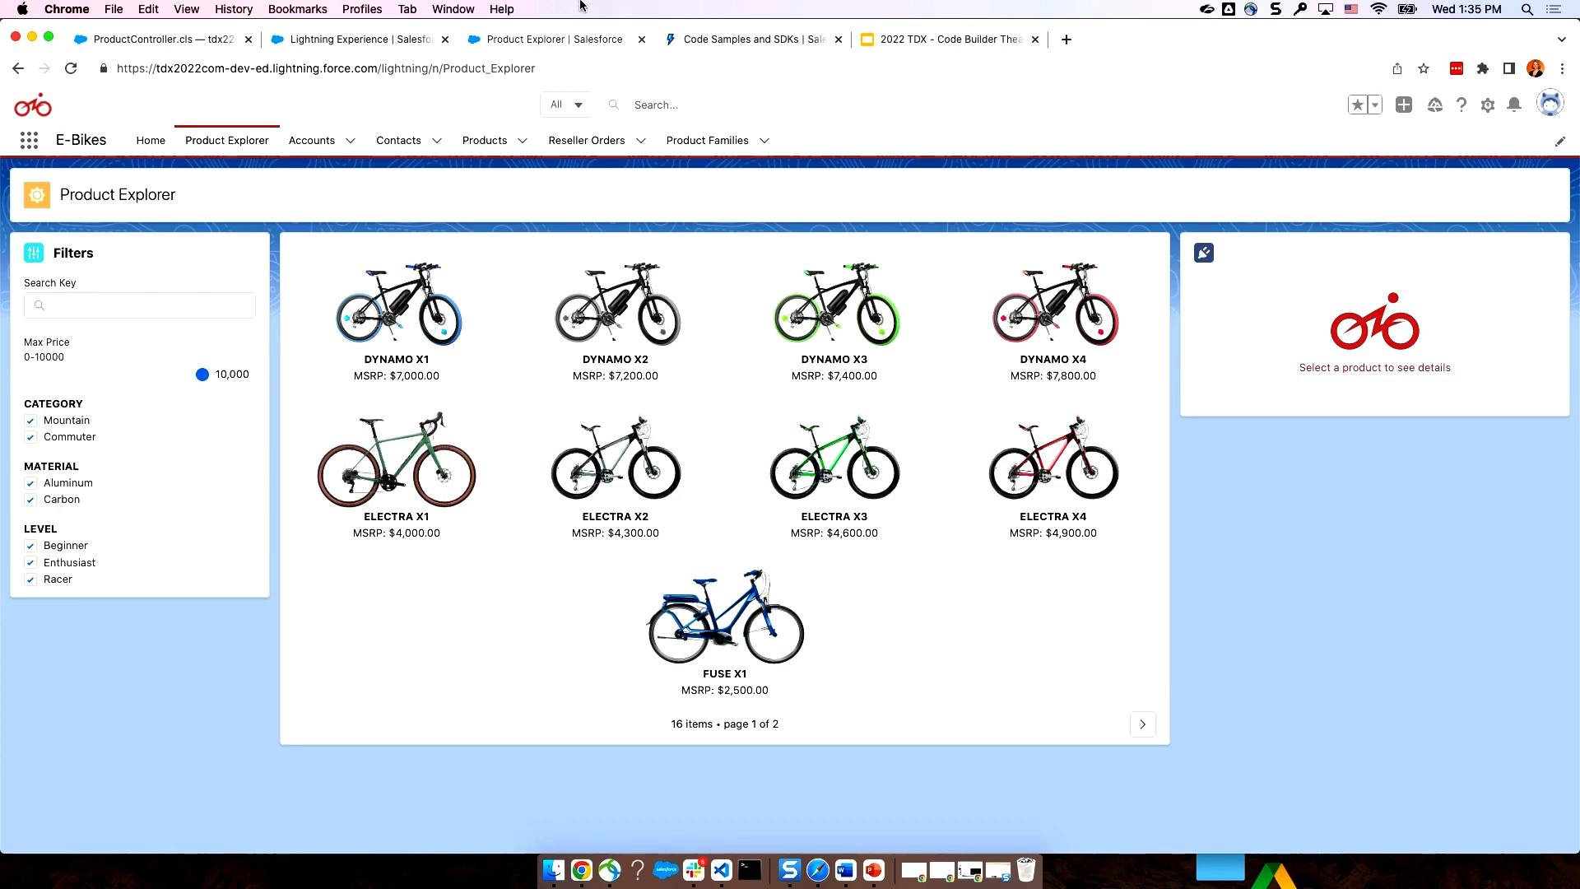
mouse_move(590, 6)
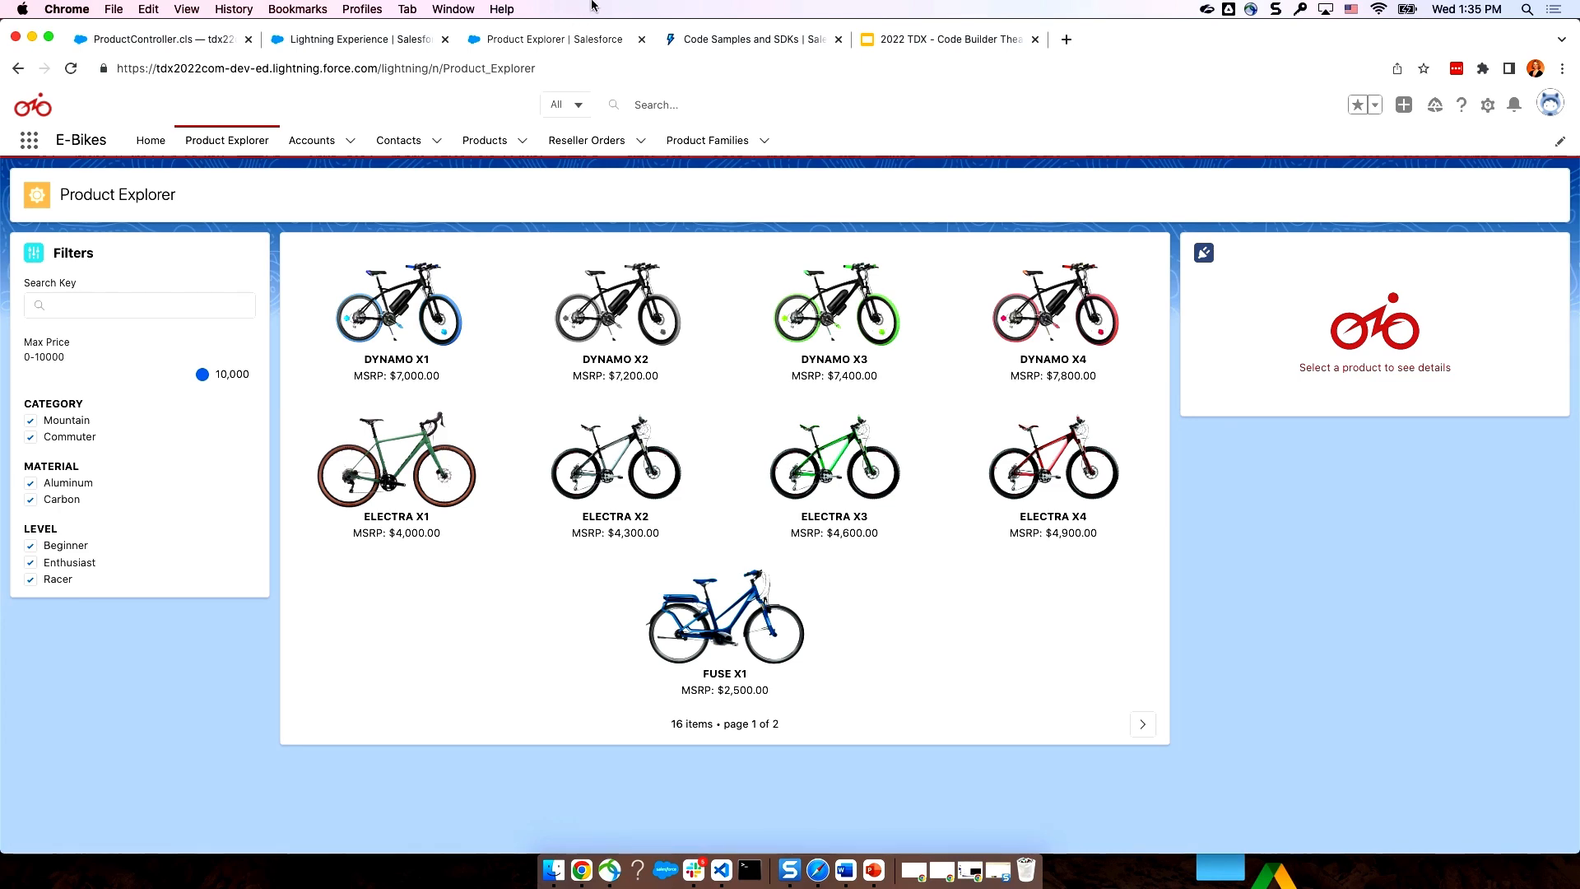
left_click(161, 39)
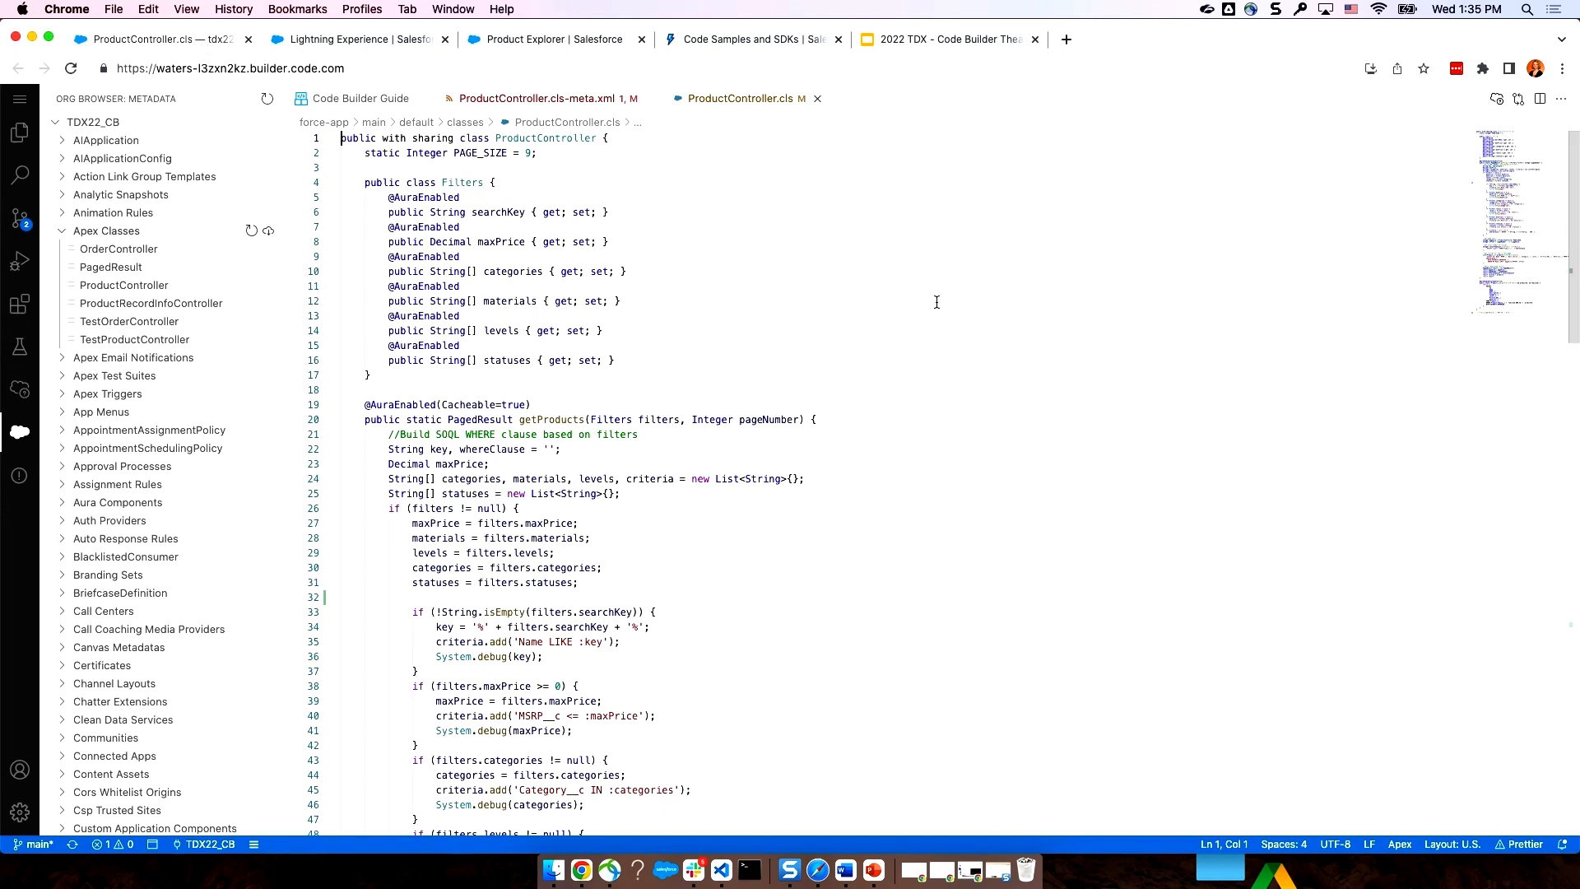
- Review the getProducts search-key filter code in ProductController.cls
scroll("down", 3)
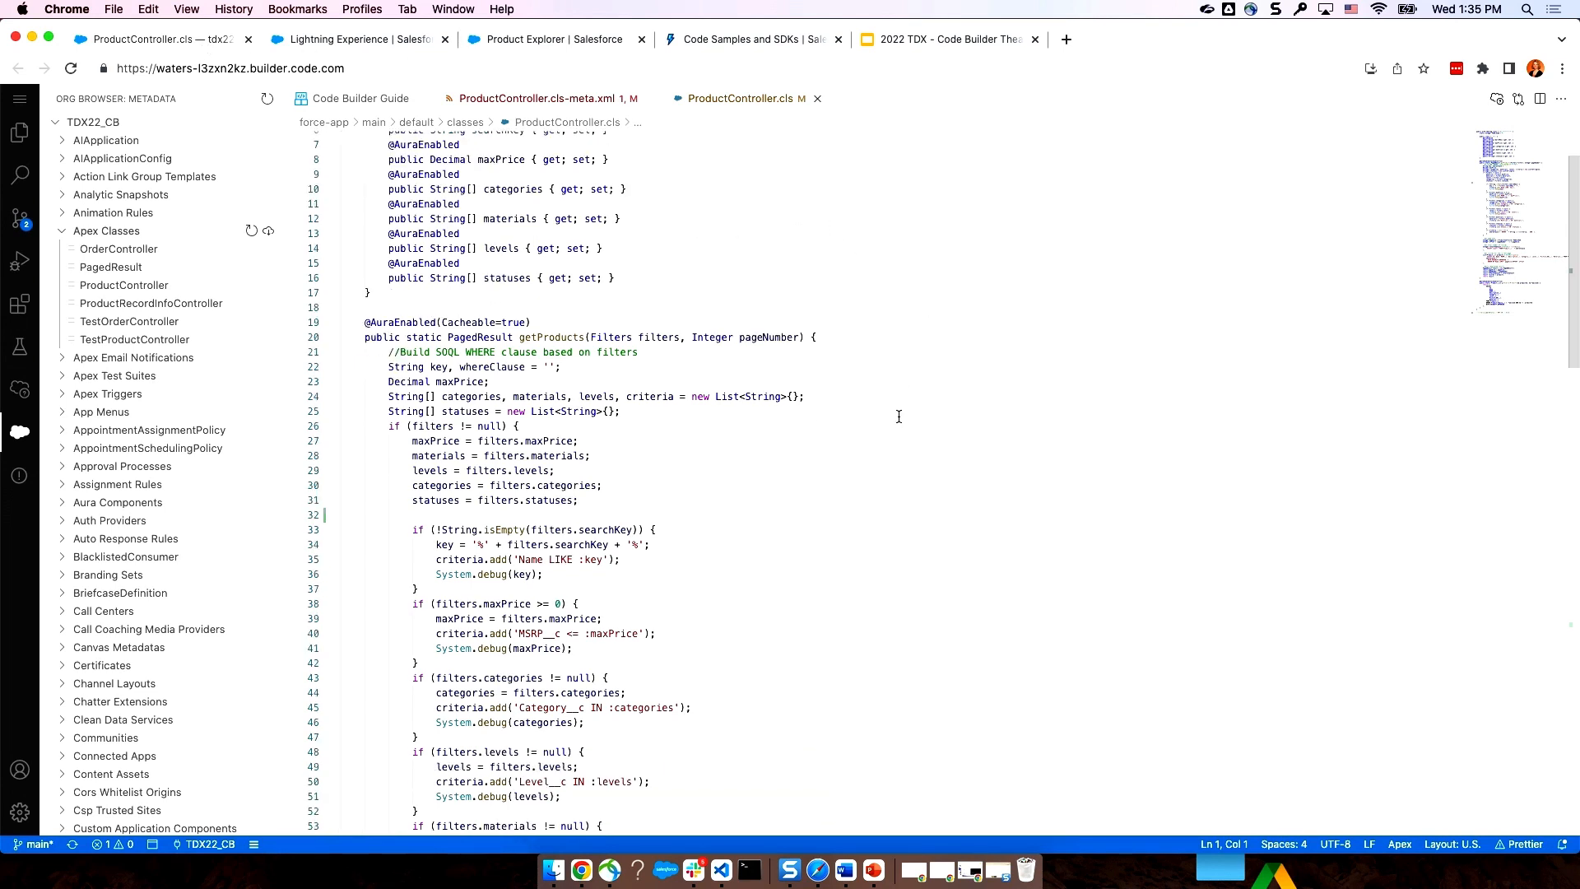
scroll("down", 3)
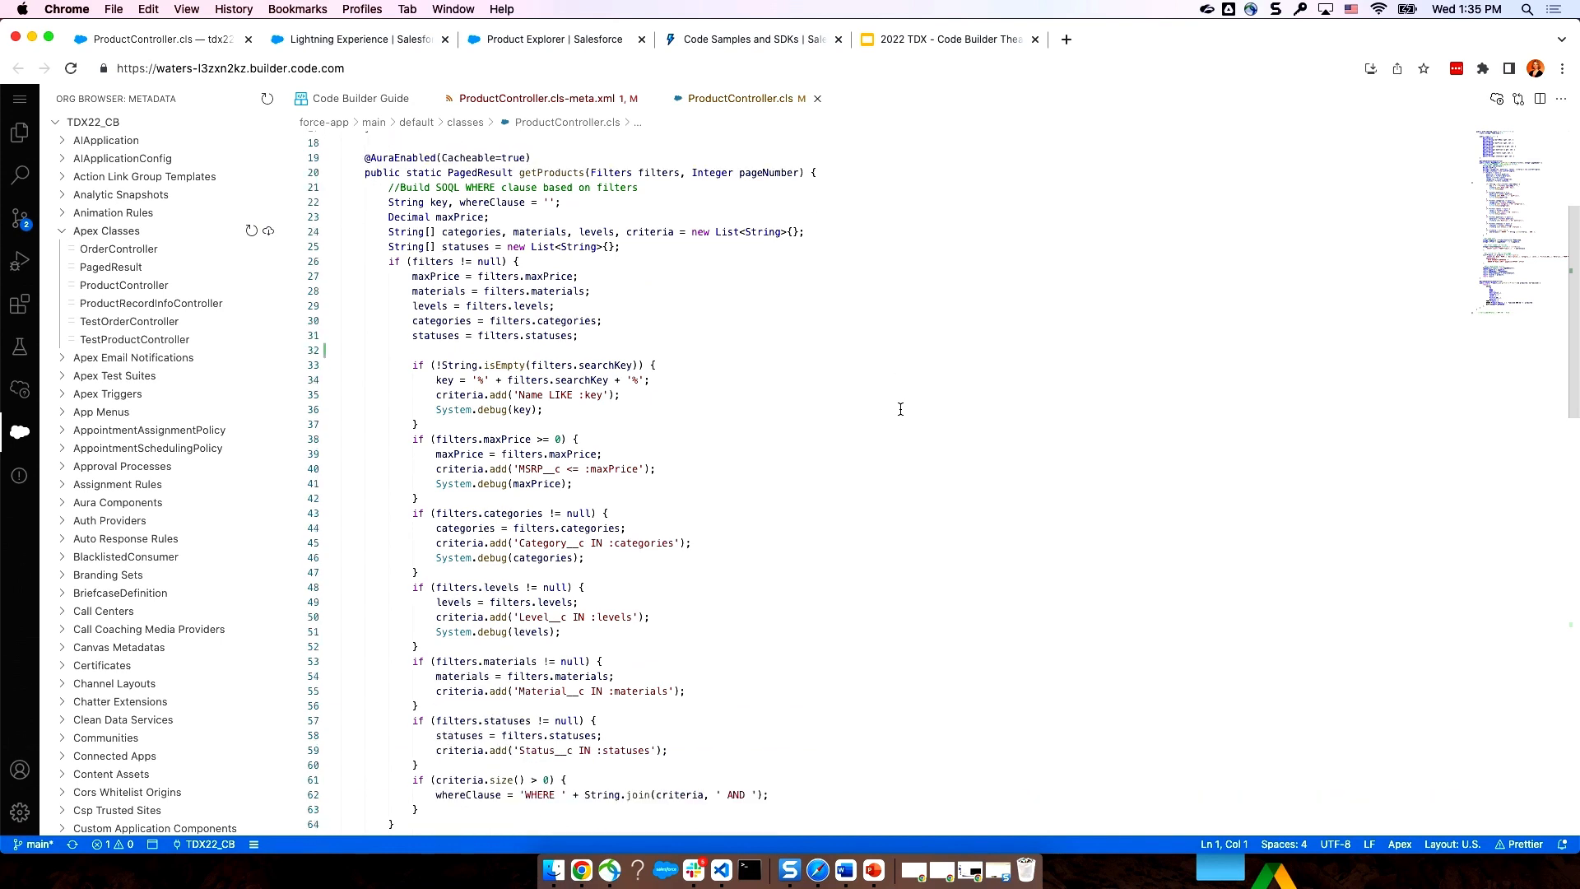
left_click(565, 171)
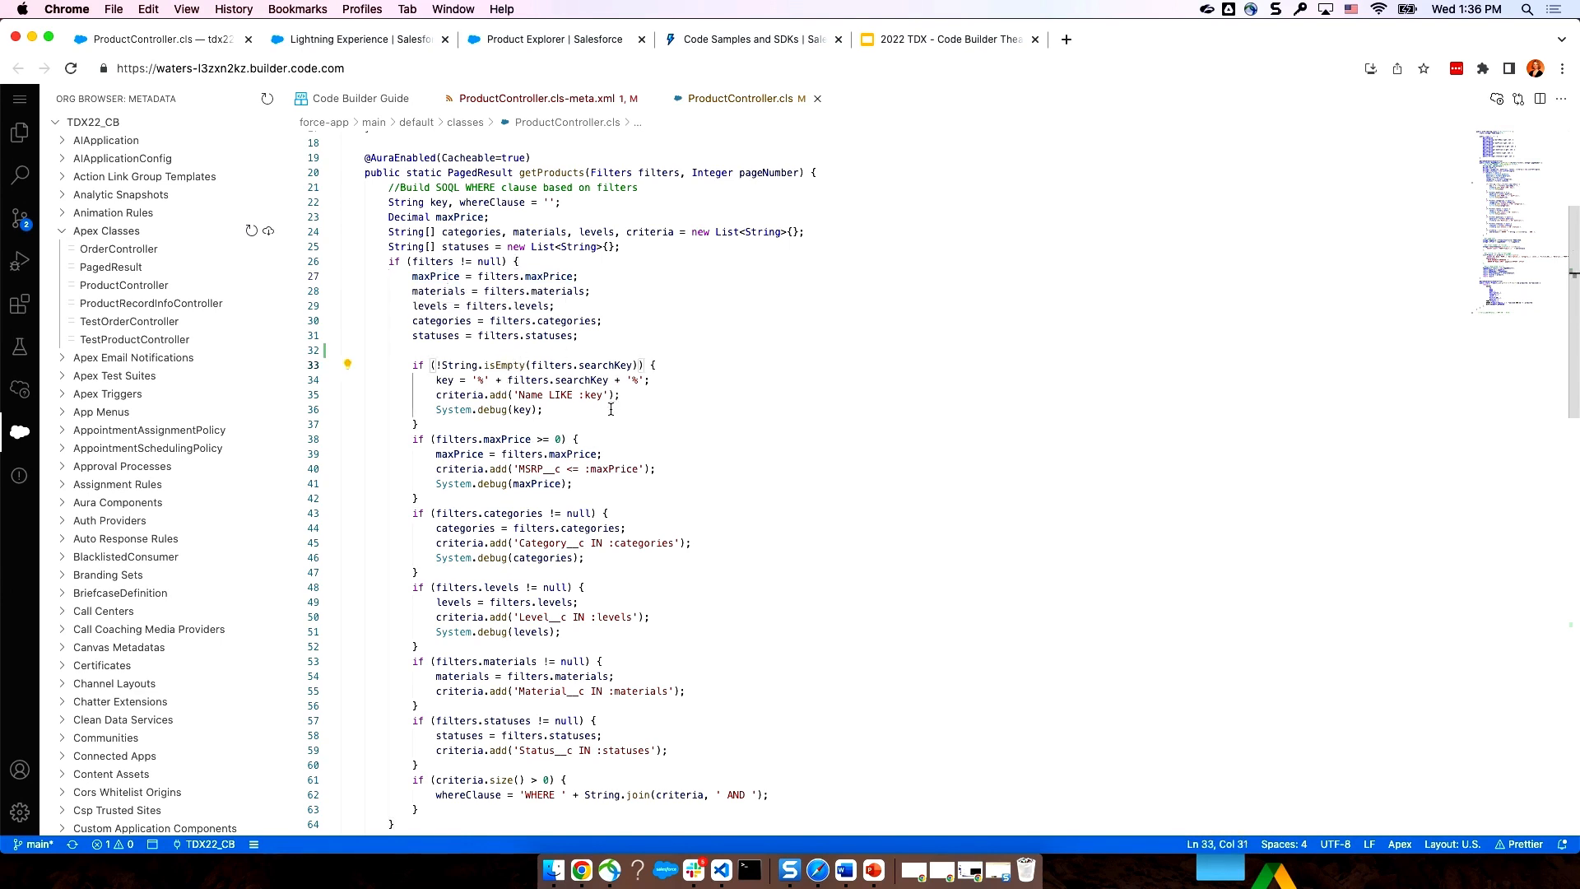
scroll("down", 3)
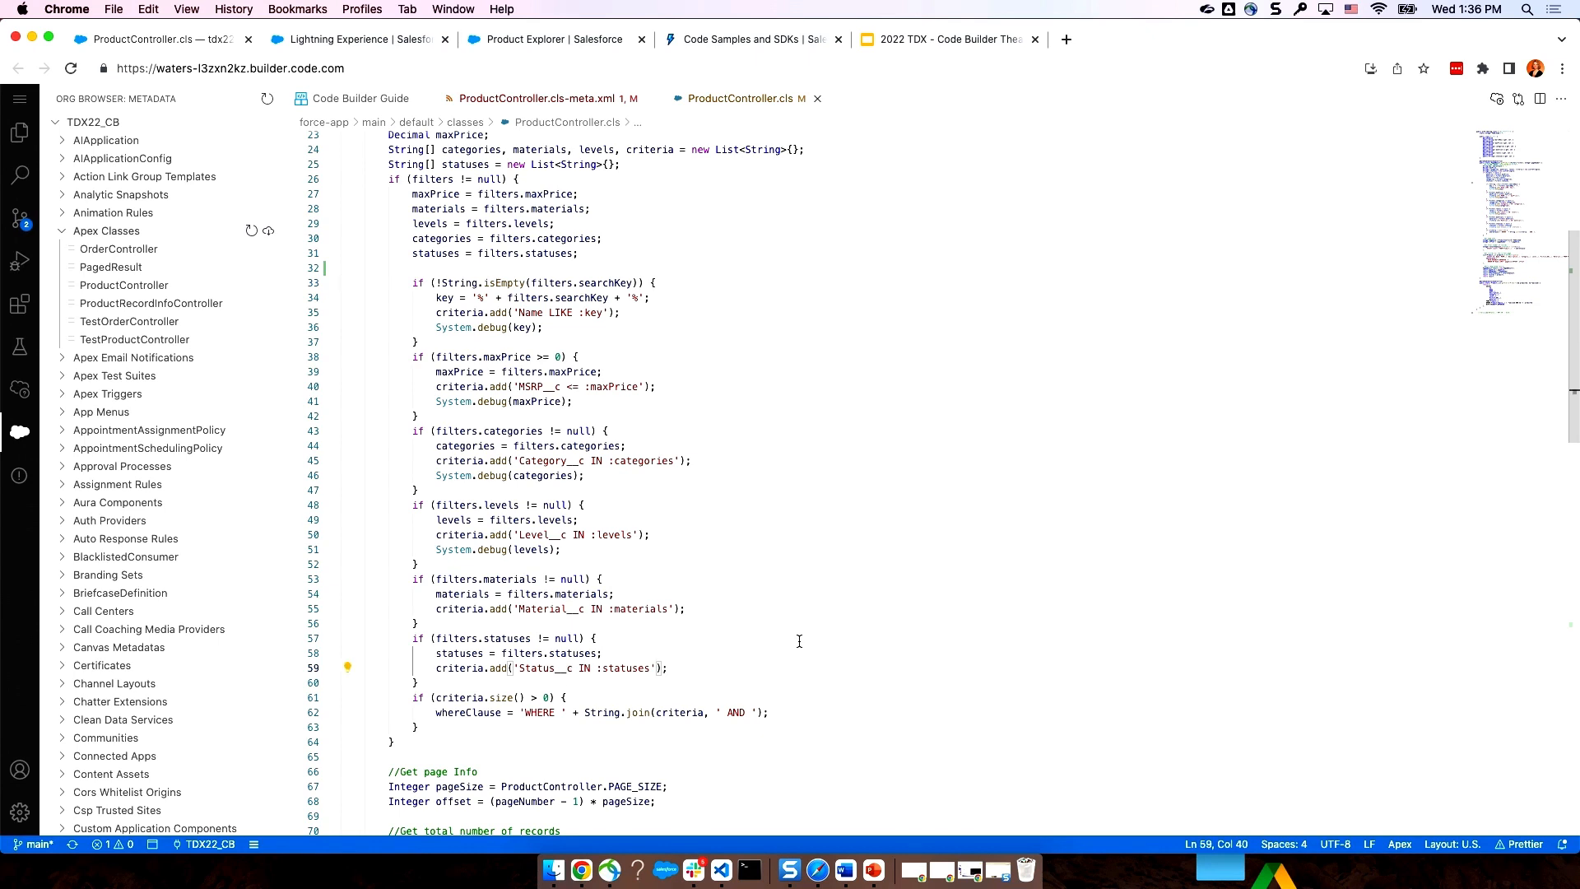
mouse_move(784, 571)
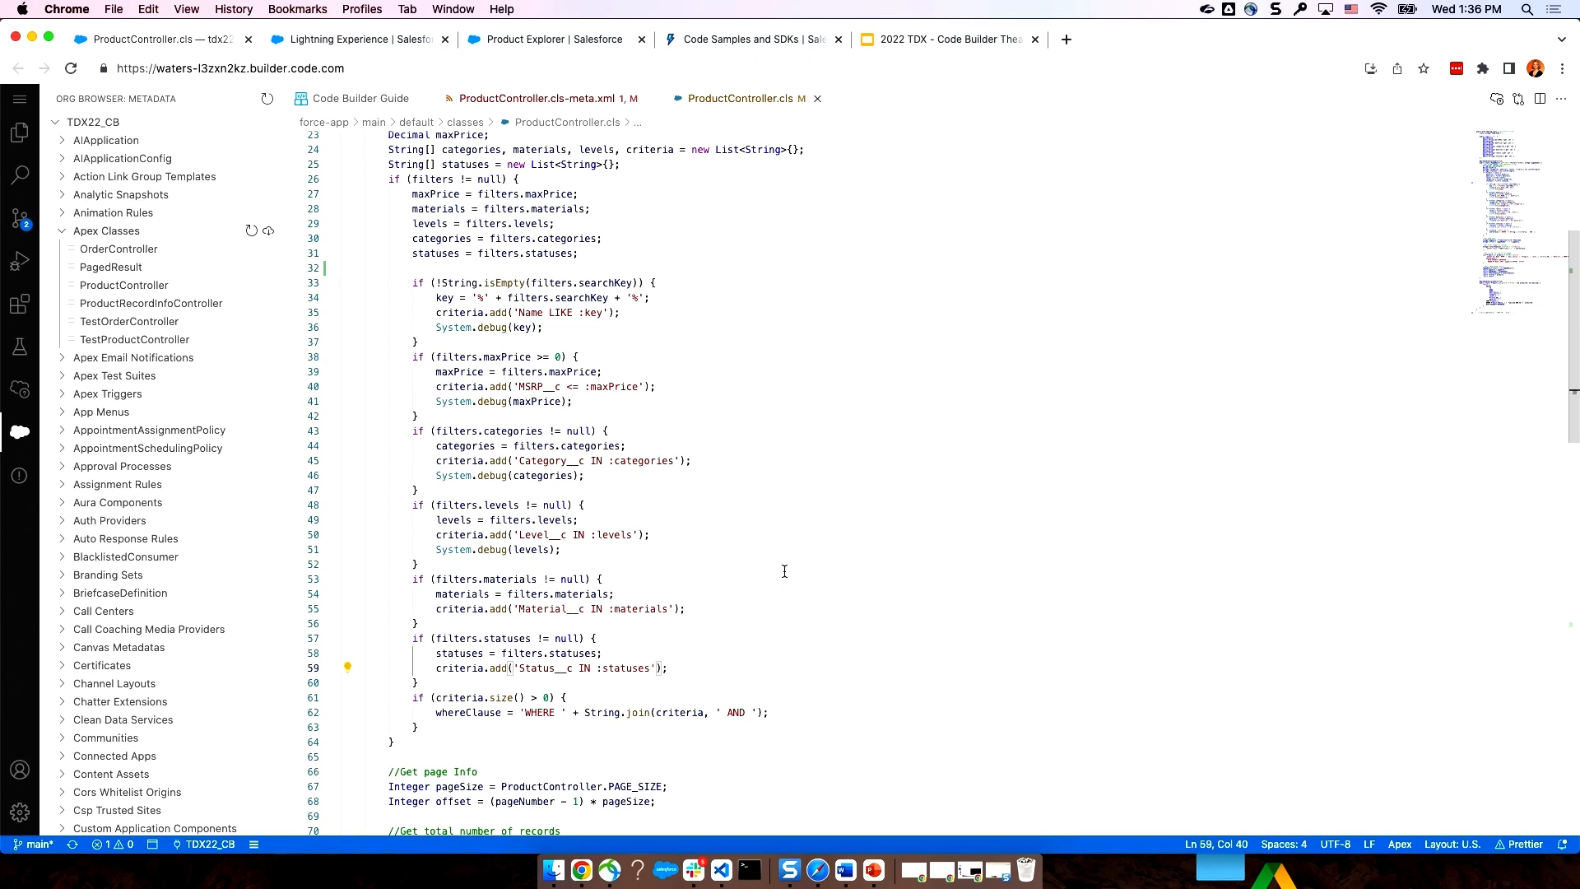
- Start a new untitled query with SFDX: Create Query in SOQL Builder
key("cmd+shift+p")
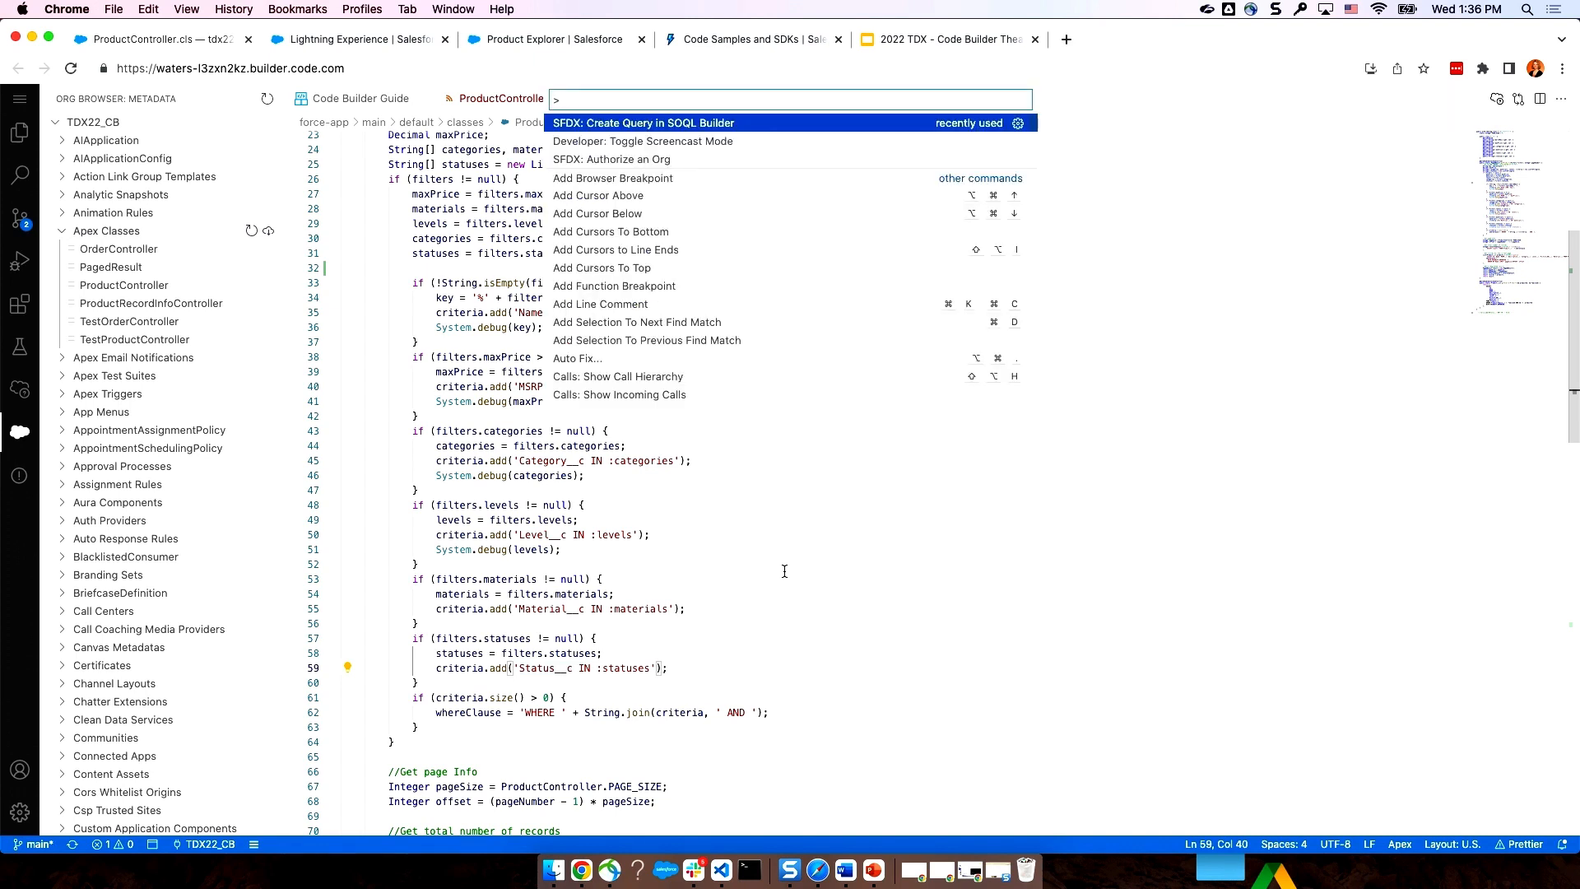
type("soql")
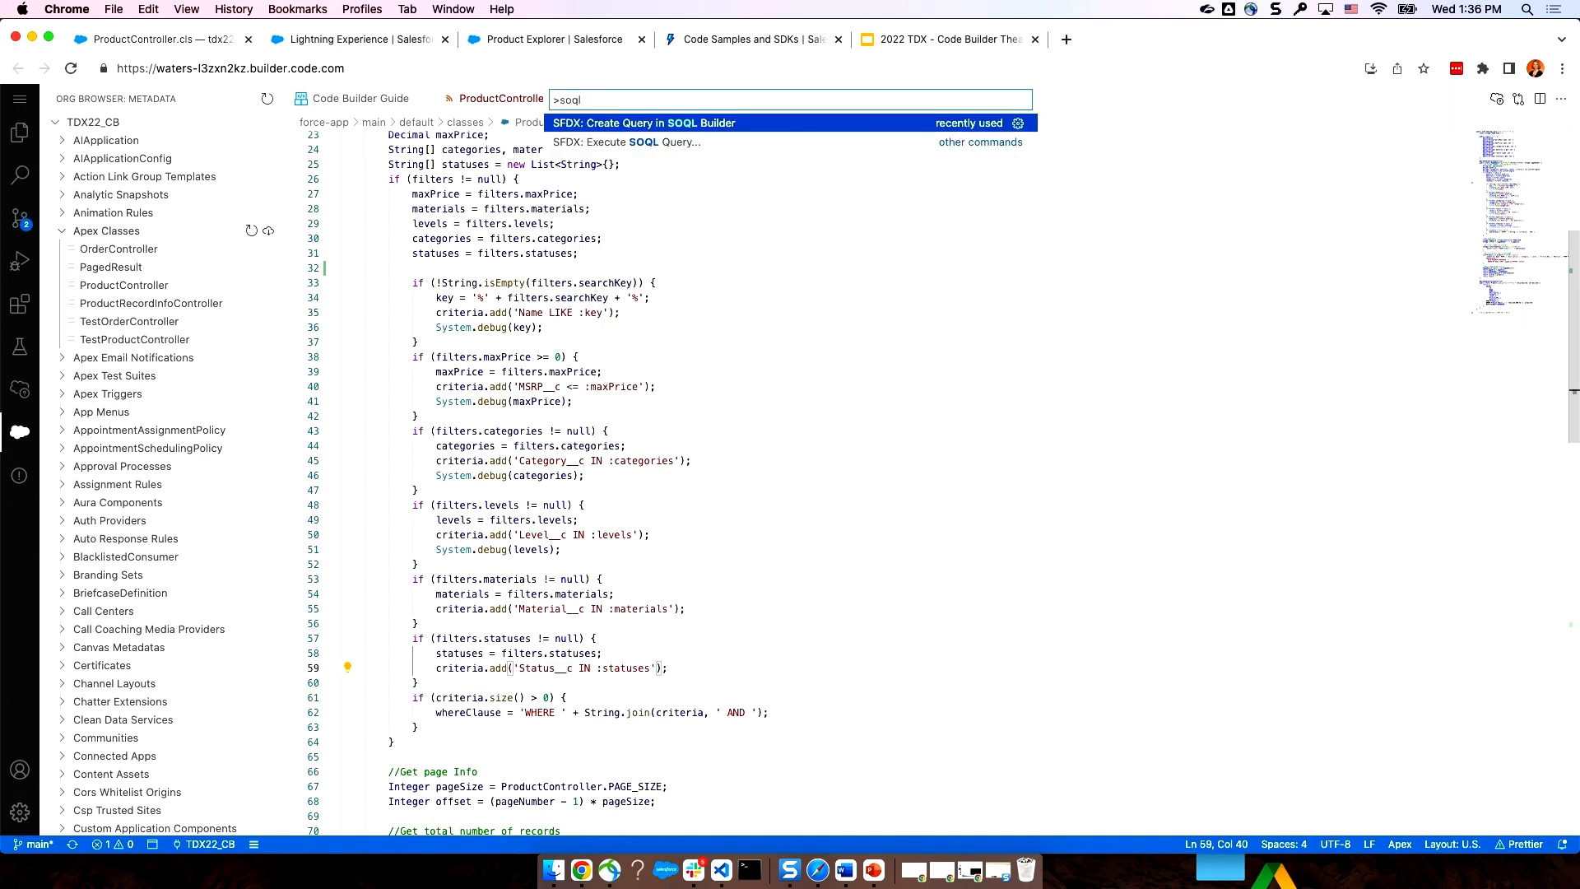
left_click(644, 122)
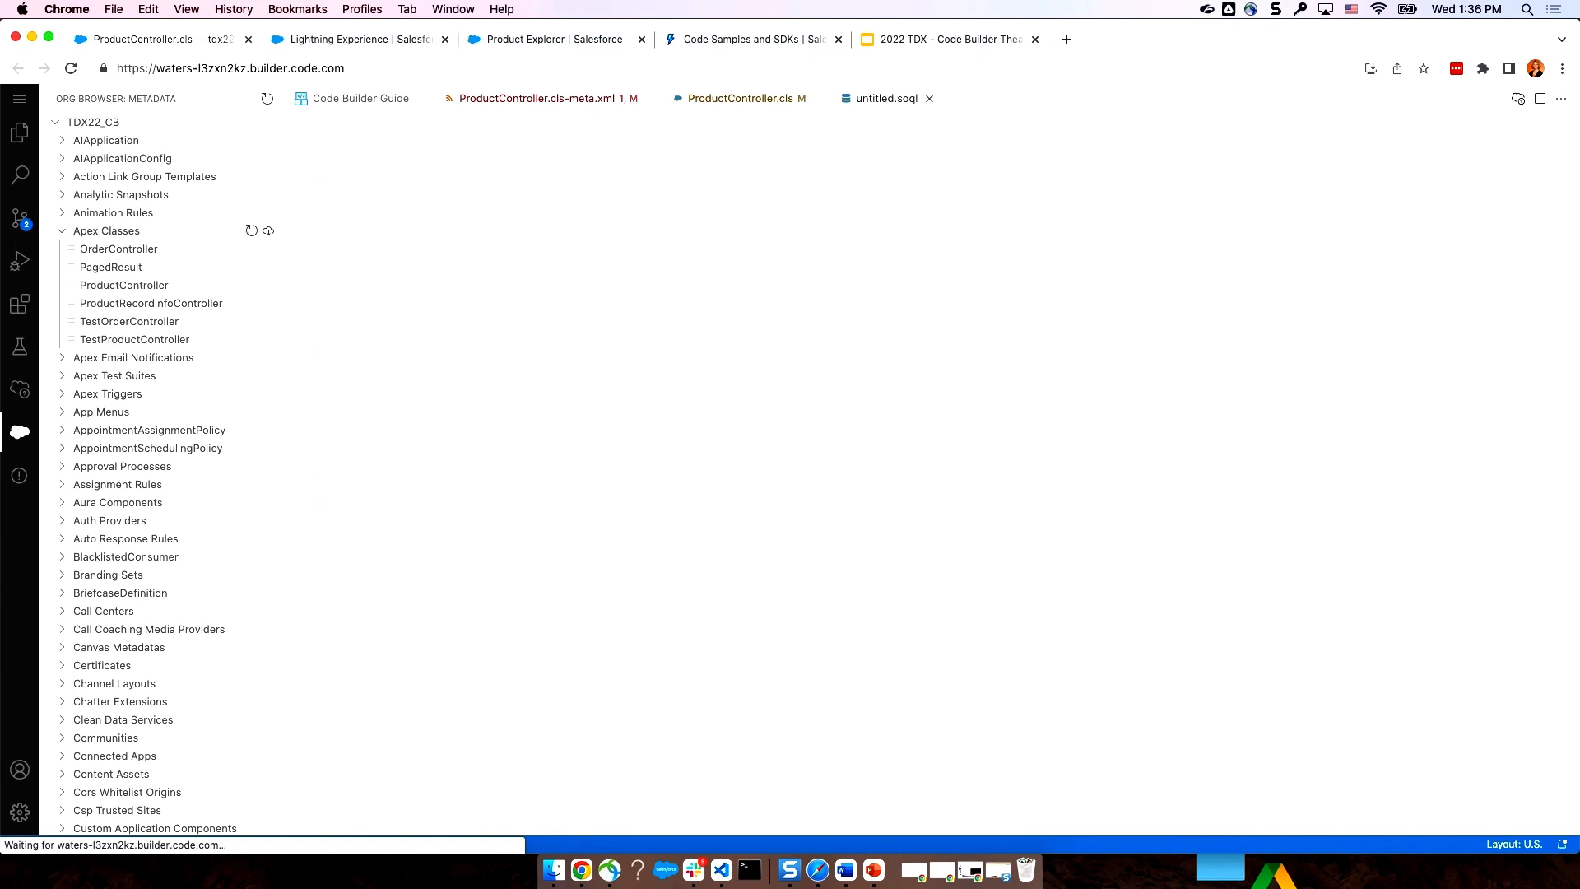
- Query Name and Status__c from Product__c, returning 16 product records
left_click(885, 98)
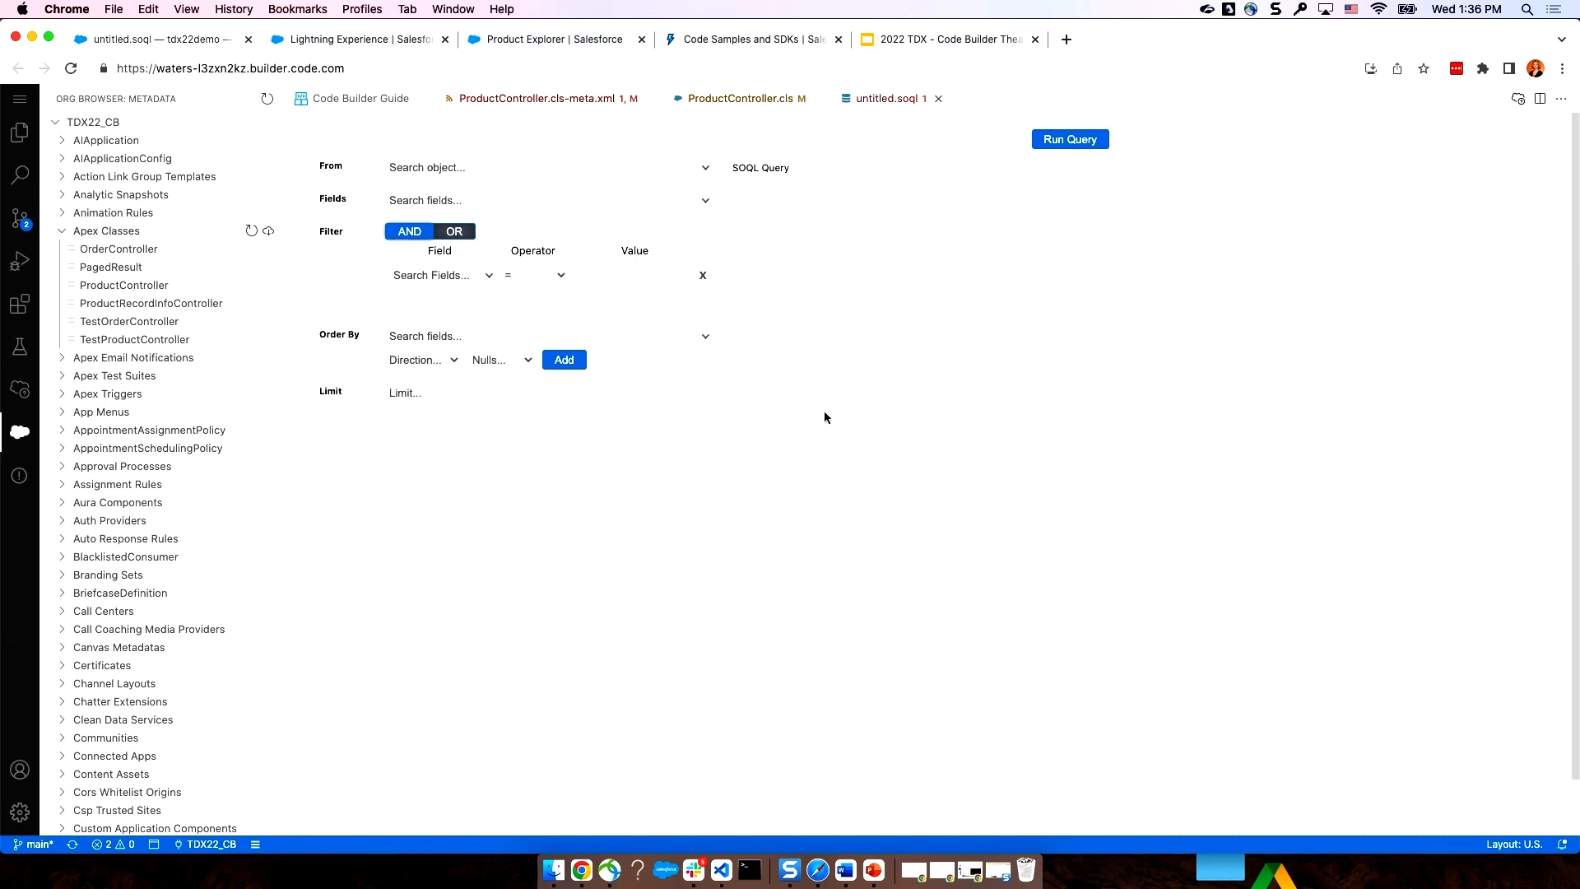
mouse_move(807, 381)
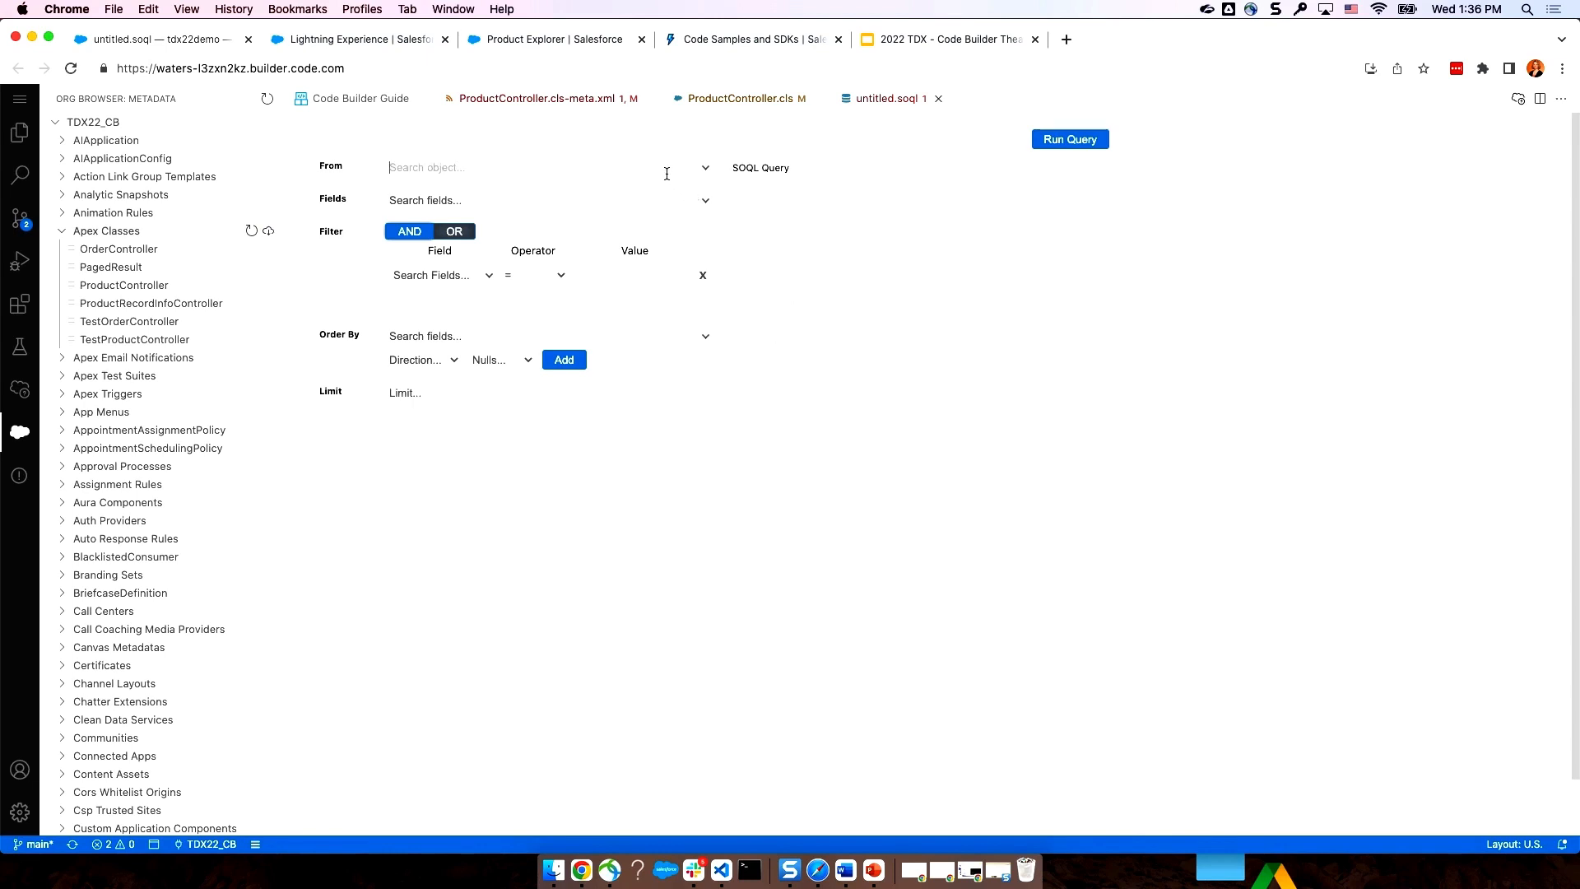
type("produc")
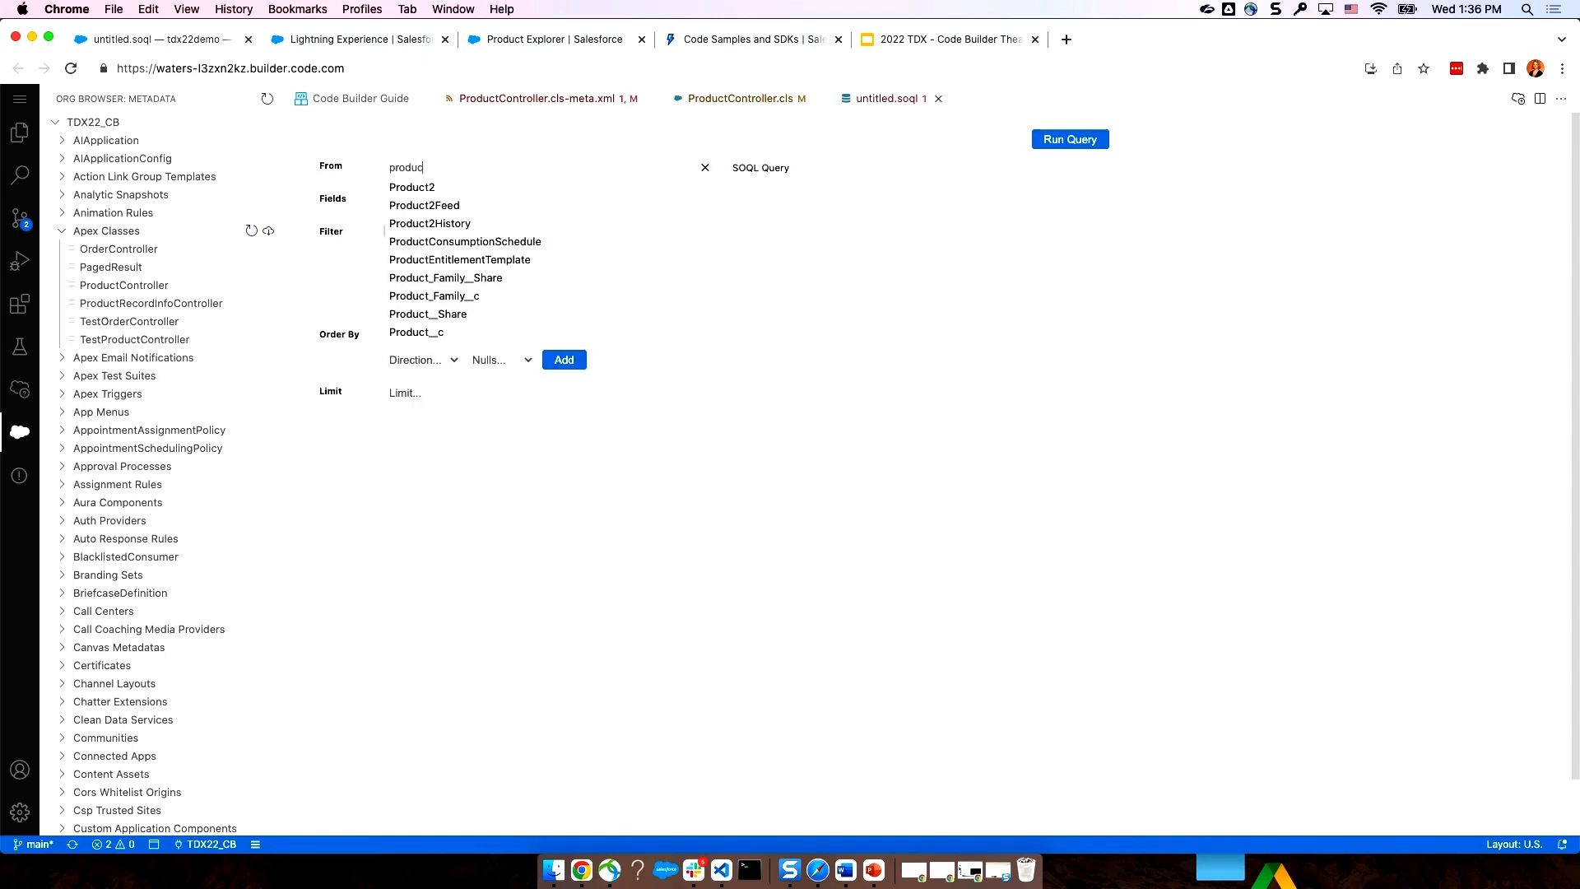
left_click(415, 332)
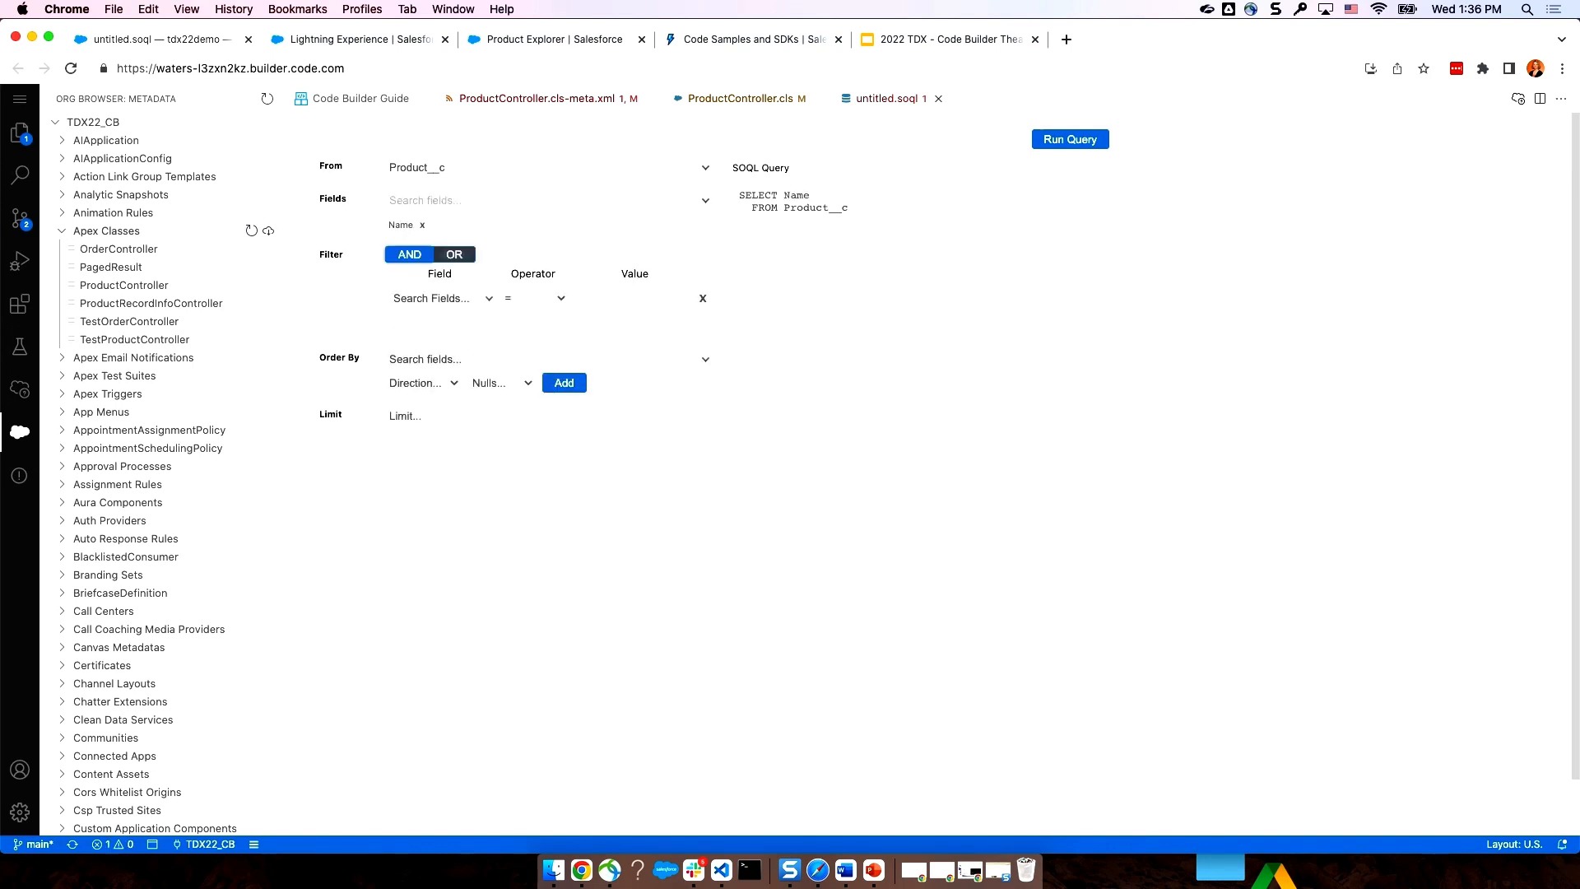
type("status")
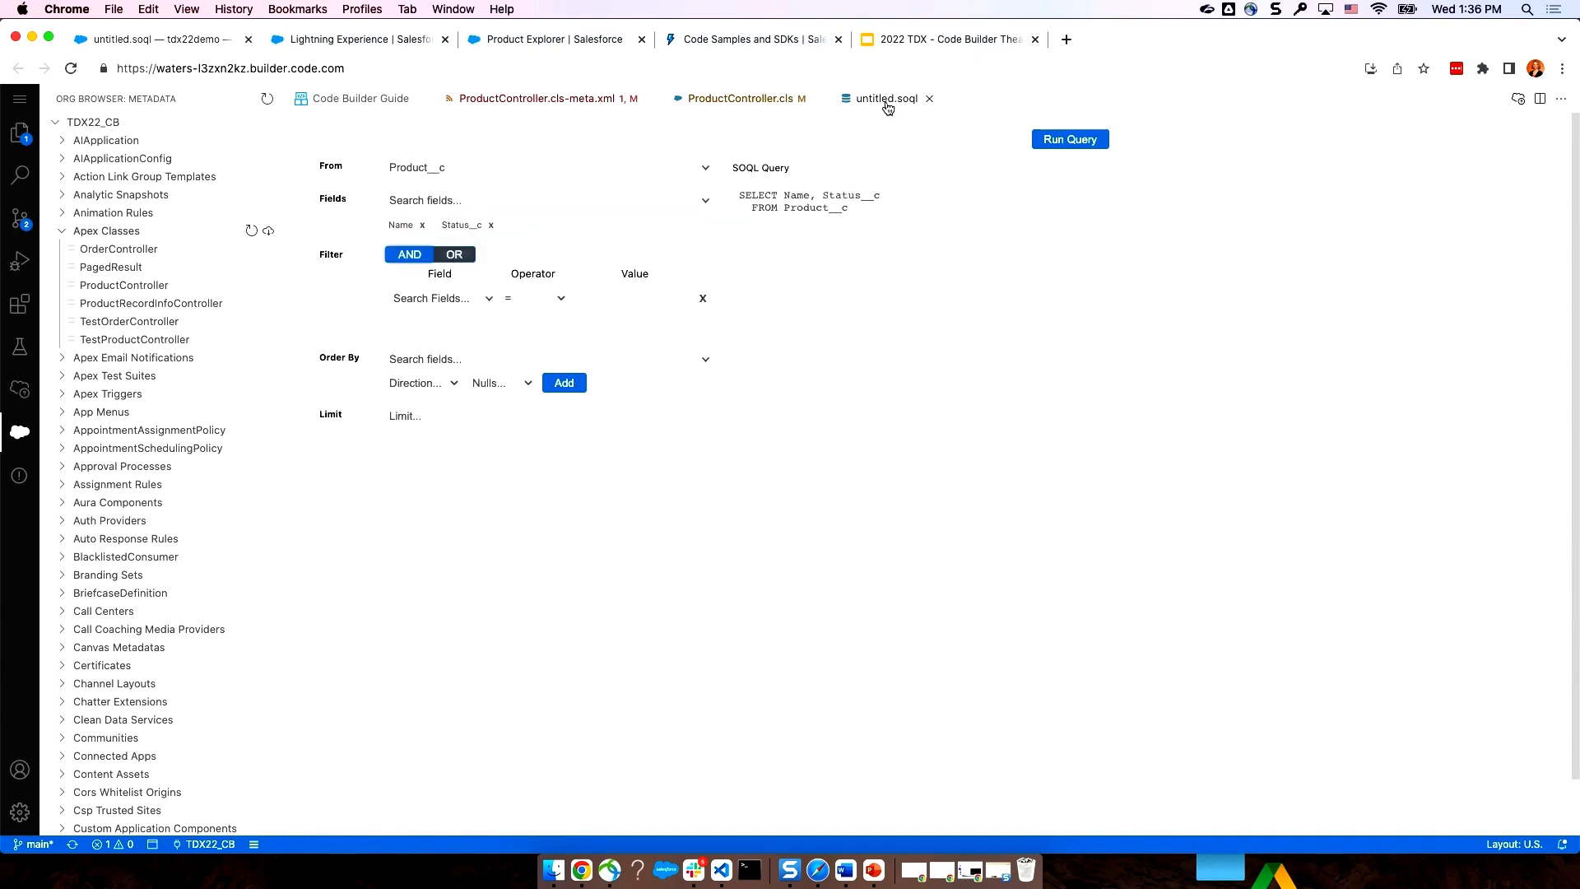
left_click(1068, 139)
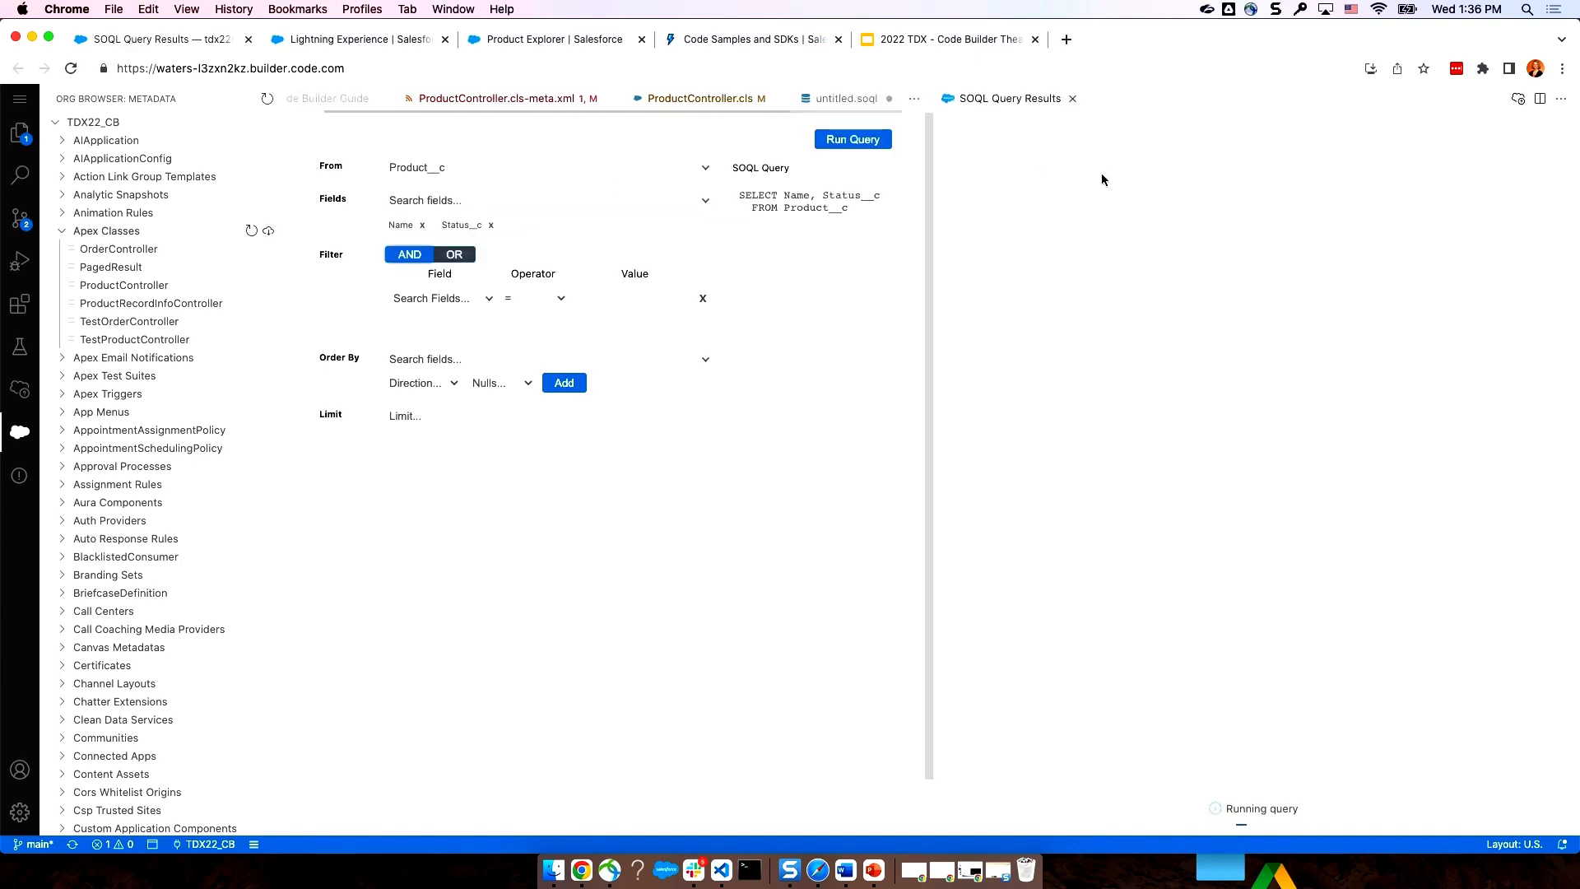
left_click(852, 139)
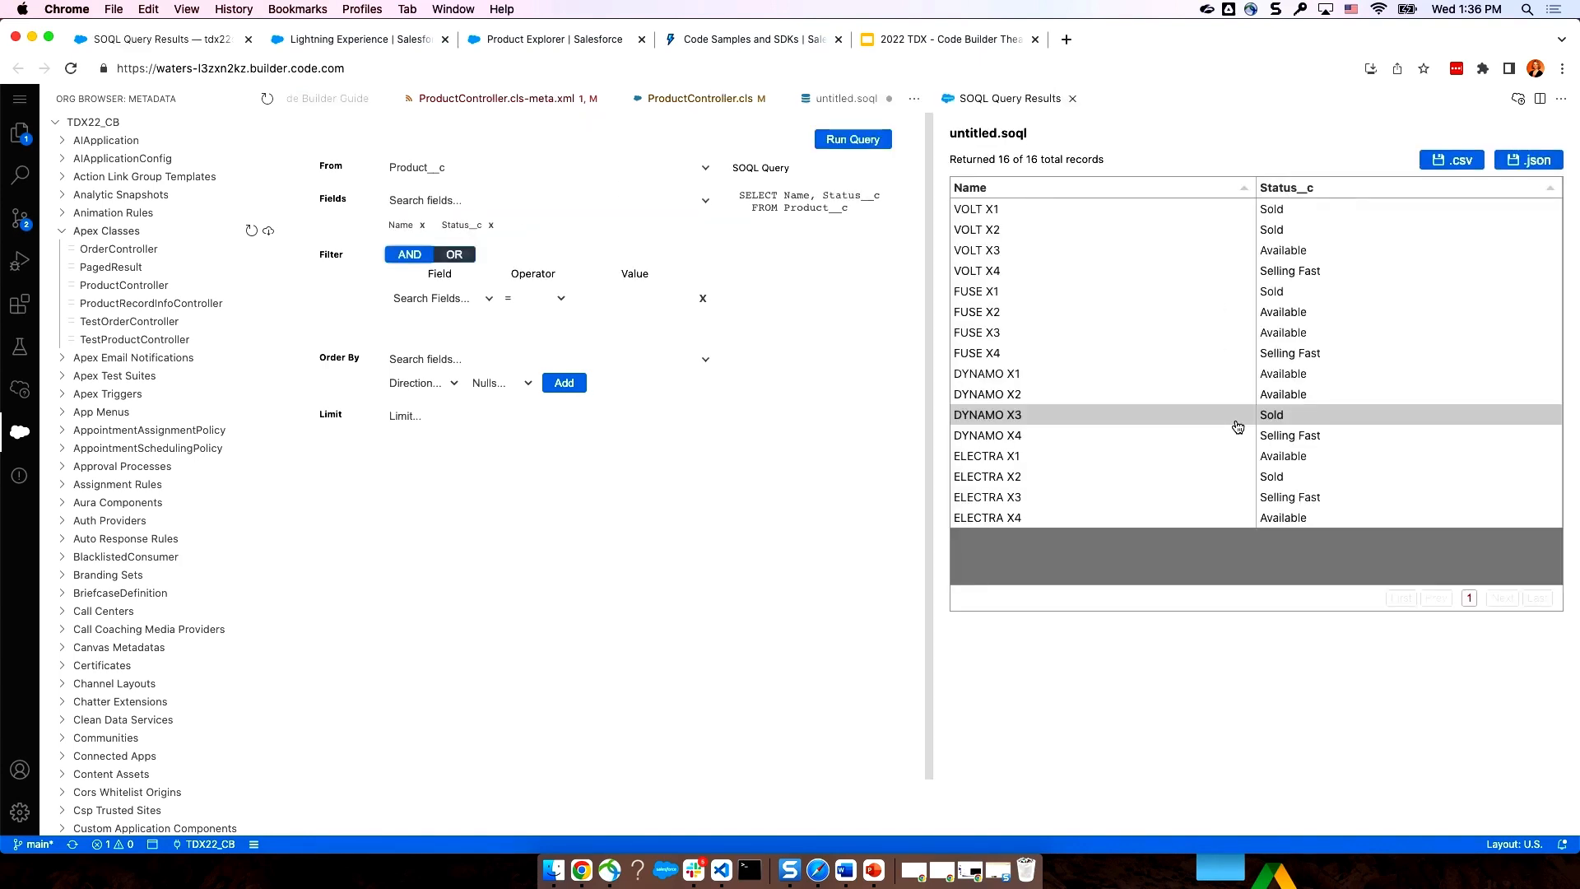
mouse_move(1501, 413)
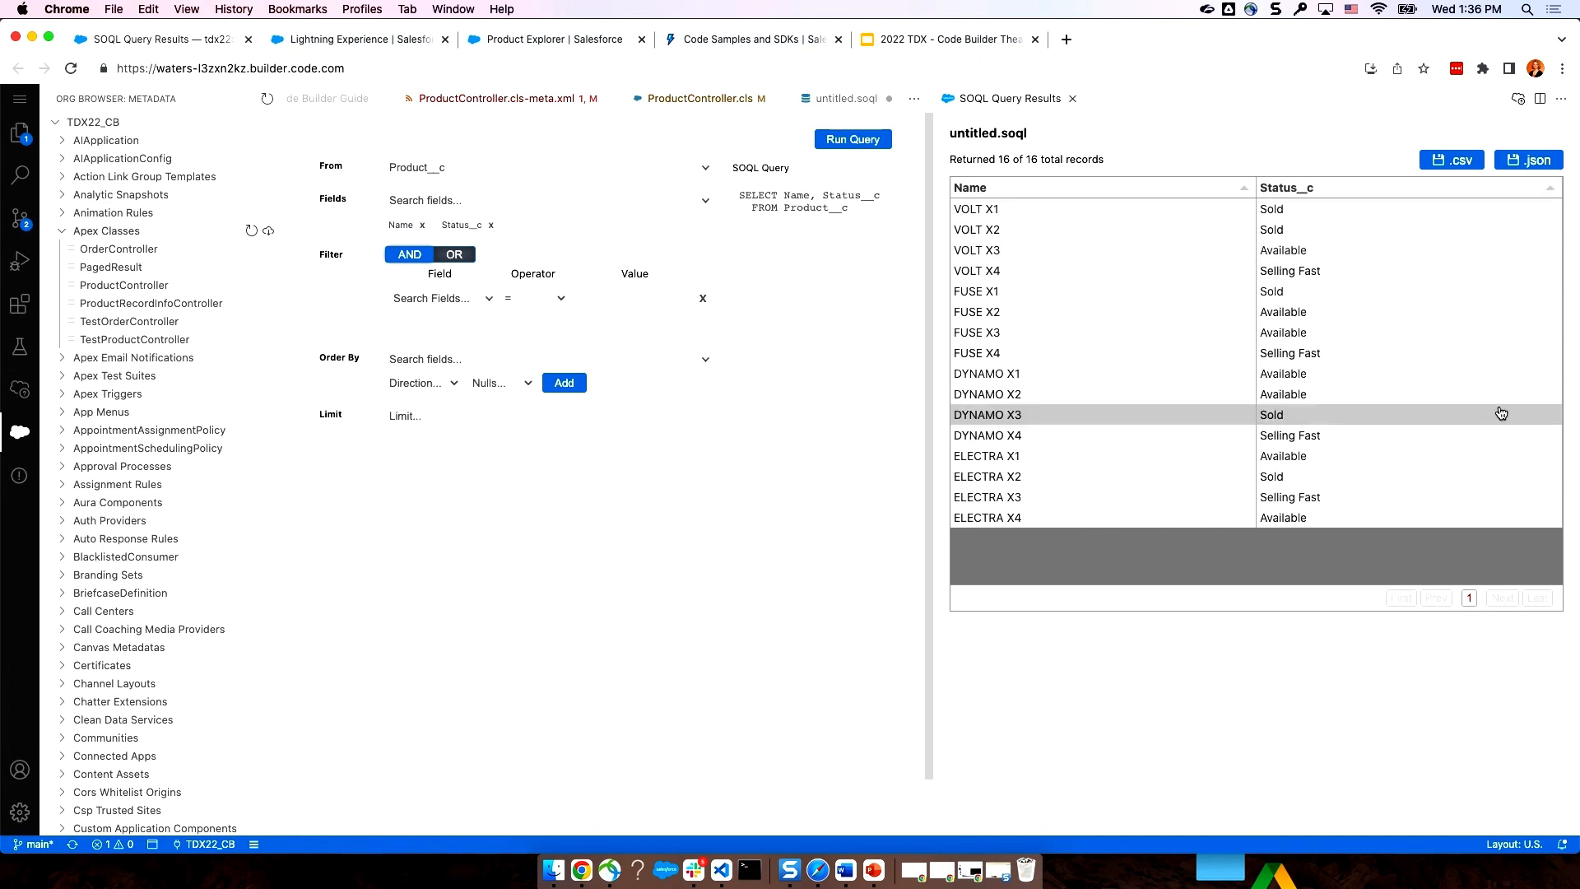
mouse_move(1356, 428)
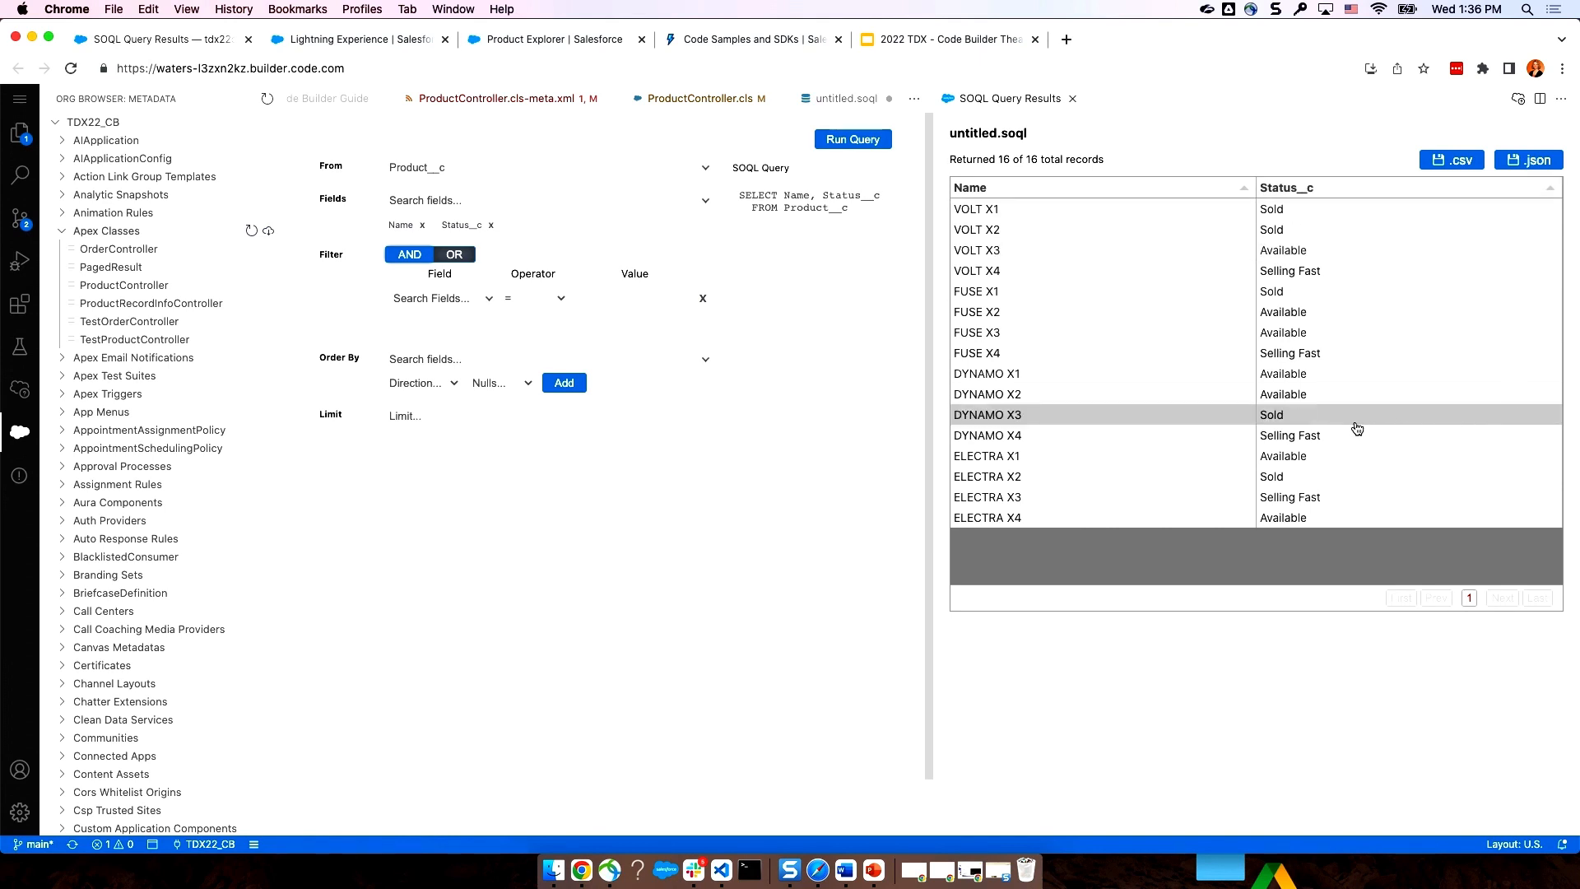
mouse_move(1068, 422)
type("Status__c")
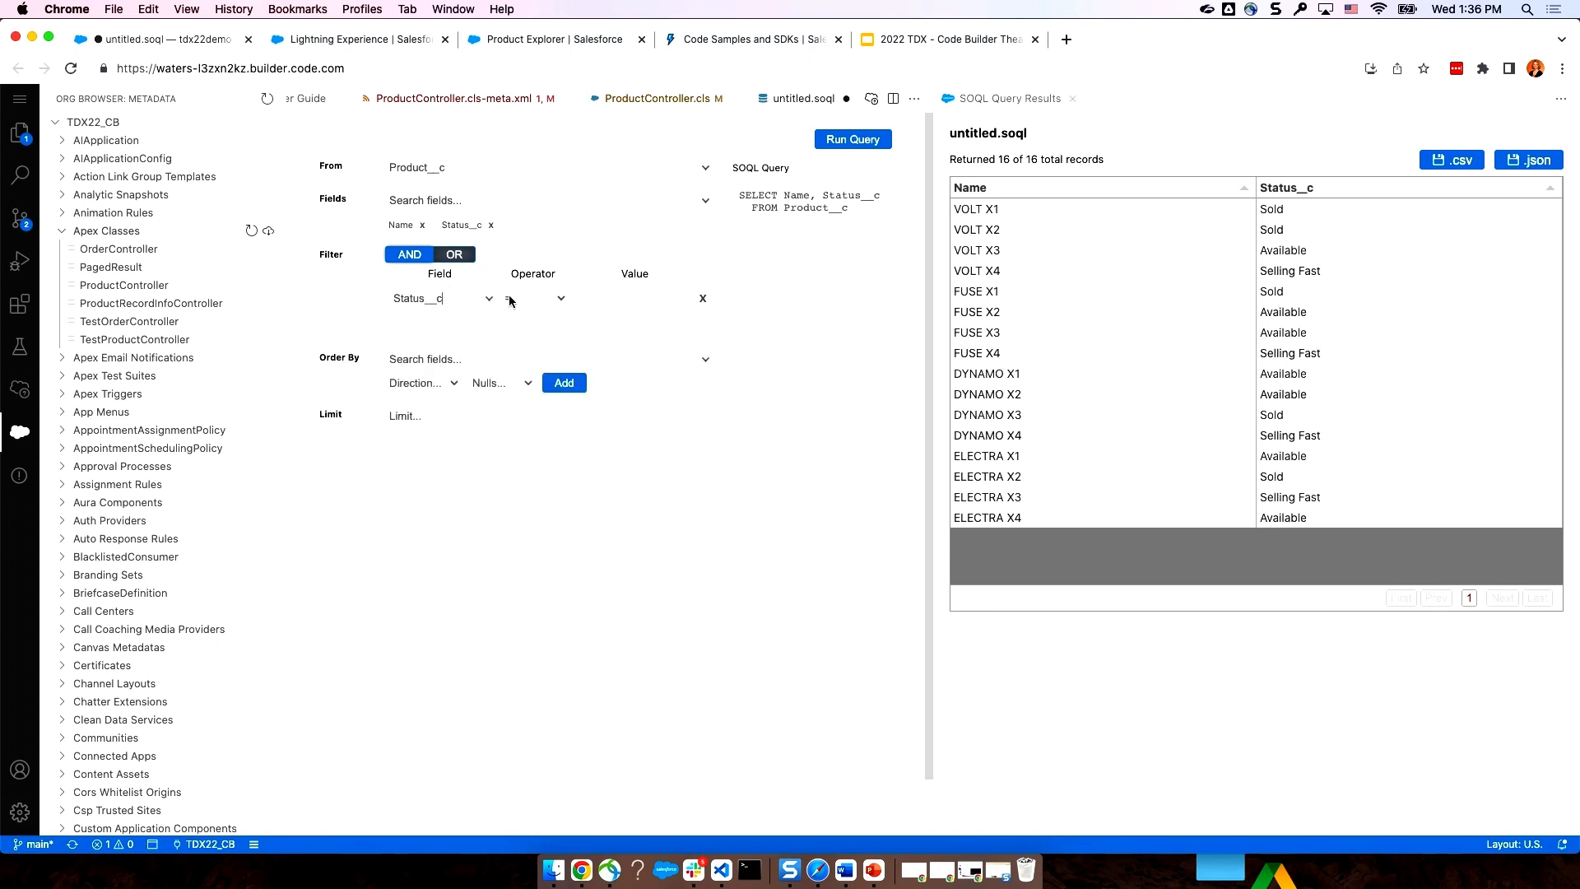
- Add a Status__c NOT IN ('Sold') filter and run it, returning 11 unsold products
left_click(534, 298)
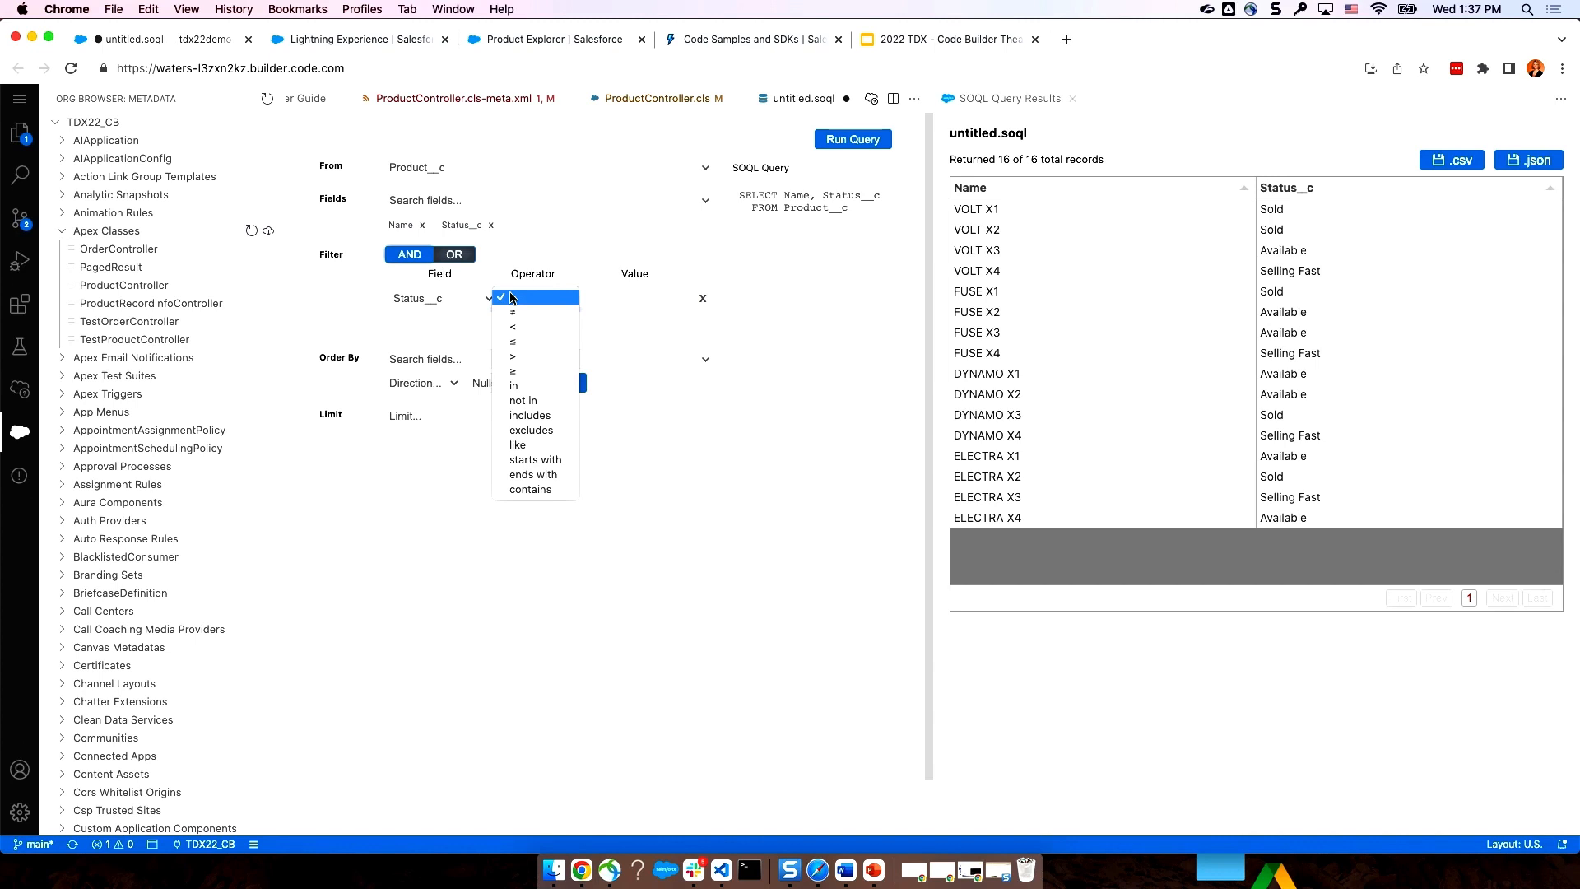
mouse_move(517, 356)
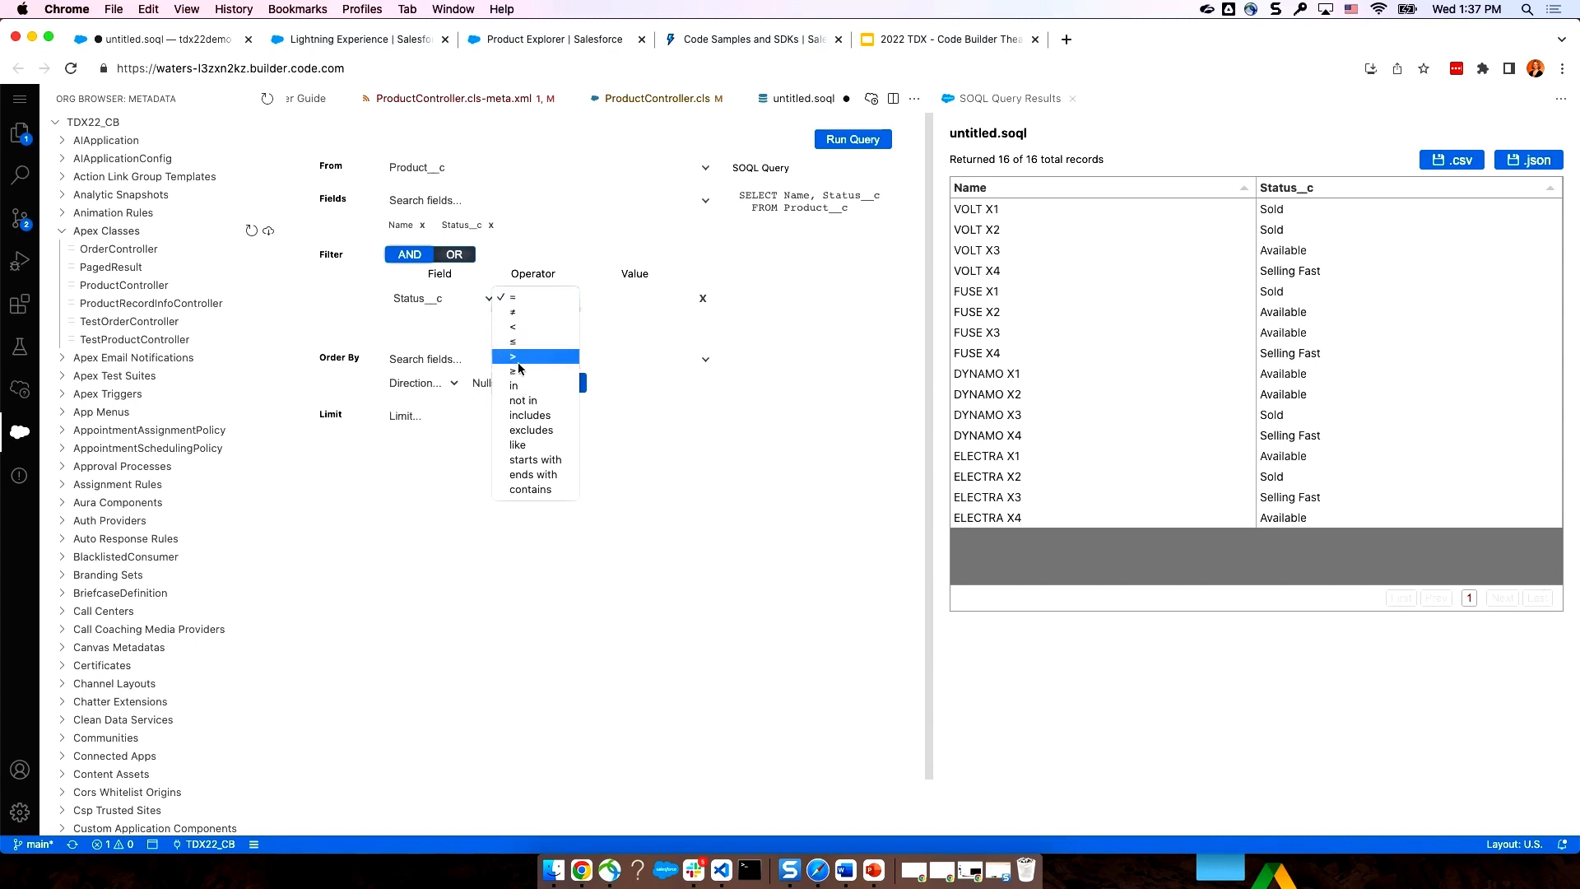
left_click(521, 400)
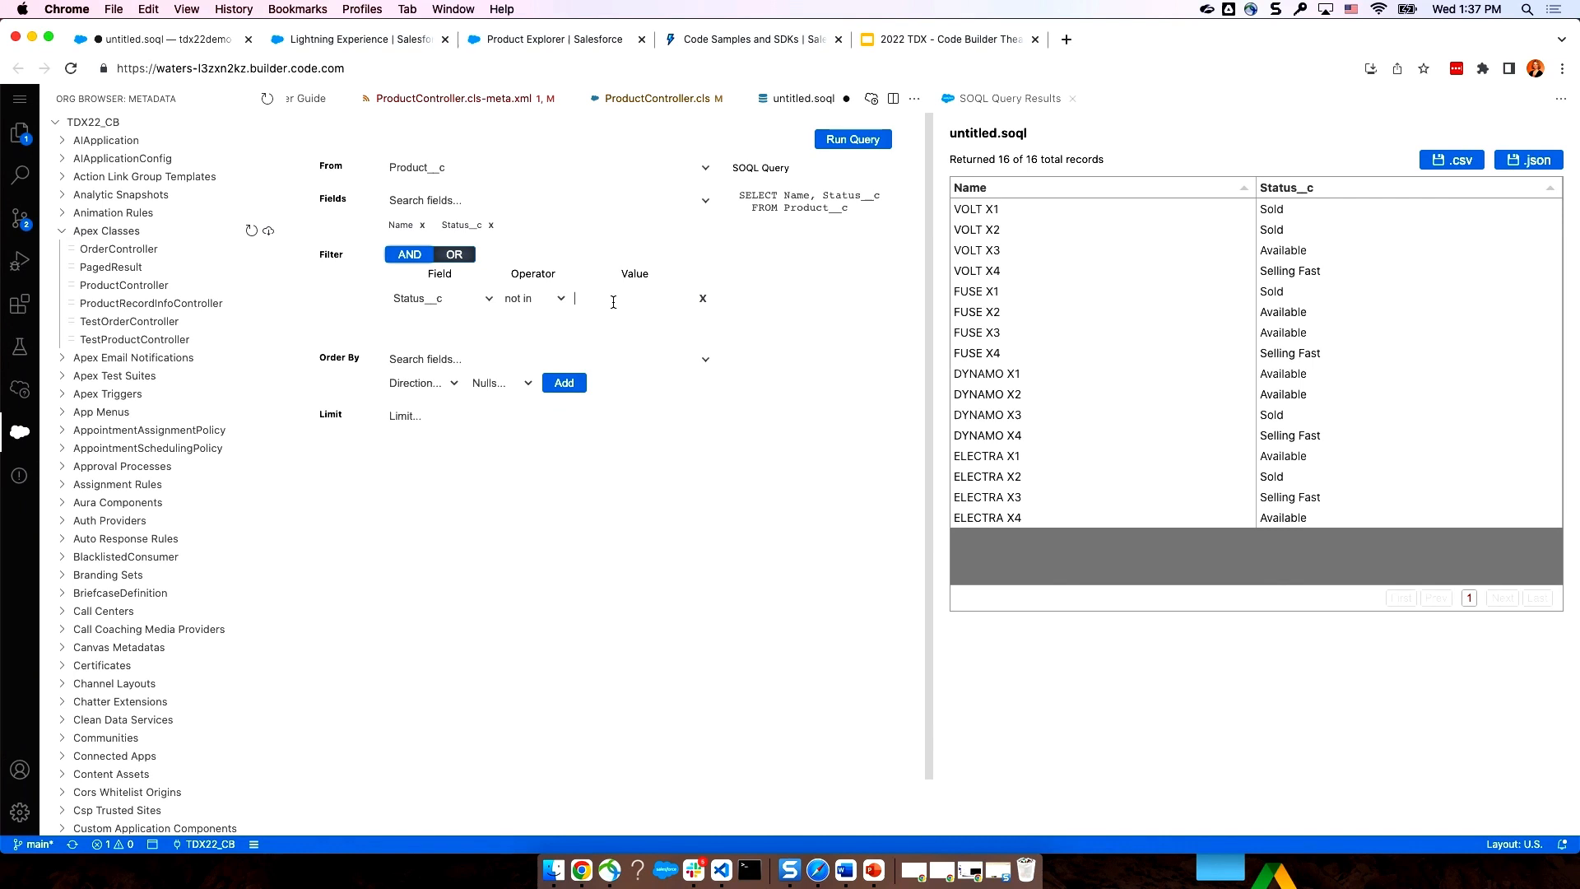
type("'Sold'")
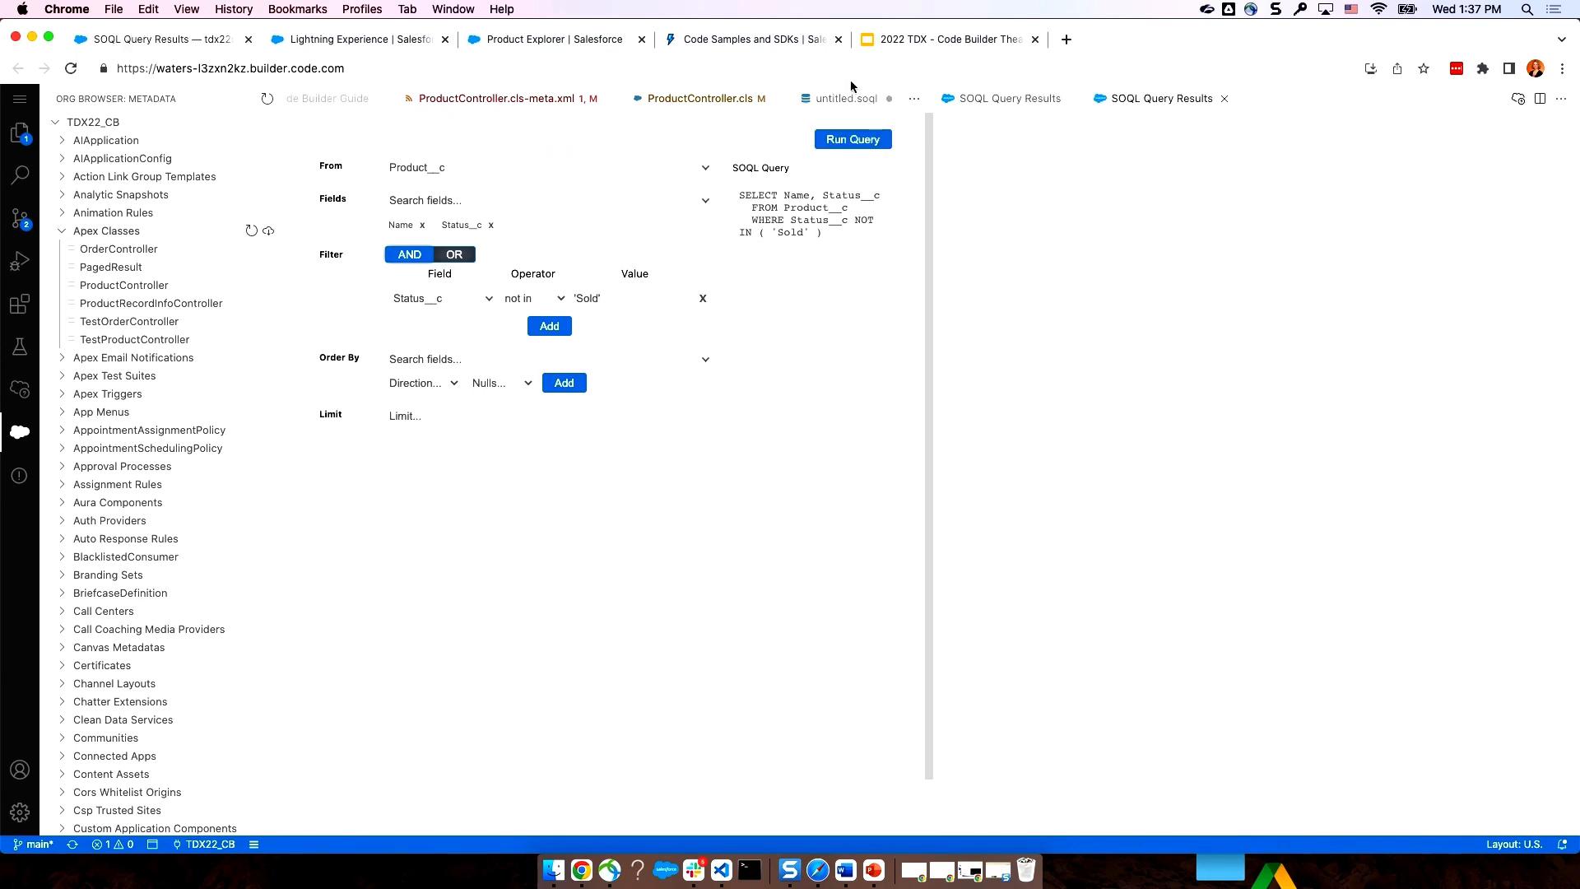
left_click(852, 139)
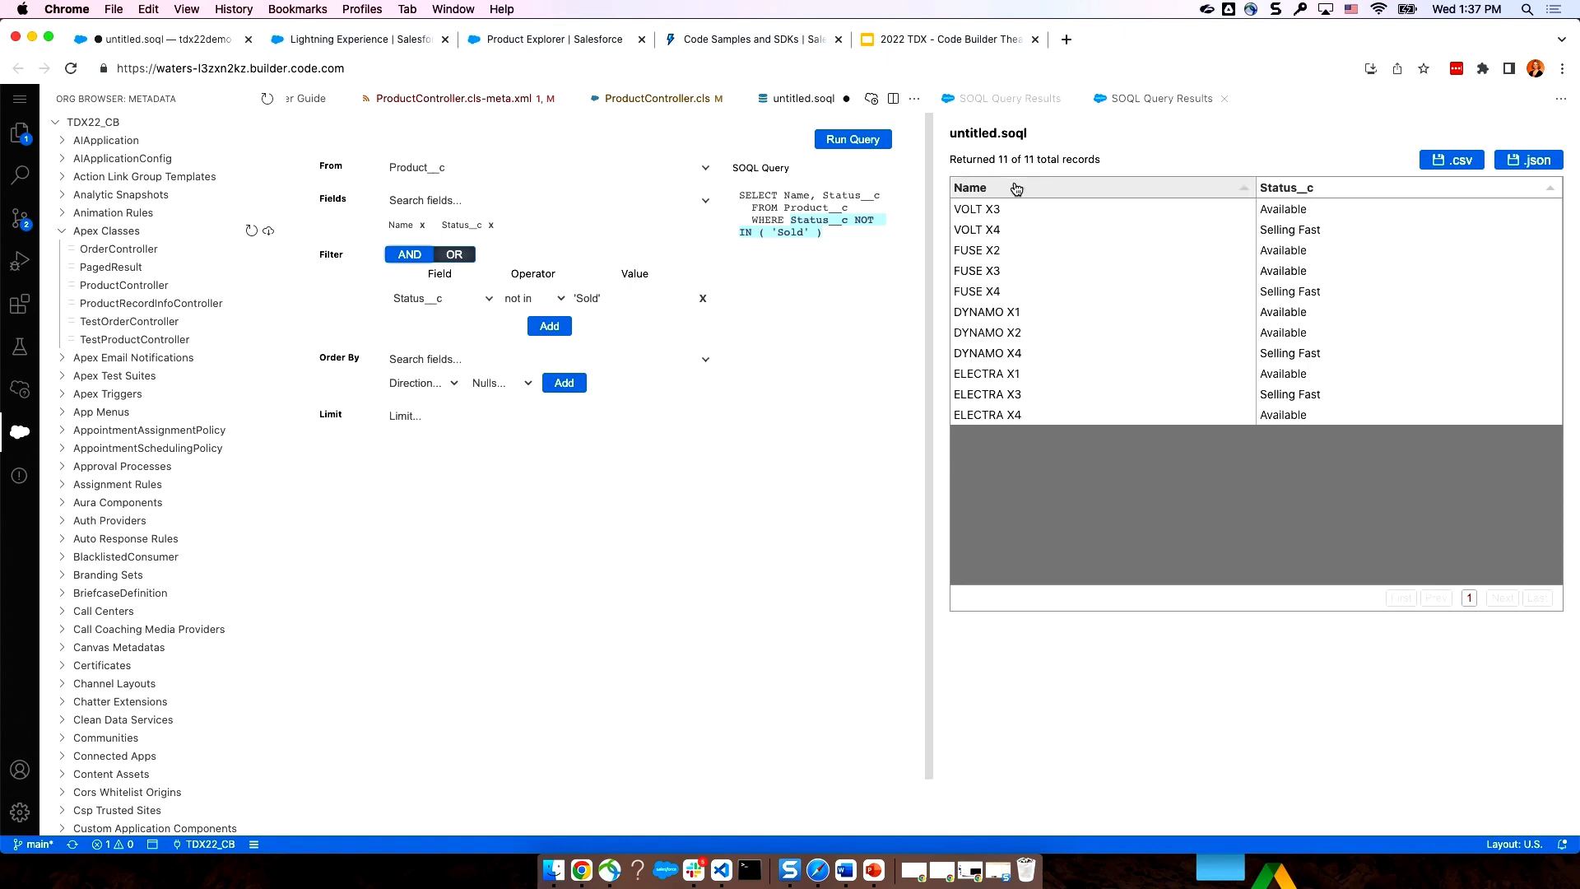
left_click(1226, 98)
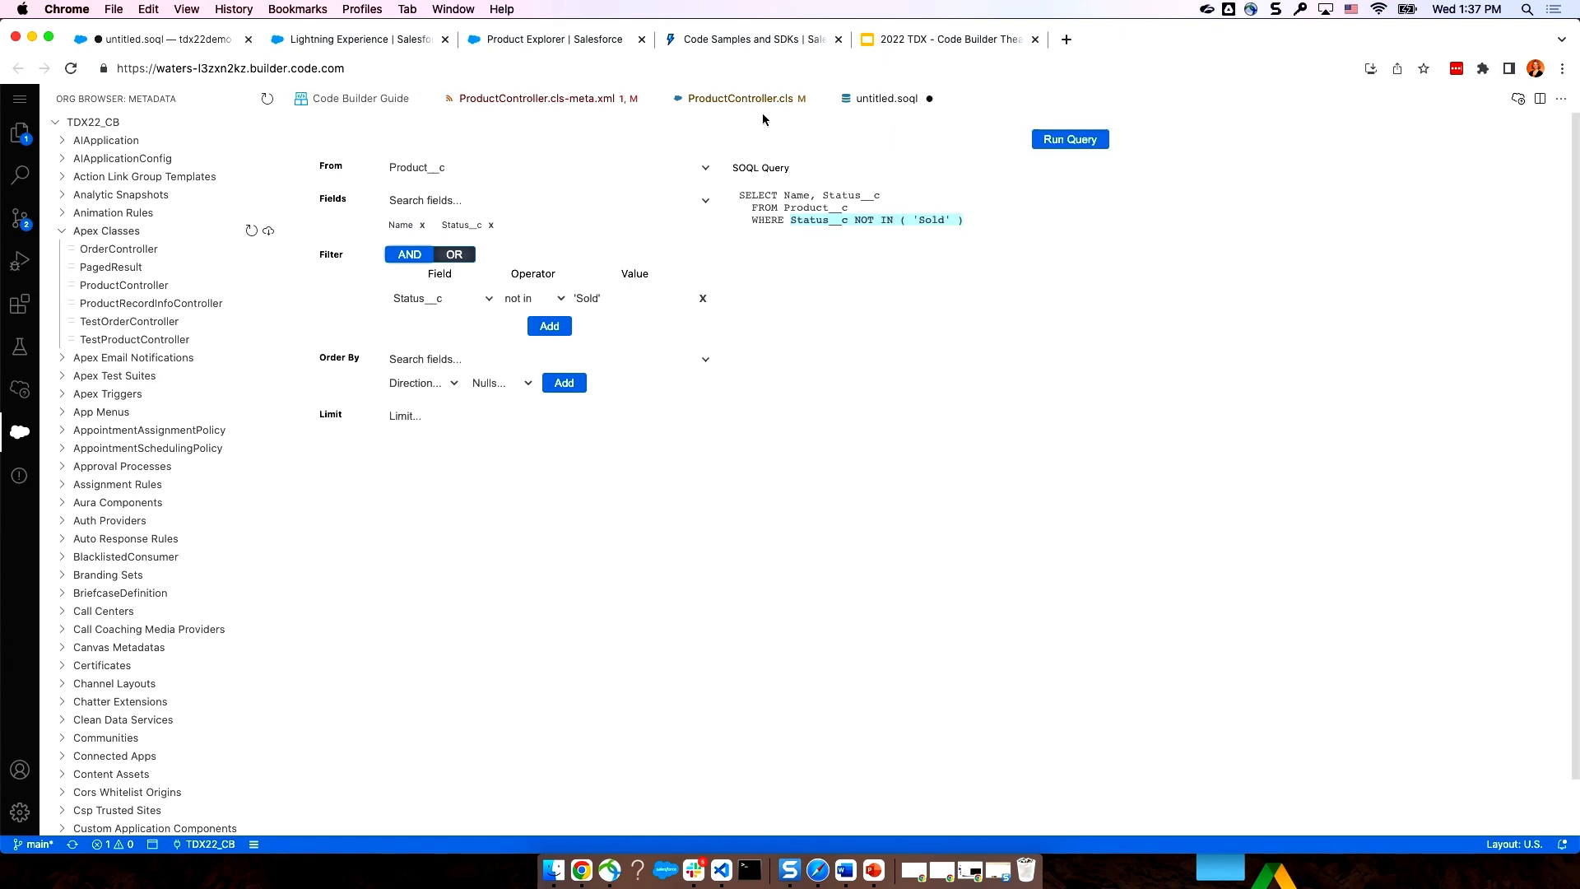
- Add criteria.add('Status__c NOT IN (\'Sold\')') to the ProductController filter list
left_click(746, 98)
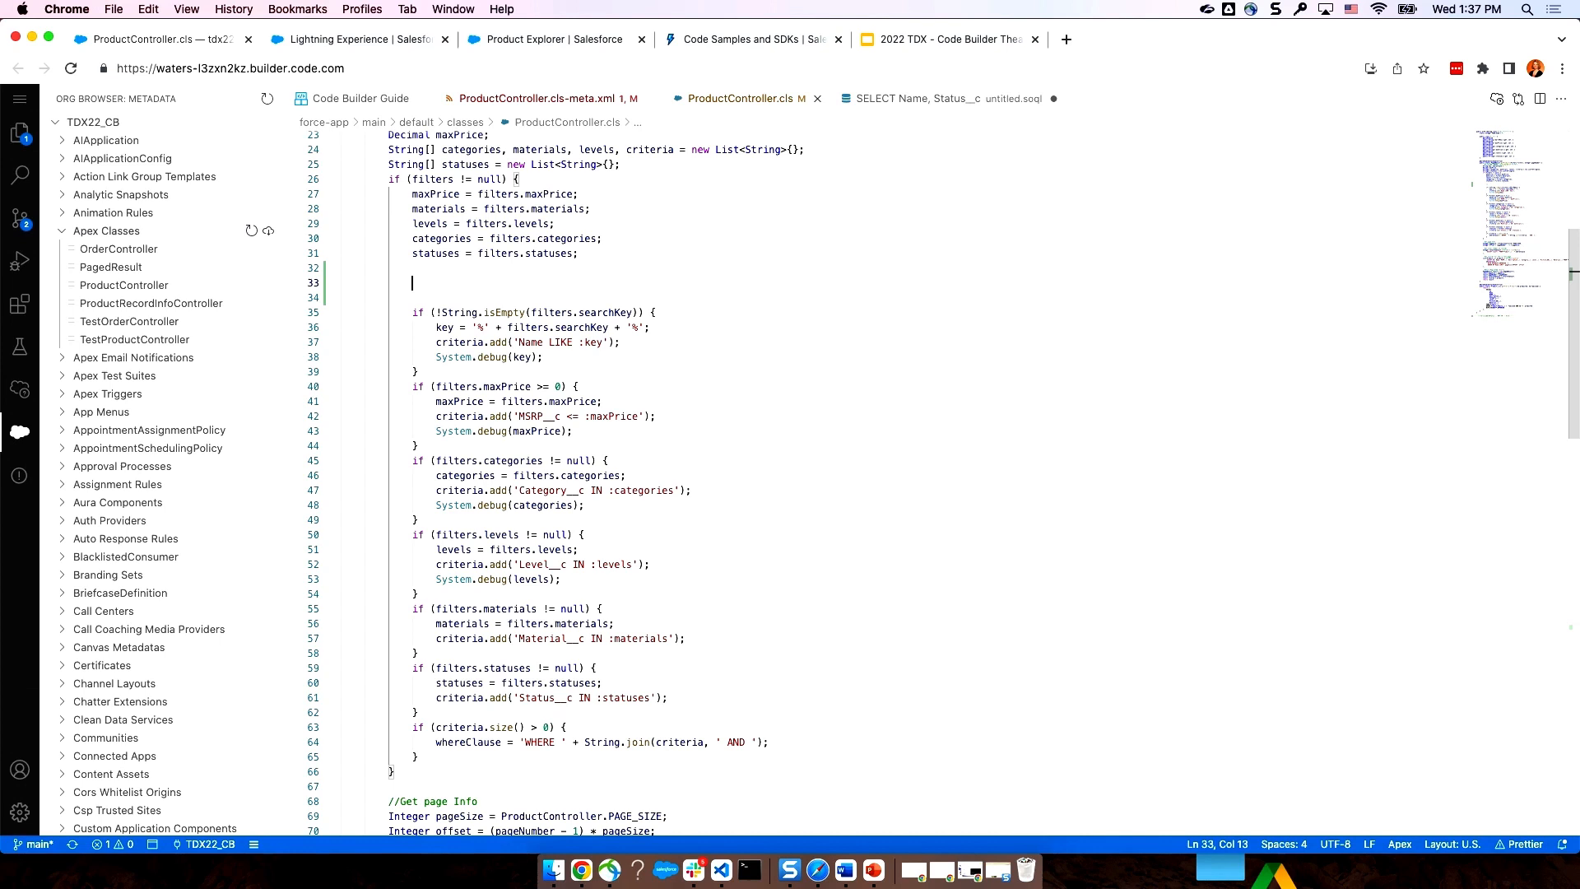
type("criteria.a")
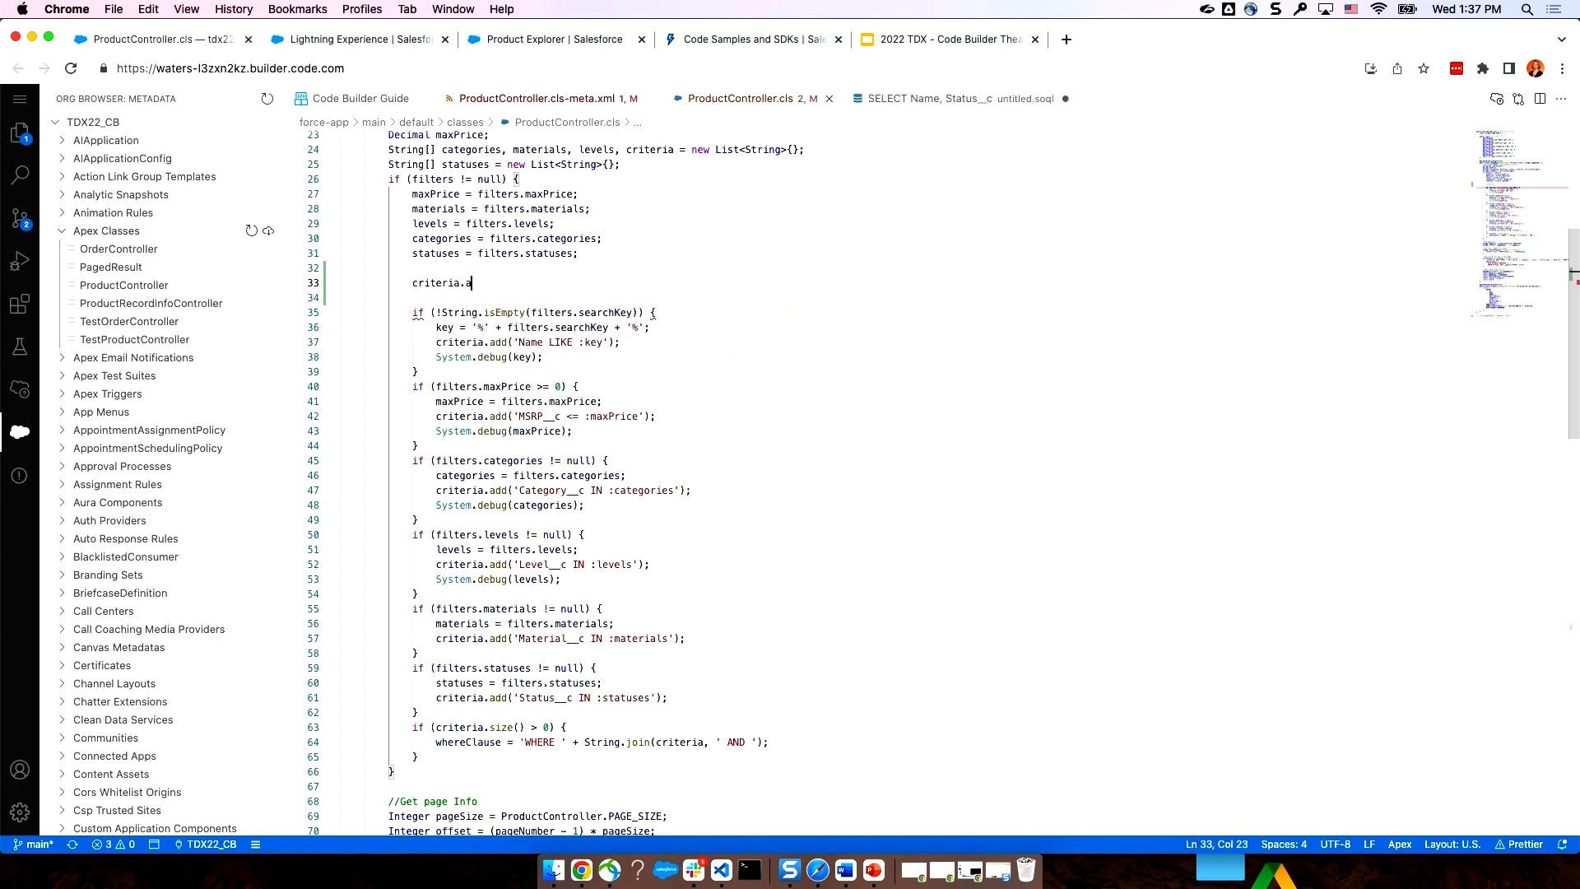
type("dd(")
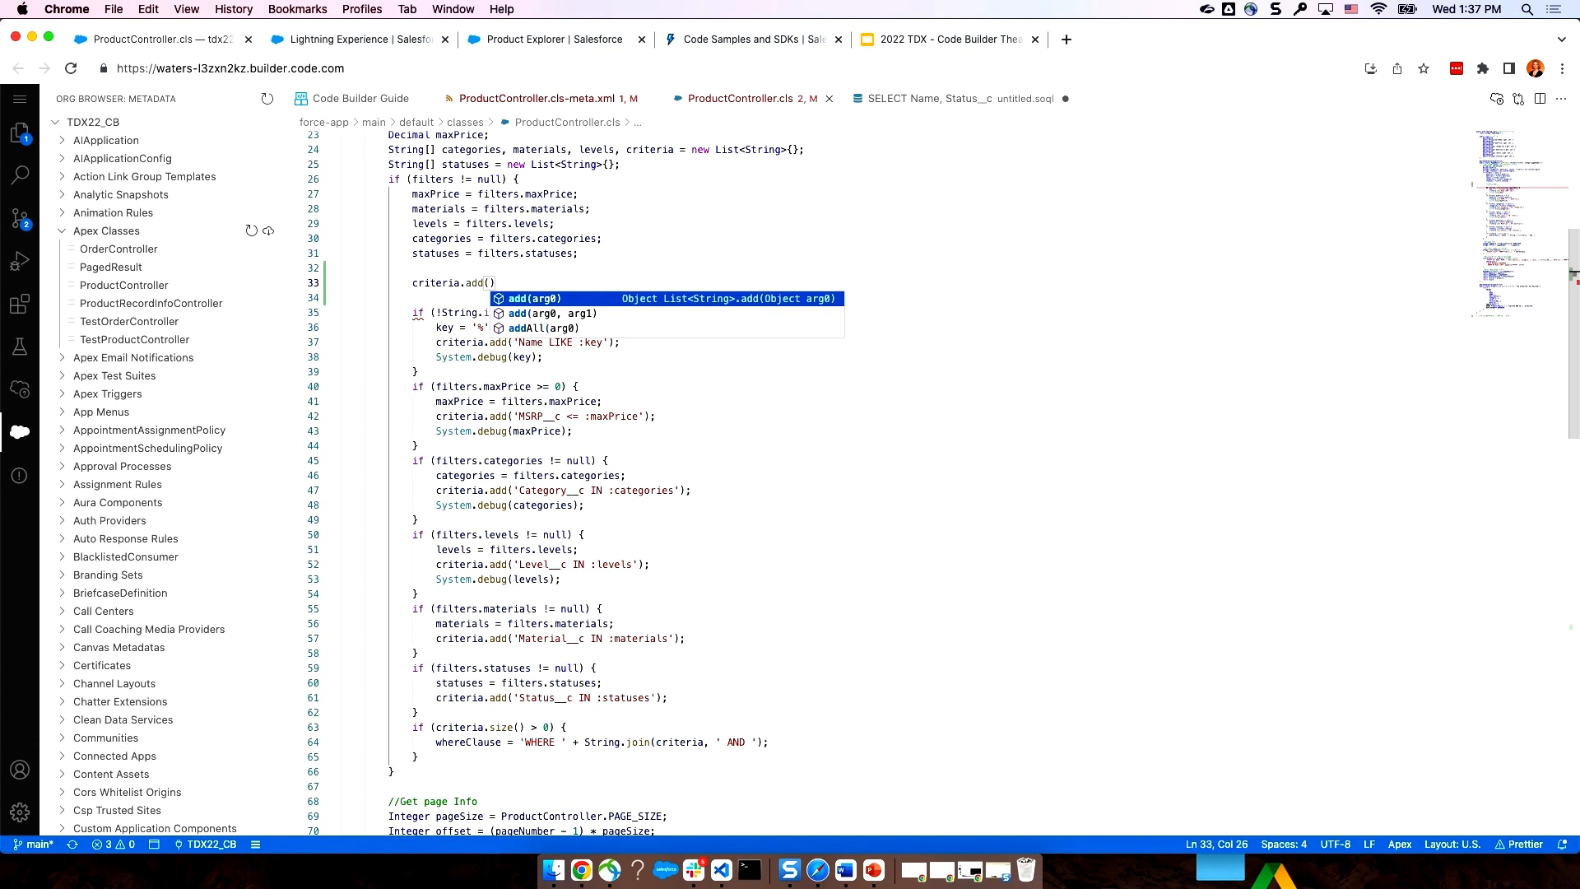
type("Status__c NOT IN ( 'Sold' )")
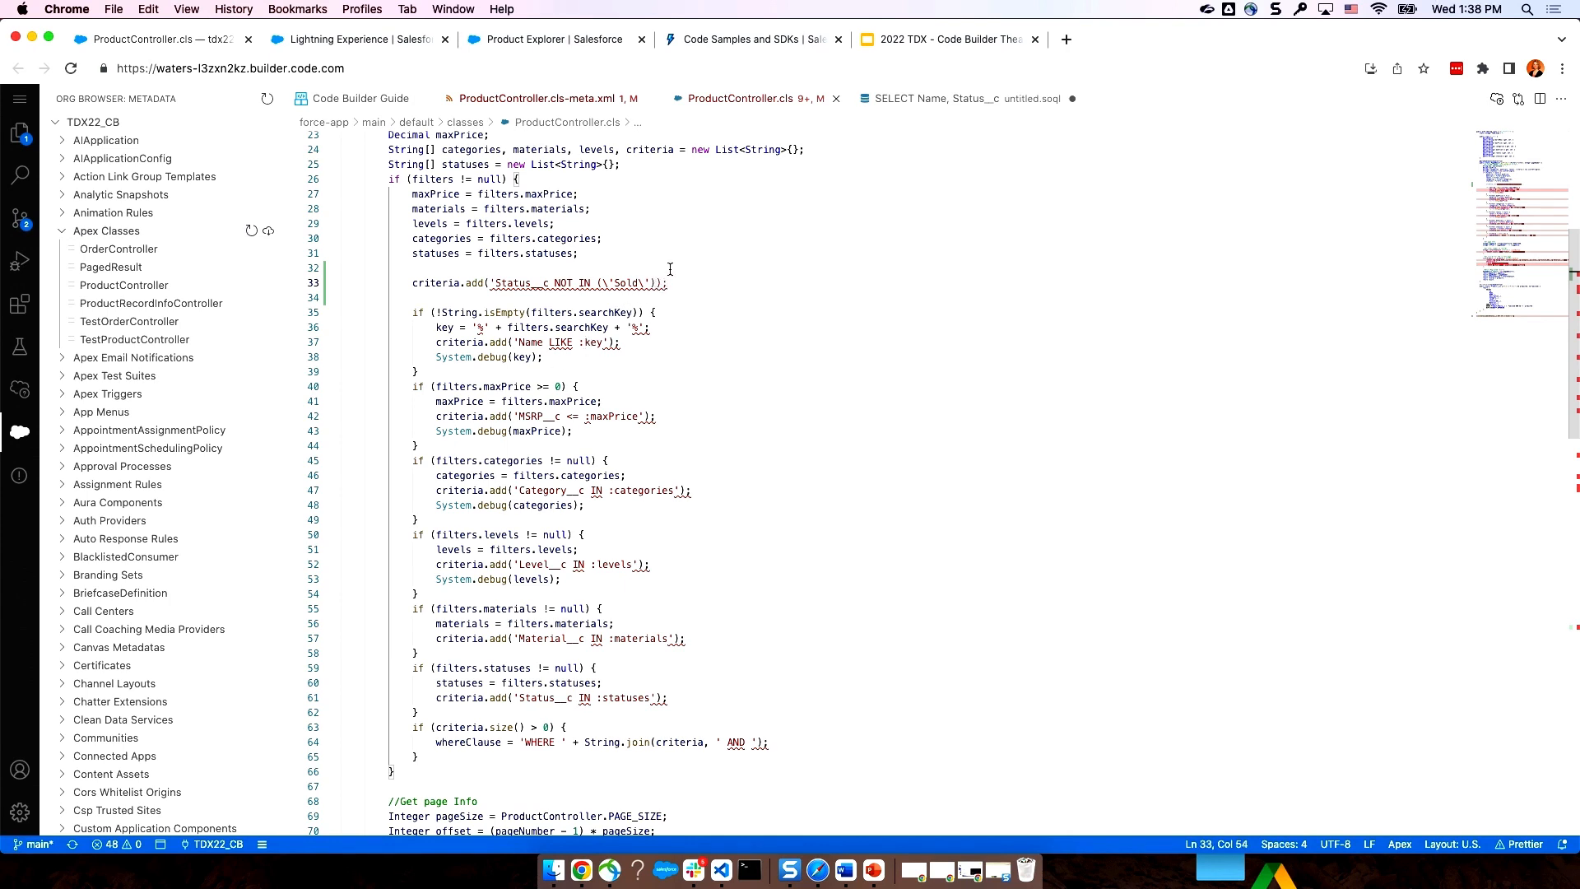
mouse_move(691, 277)
type("'")
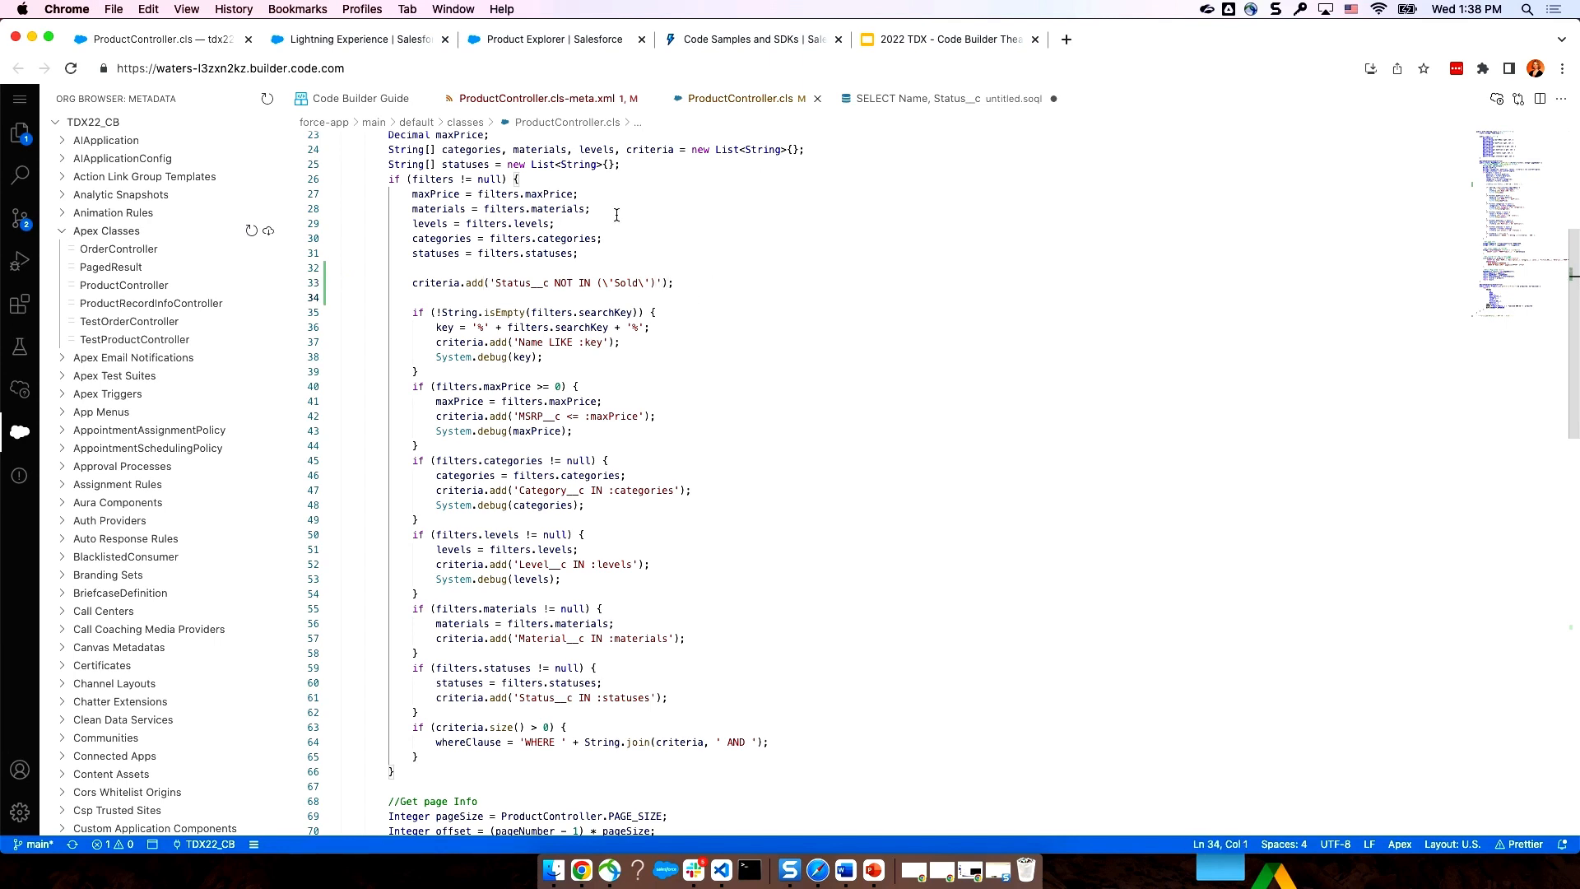
- Deploy ProductController with SFDX: Deploy This Source to Org
right_click(625, 230)
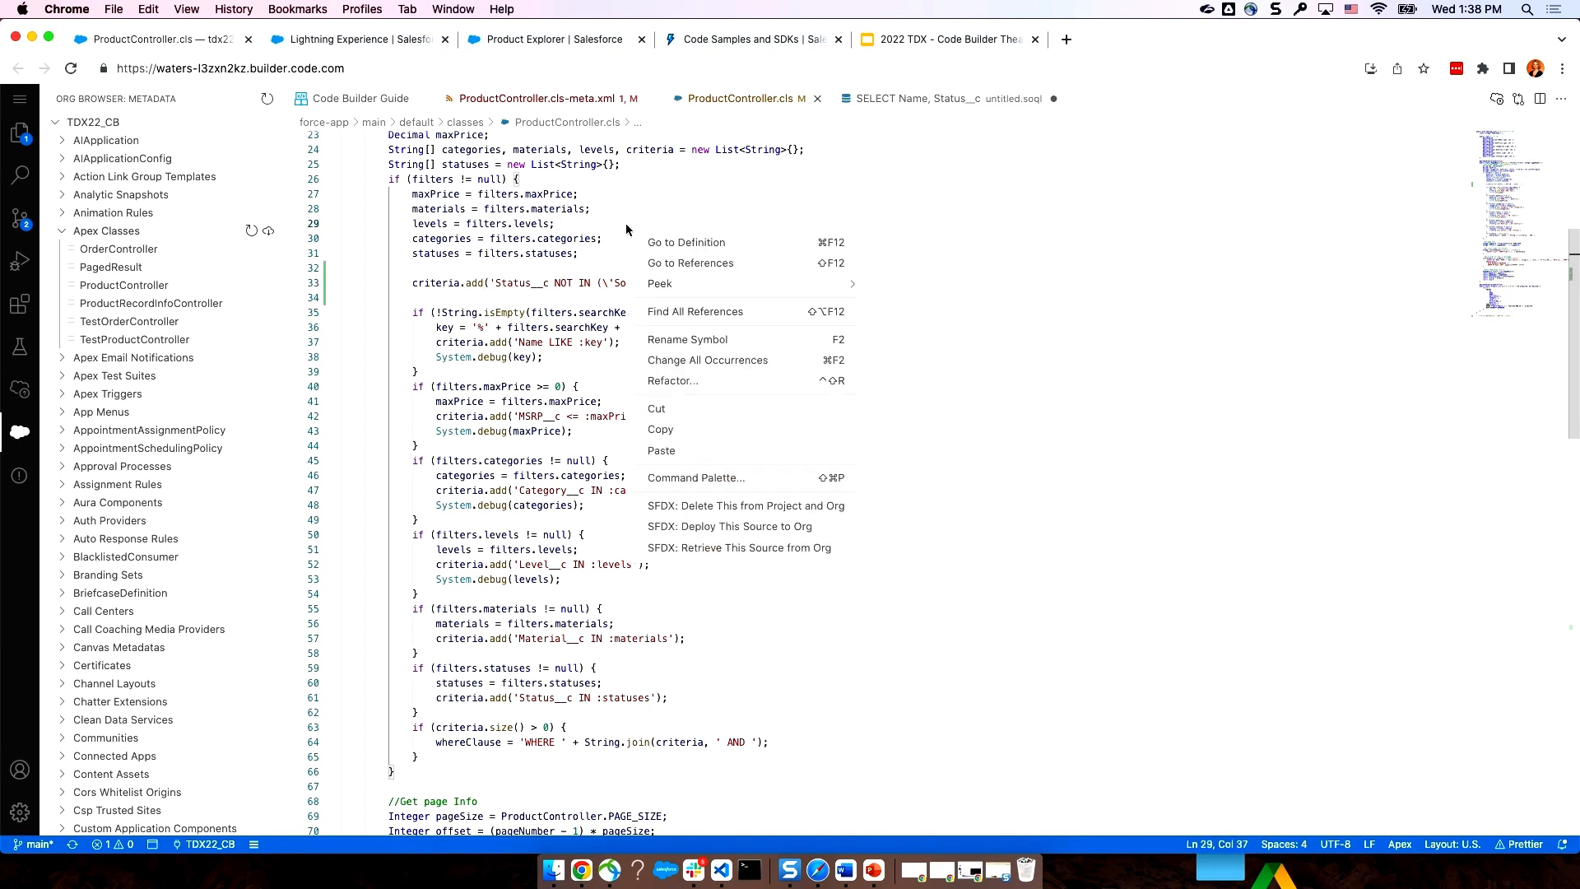
left_click(729, 525)
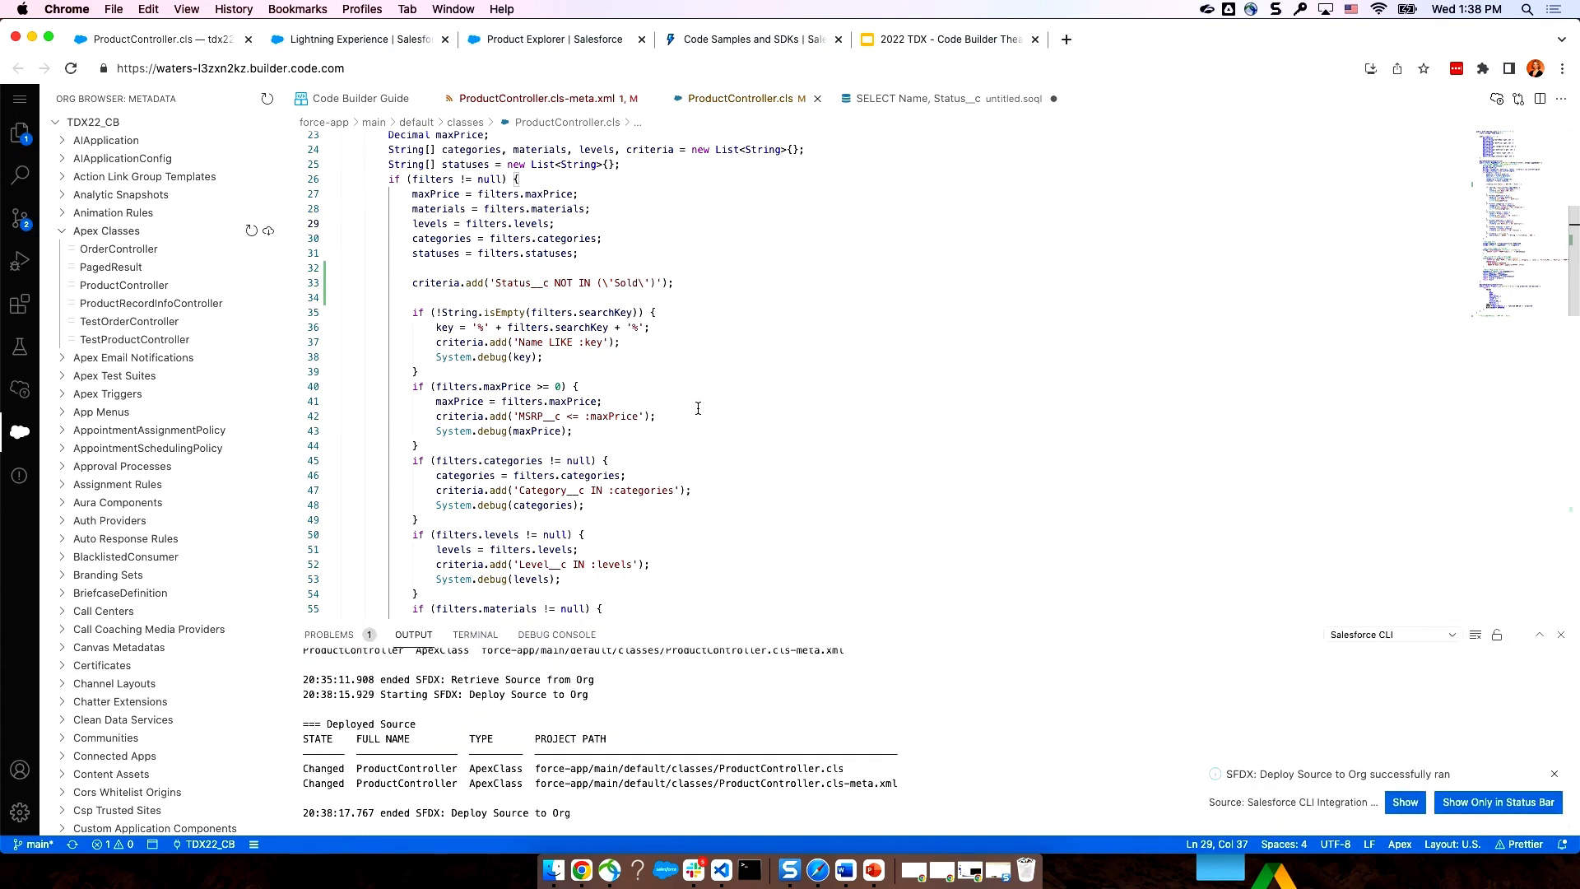
mouse_move(754, 450)
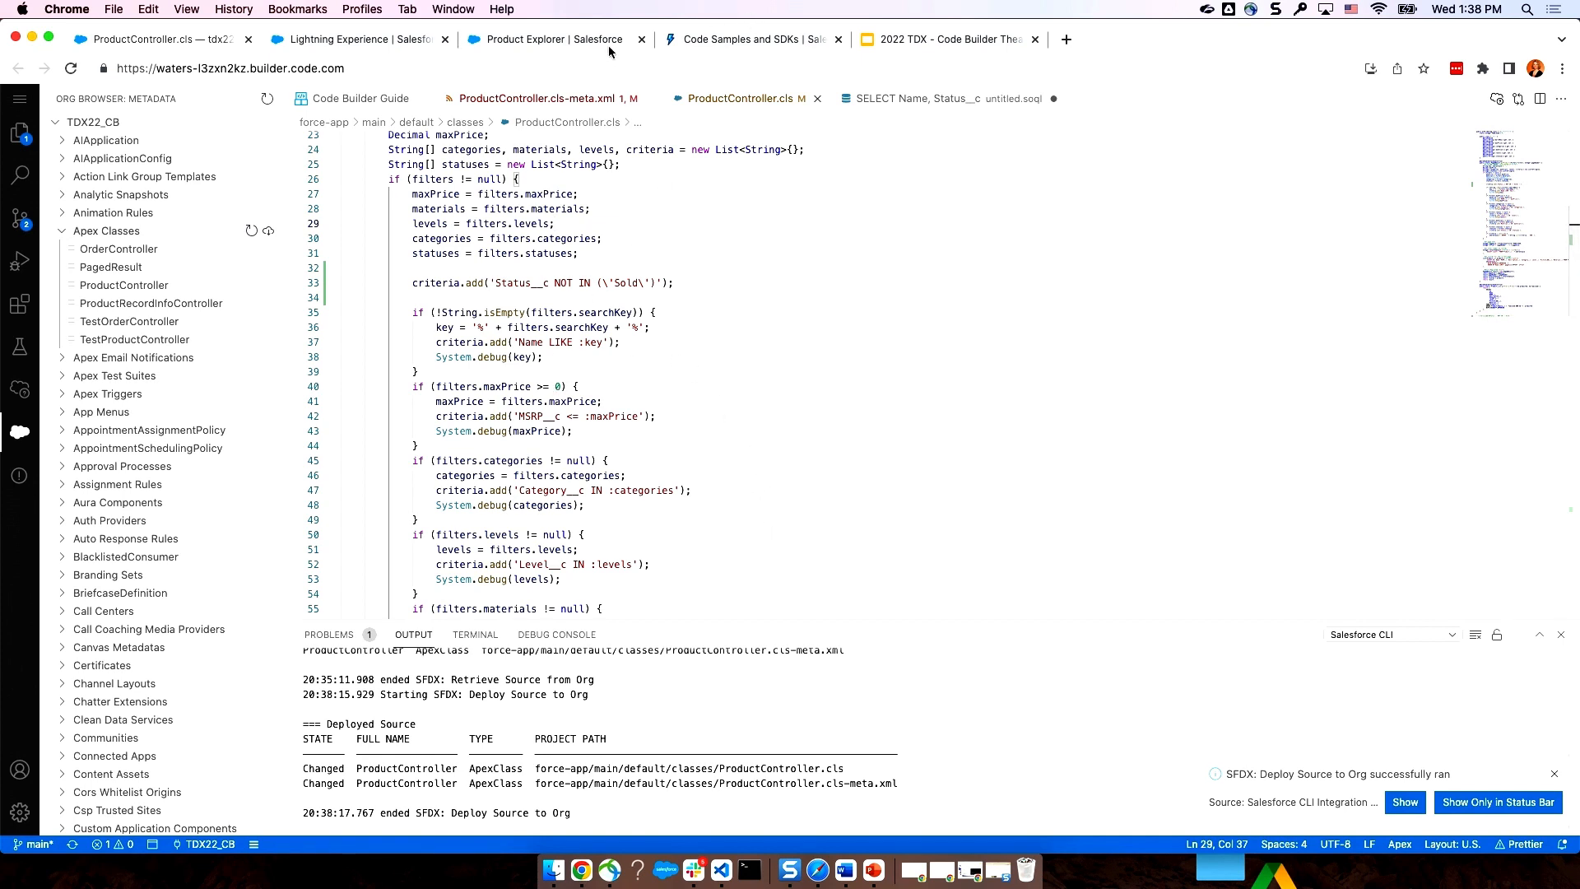
- Switch to the Product Explorer page, now listing 11 bikes with Sold products excluded
left_click(552, 39)
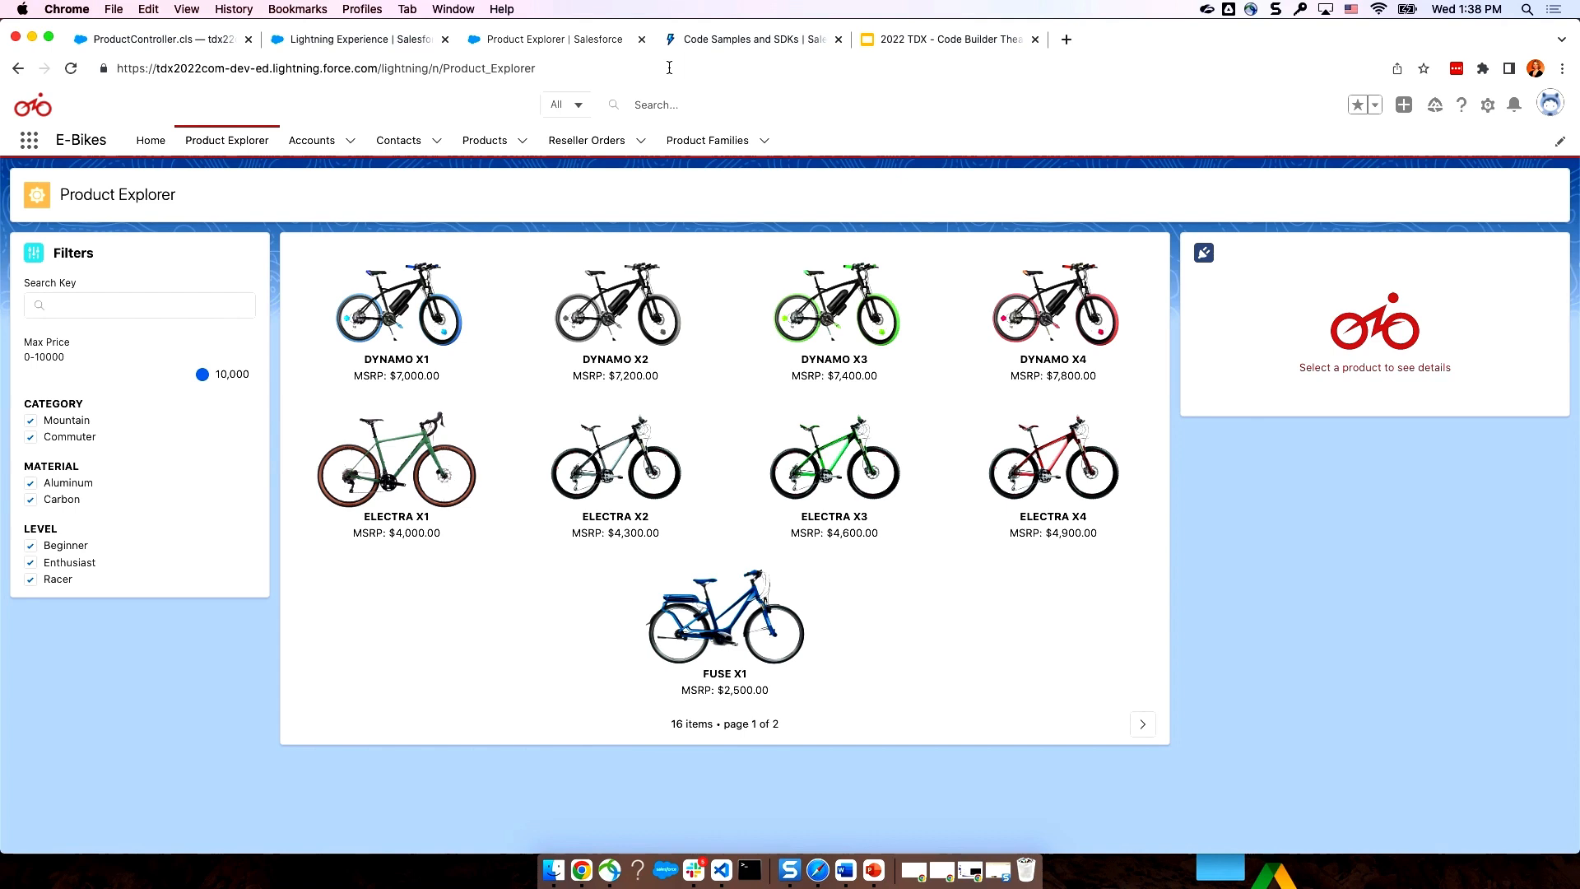
mouse_move(737, 178)
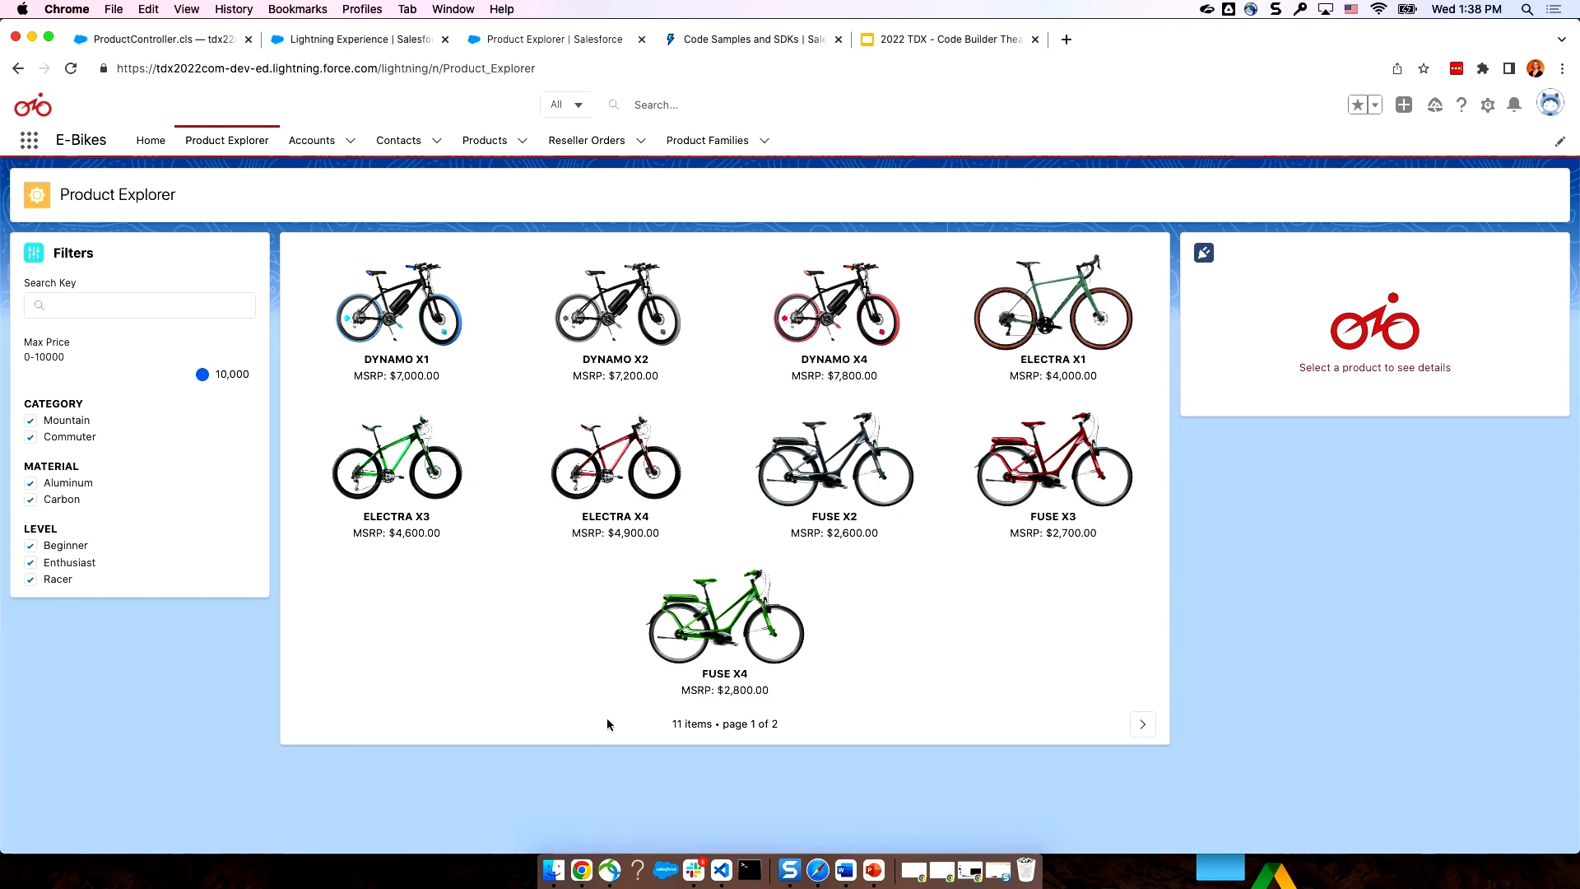
mouse_move(595, 740)
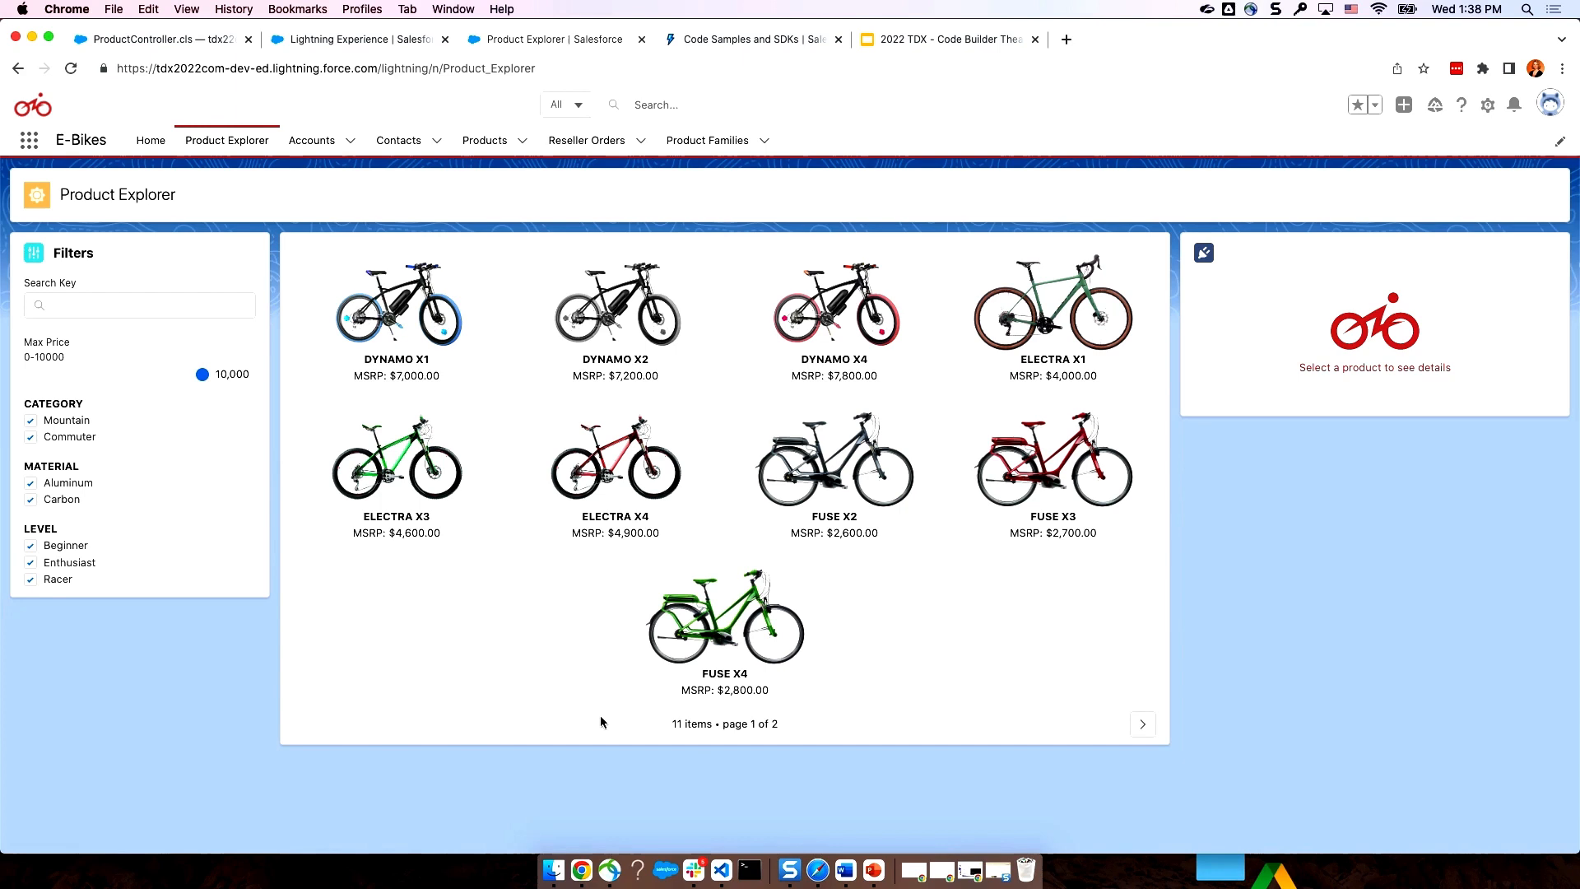
mouse_move(574, 710)
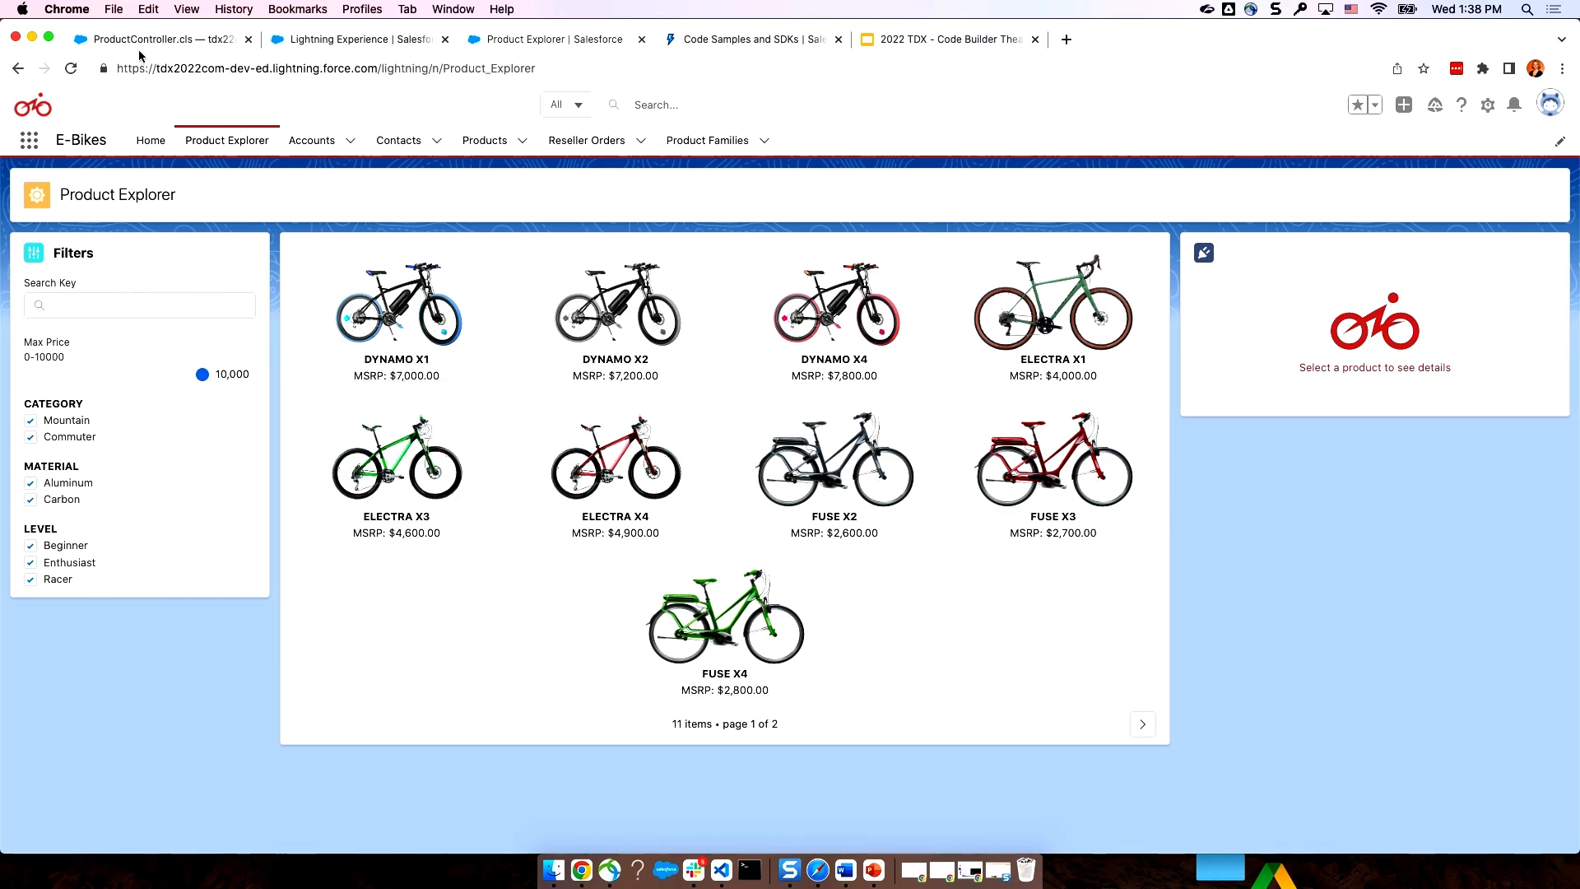
- Back in Code Builder, rerun sfdx force:org:list in the terminal and clear it
left_click(161, 40)
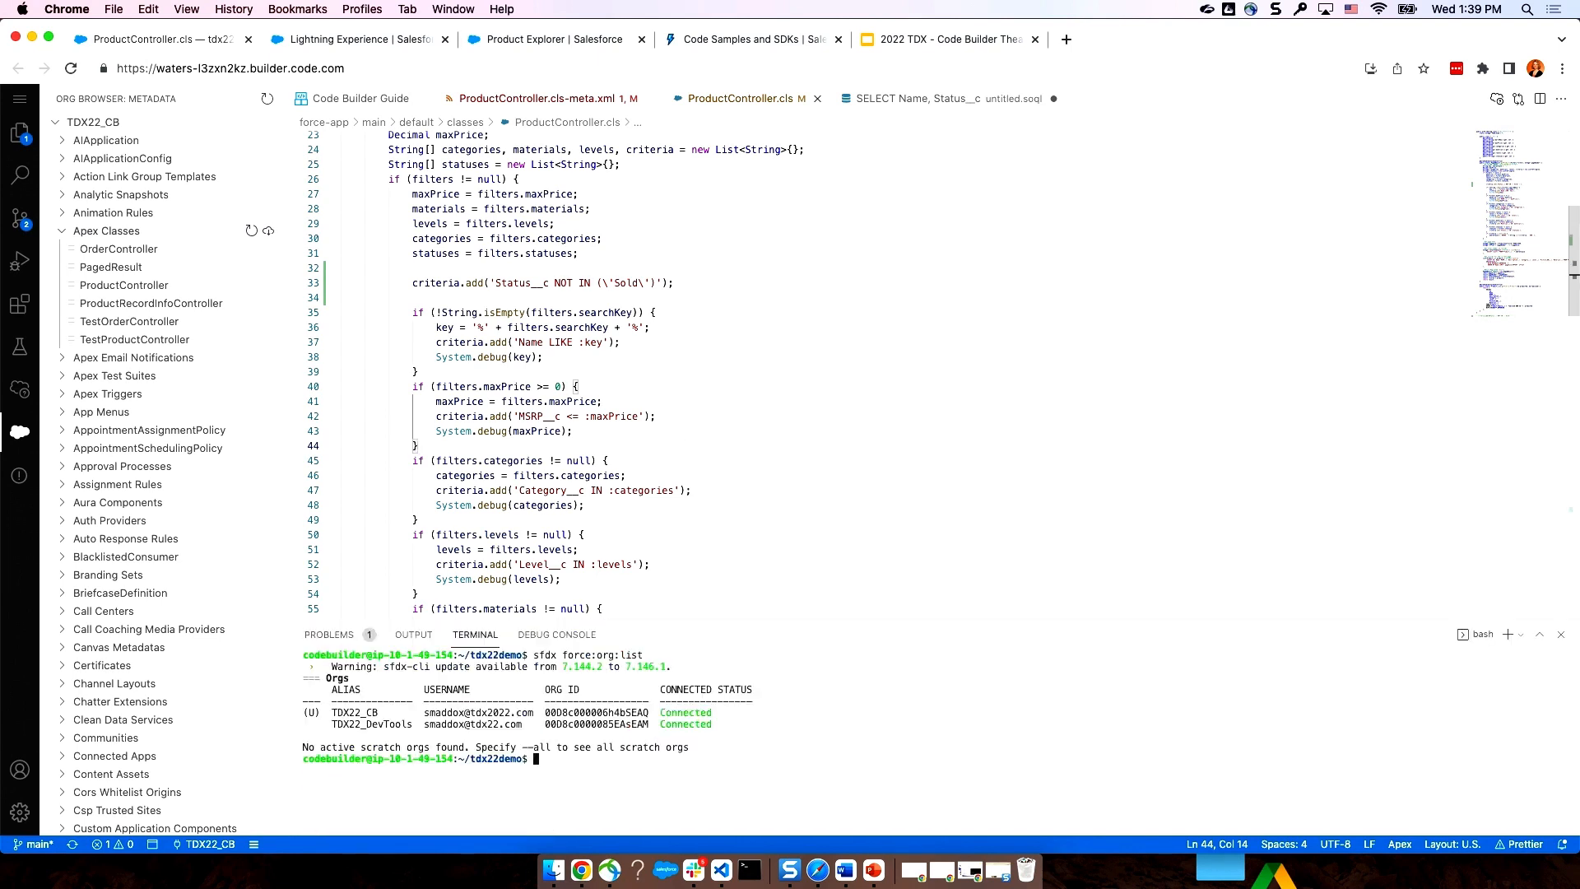
type("clear")
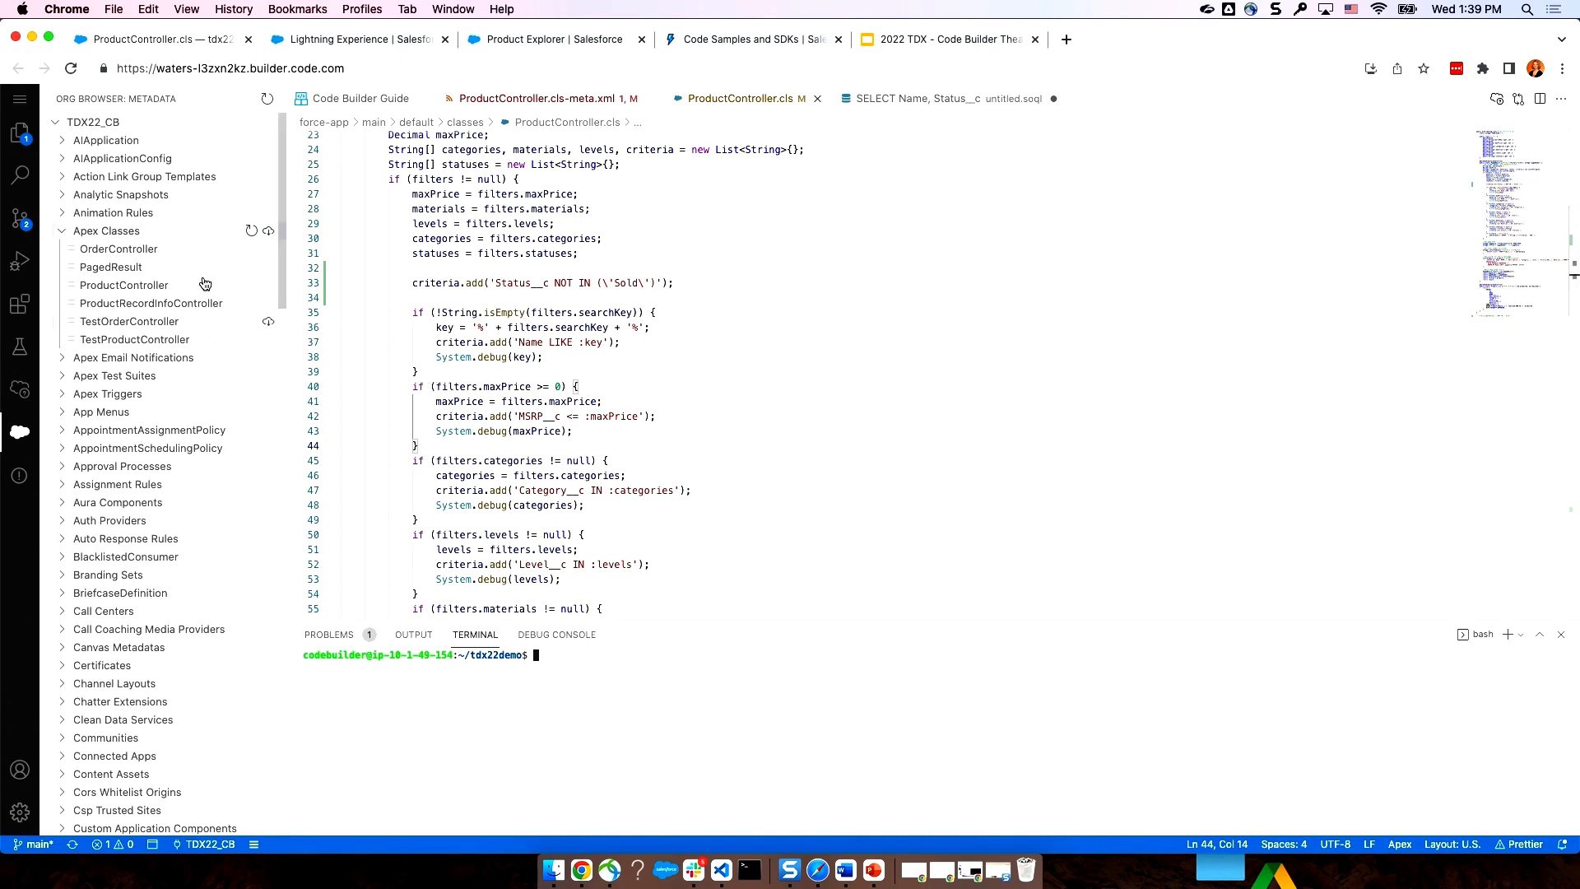
- Show the two changed ProductController files in Source Control, then hide the side panel
left_click(19, 219)
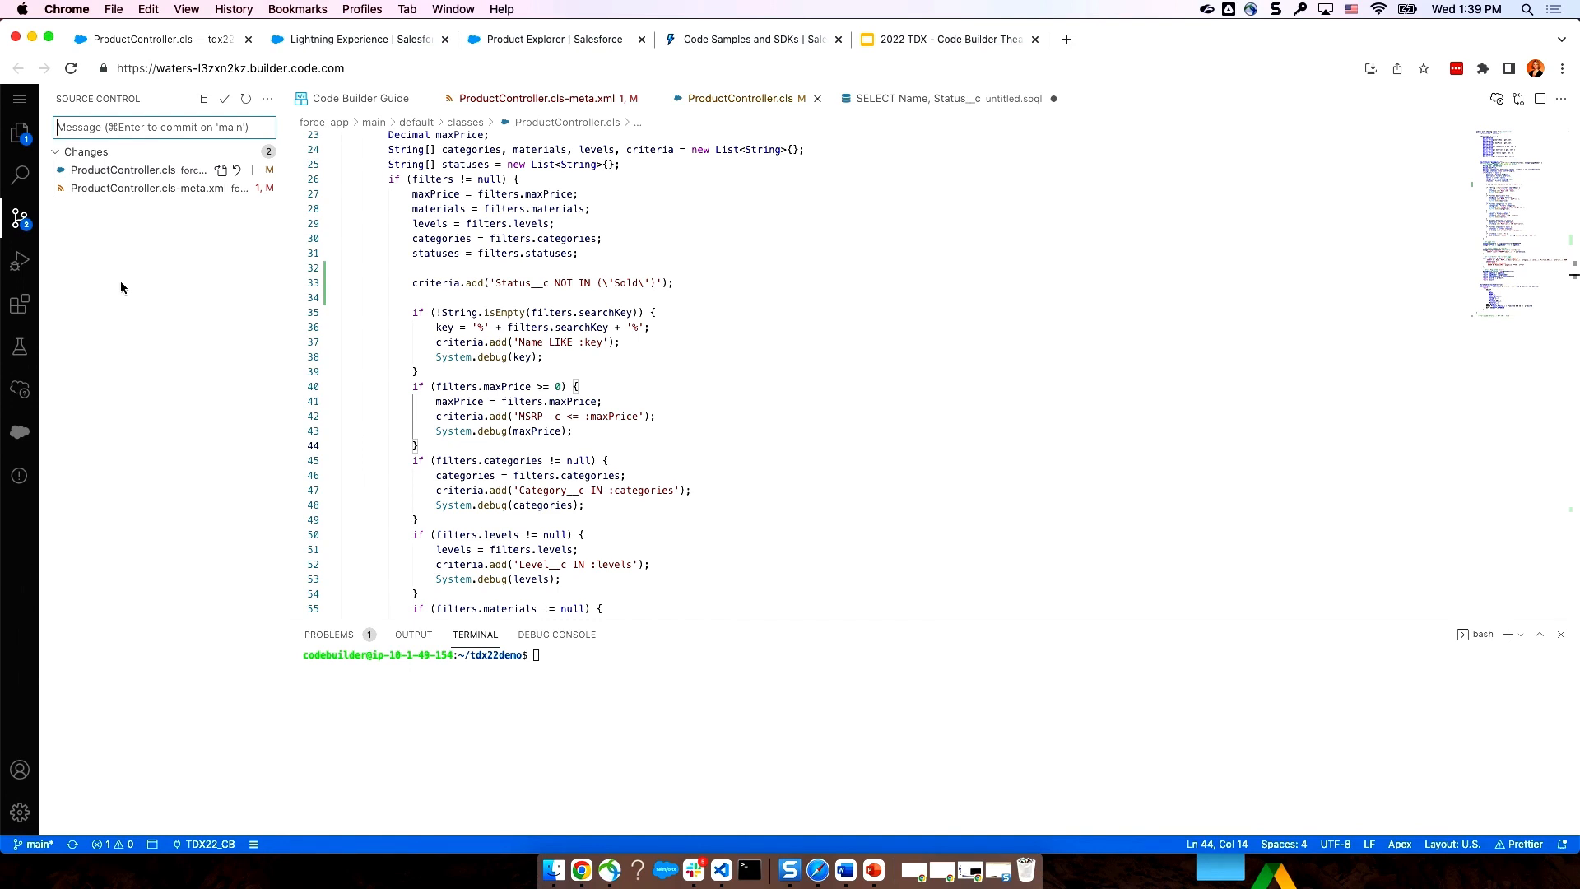
mouse_move(19, 346)
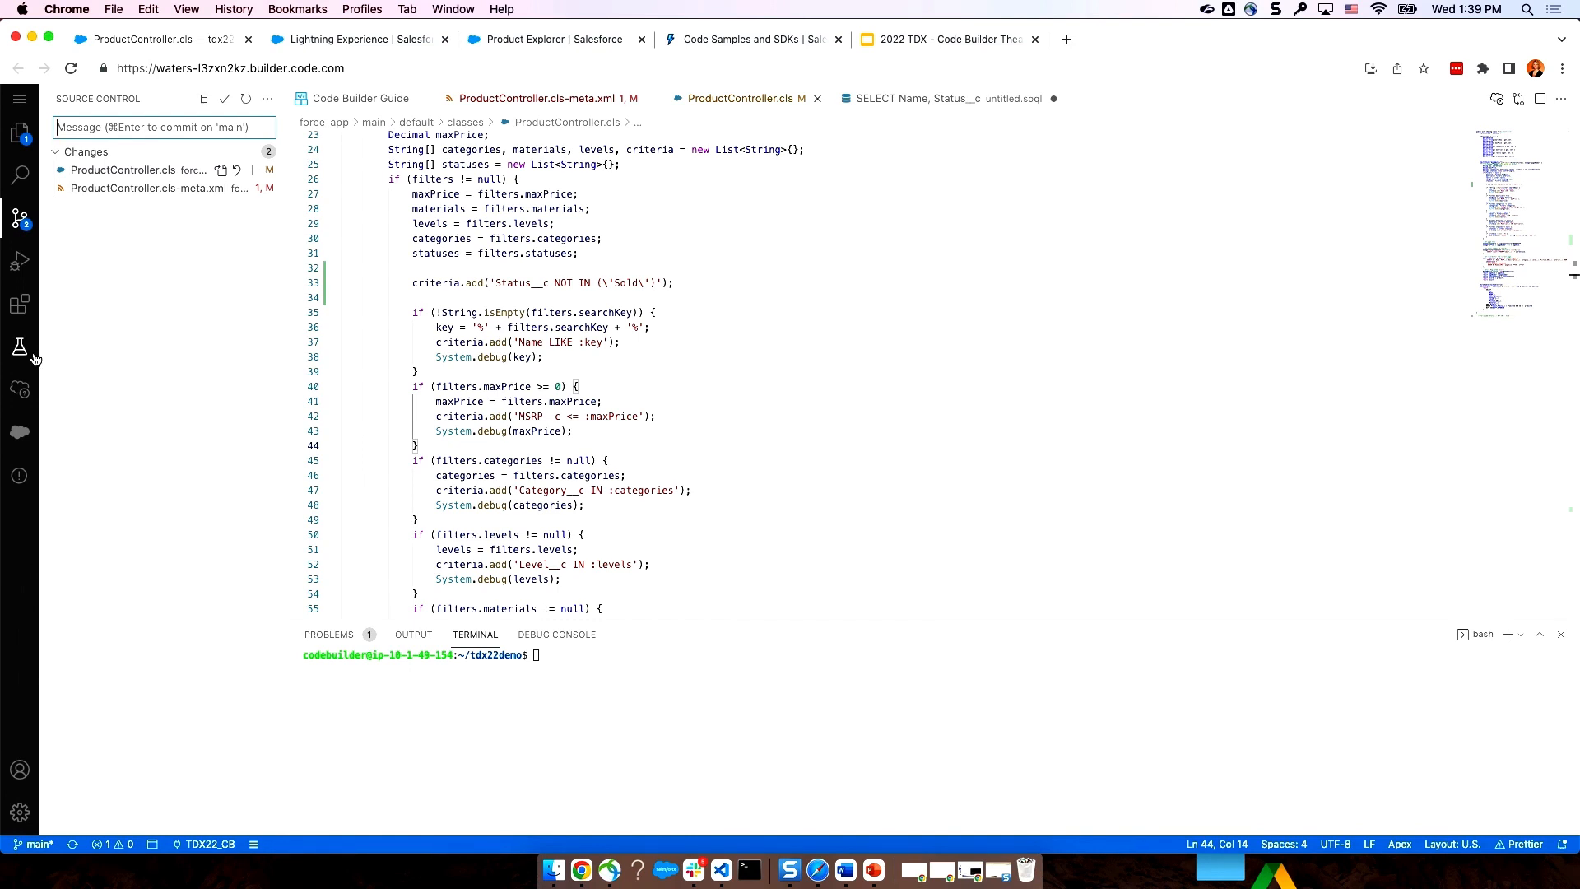
left_click(19, 219)
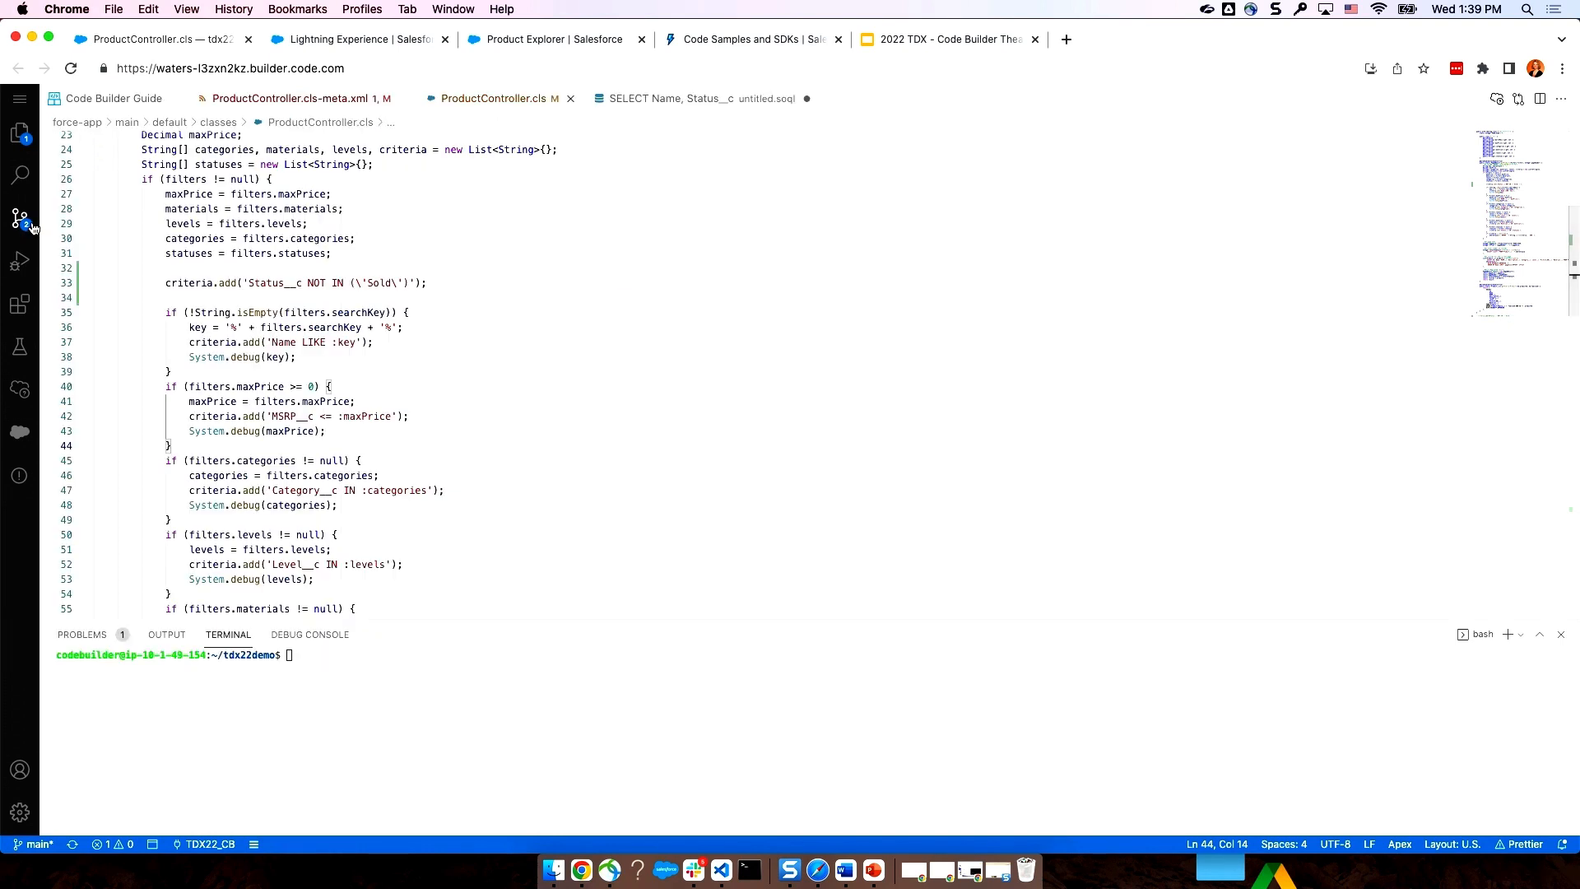
mouse_move(18, 217)
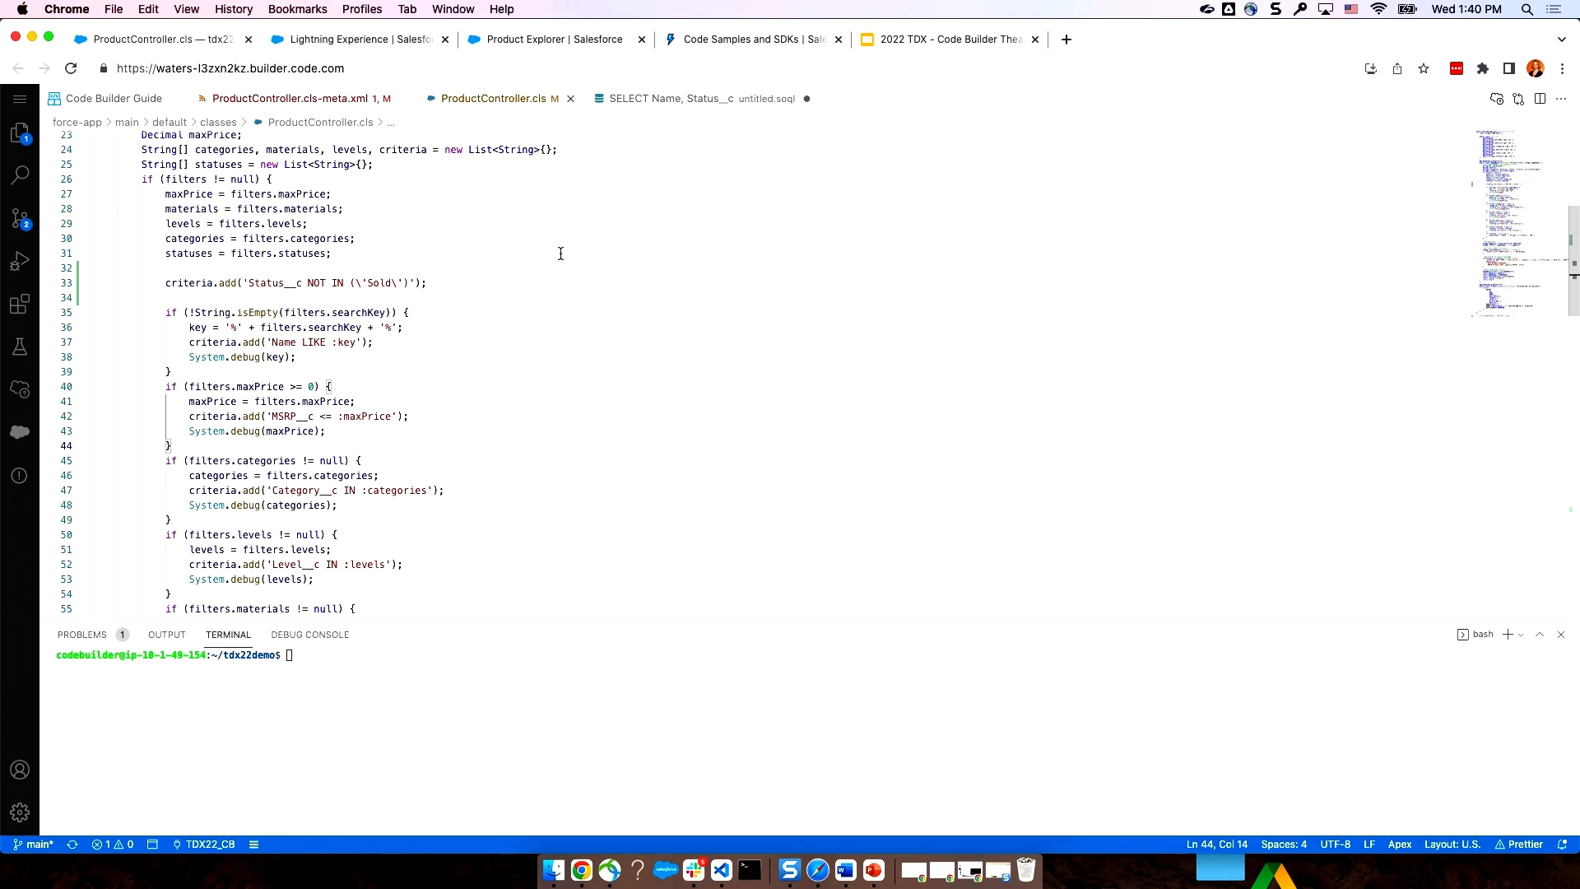
mouse_move(406, 196)
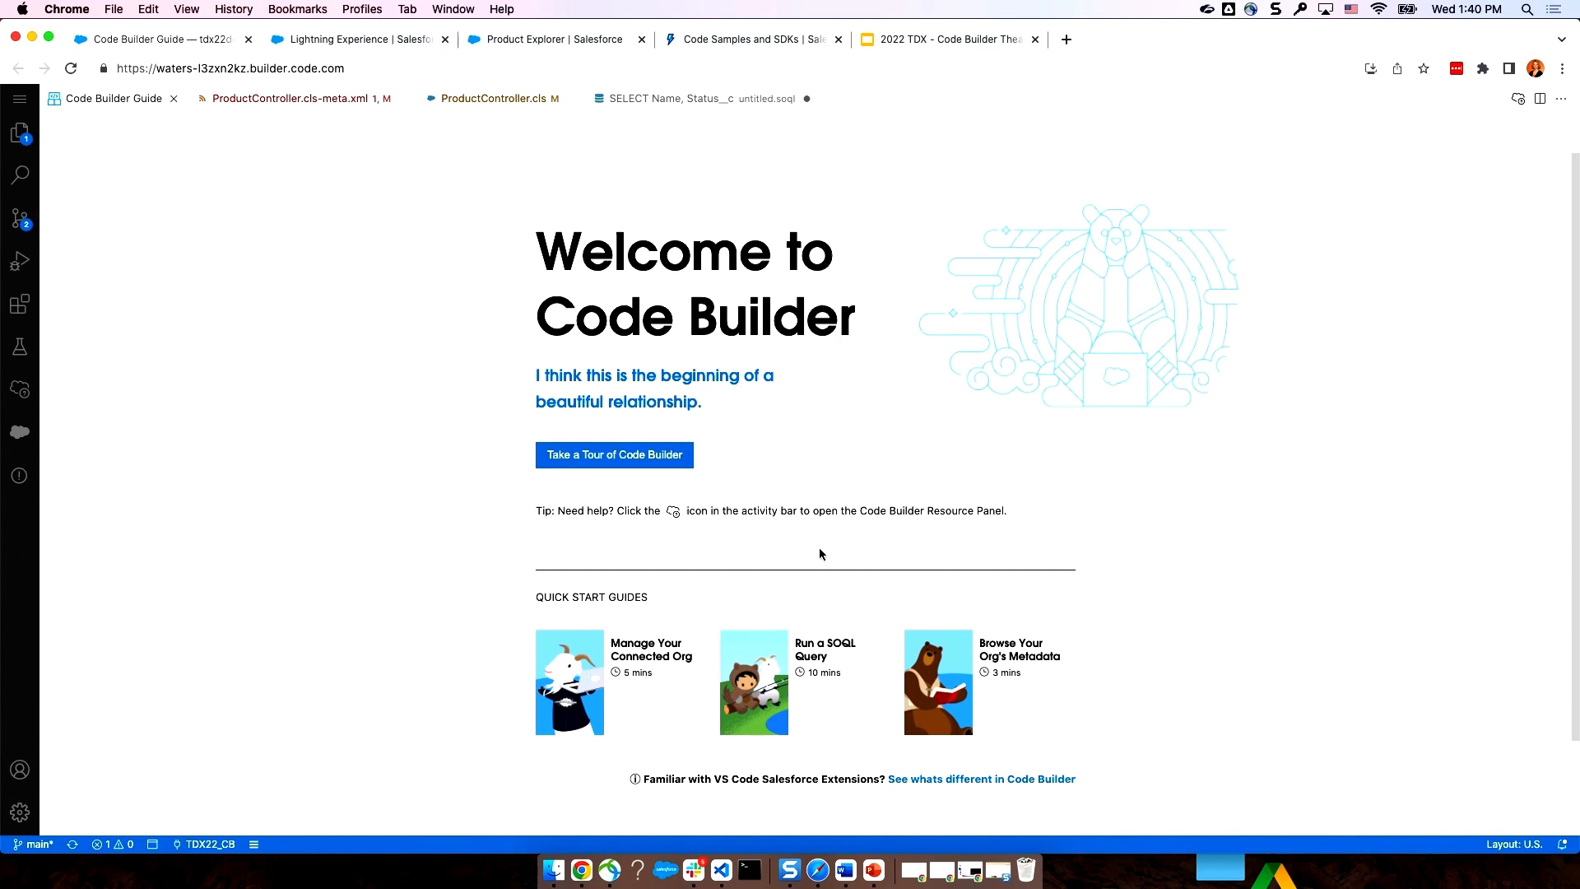
mouse_move(684, 620)
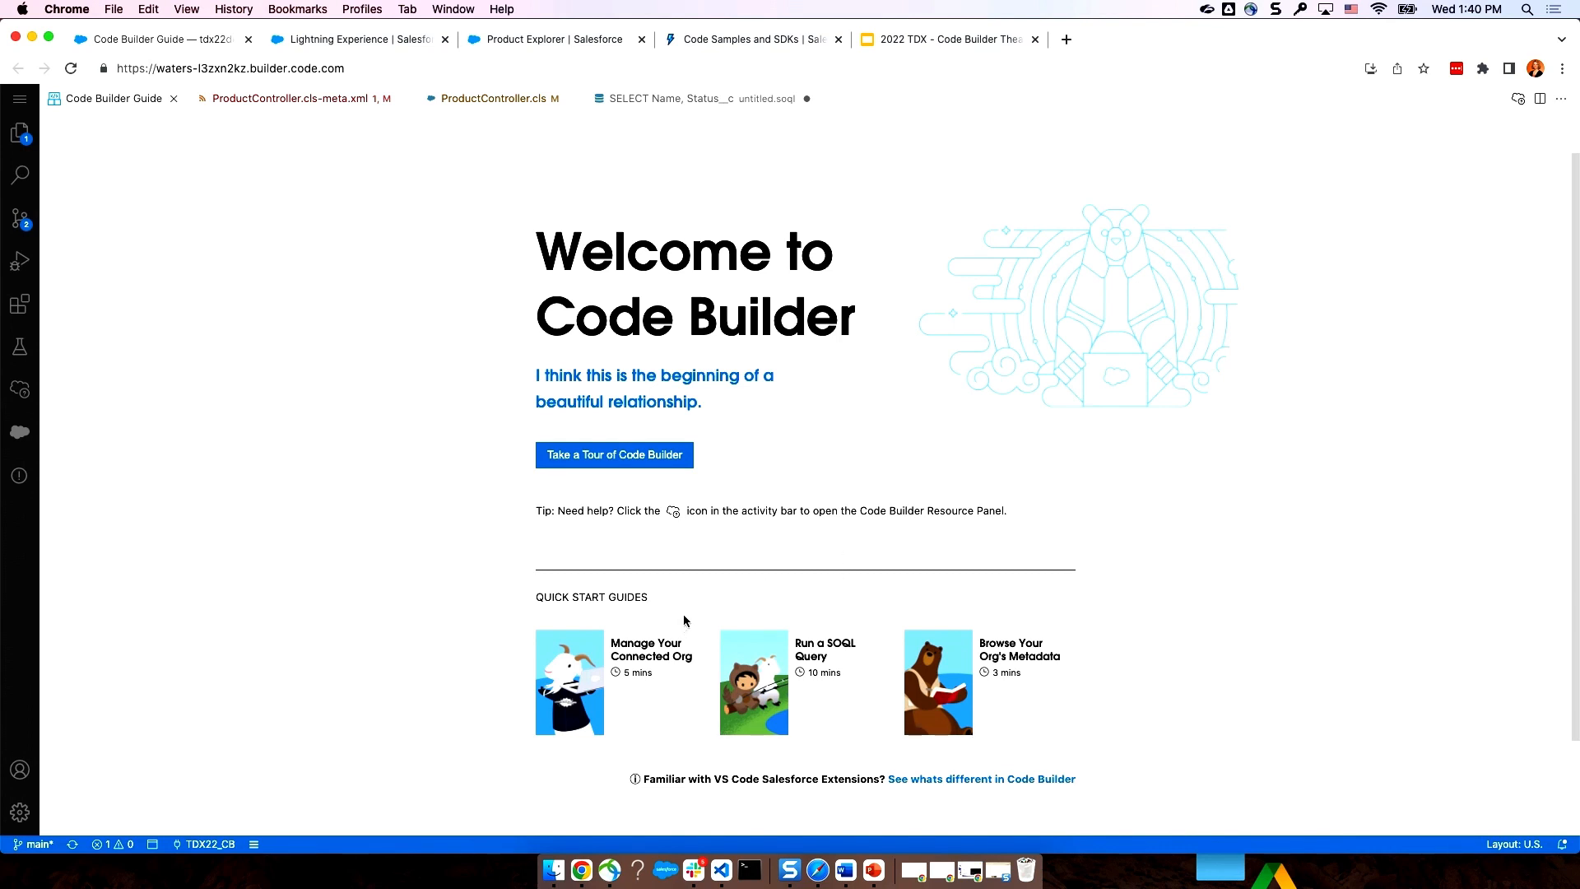
mouse_move(799, 666)
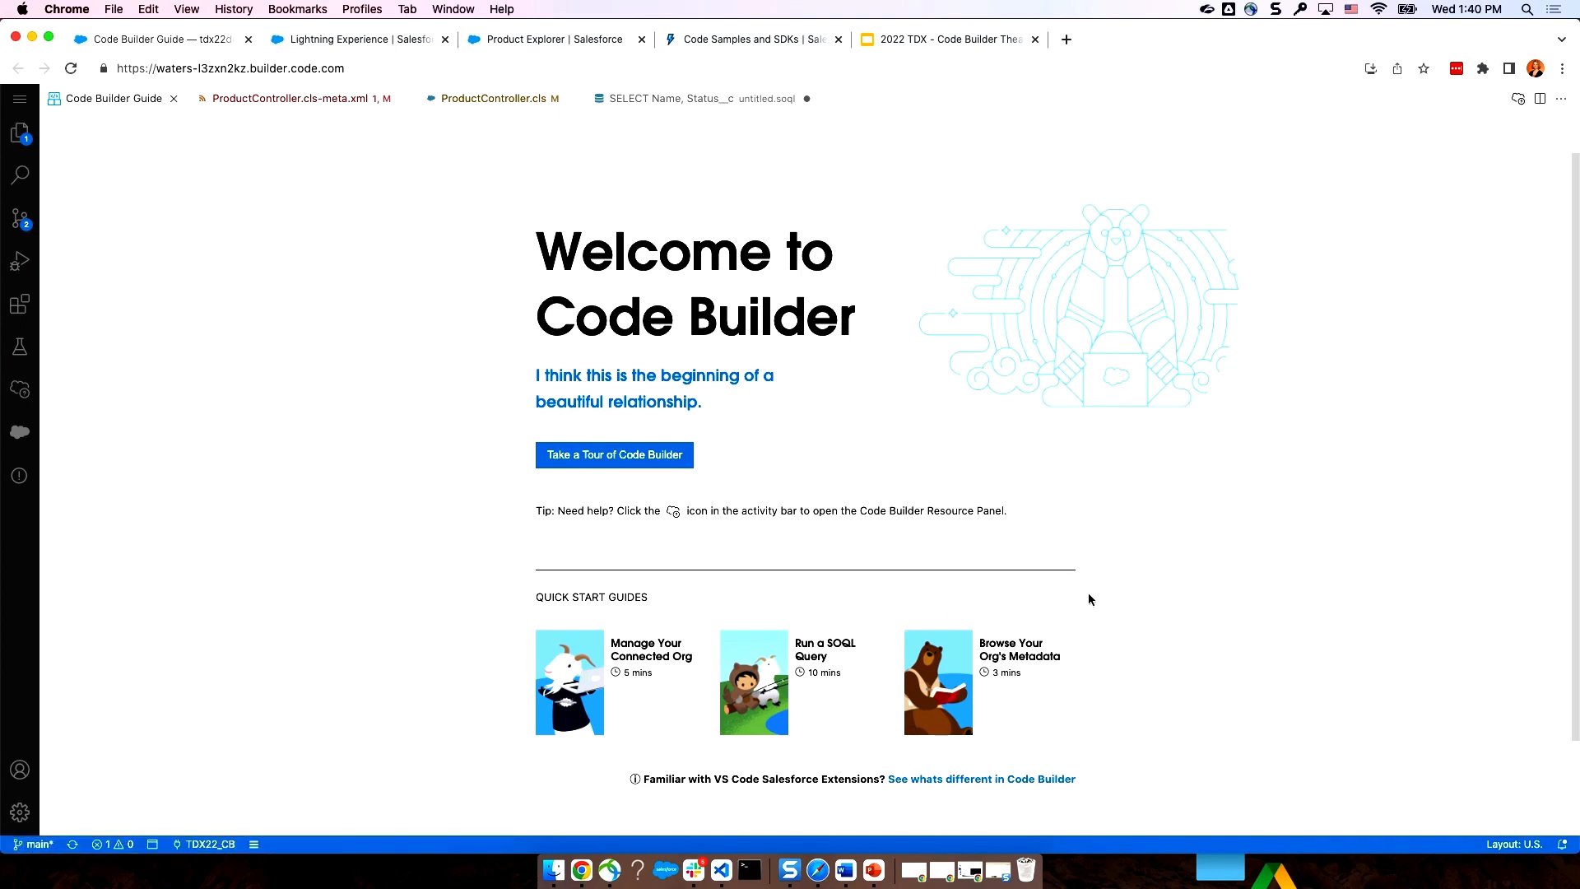
mouse_move(1121, 583)
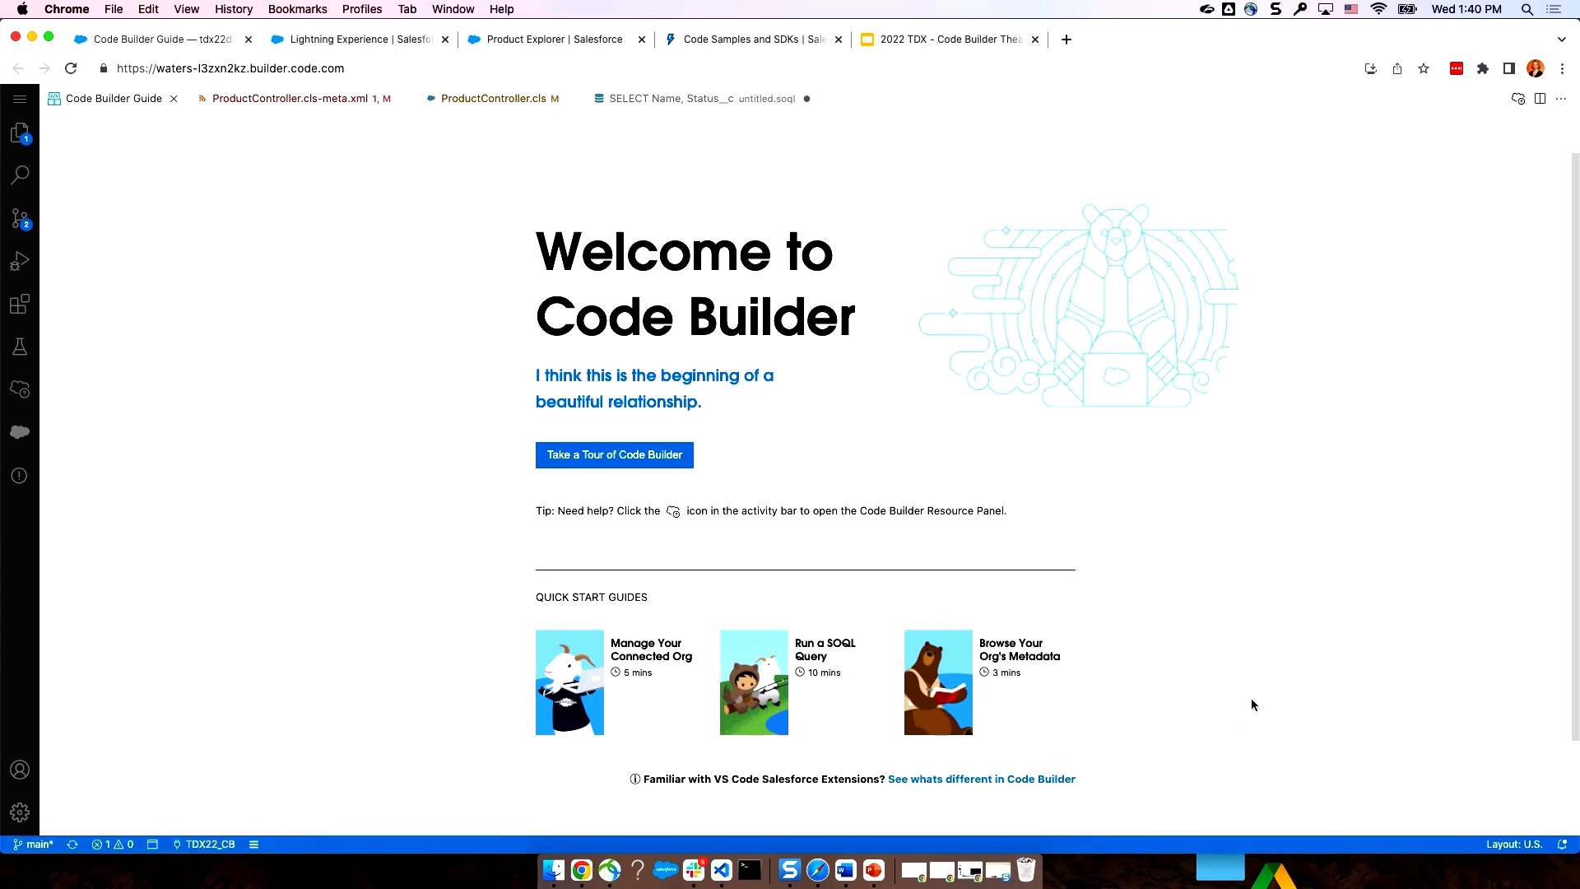
mouse_move(1238, 701)
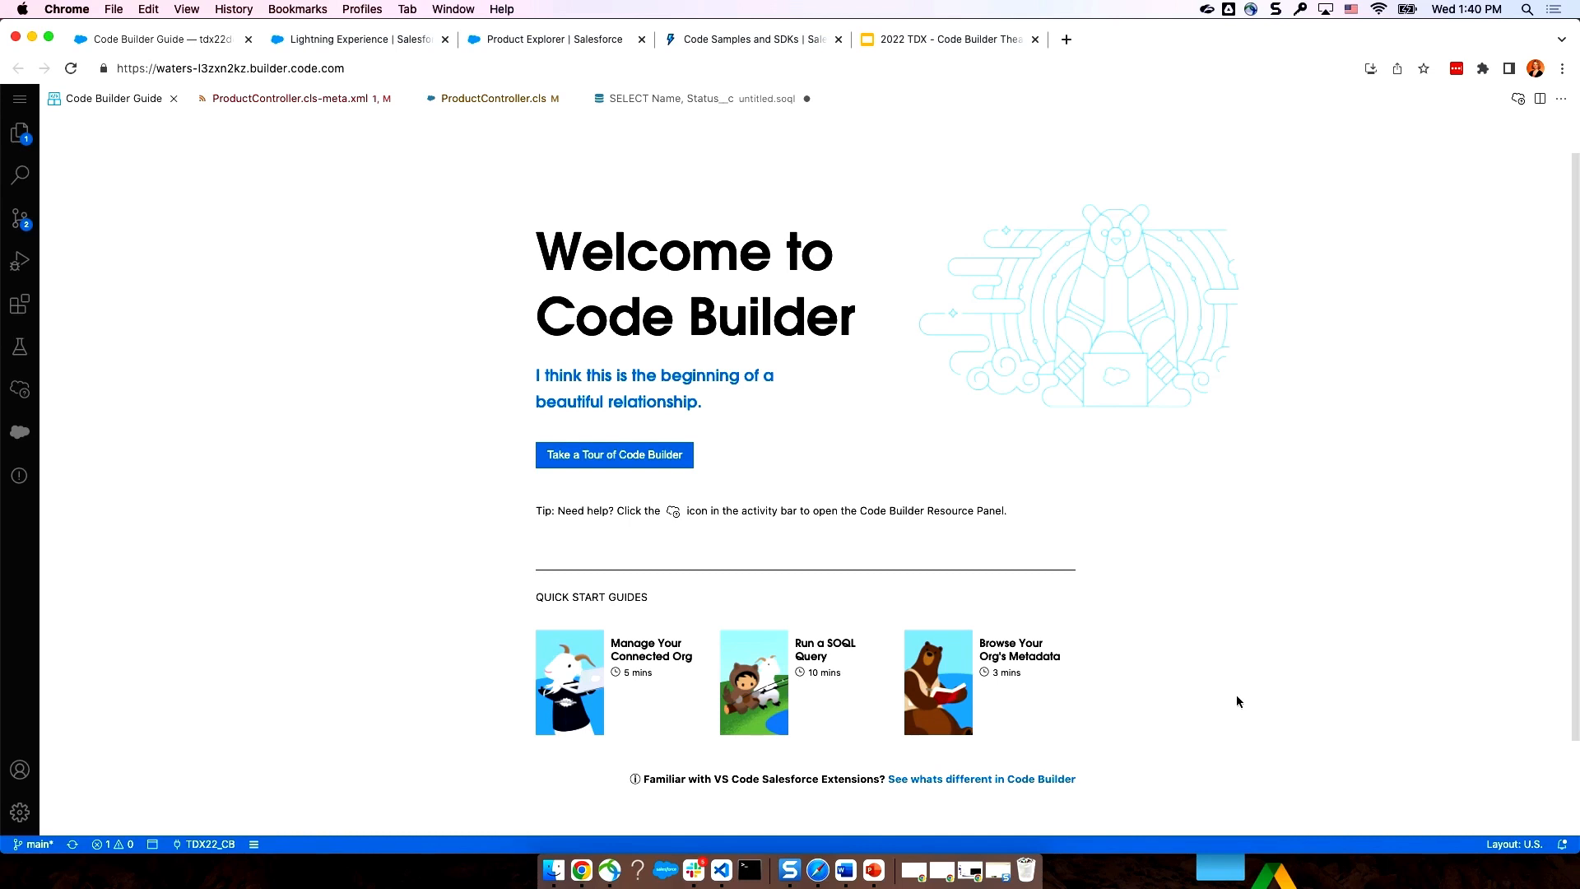
mouse_move(1248, 713)
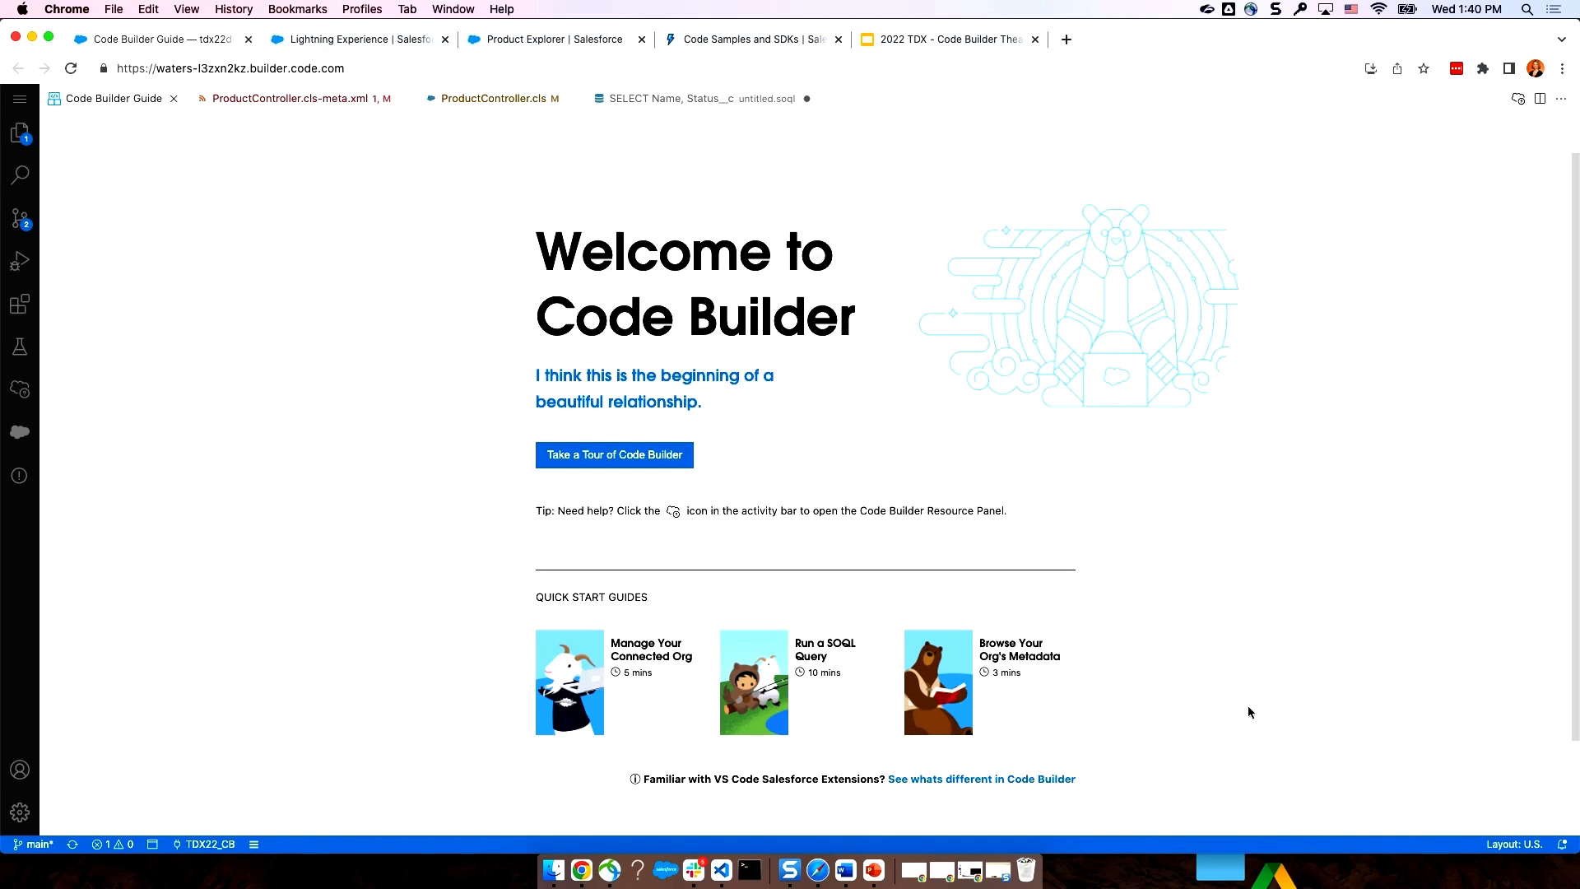
mouse_move(865, 512)
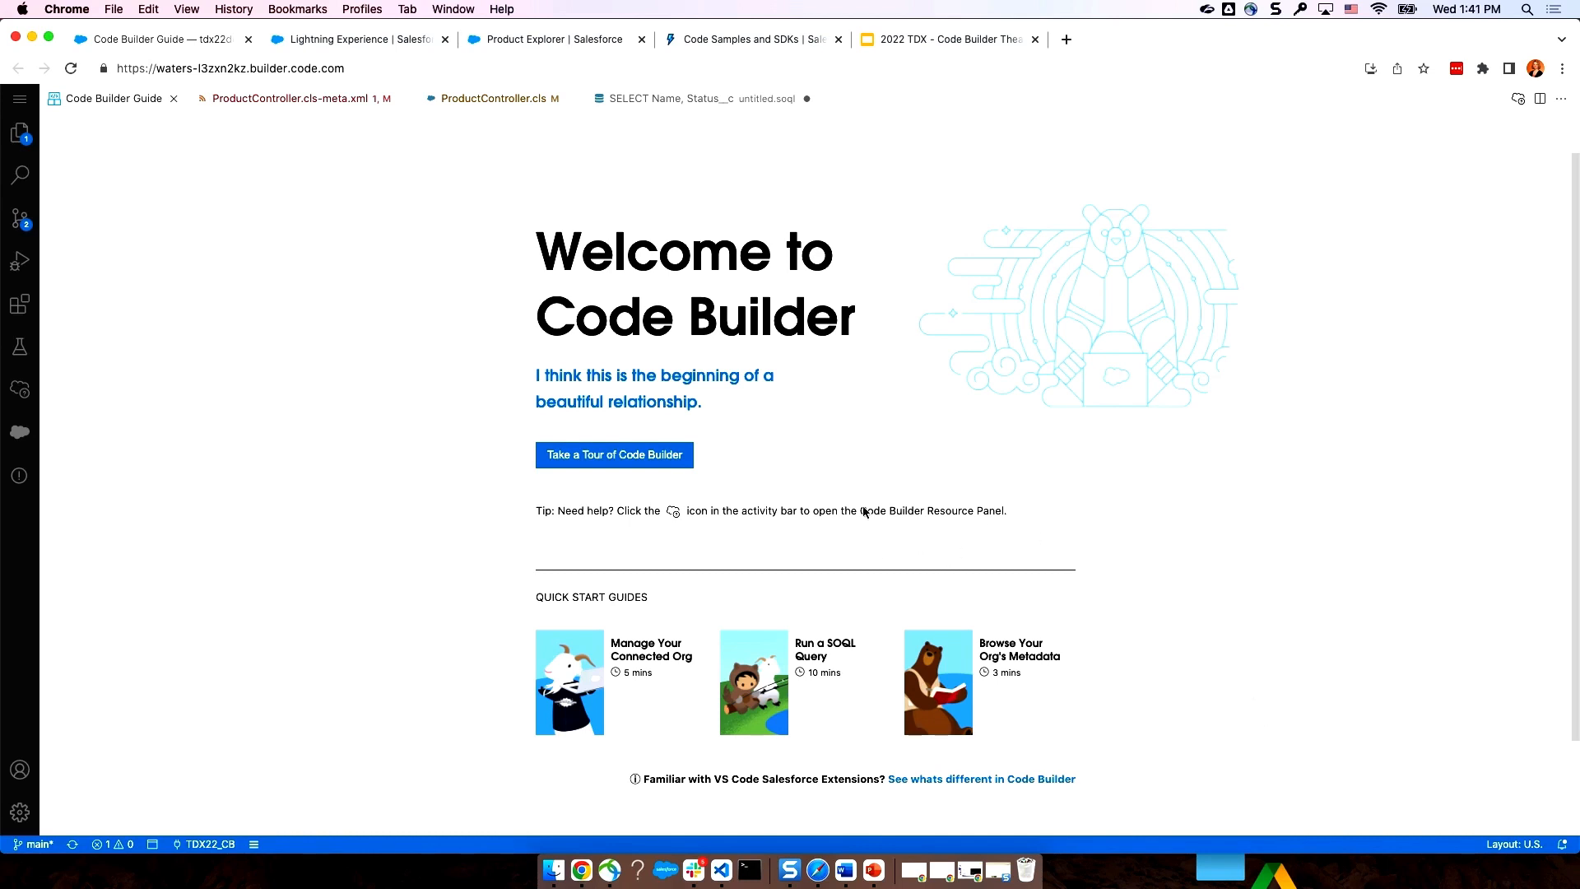
- Start the 'Take a Tour of Code Builder' guide from the welcome page
left_click(612, 455)
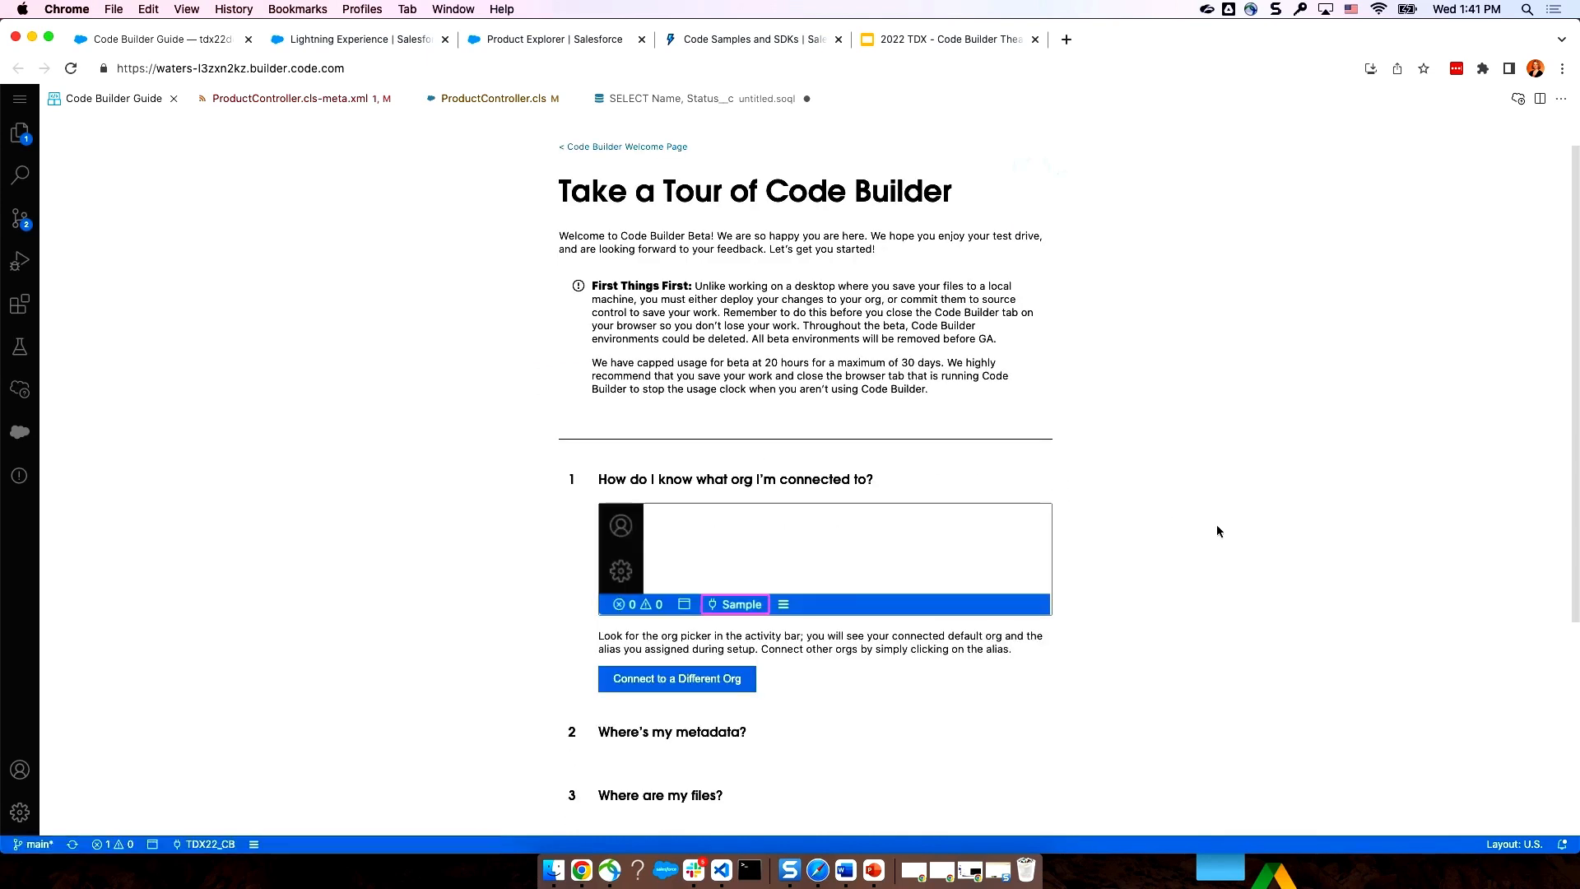
mouse_move(1277, 525)
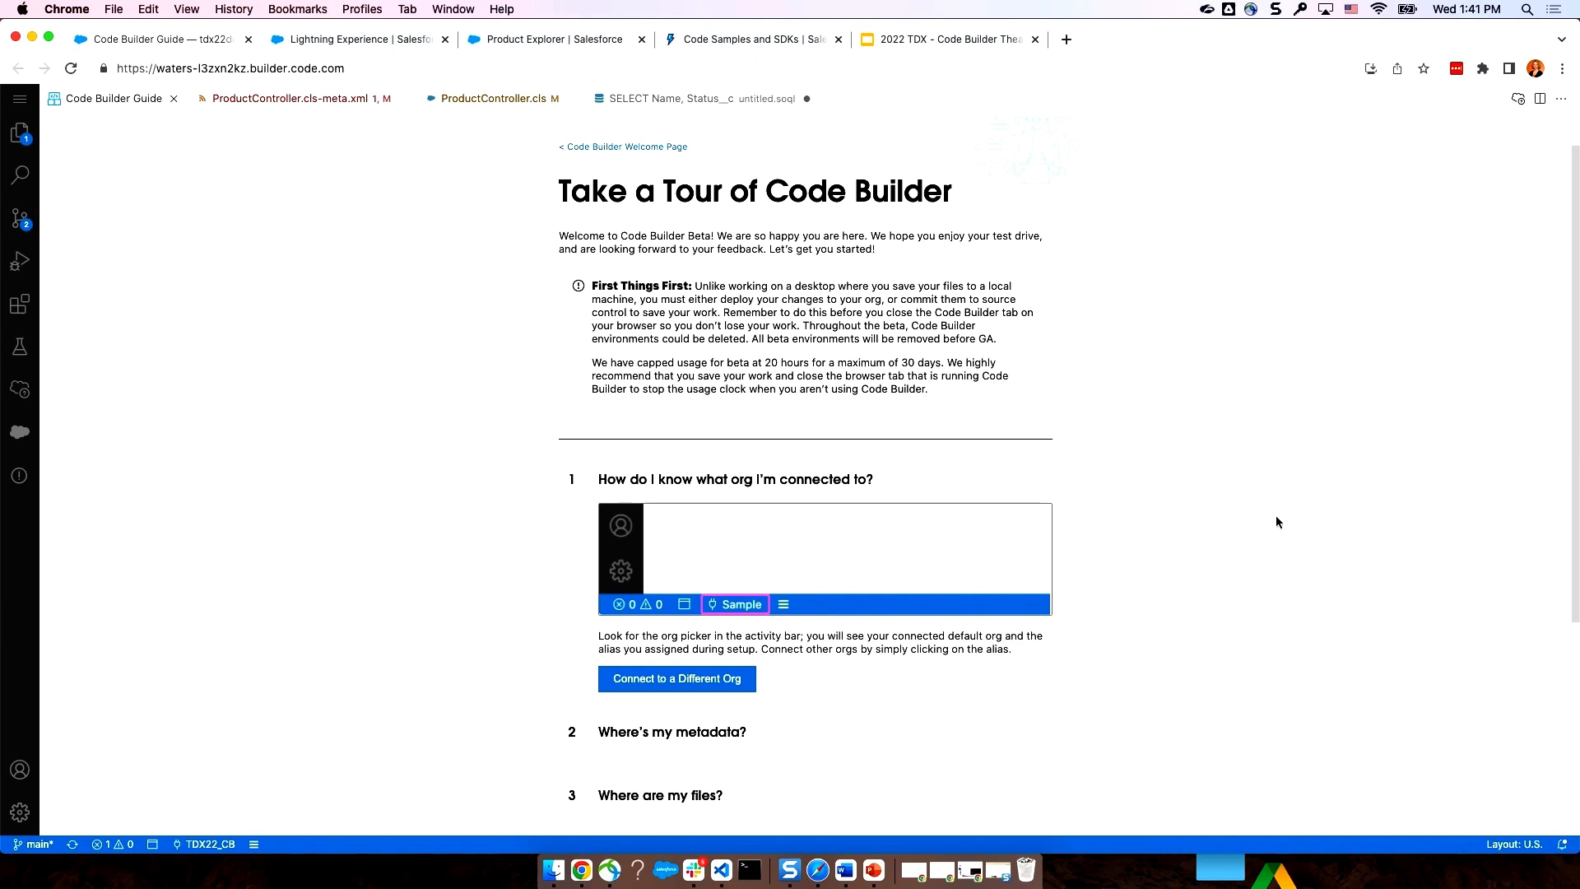
mouse_move(686, 687)
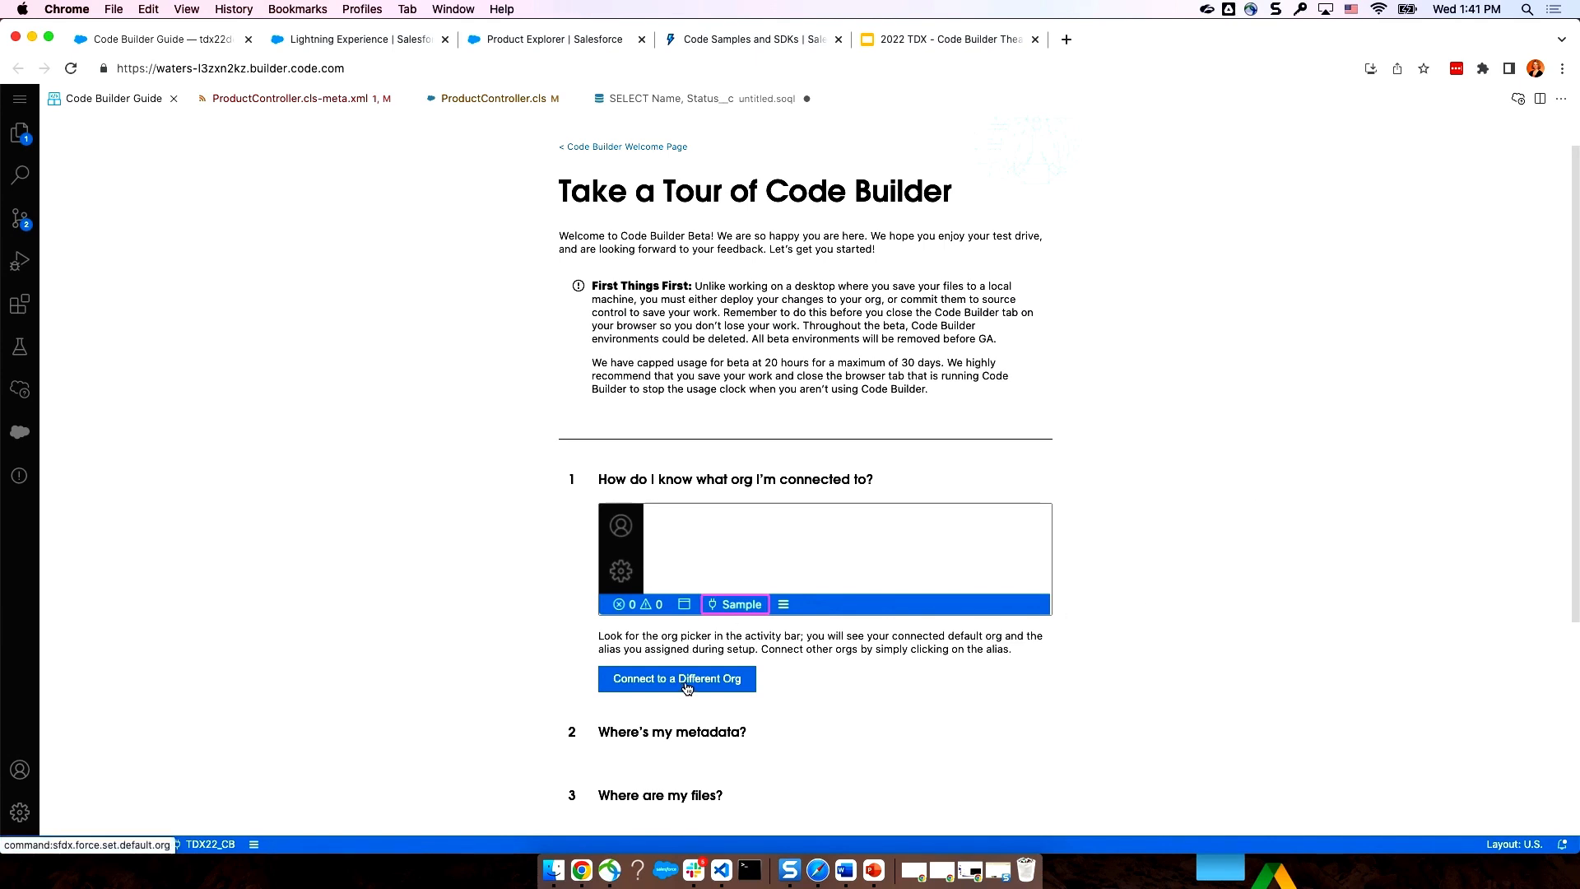
- Preview the orgs available as default, return to the welcome page, then switch to the slides
left_click(676, 679)
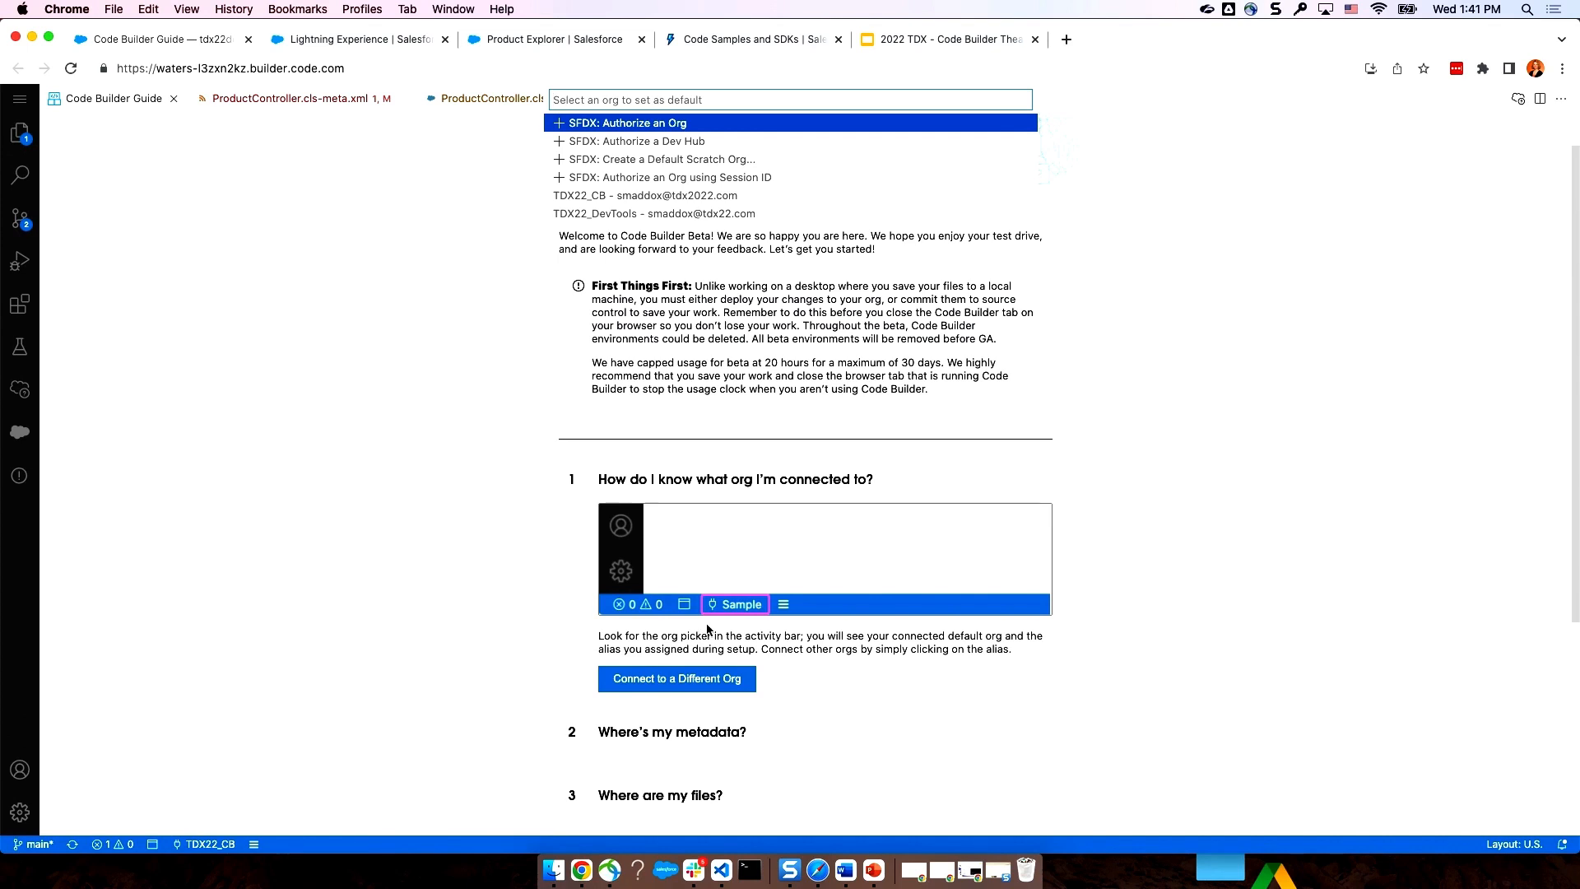
mouse_move(692, 641)
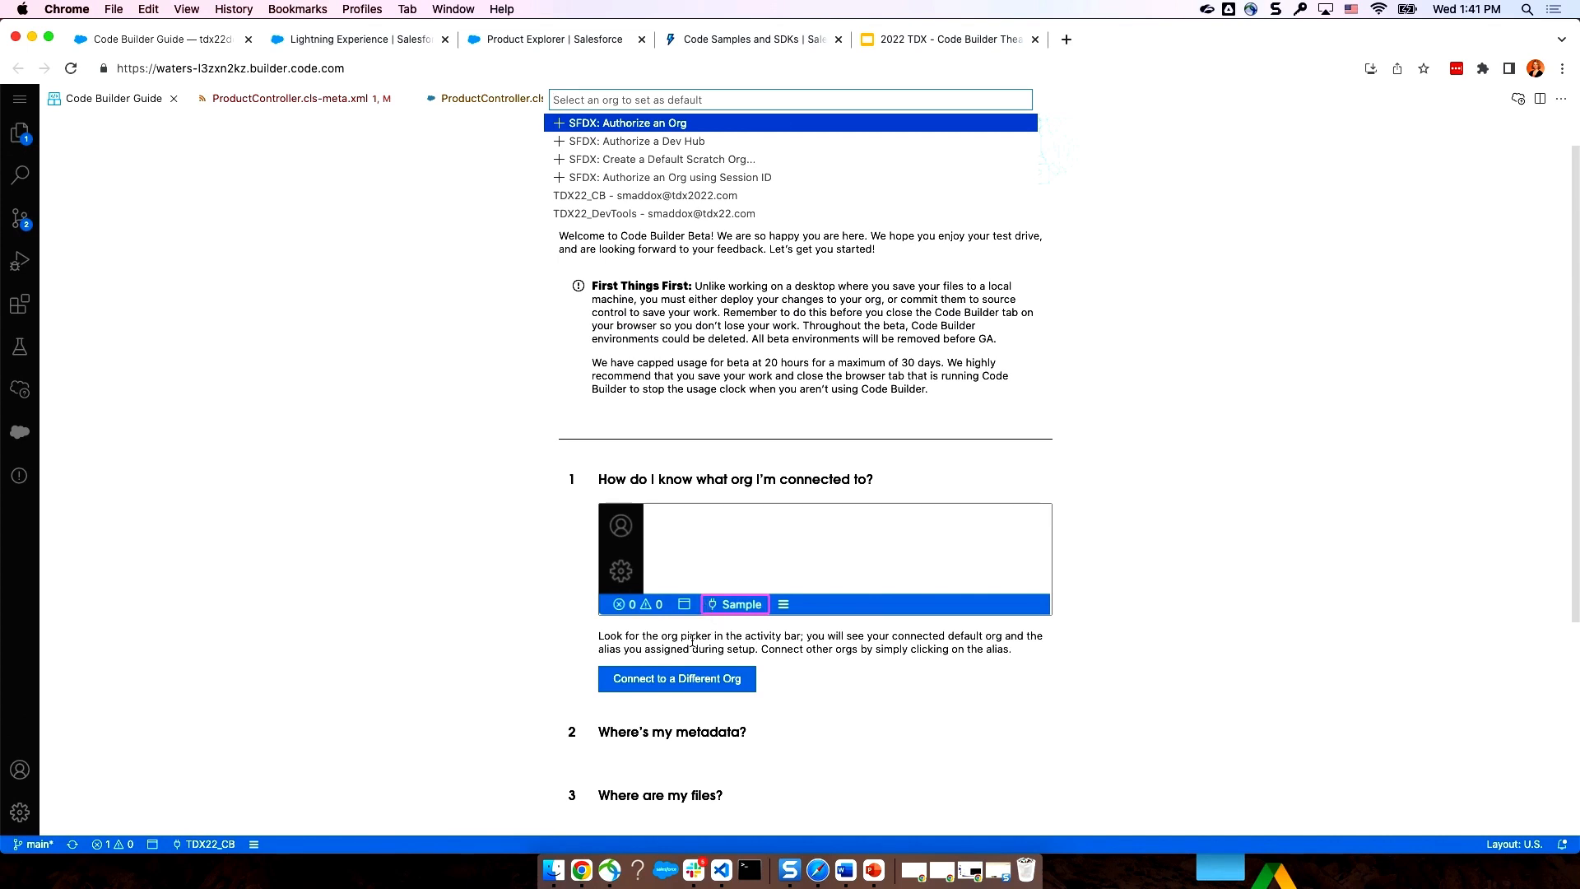
mouse_move(718, 592)
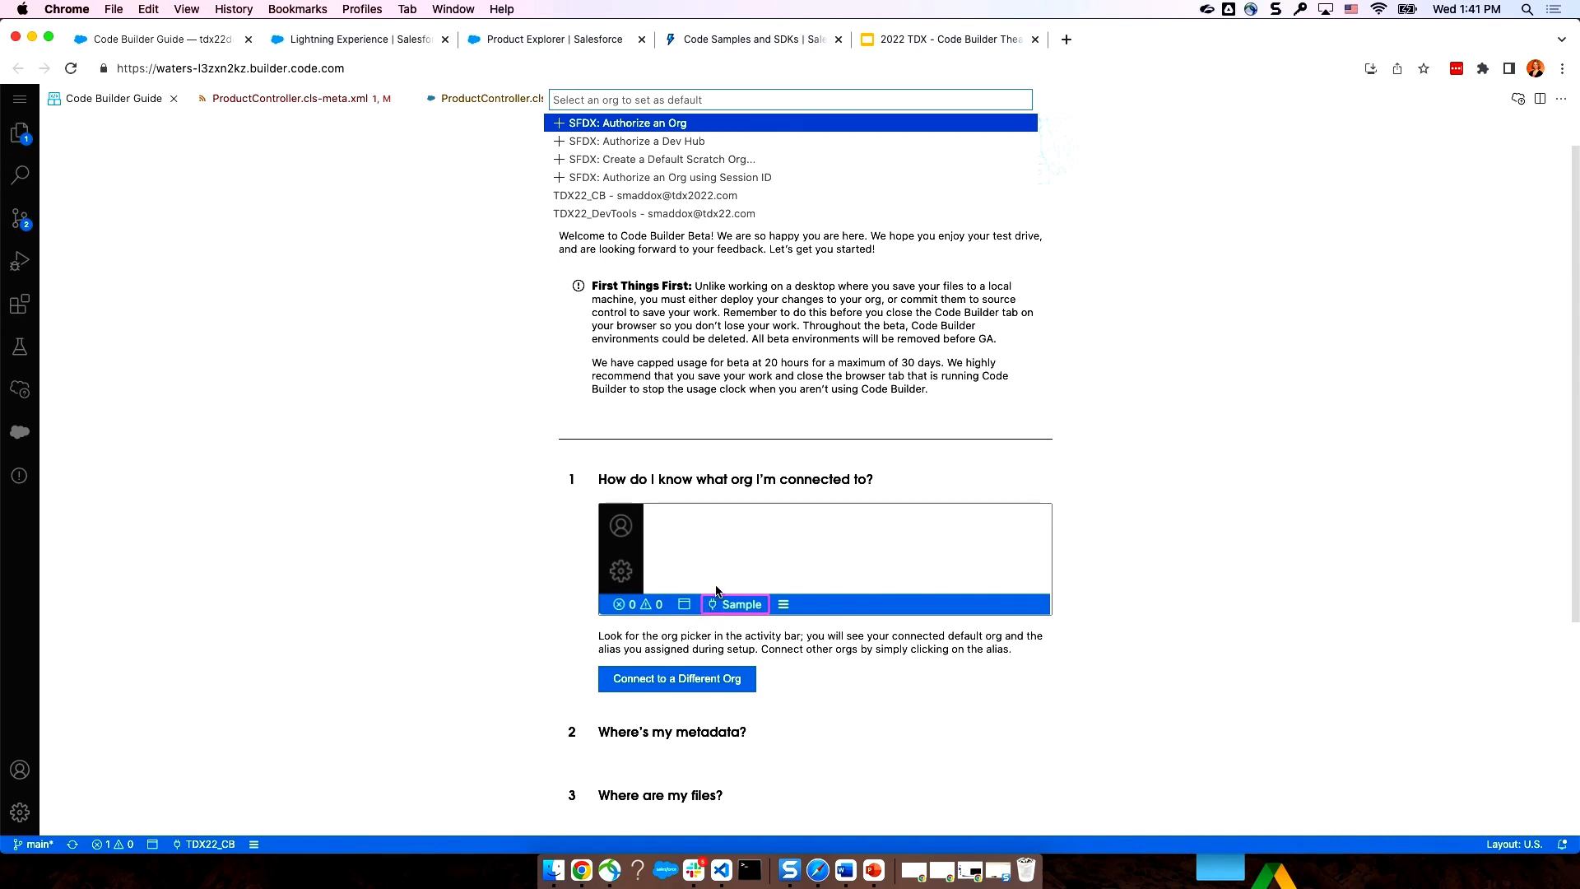
mouse_move(351, 586)
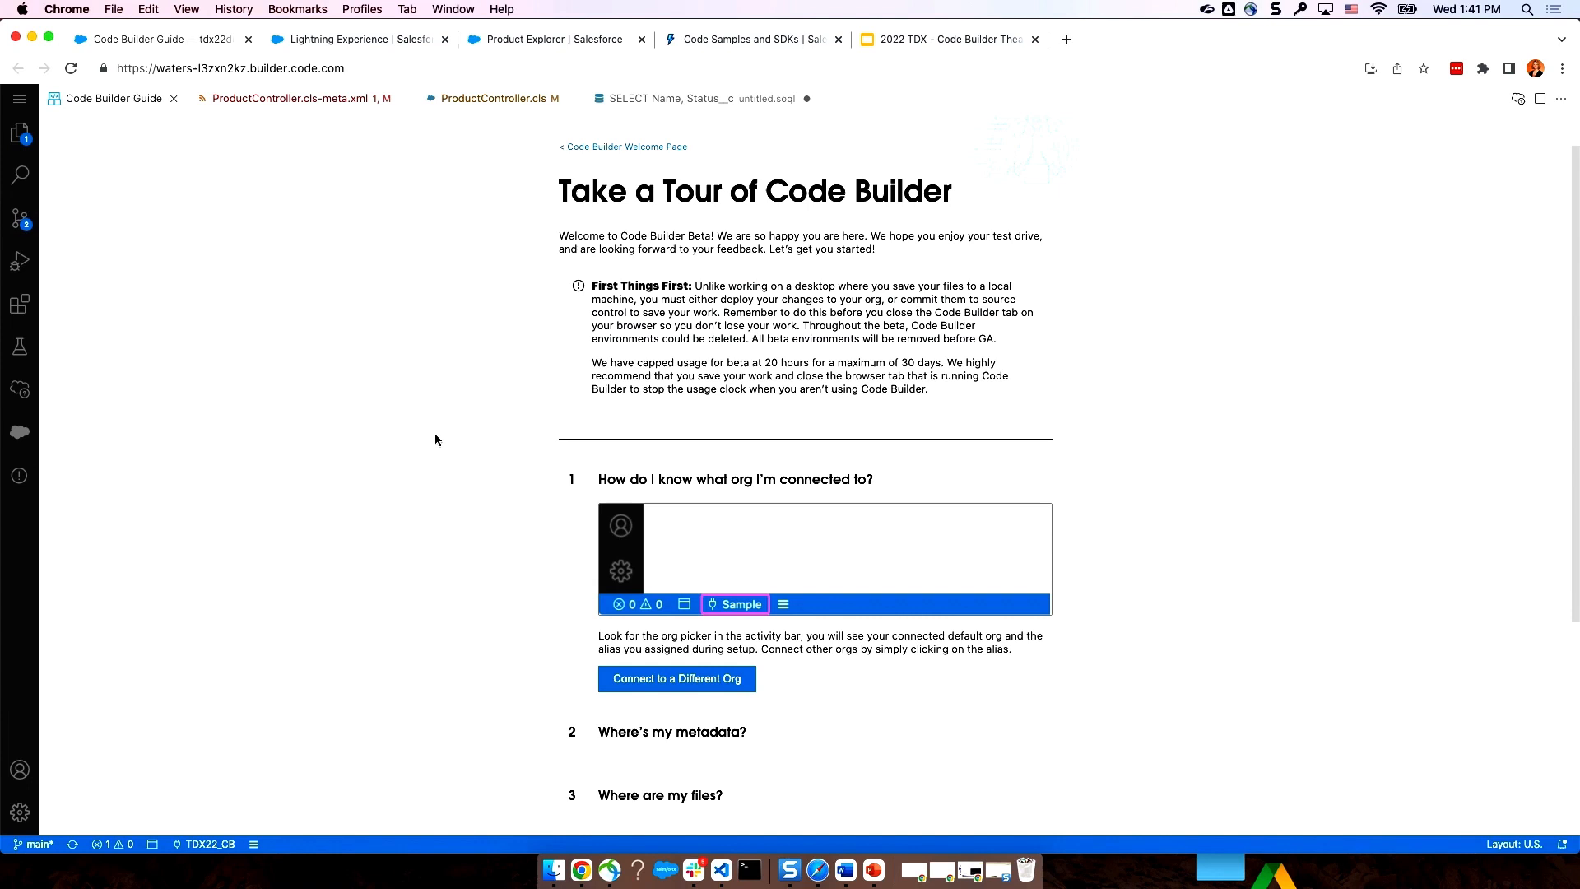
left_click(623, 147)
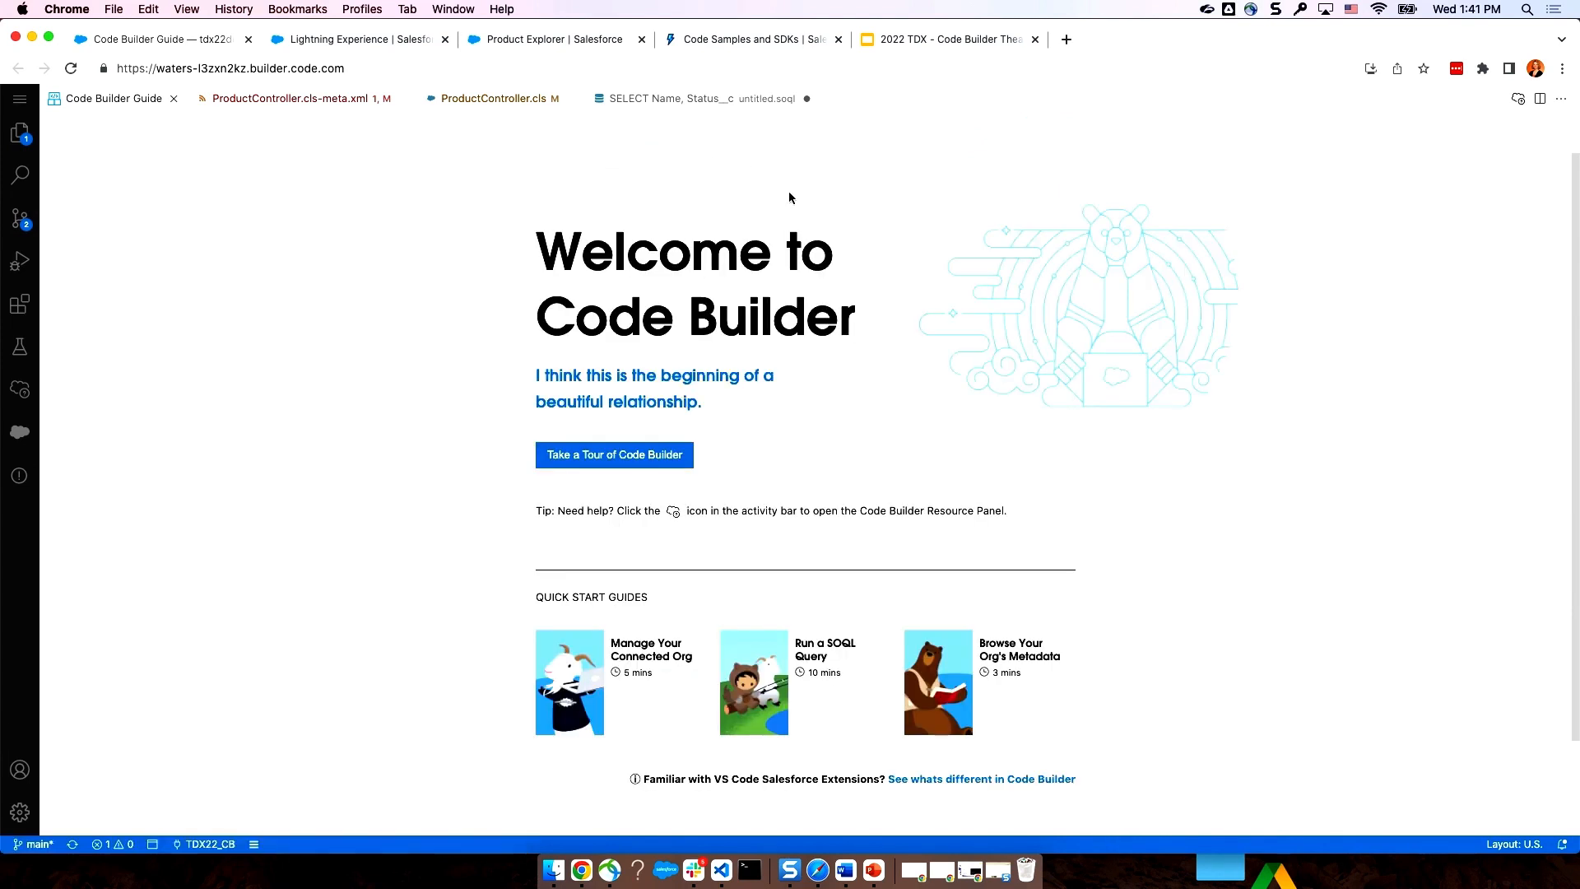
mouse_move(937, 79)
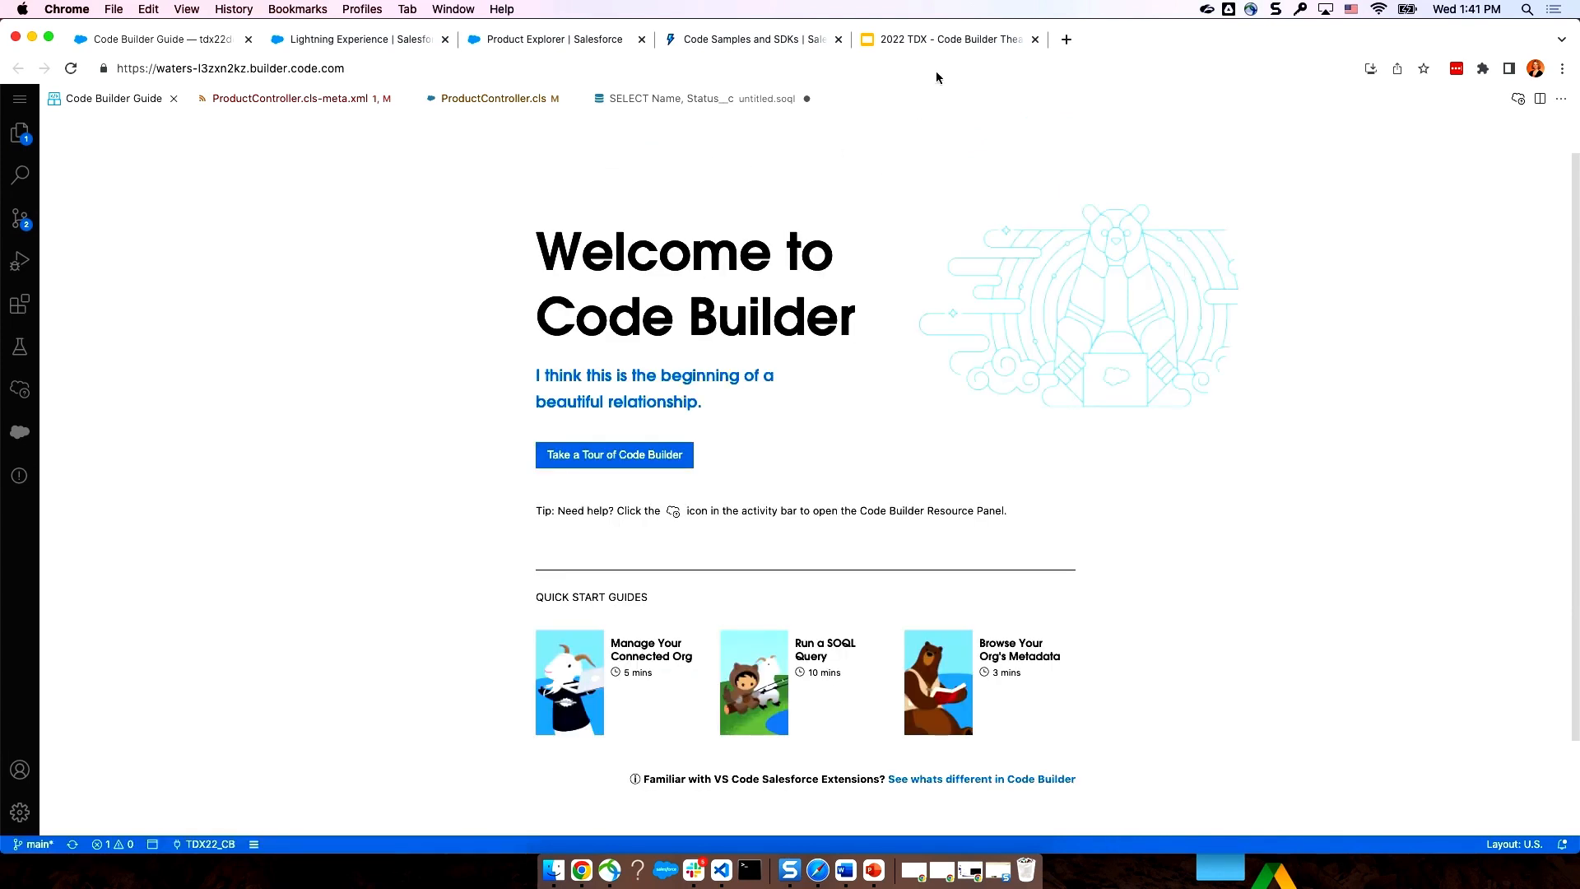
left_click(943, 40)
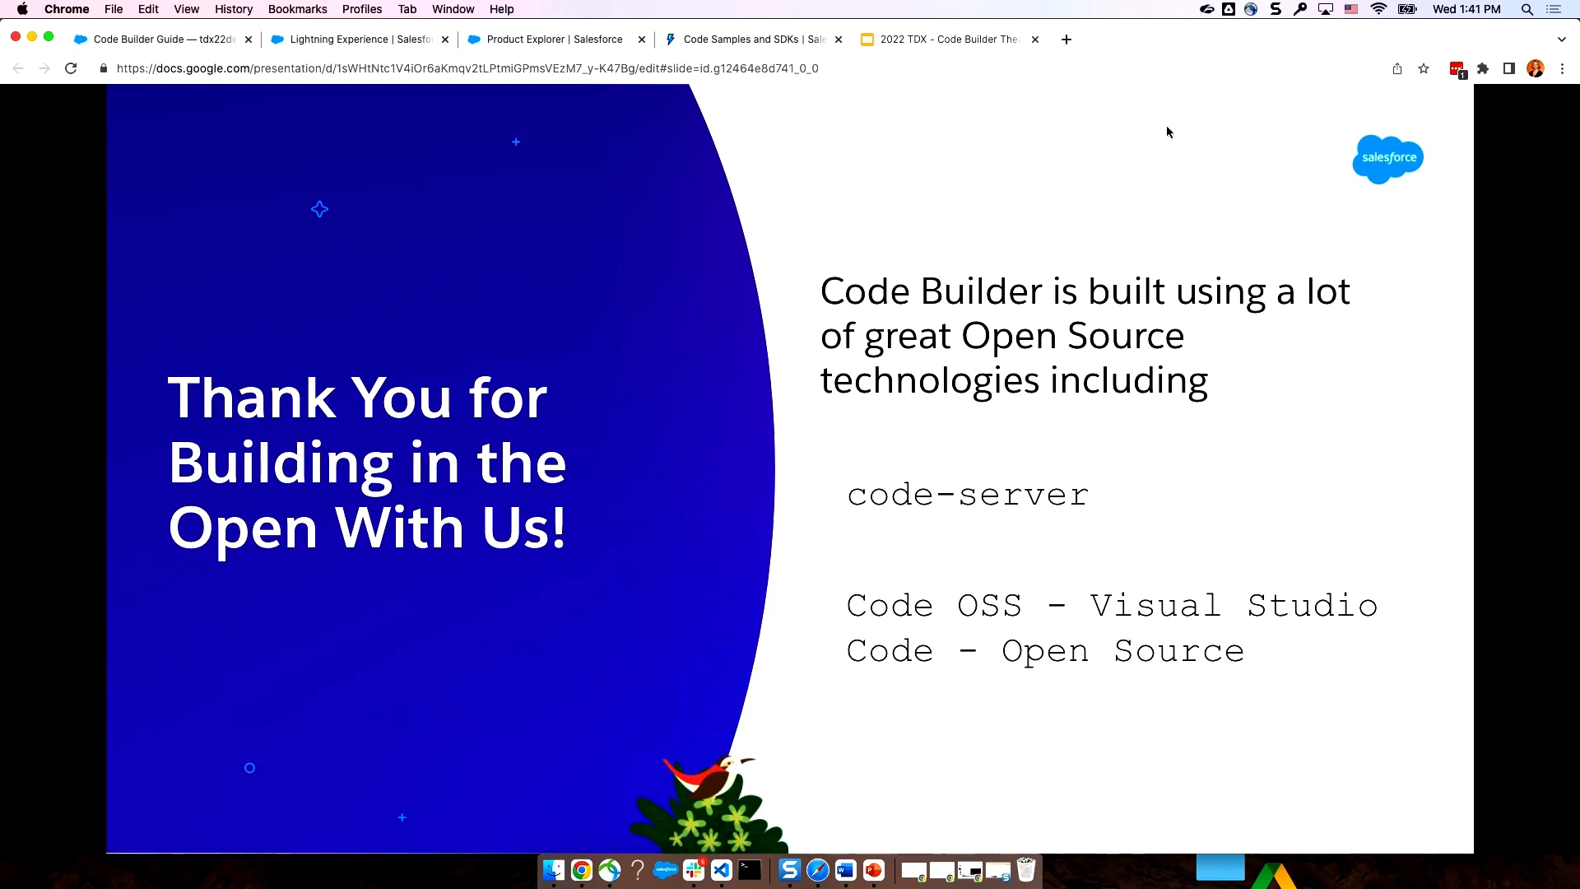
mouse_move(1184, 95)
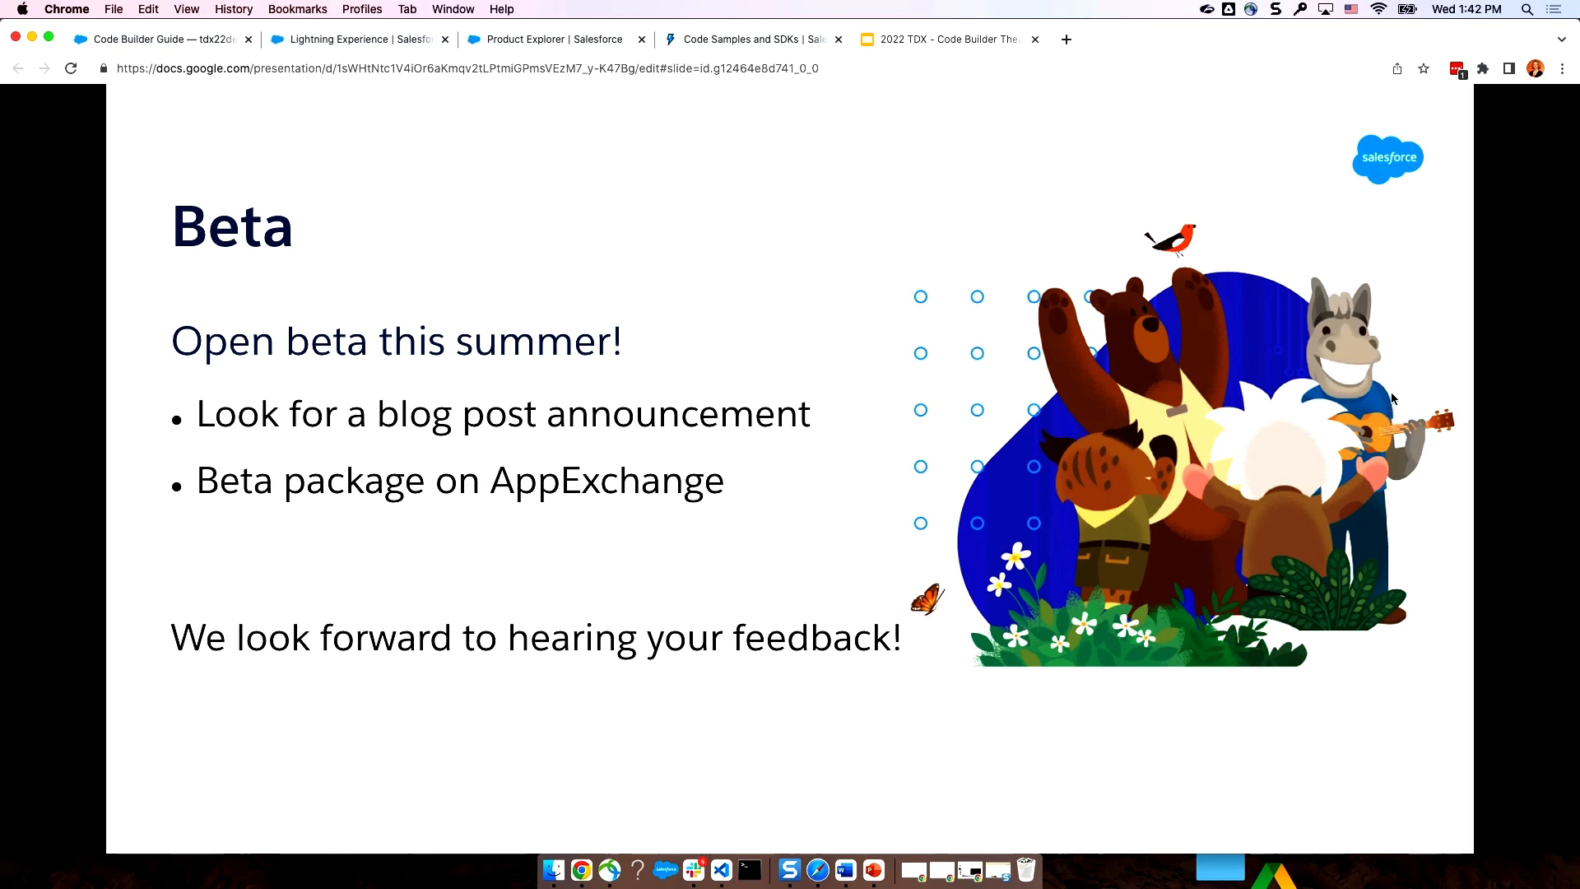
mouse_move(1386, 412)
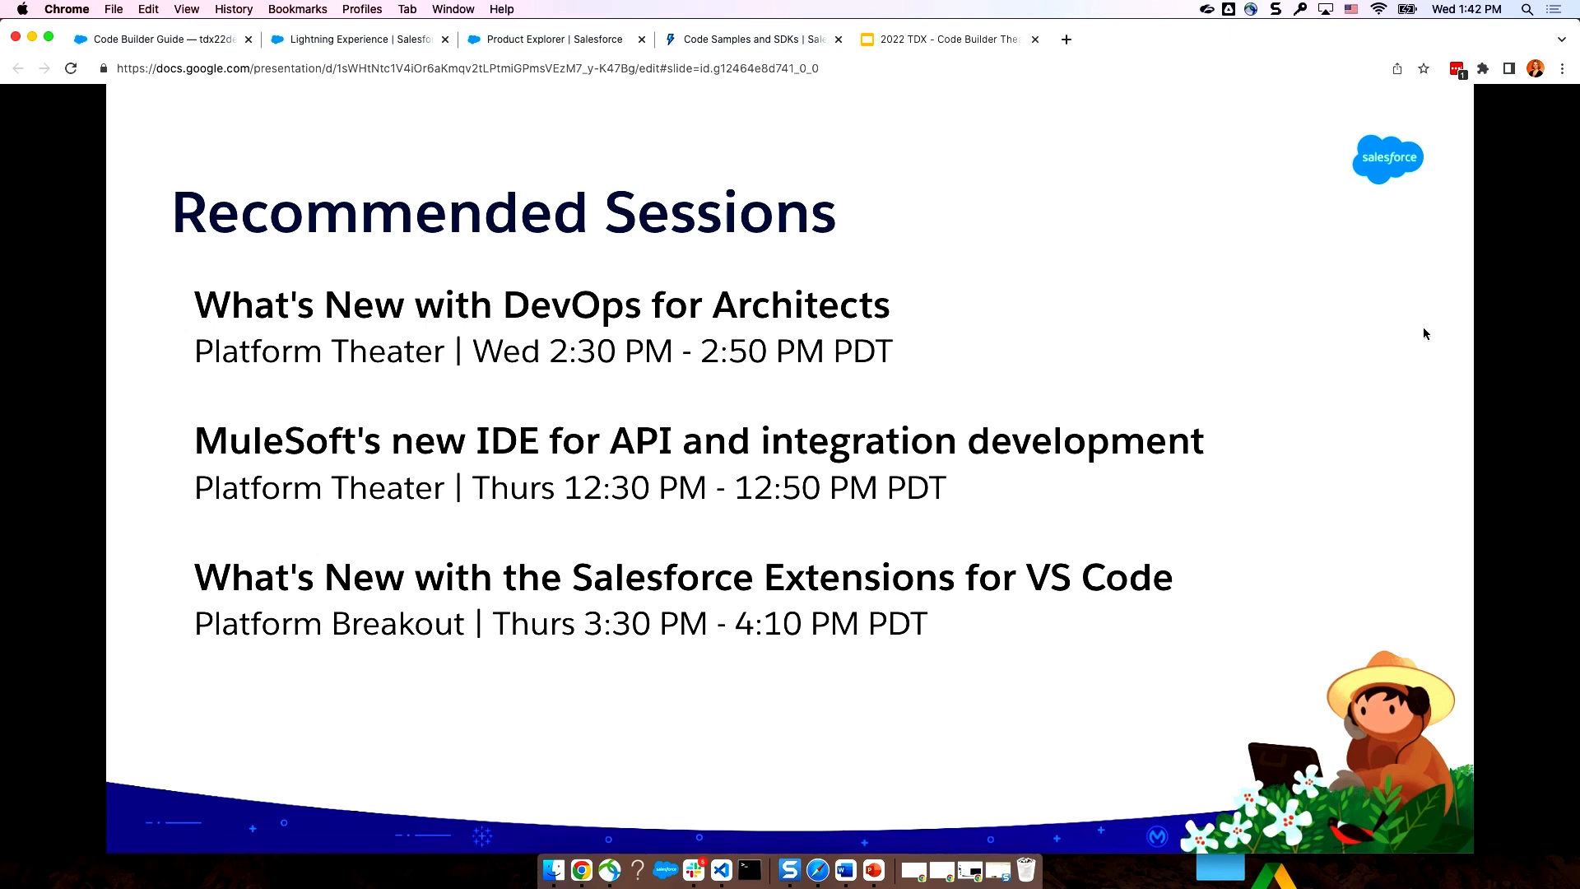
mouse_move(1404, 360)
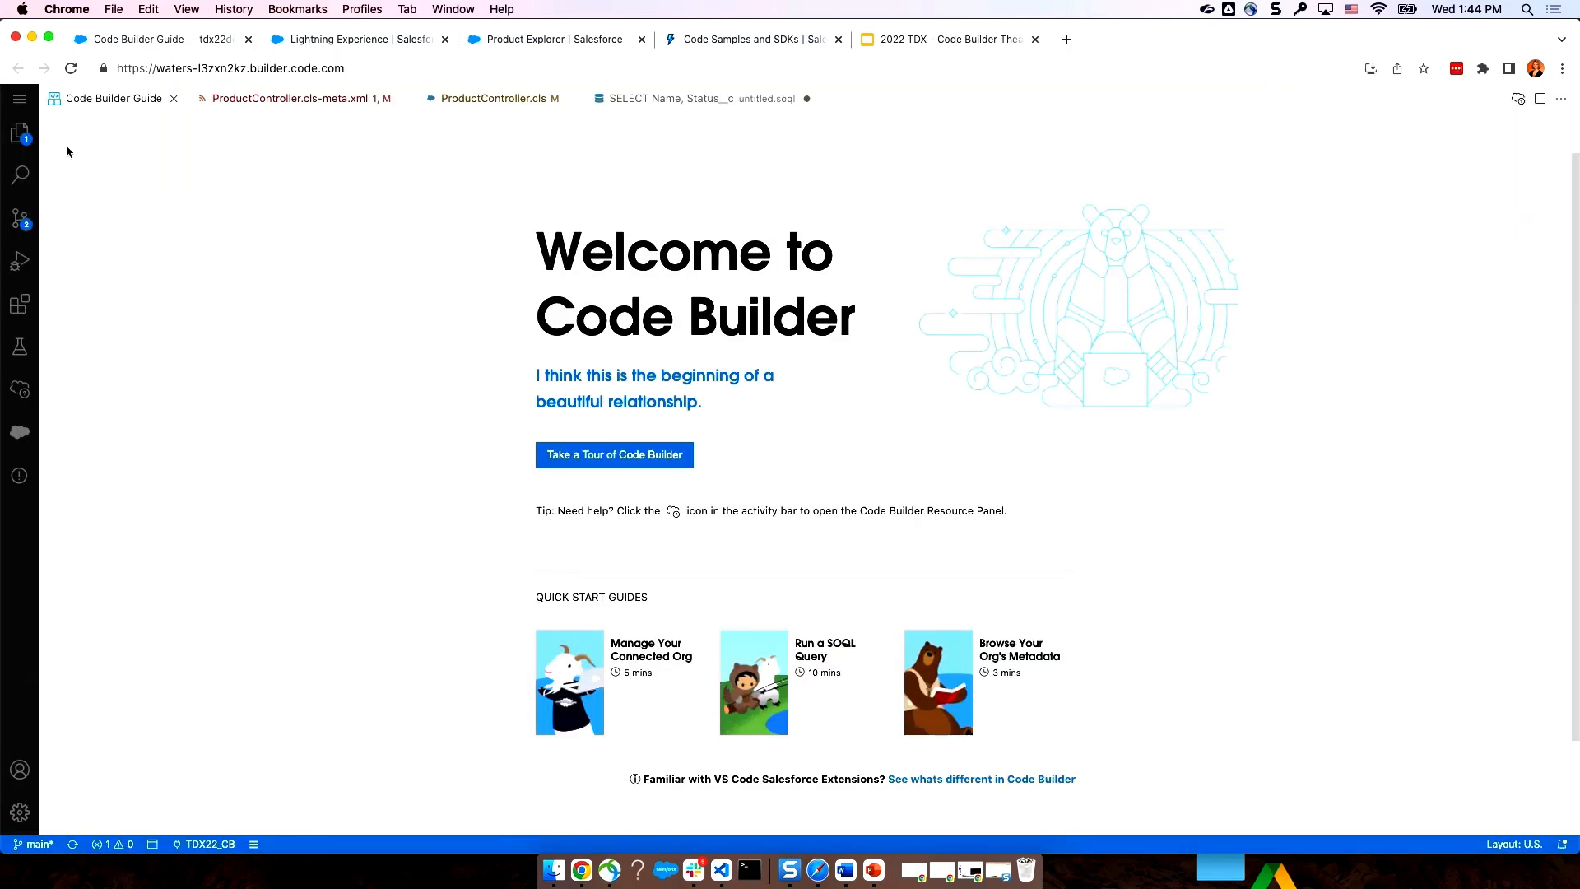
- Show the Explorer panel with open editors and the TDX22DEMO project tree
left_click(19, 133)
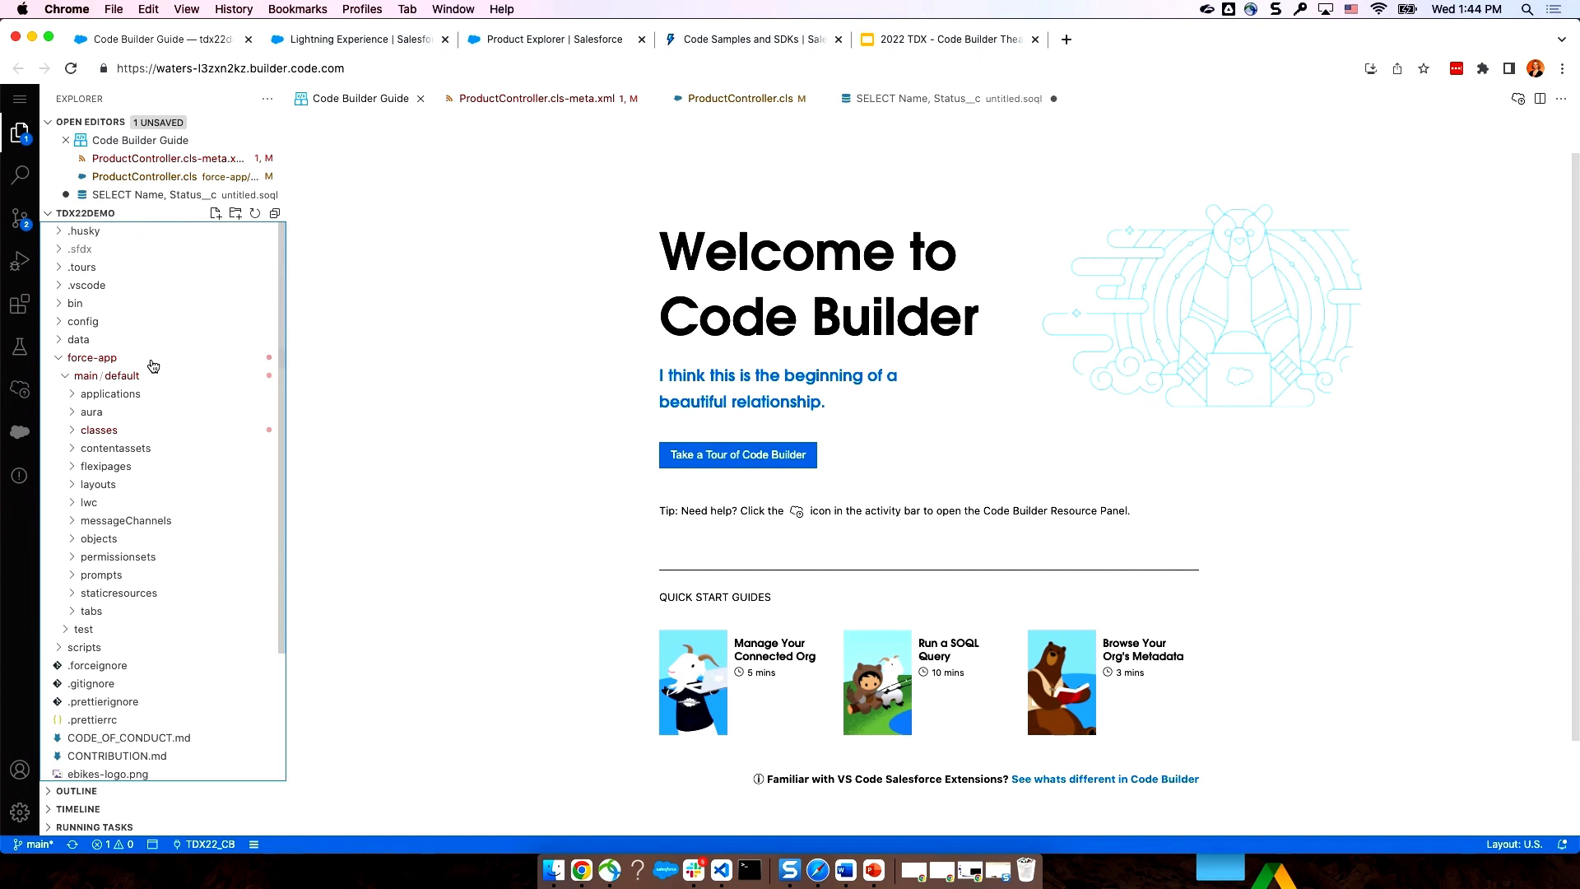
mouse_move(178, 314)
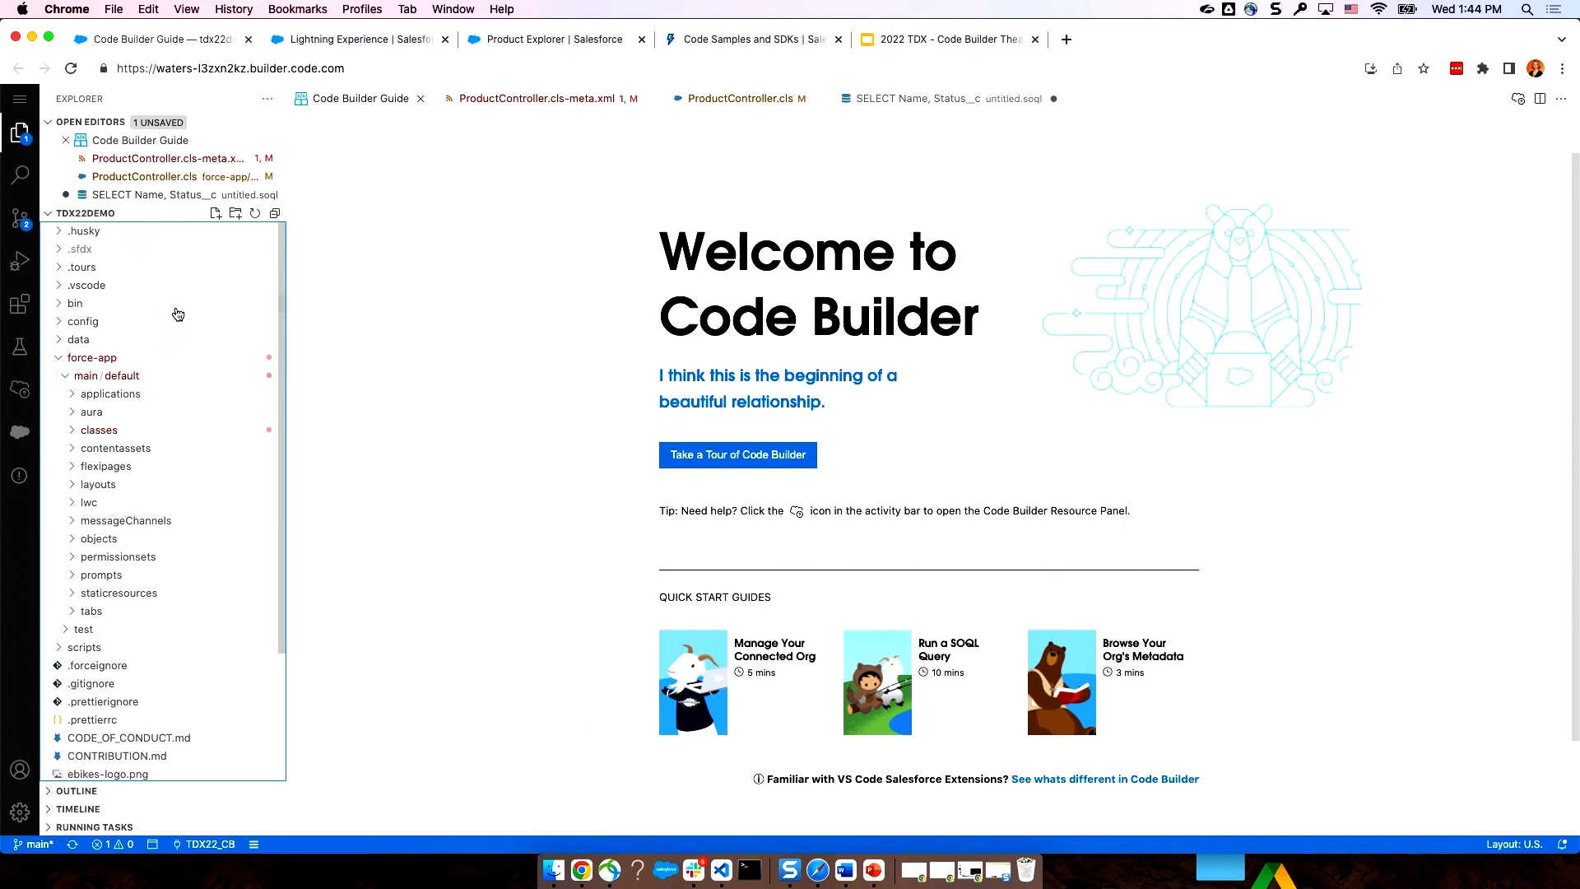
mouse_move(172, 318)
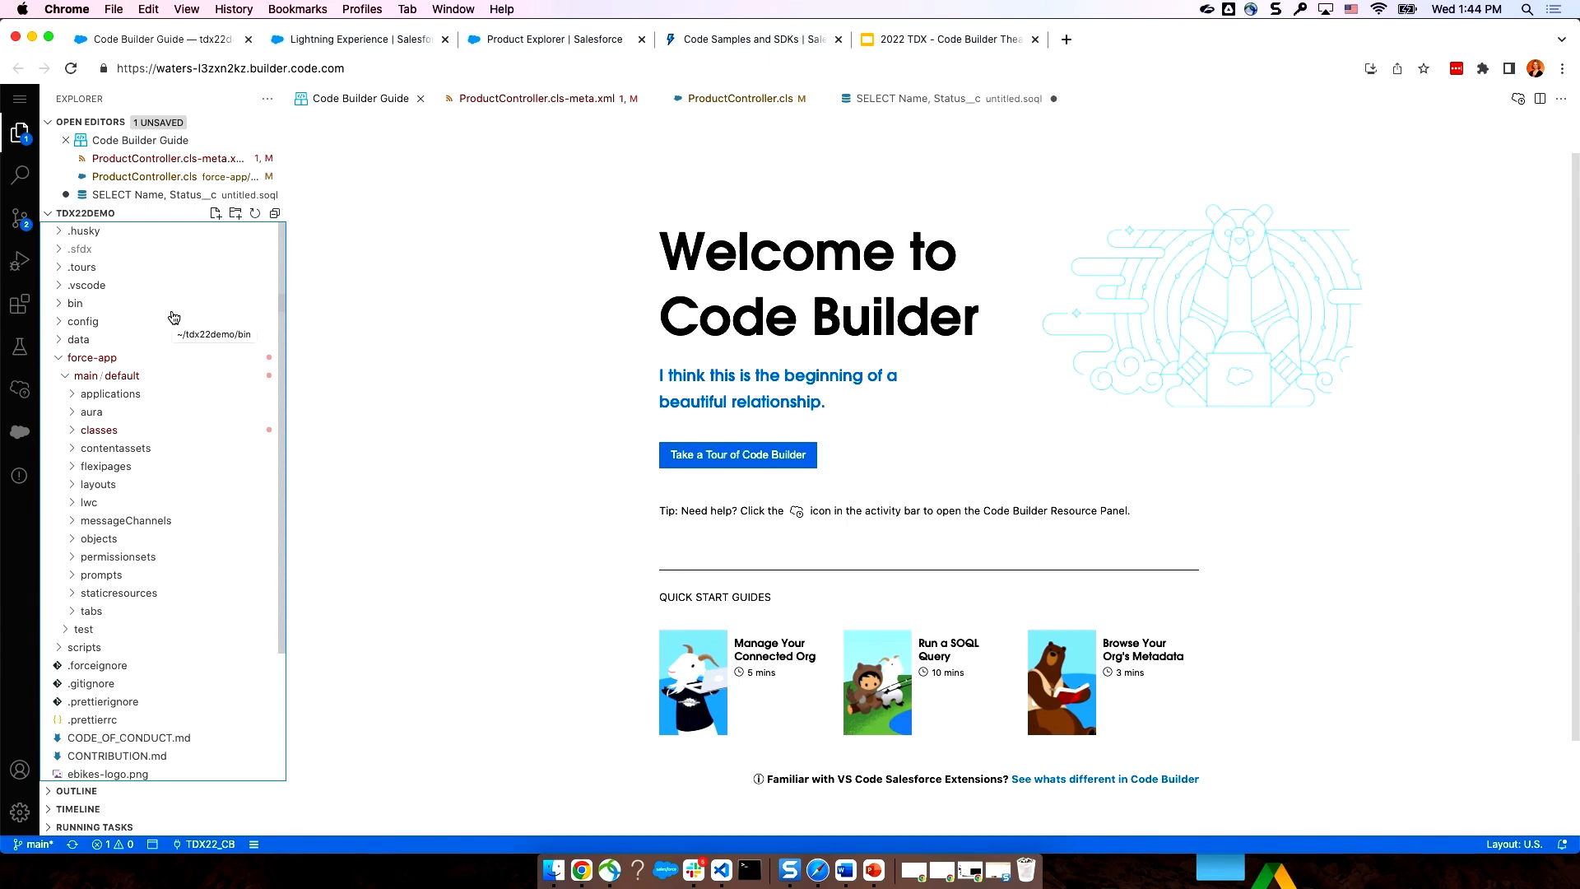
mouse_move(274, 304)
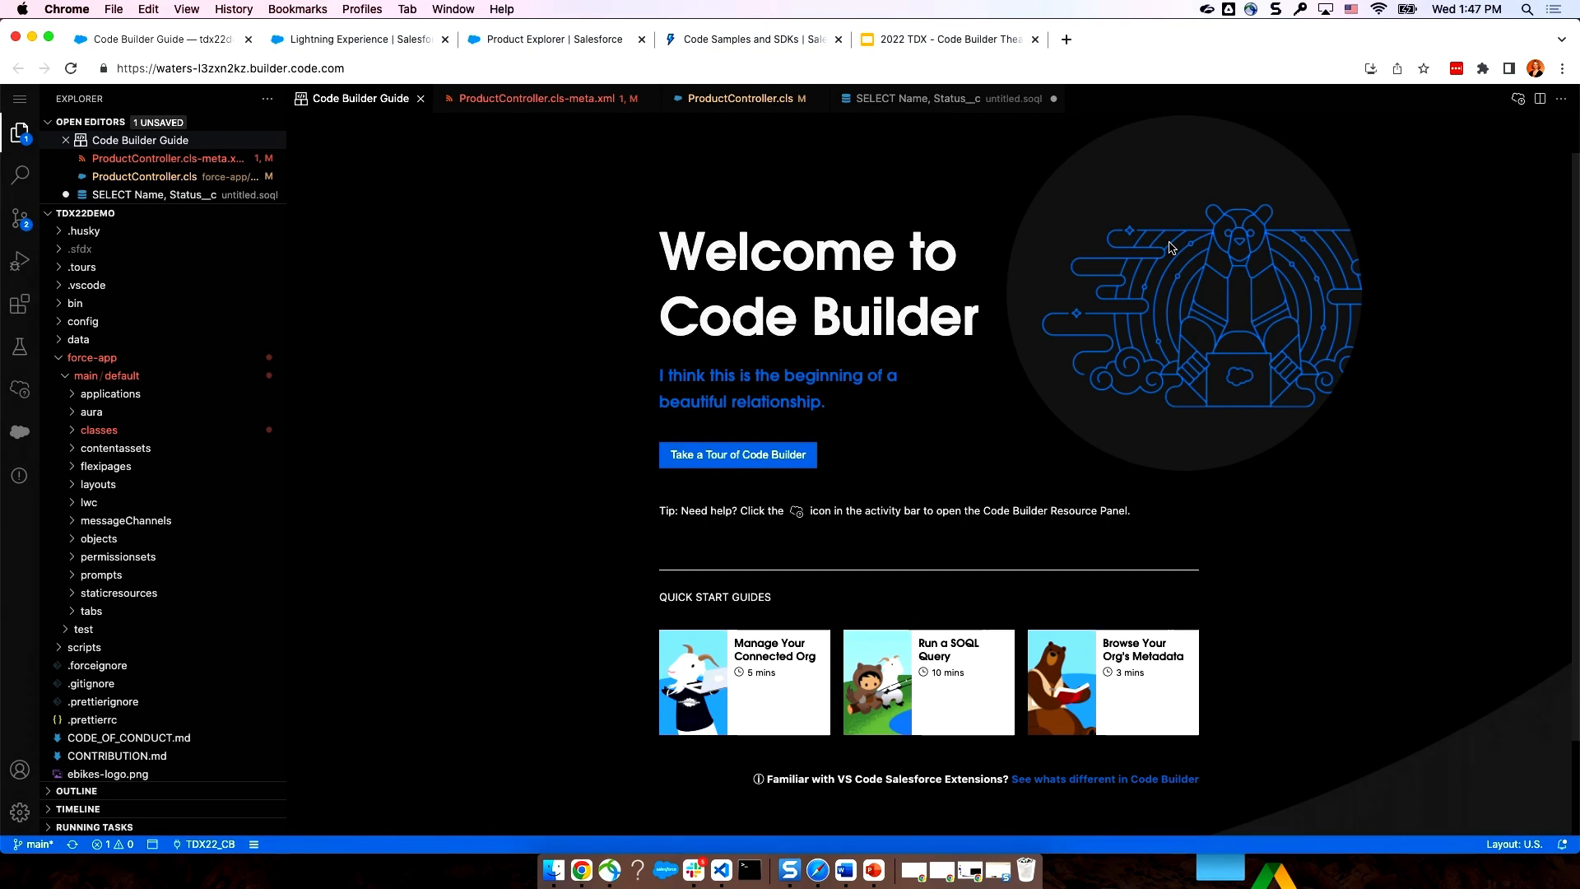
- Change the workspace colour theme from dark to a light theme via the command palette
key("cmd+shift+p")
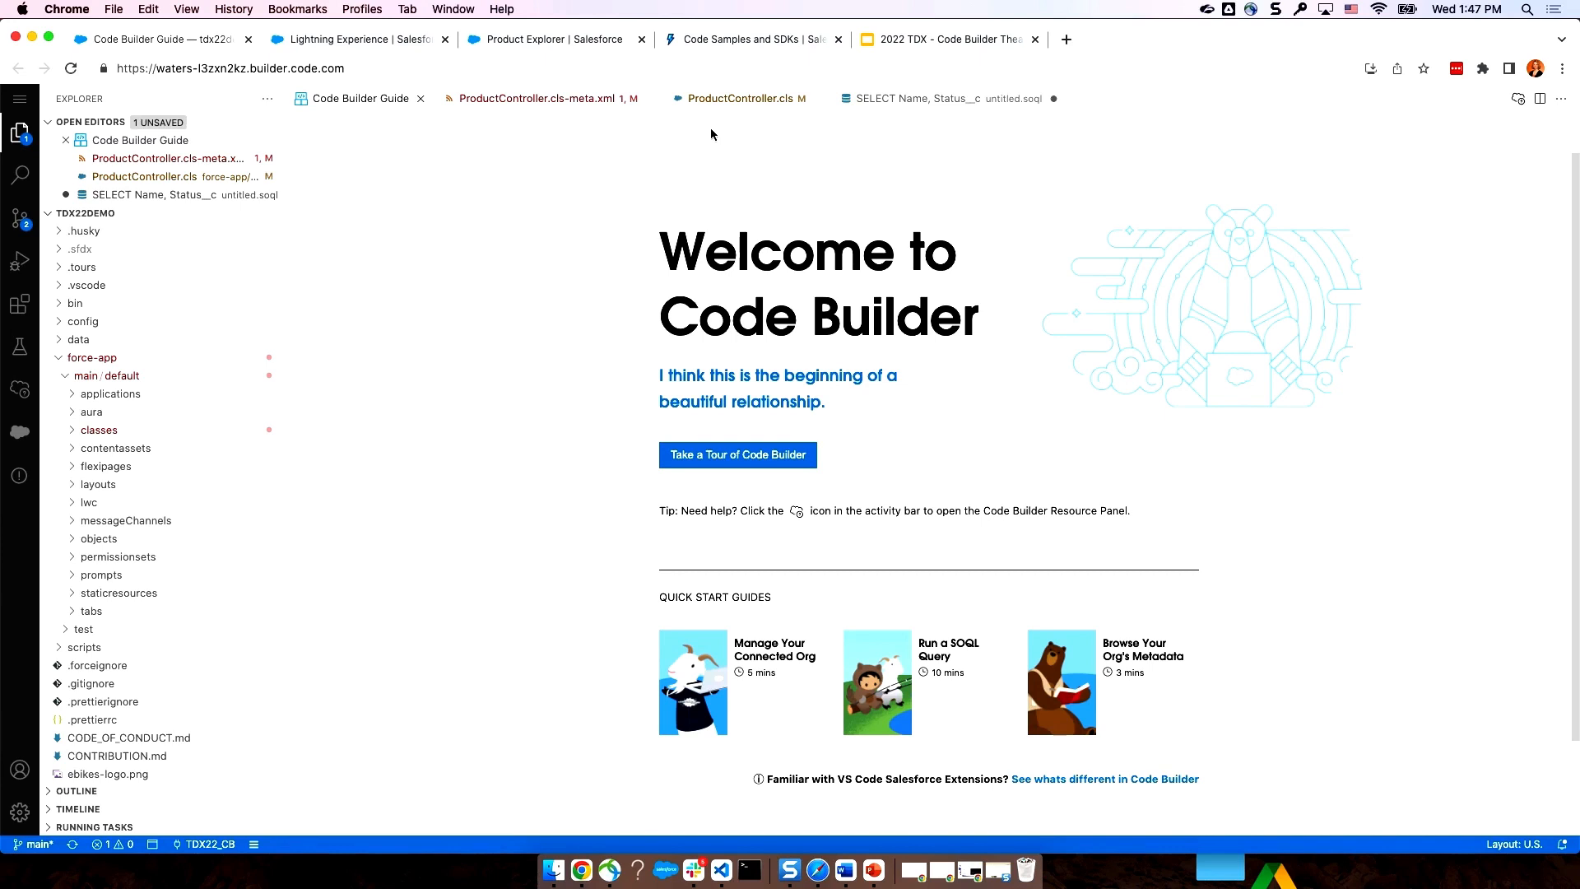
mouse_move(690, 142)
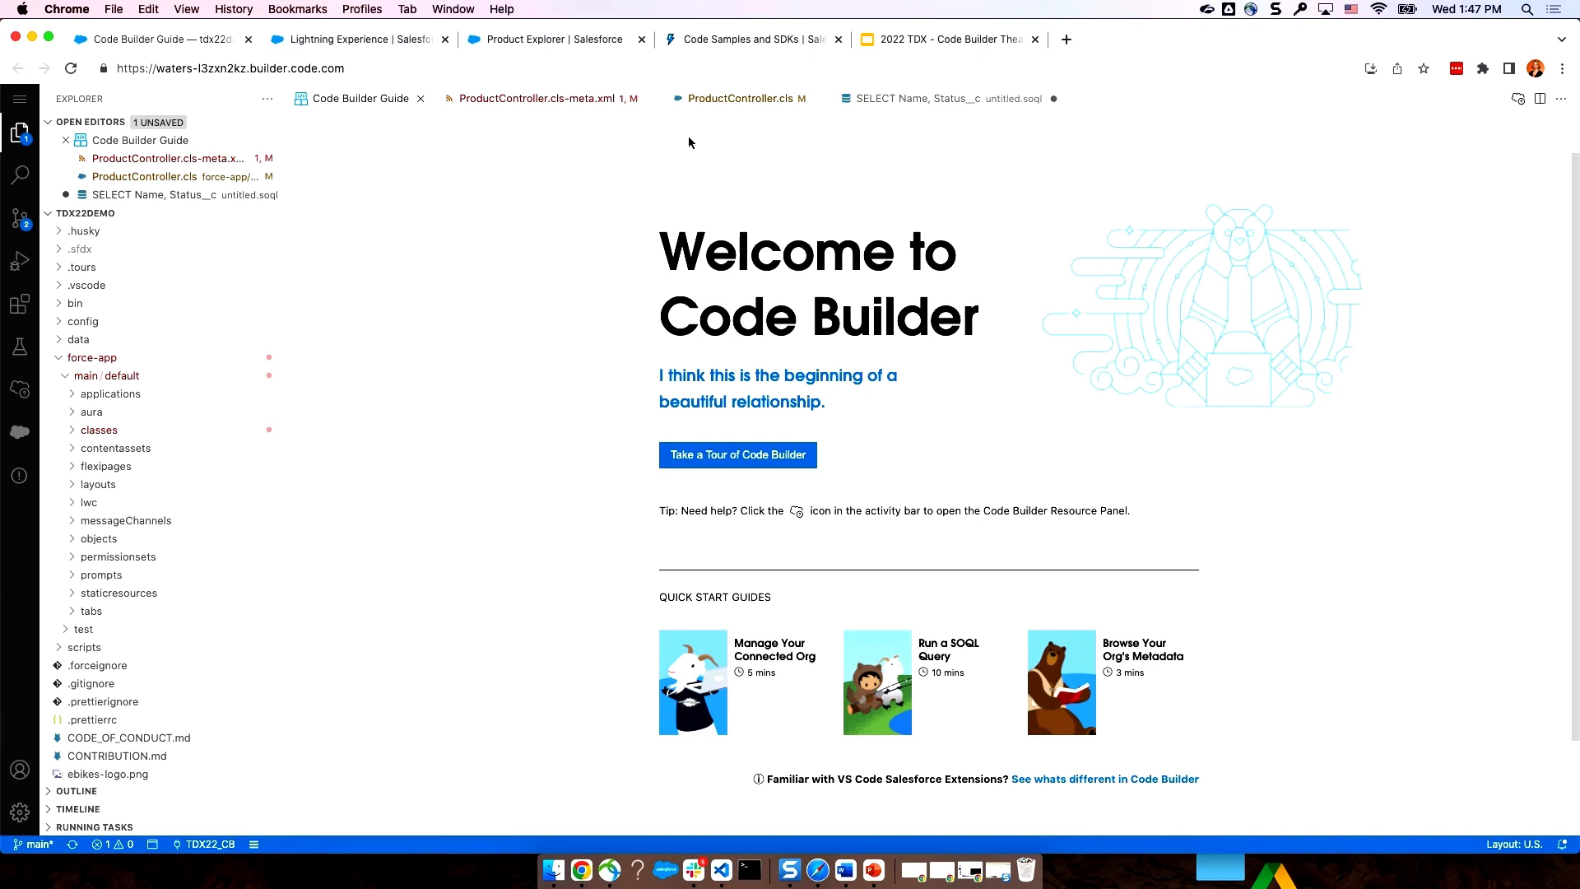